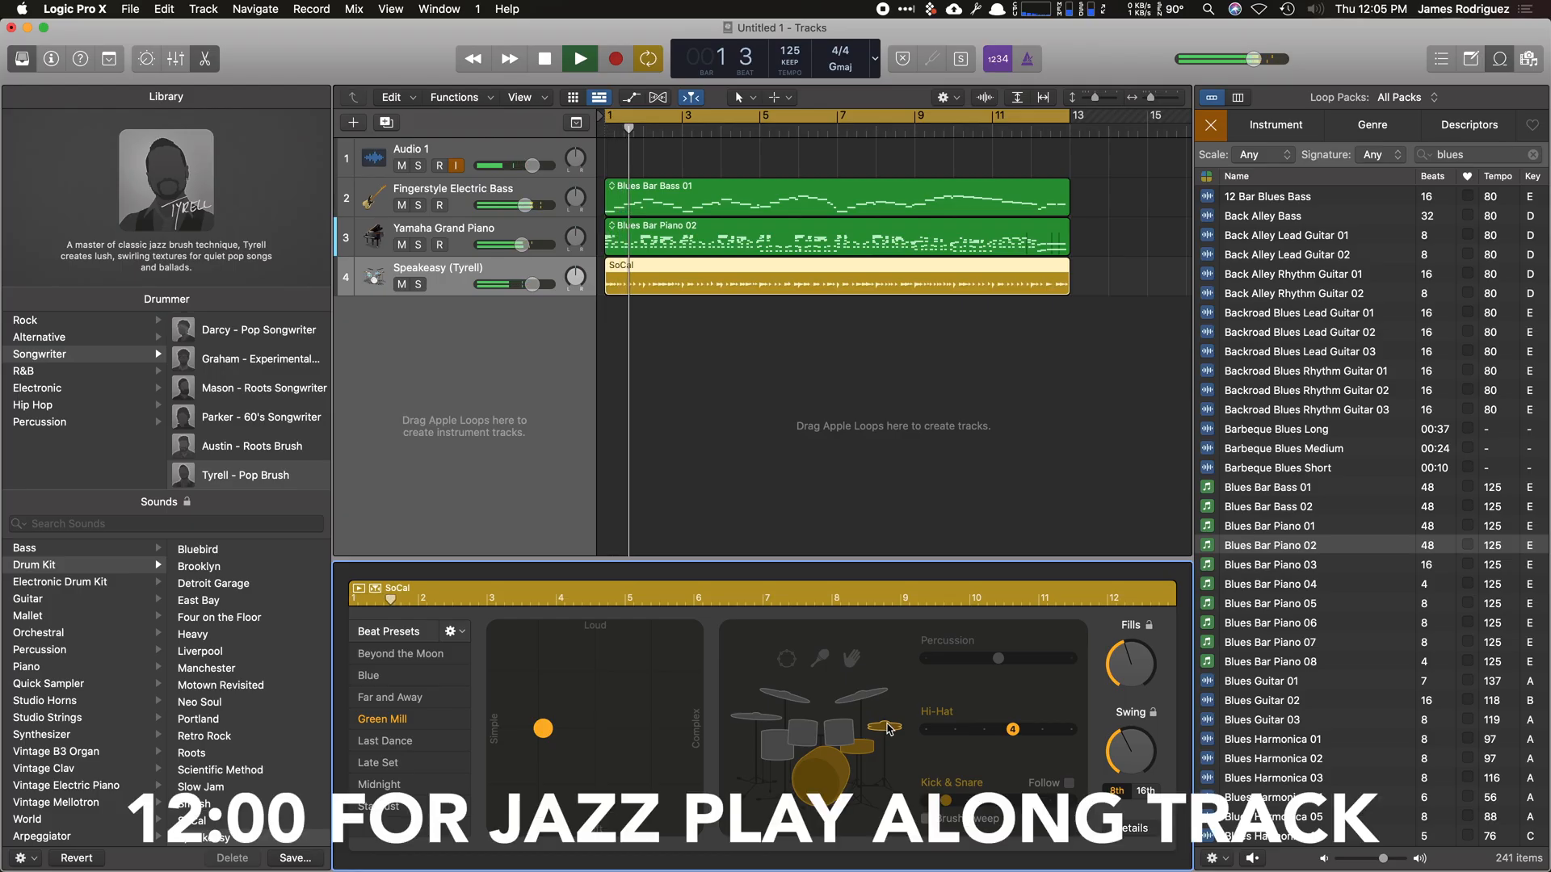
Look over the Final Cut Pro X page on apple.com, then return to the new untitled Logic project.
left_click(575, 58)
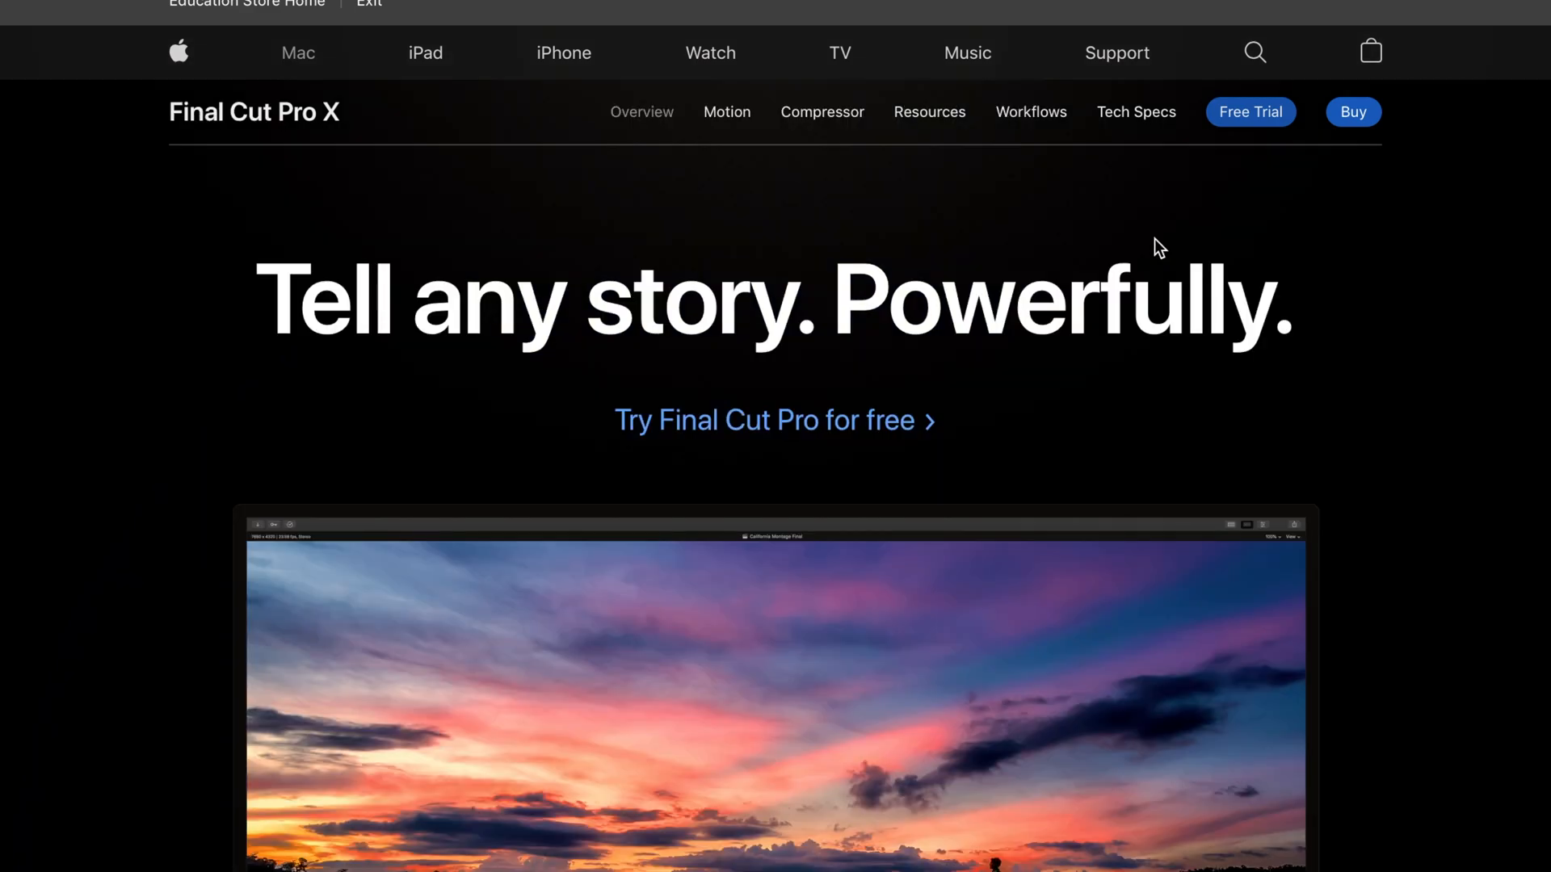
left_click(822, 113)
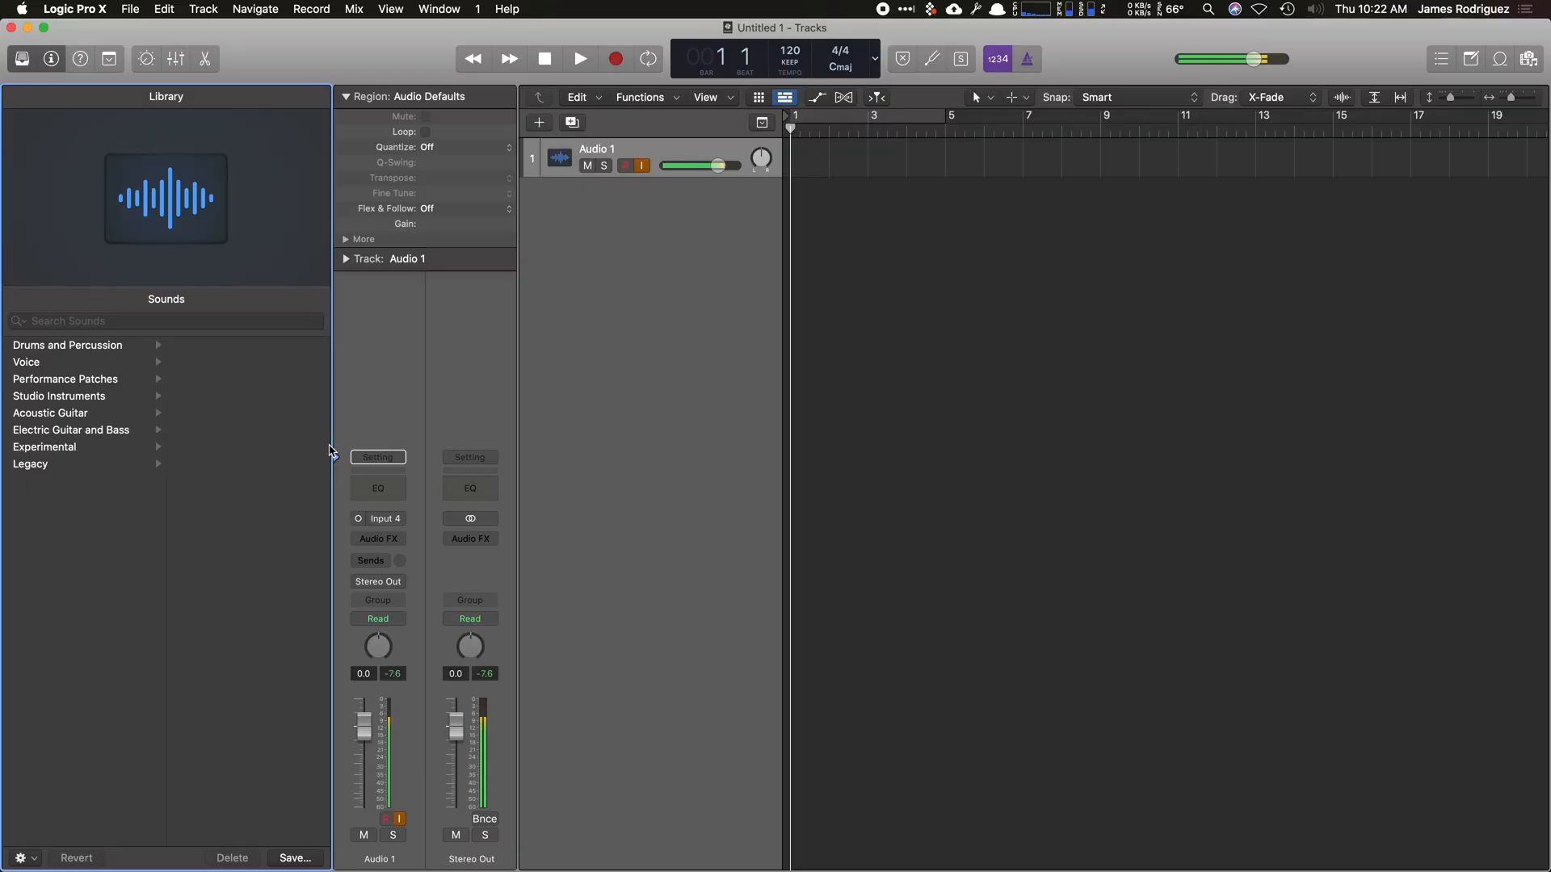
Hide the Library and inspector, set the project key to F major, and show the mixer.
left_click(26, 58)
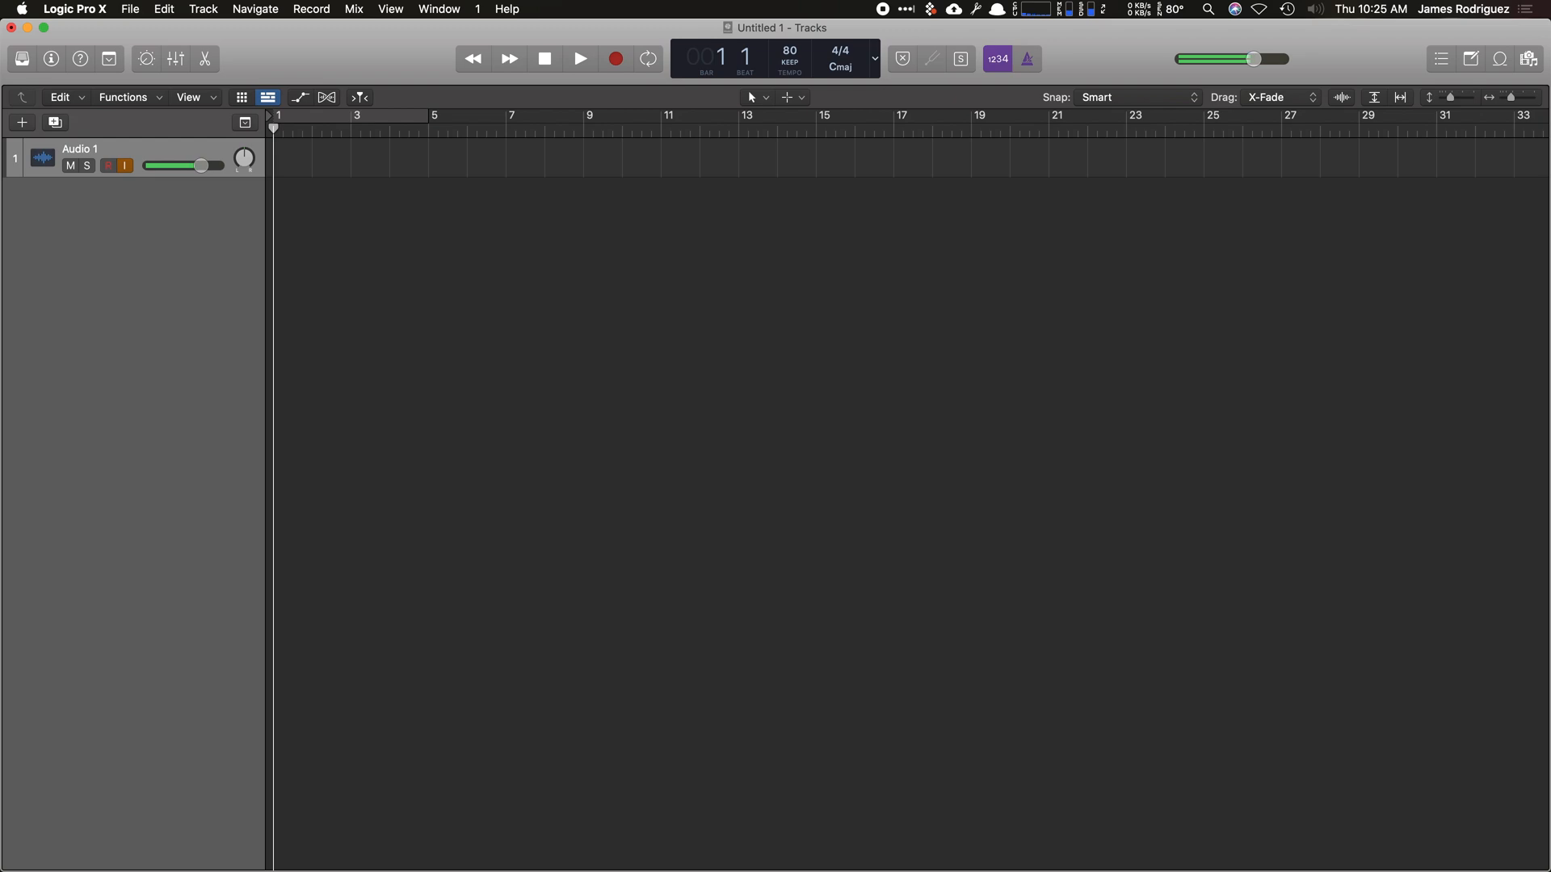
left_click(878, 58)
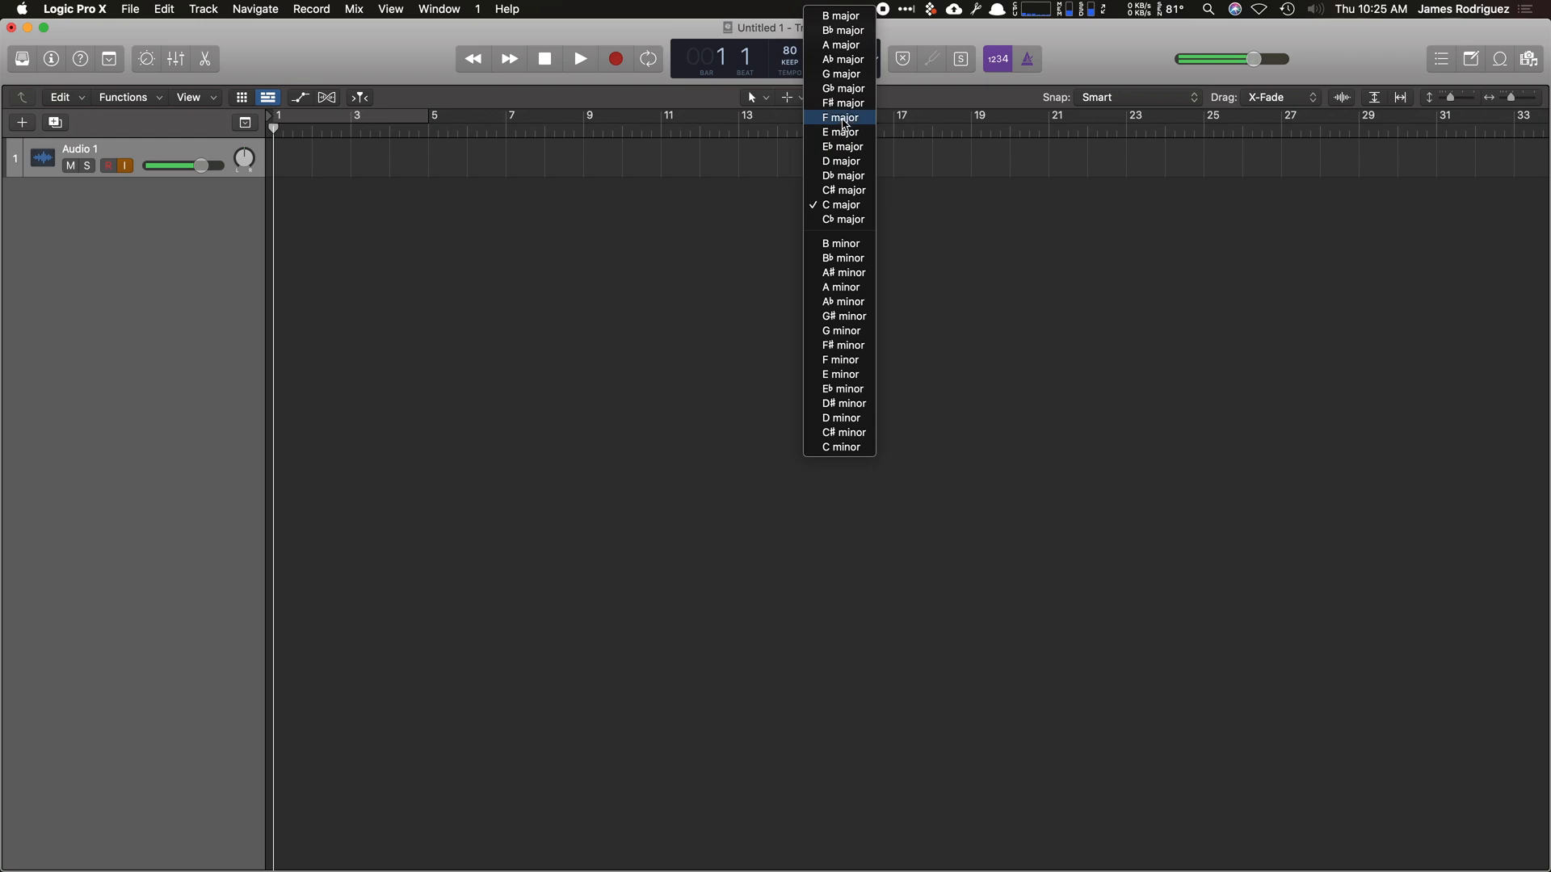
left_click(837, 117)
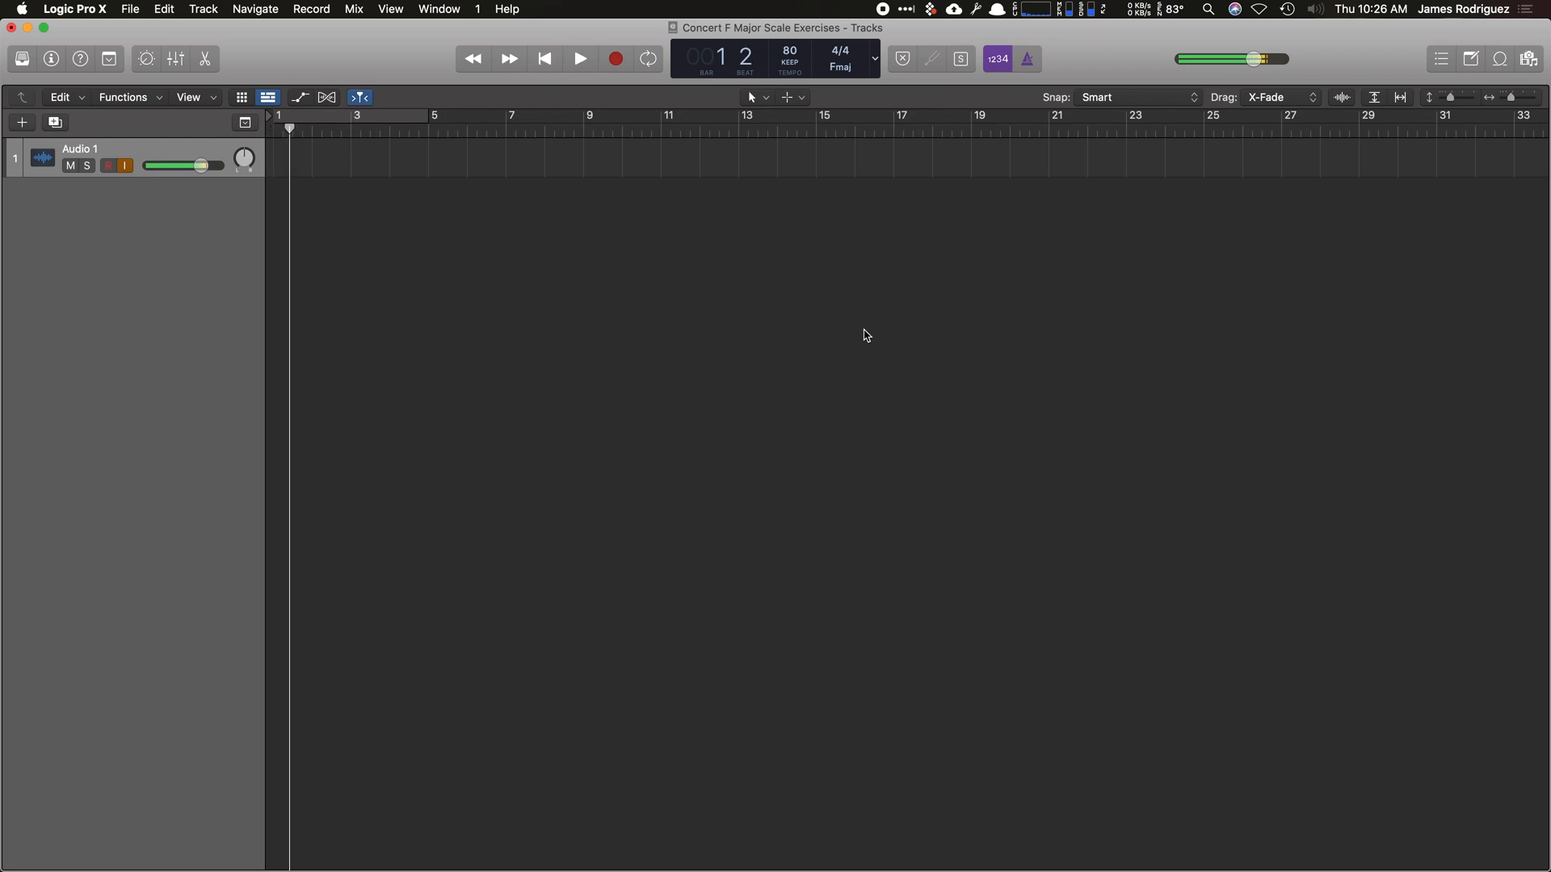
left_click(578, 58)
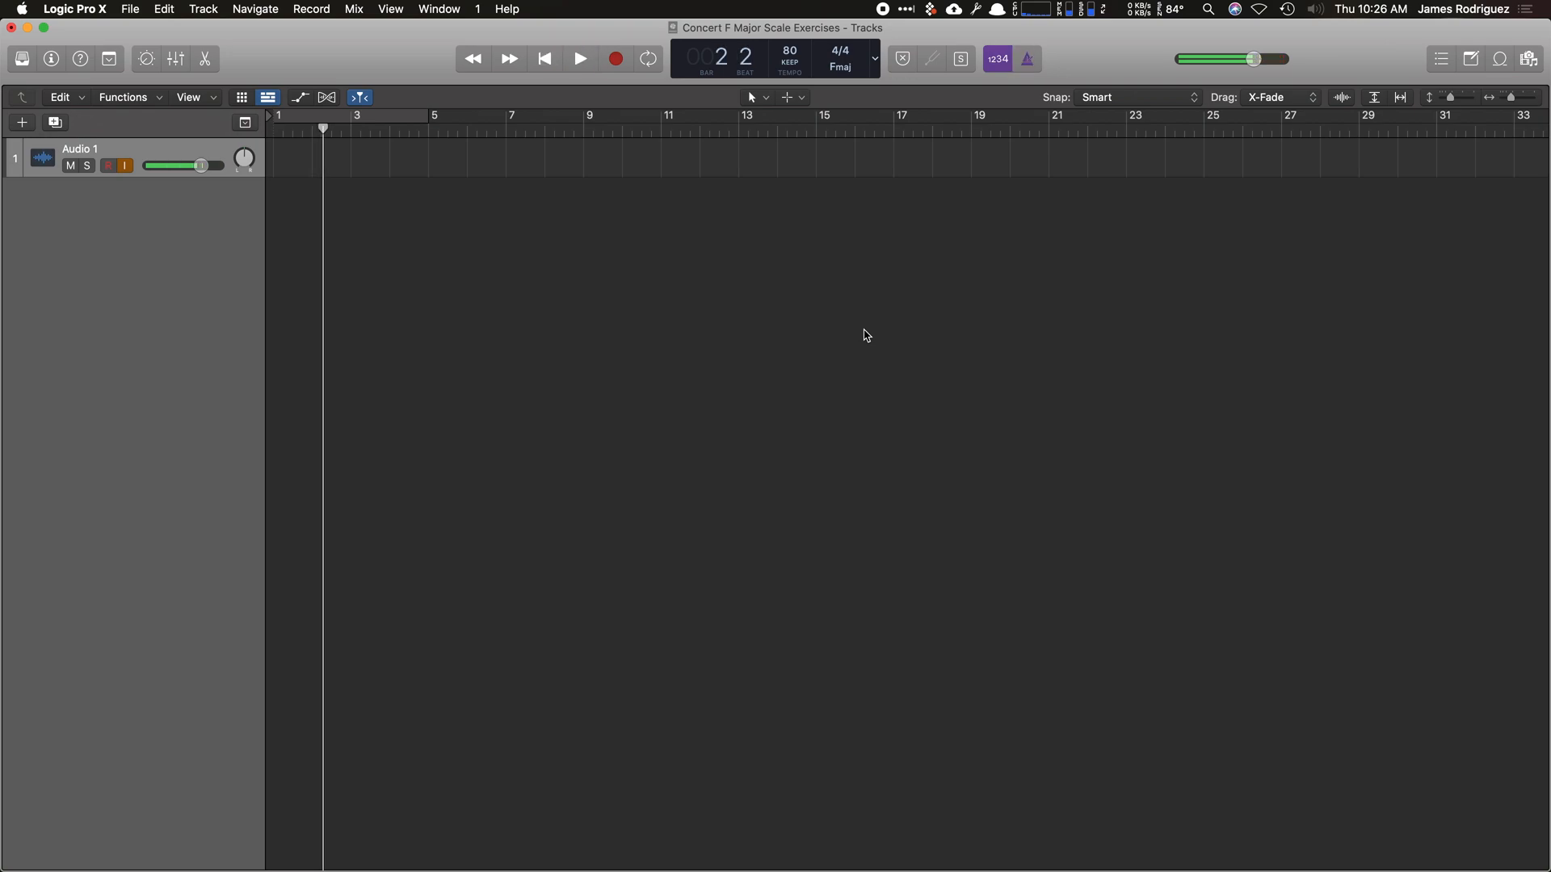
left_click(178, 58)
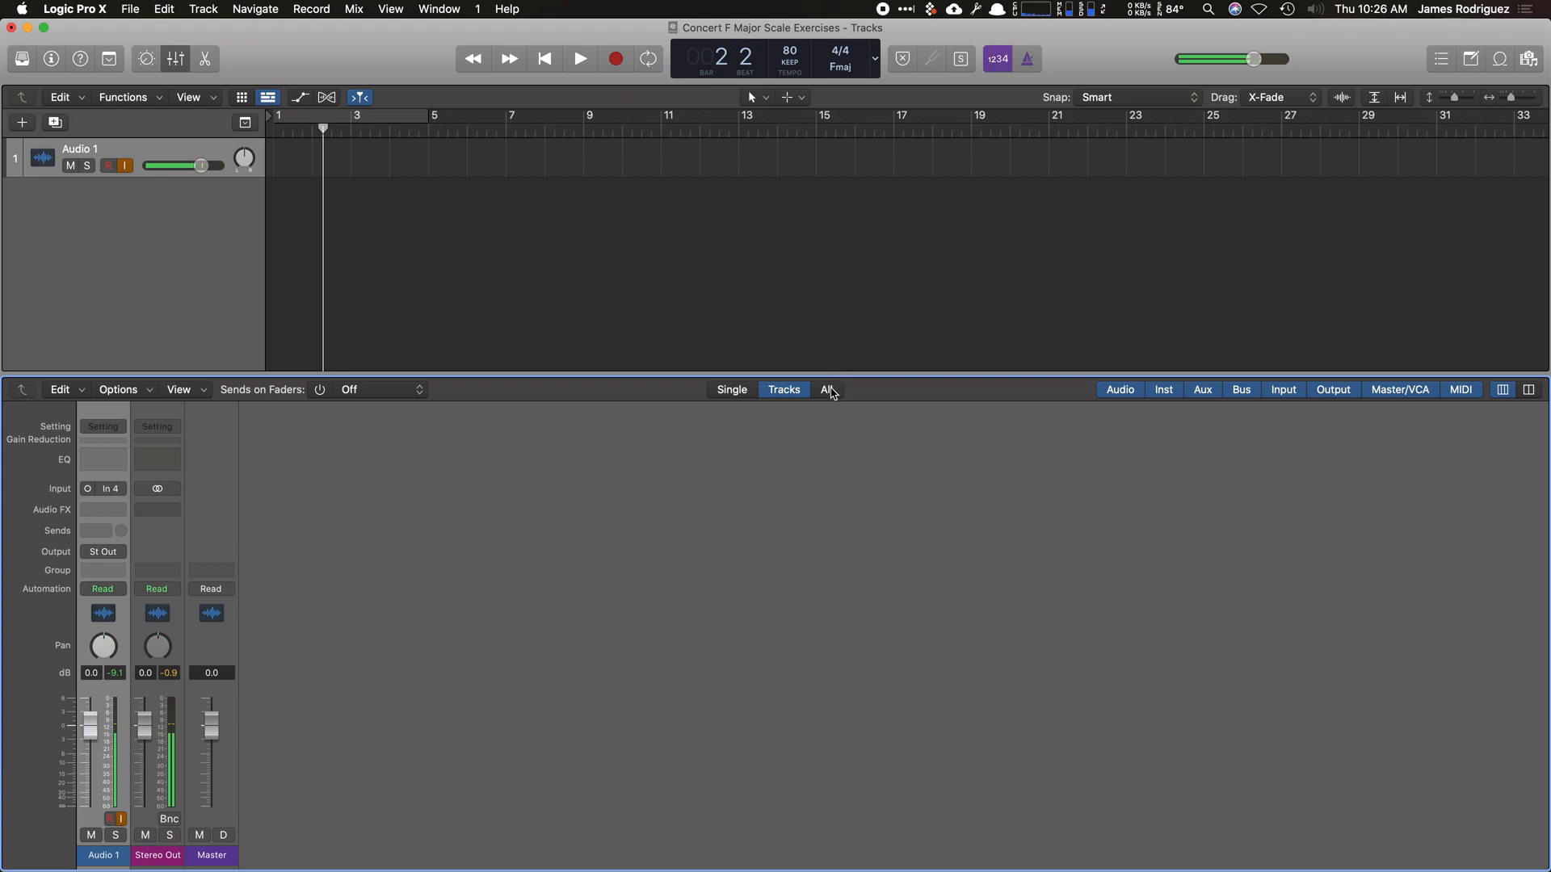
Show all mixer channels and raise the Click channel's Klopfgeist tonality to 0.80 while auditioning.
left_click(825, 389)
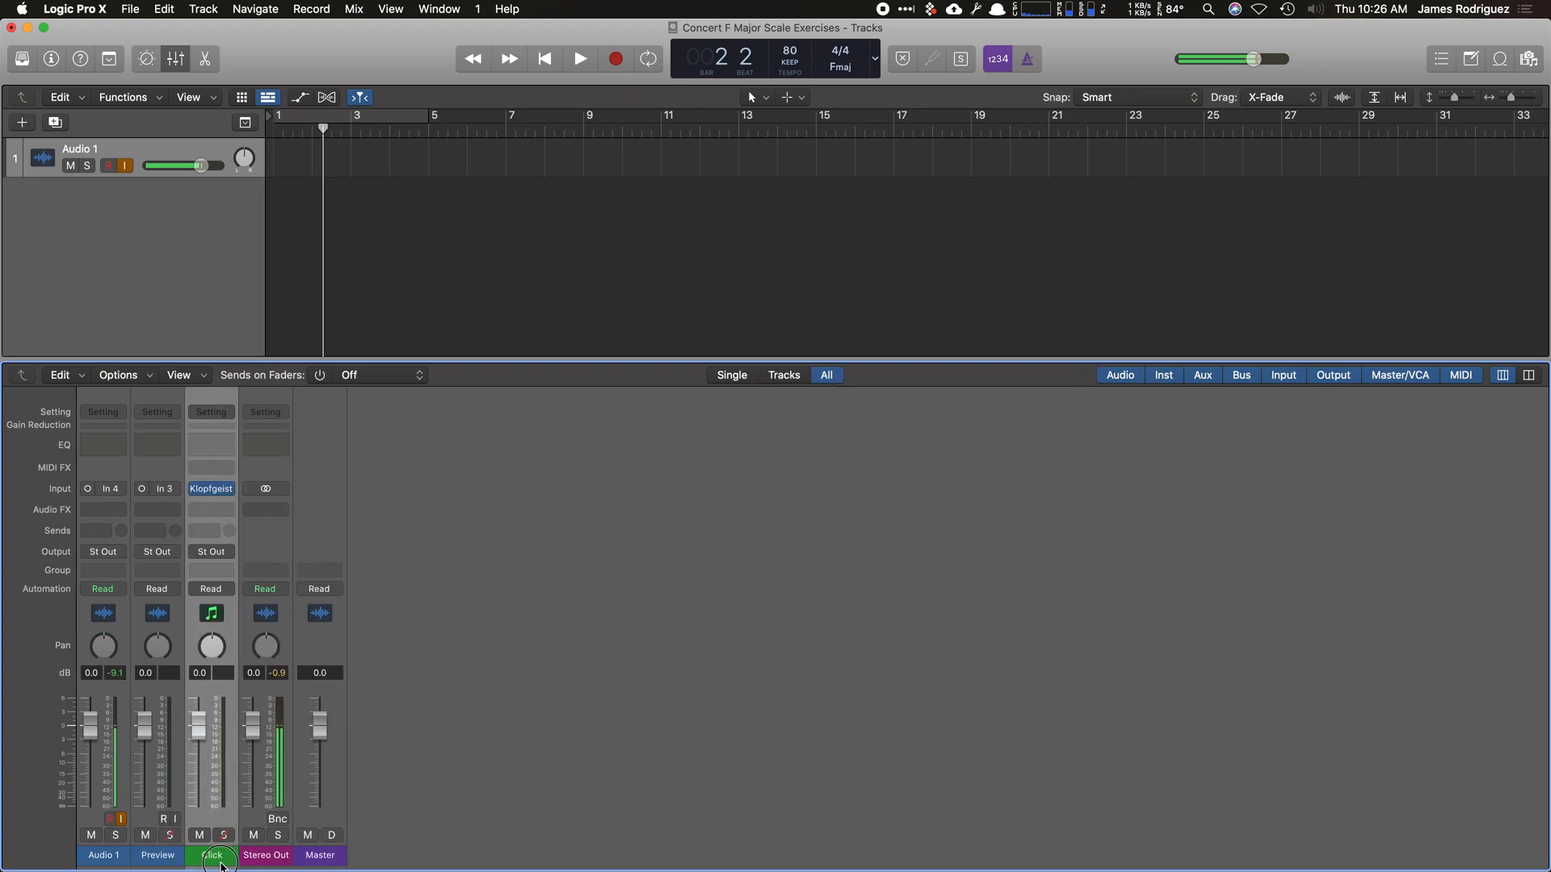
left_click(212, 488)
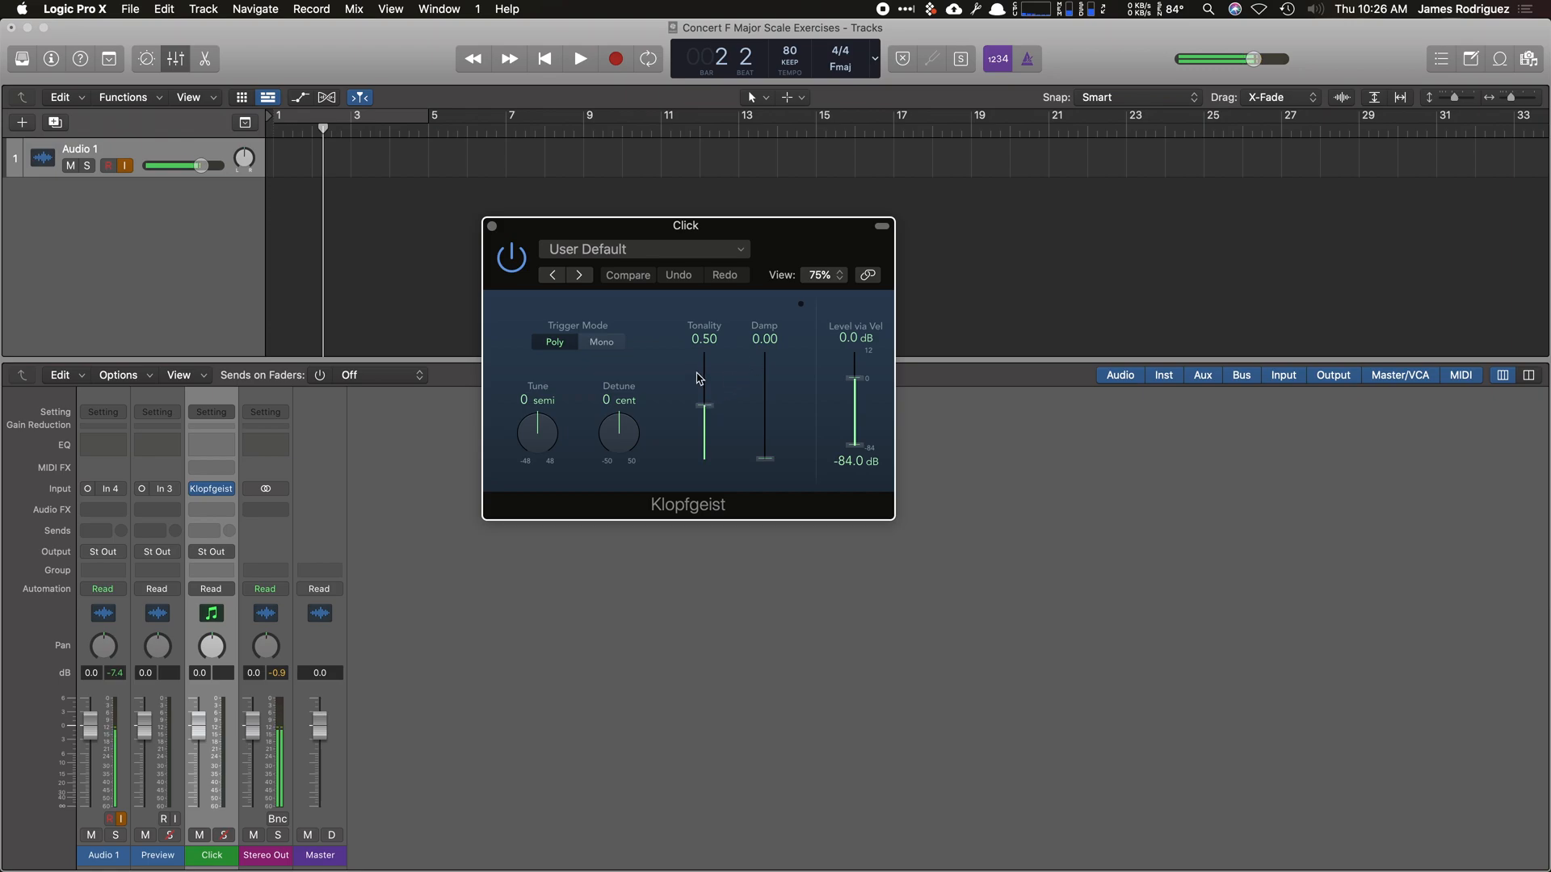
left_click(579, 59)
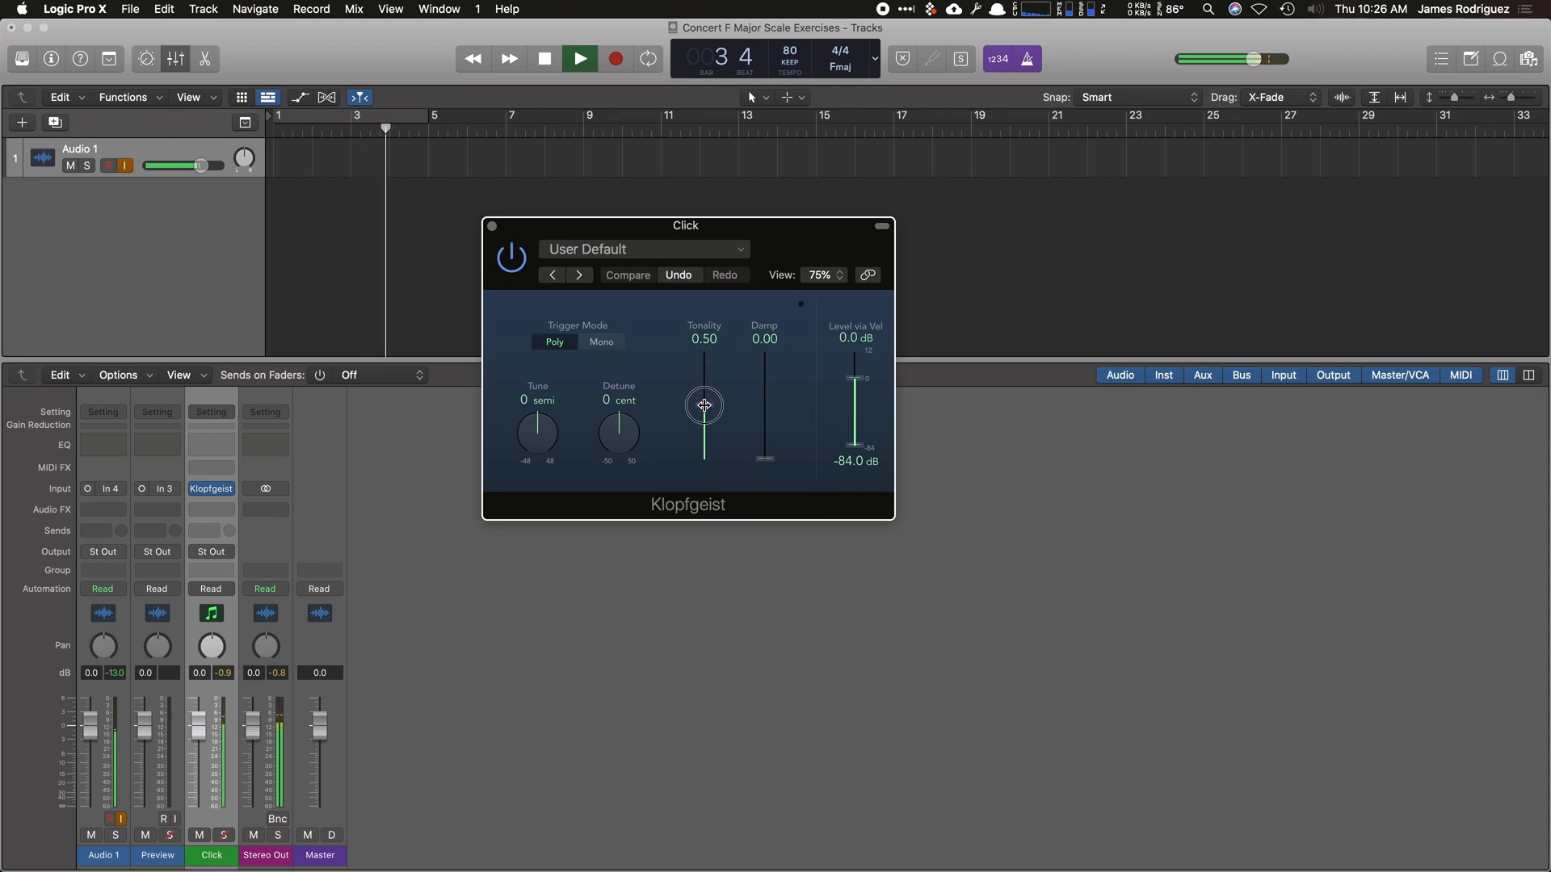
left_click_drag(702, 406, 702, 378)
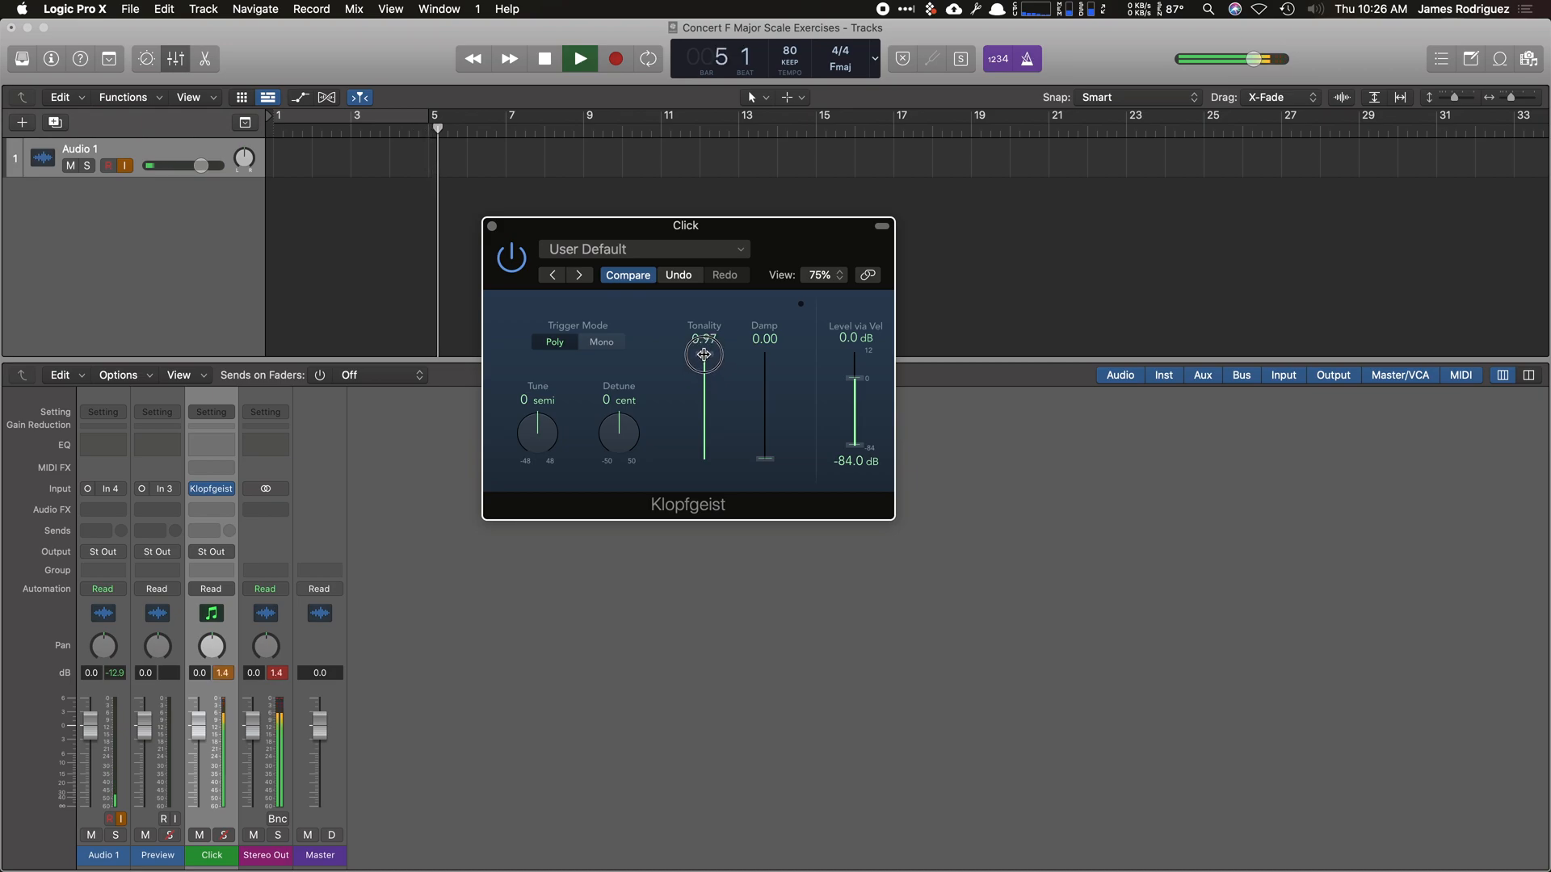
left_click_drag(703, 354, 703, 381)
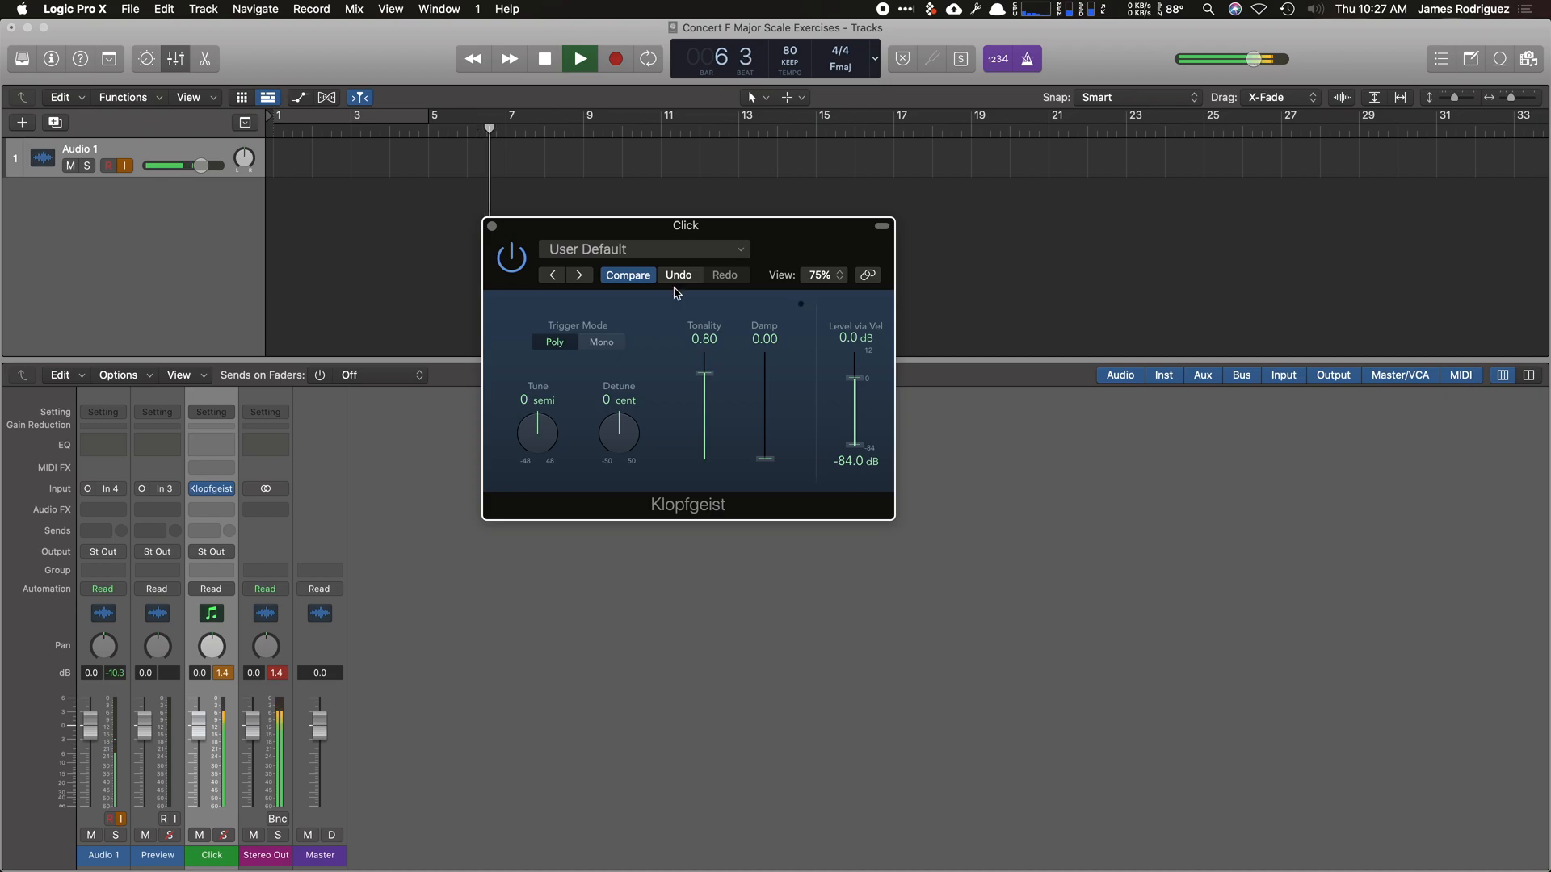
Close the Klopfgeist window and stop playback back at bar 1.
left_click(545, 58)
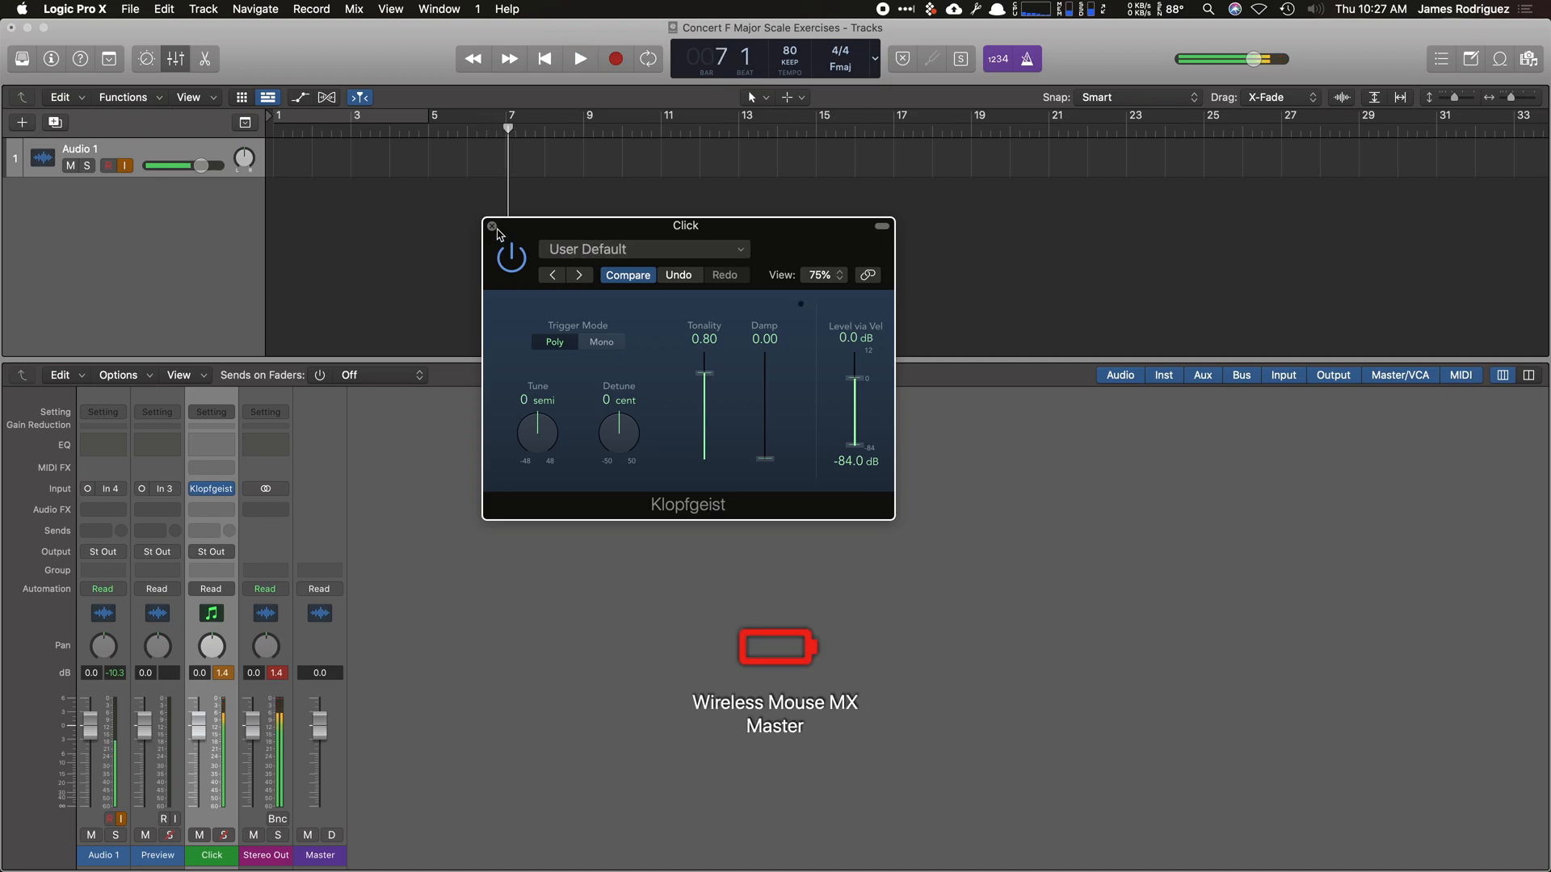
left_click(491, 226)
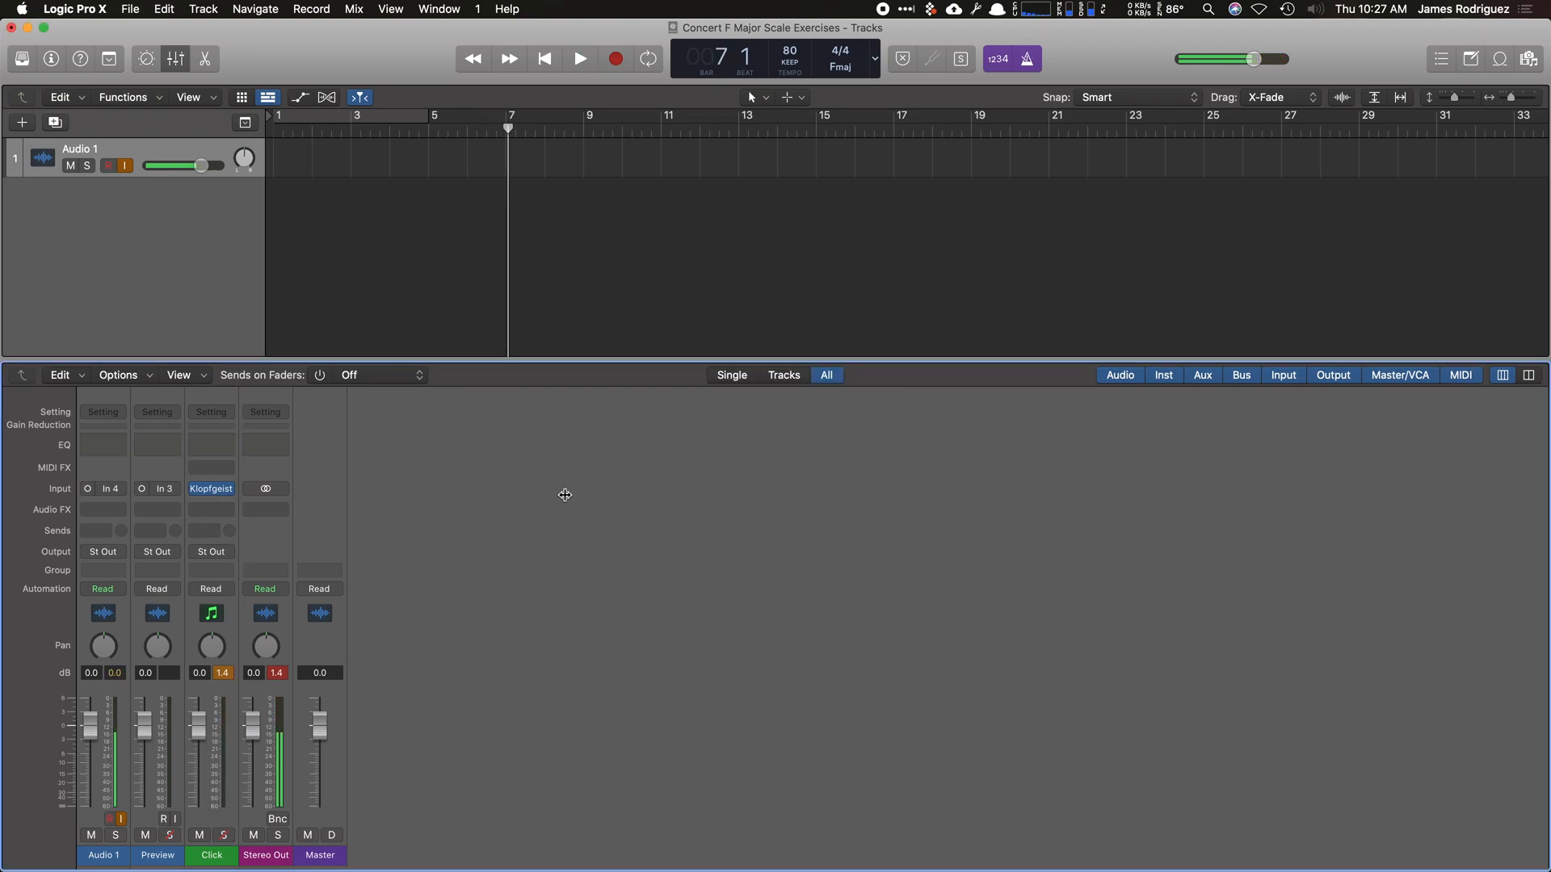
mouse_move(517, 439)
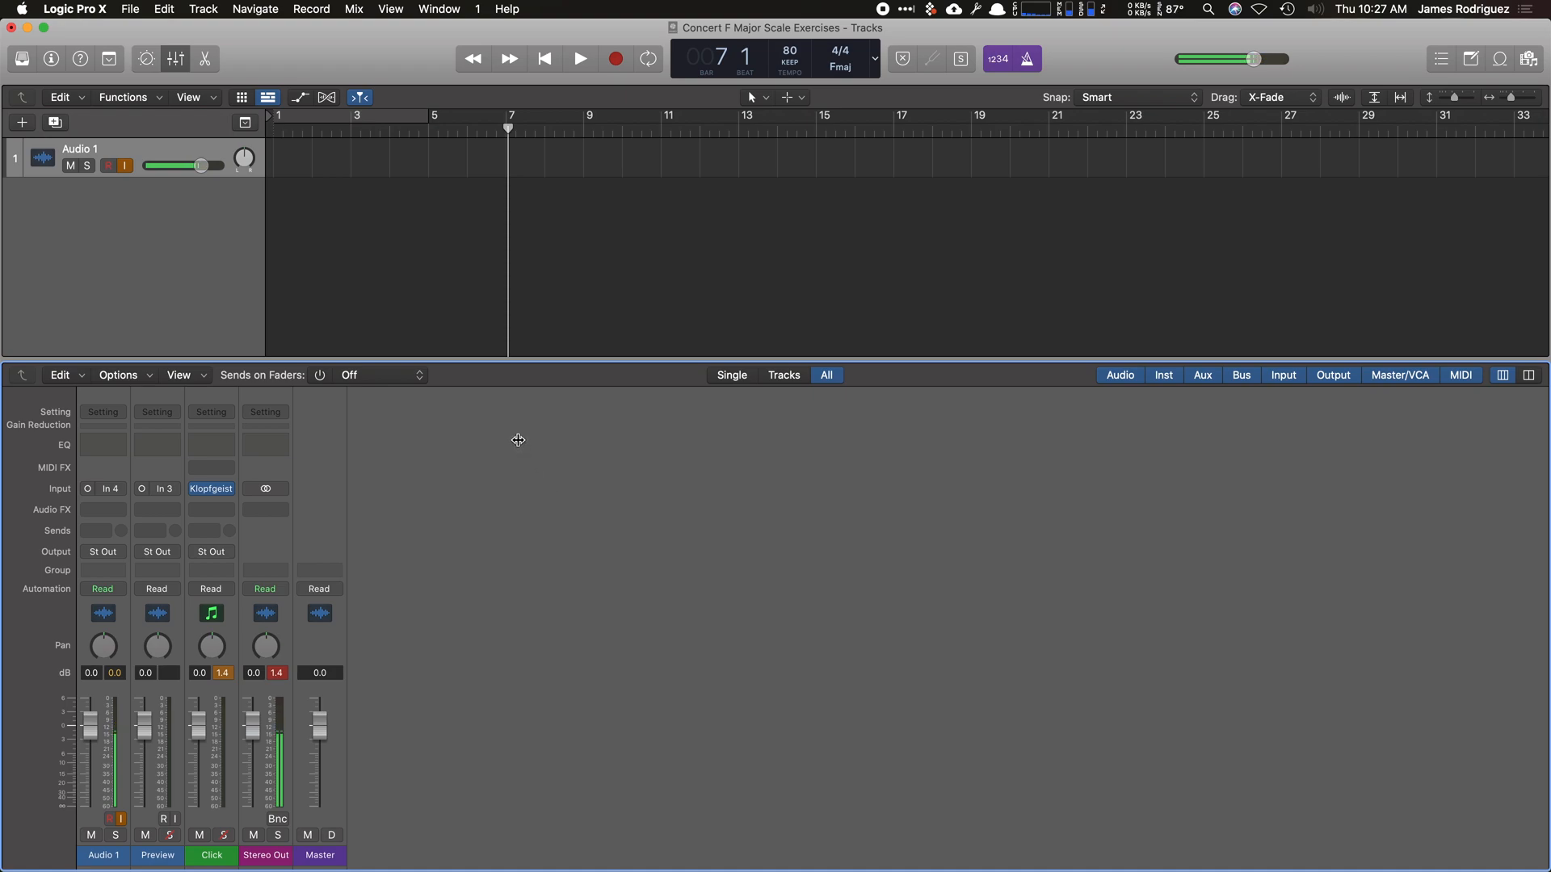
left_click(544, 58)
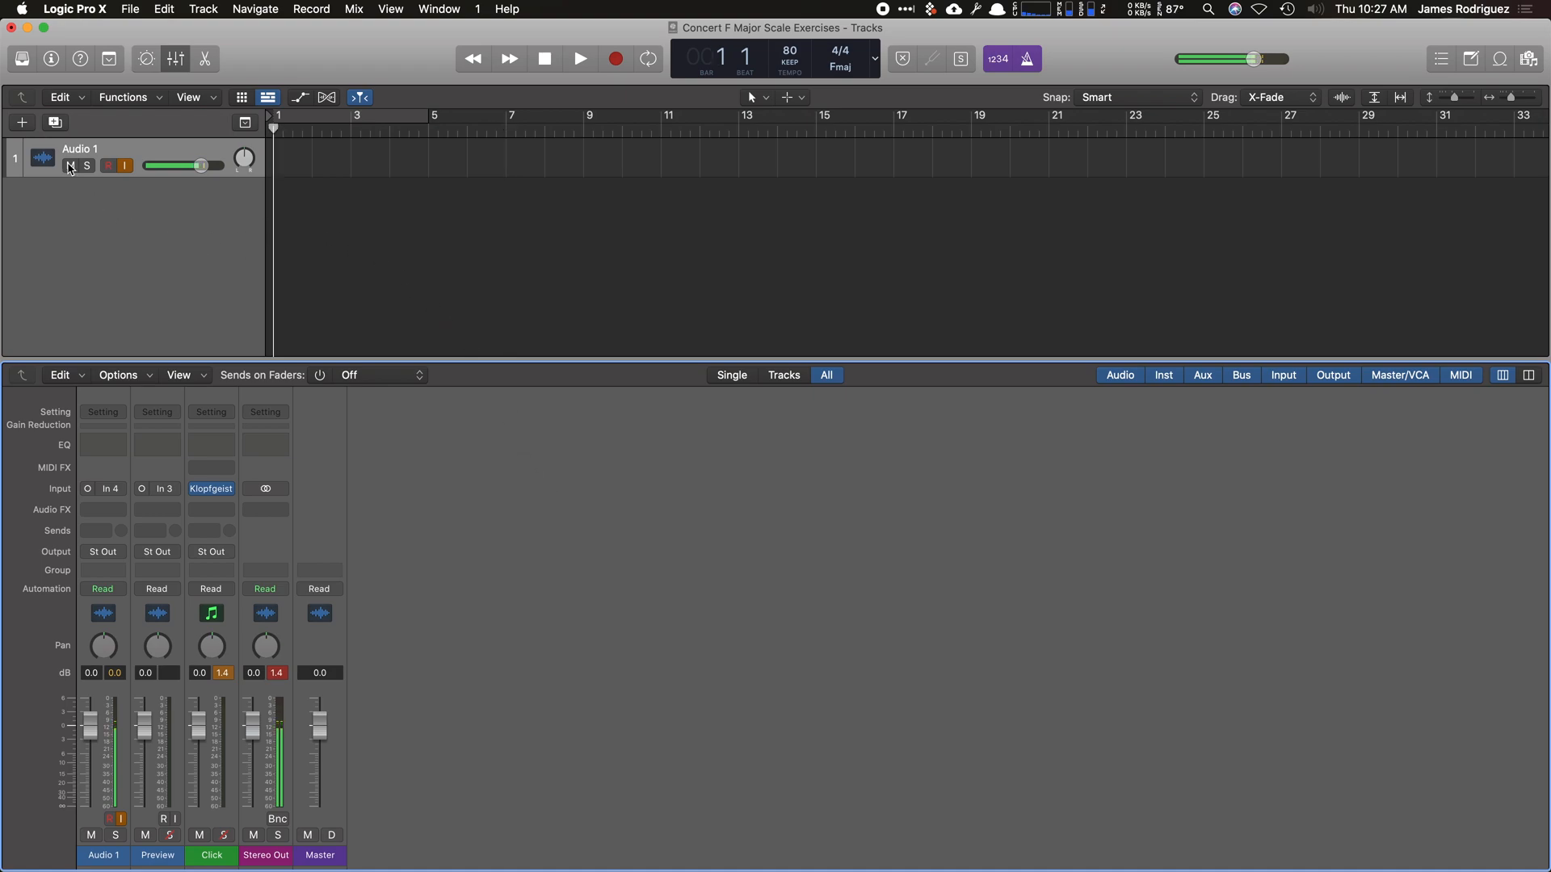
Create a new Software Instrument track below Audio 1.
left_click(21, 123)
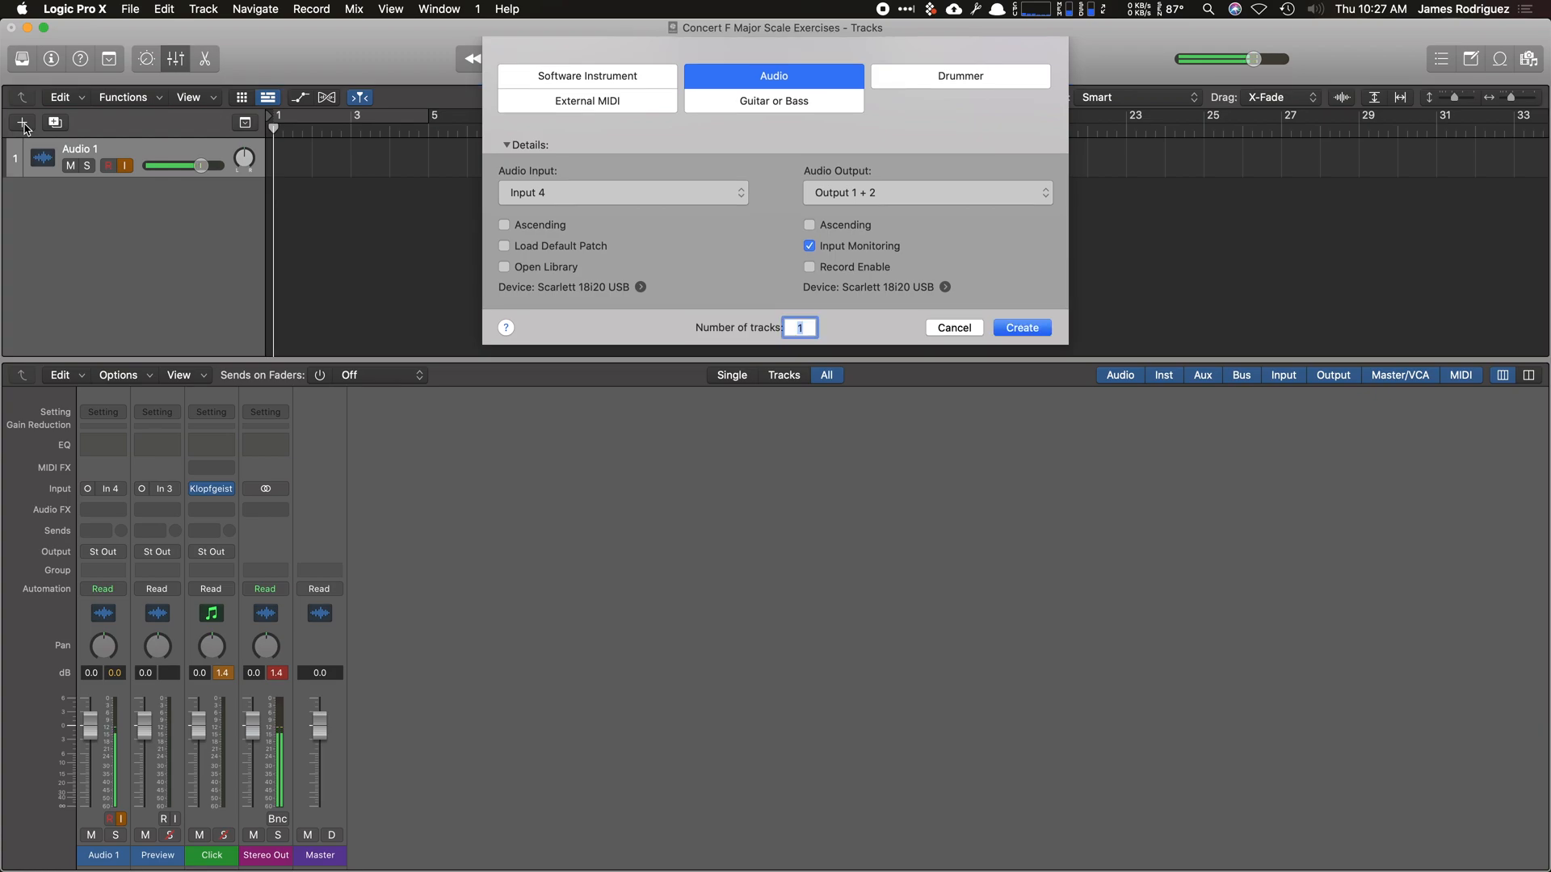
left_click(588, 74)
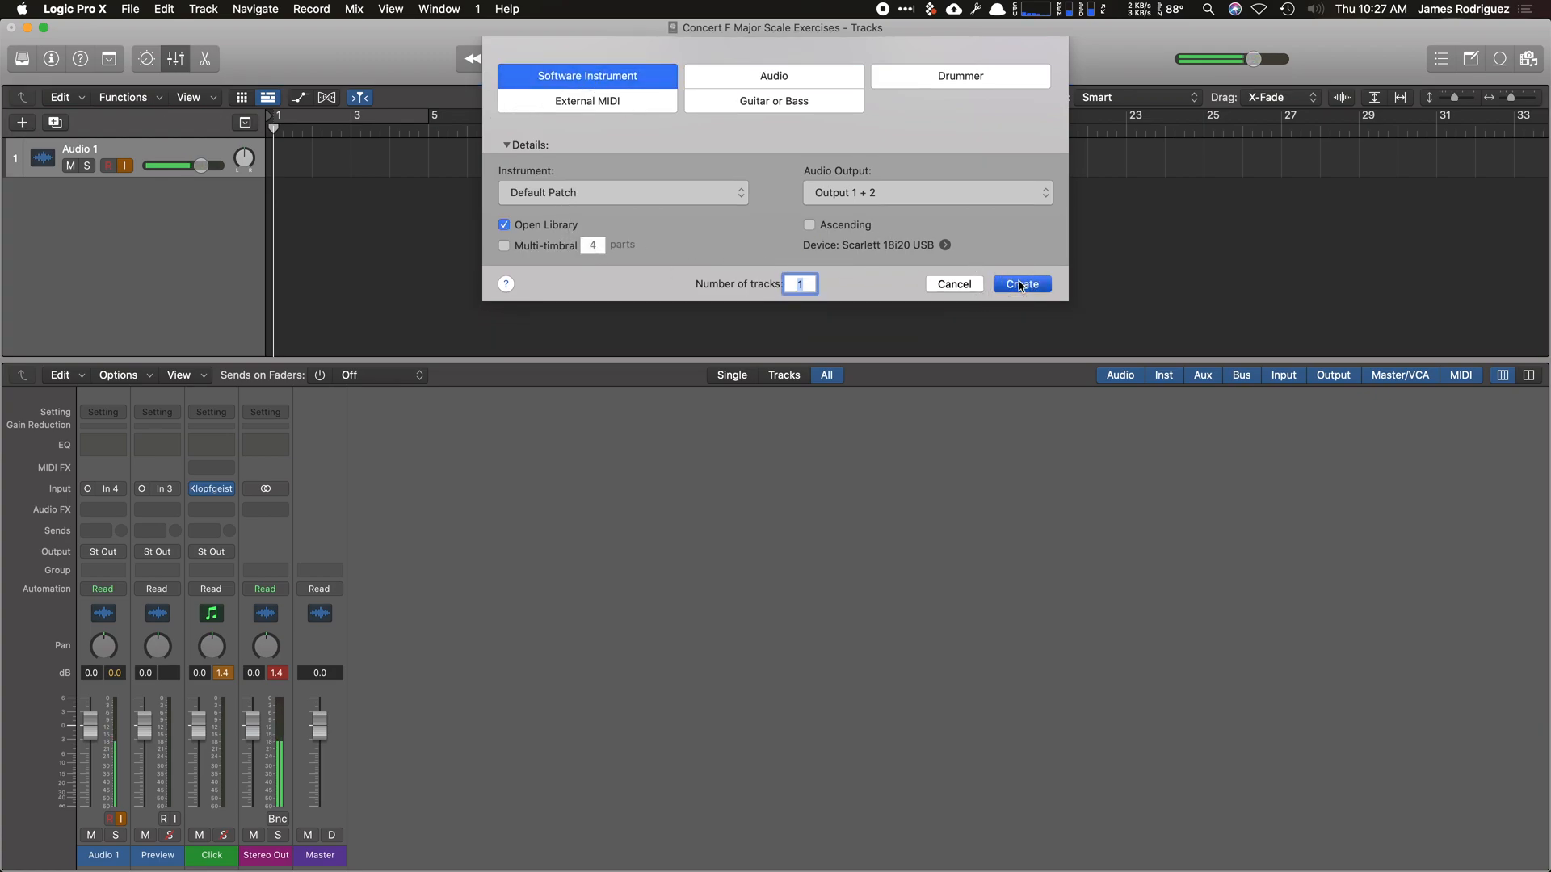
left_click(1021, 284)
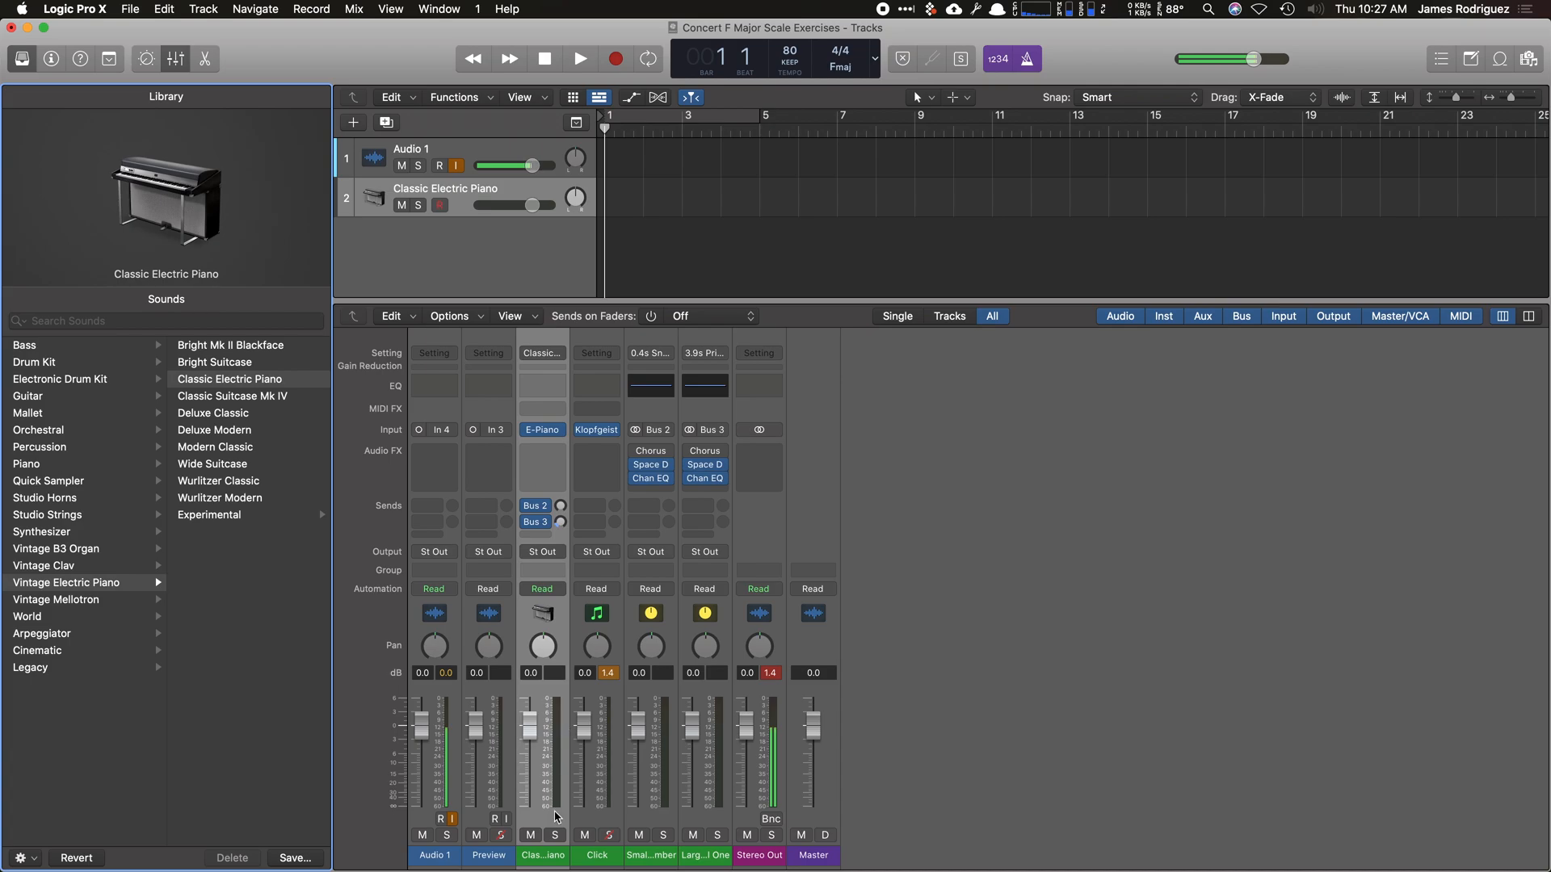
Reset the new track's channel strip, name it Metronome and give it the metronome icon.
left_click(542, 352)
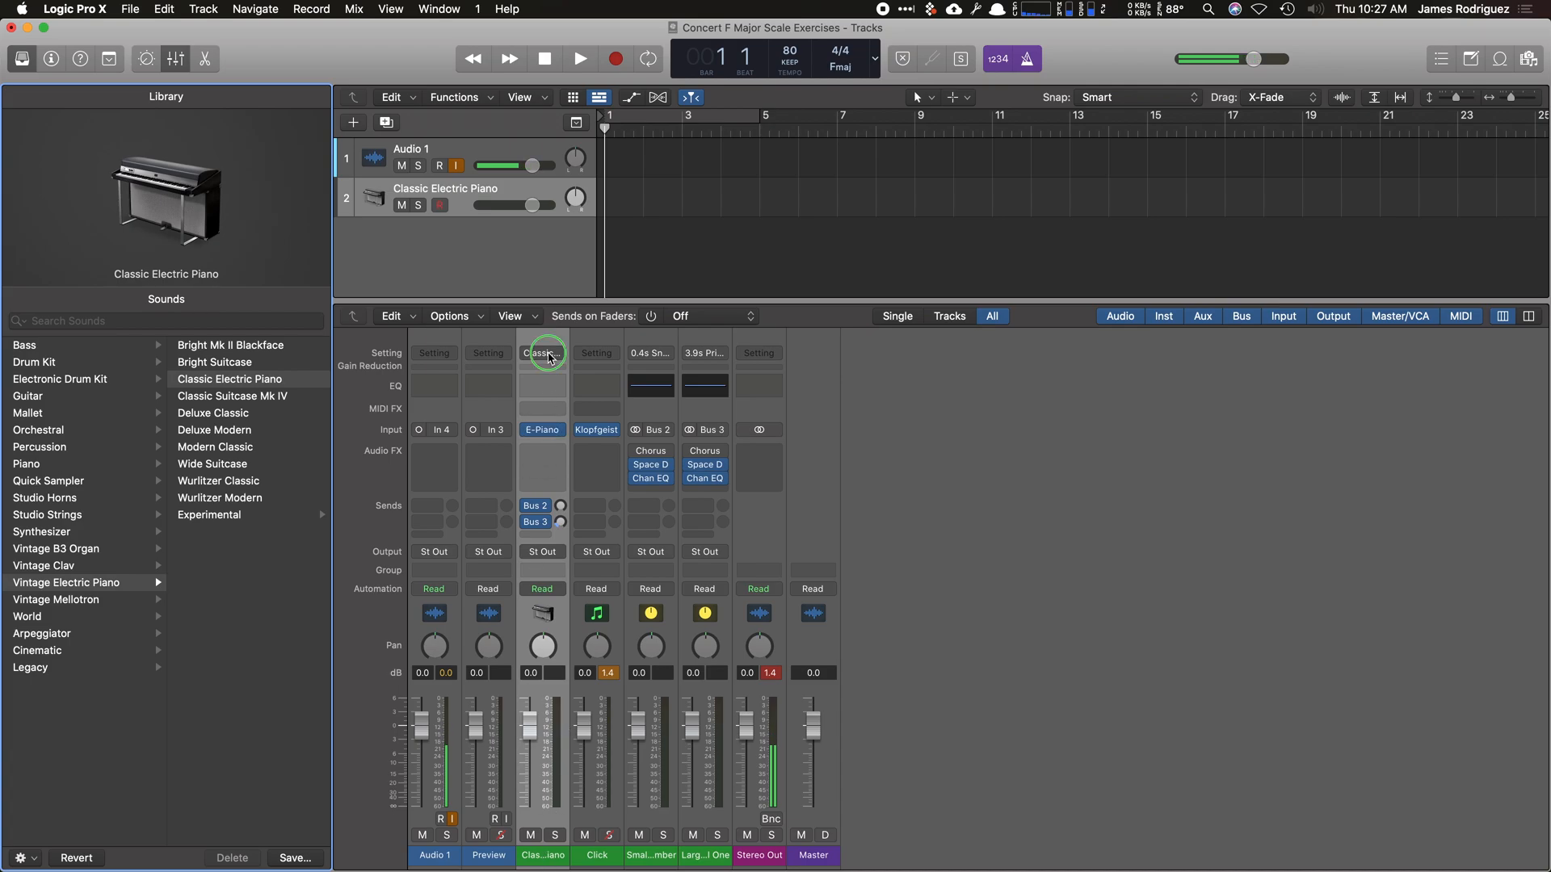
left_click(543, 353)
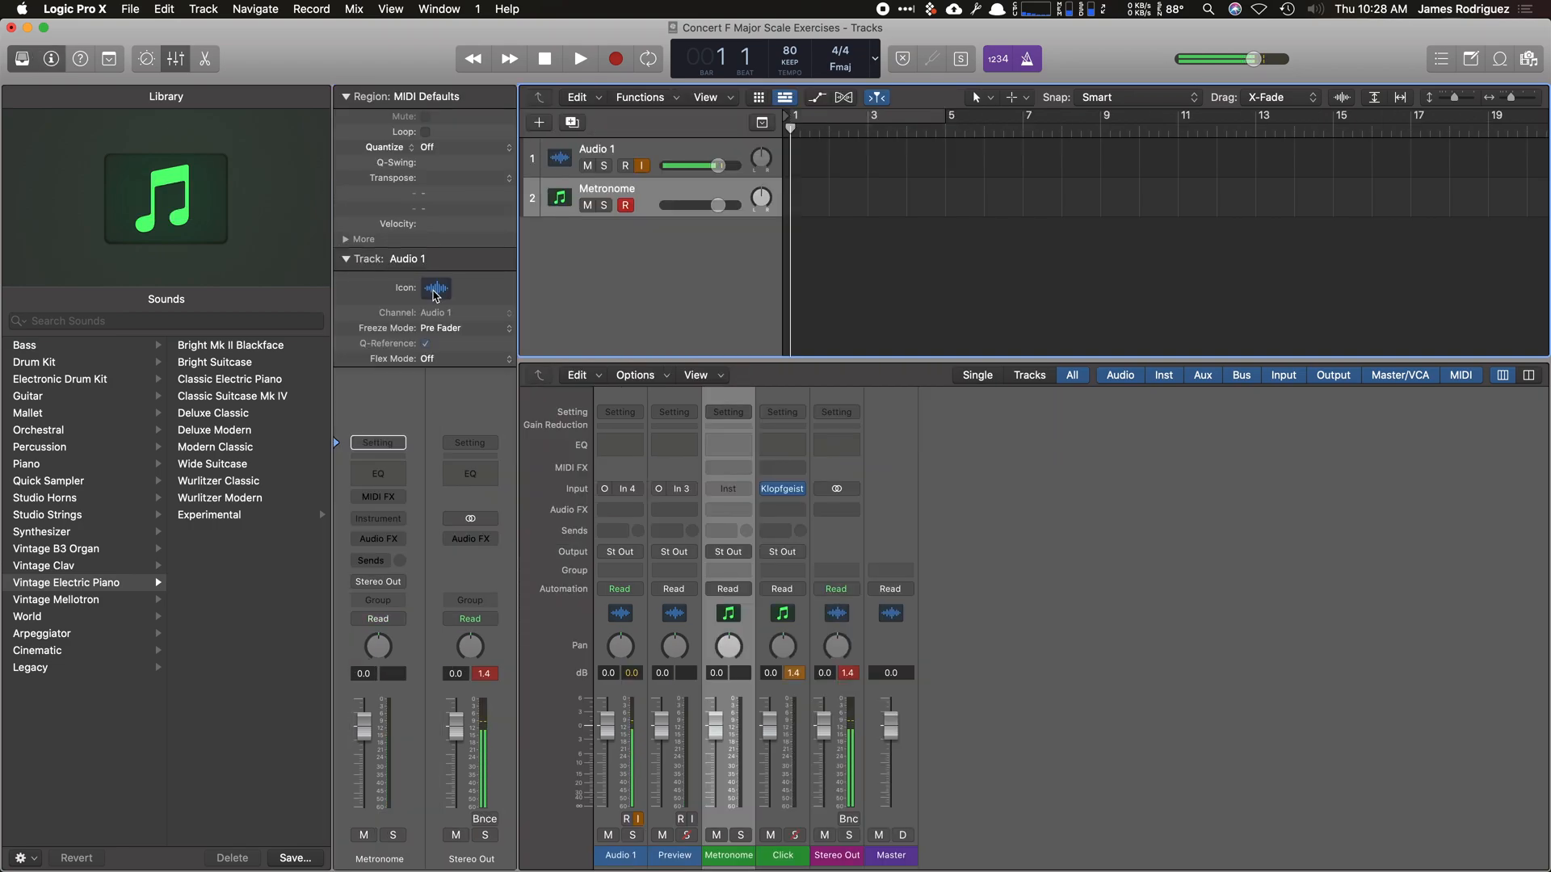
left_click(436, 289)
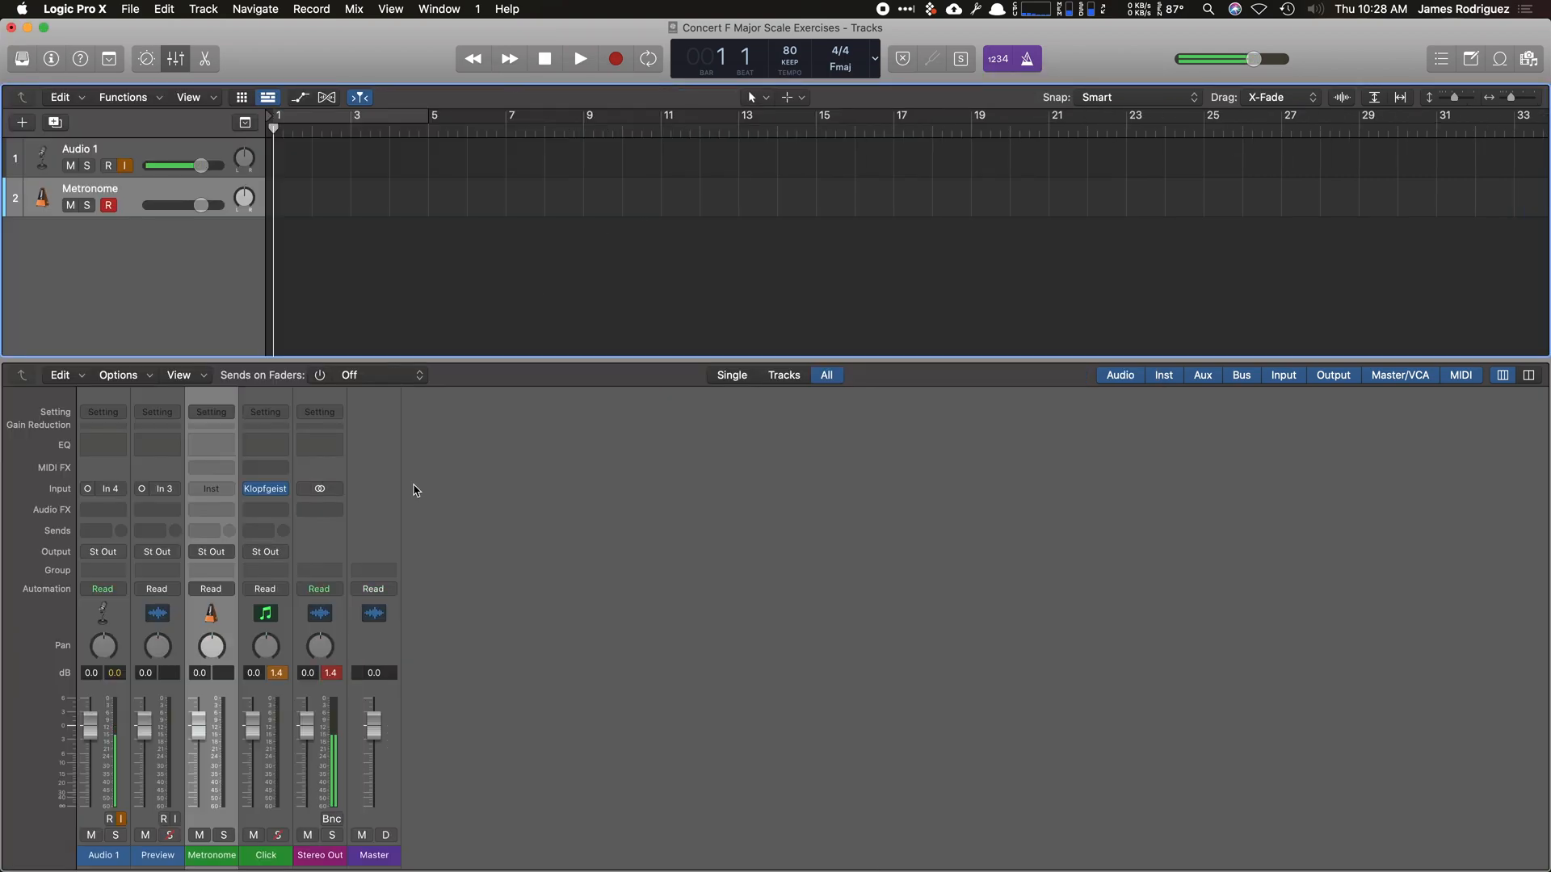
mouse_move(265, 488)
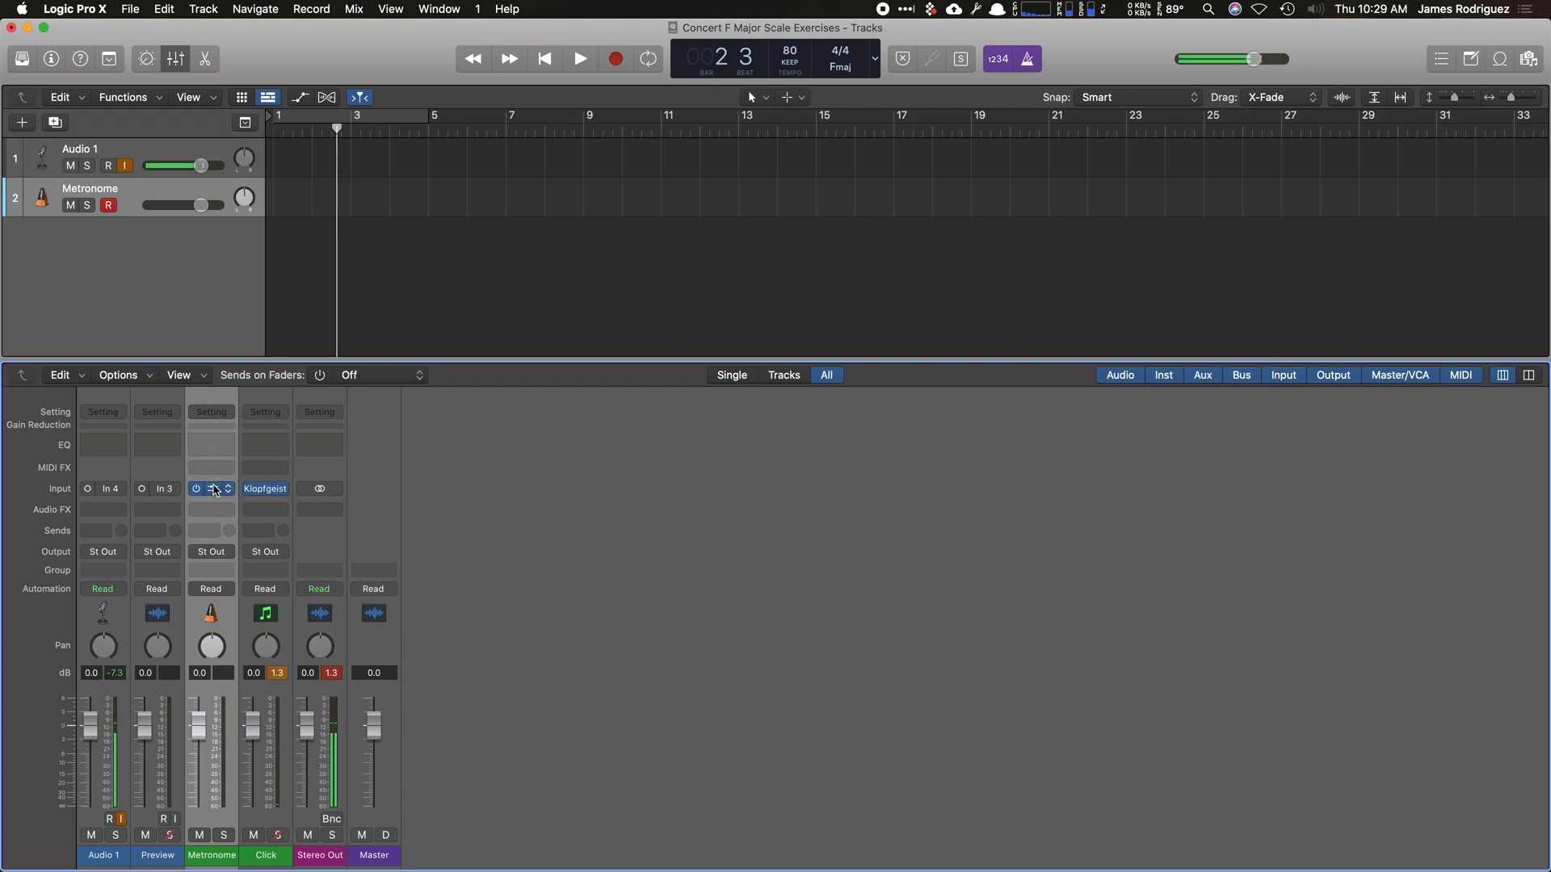
Choose Klopfgeist in the Metronome channel's Instrument slot.
left_click(578, 59)
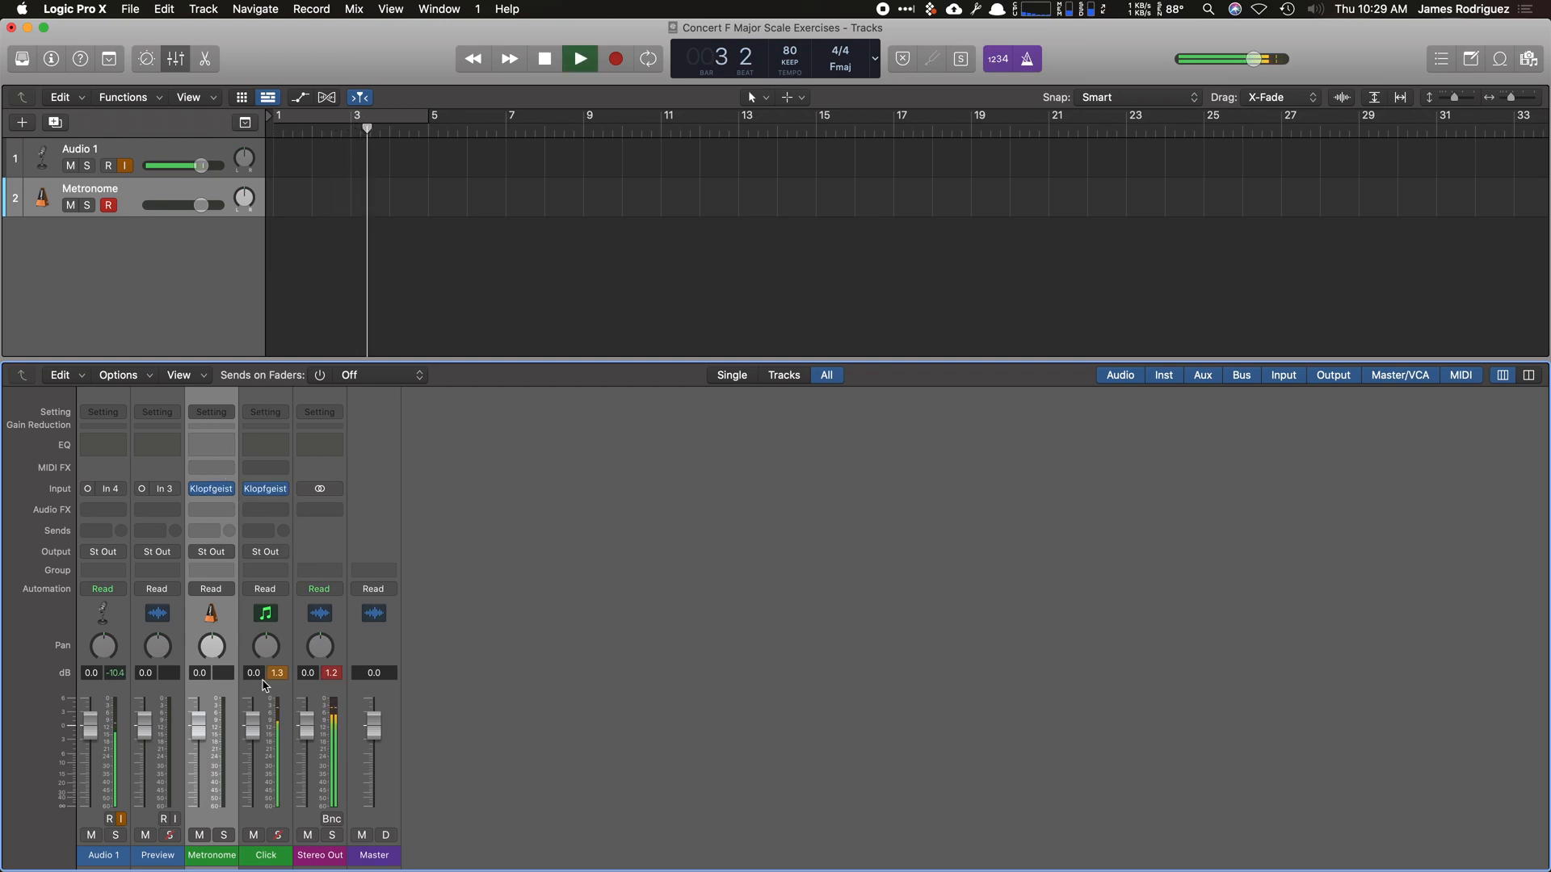
left_click(546, 58)
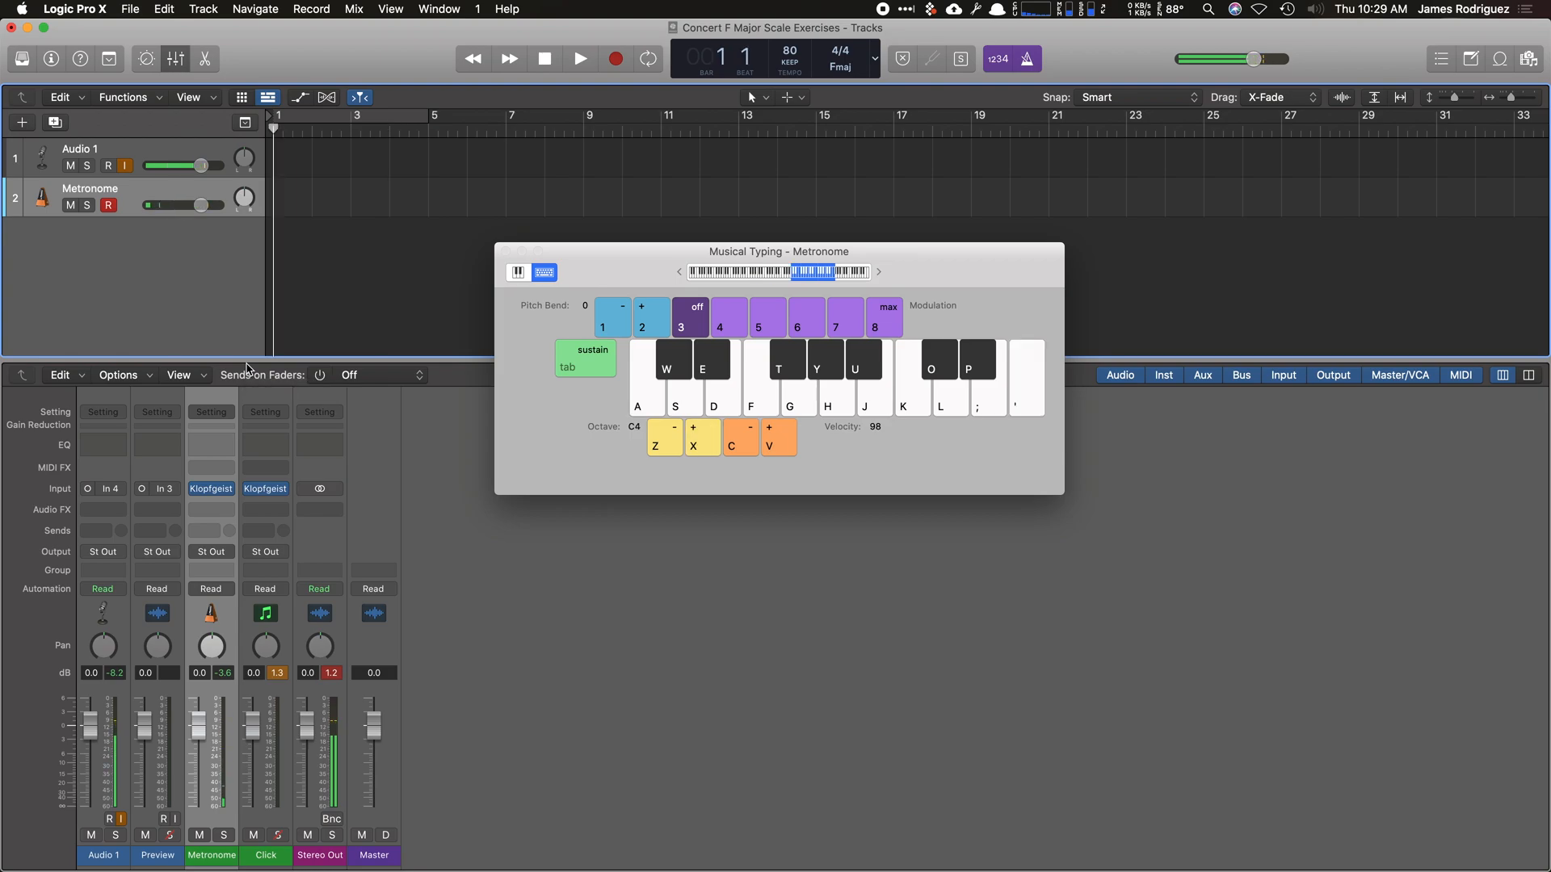
Record a one-bar run of eight metronome notes and open the region in the Piano Roll.
left_click(578, 58)
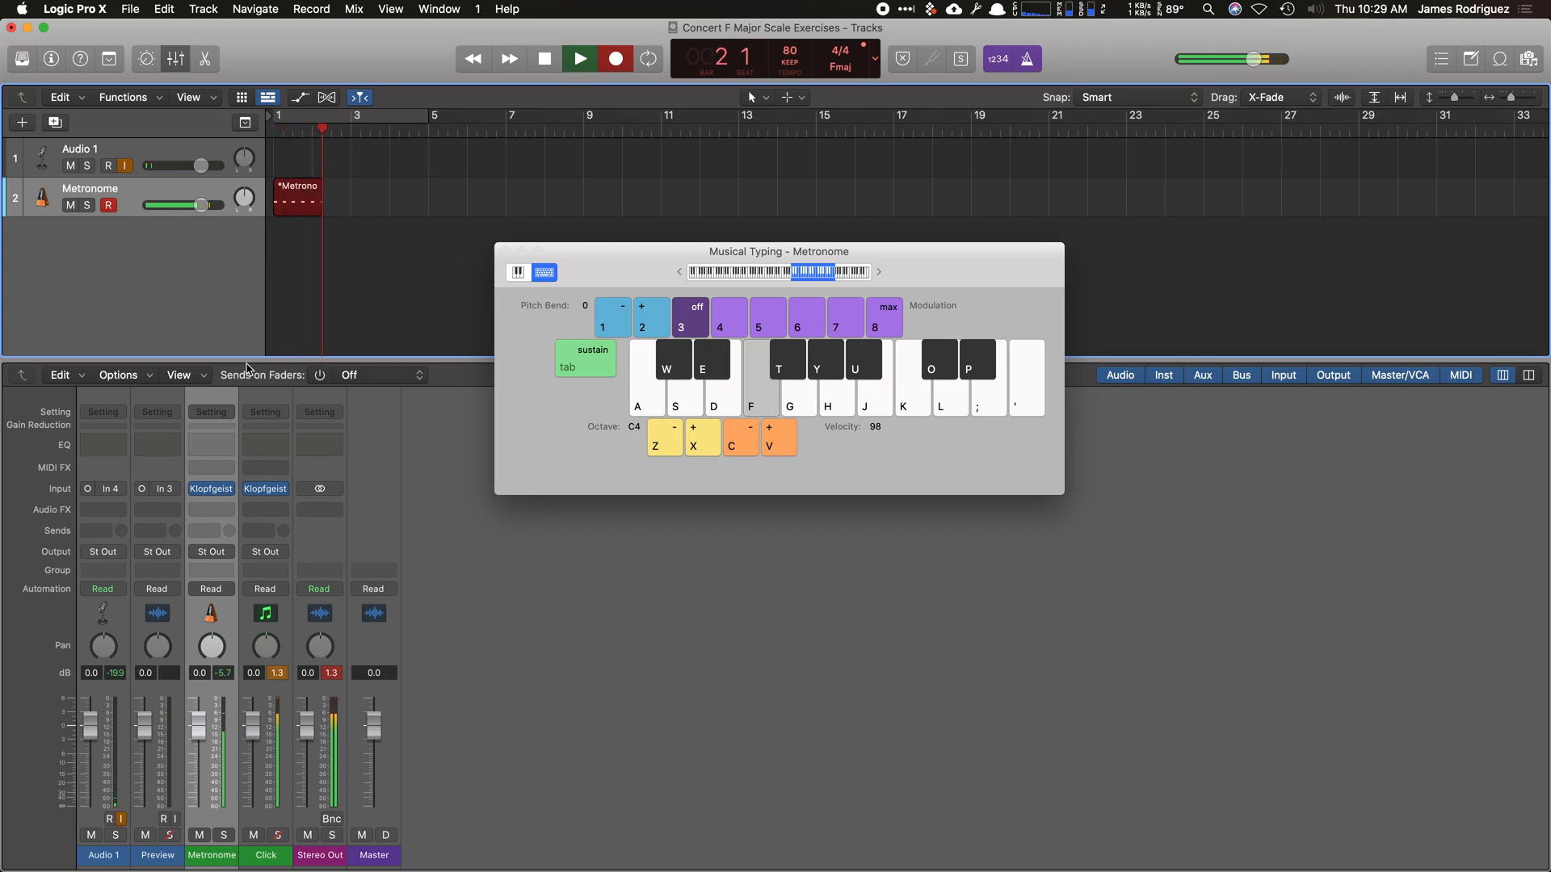
left_click(542, 58)
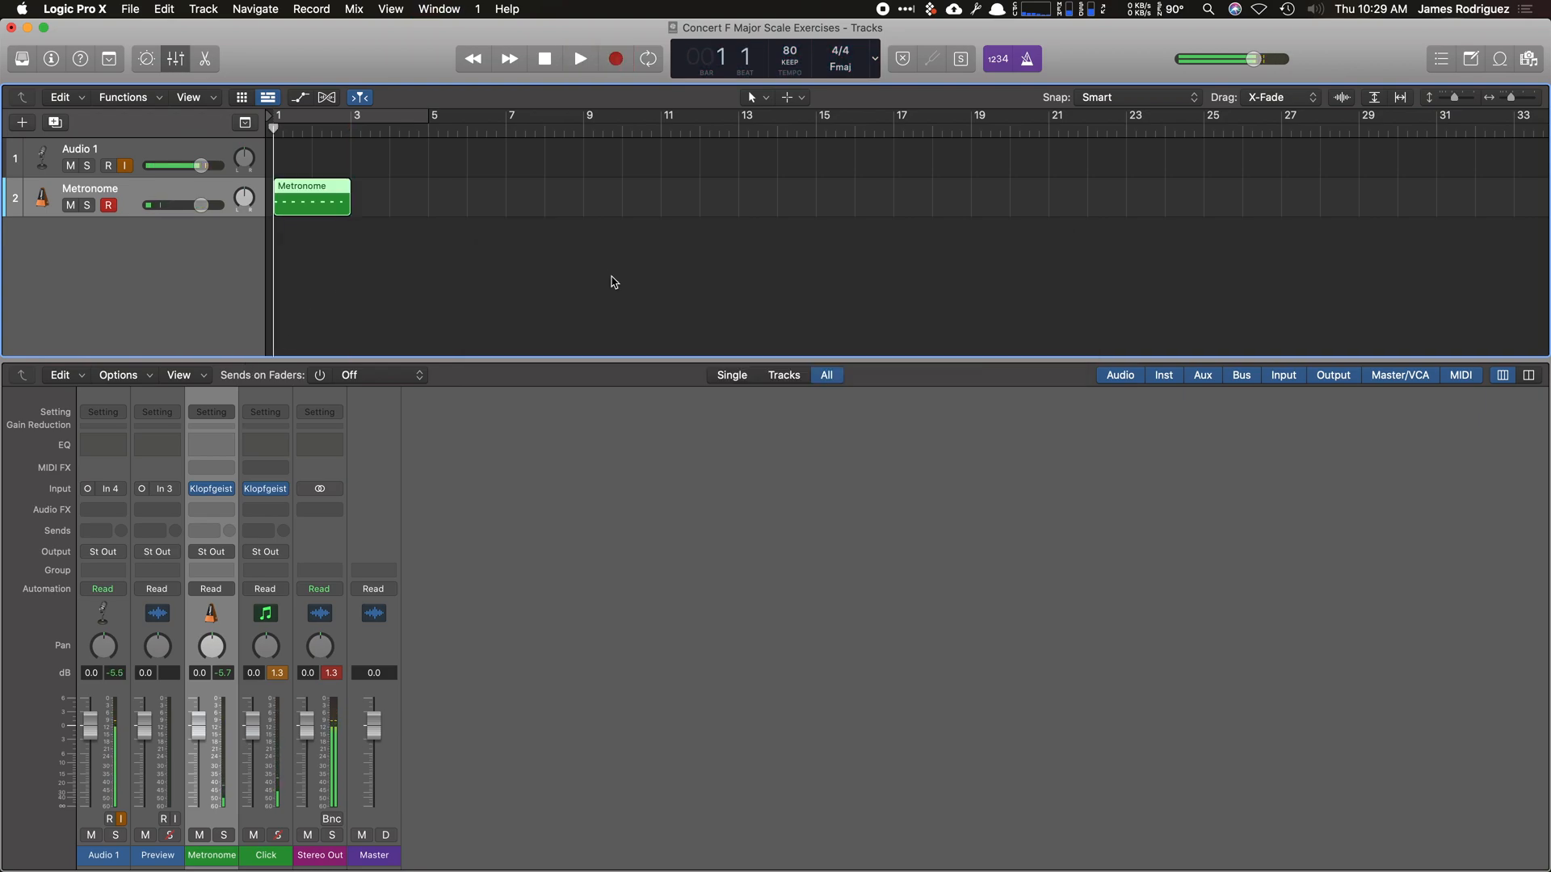
left_click(312, 194)
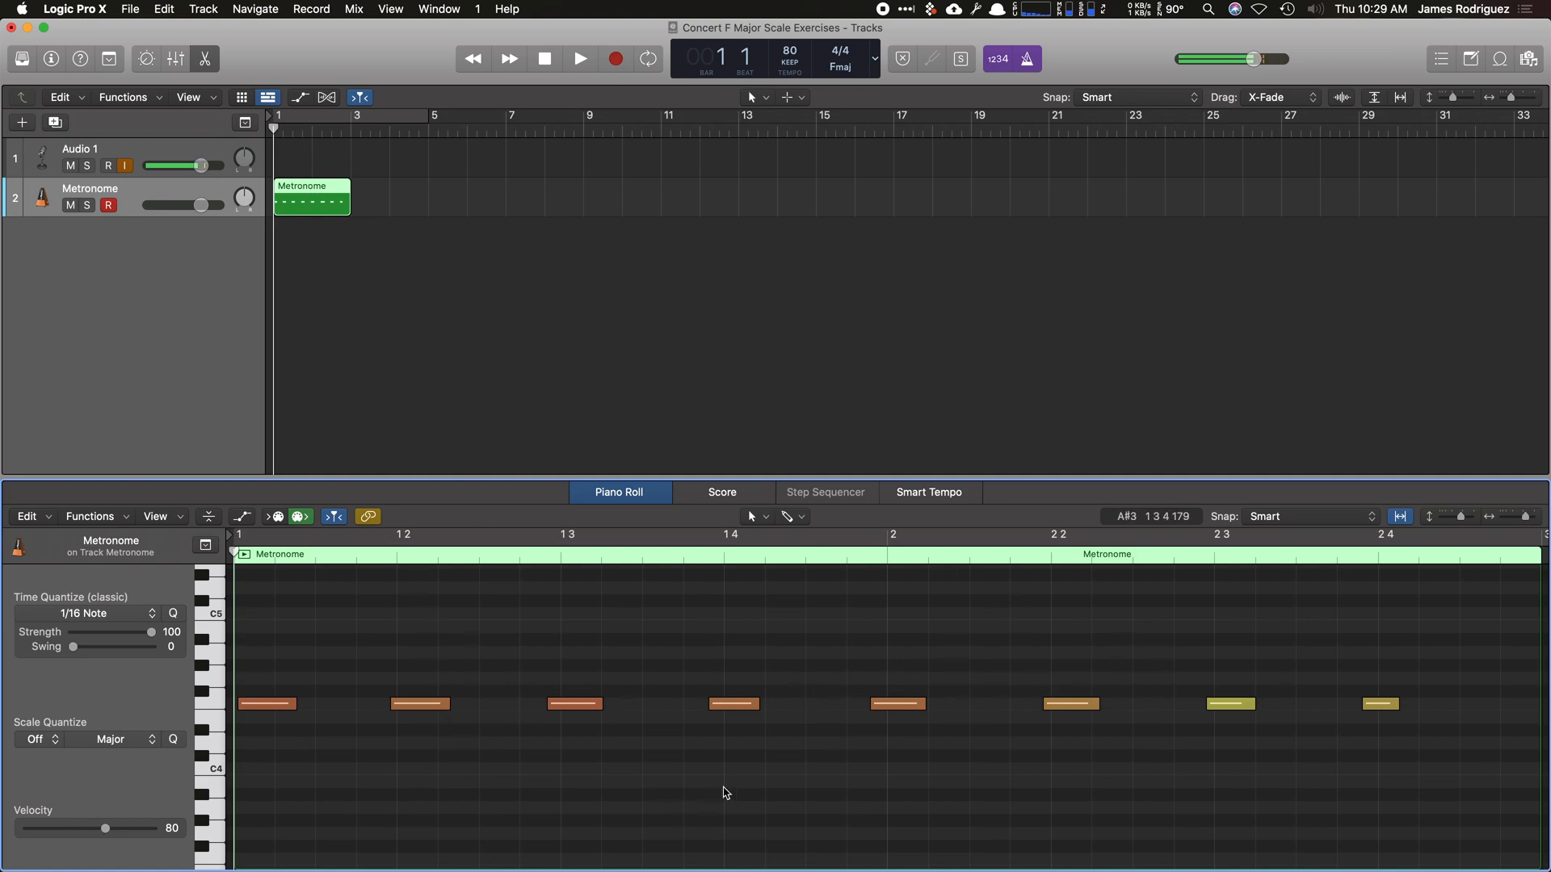
mouse_move(769, 701)
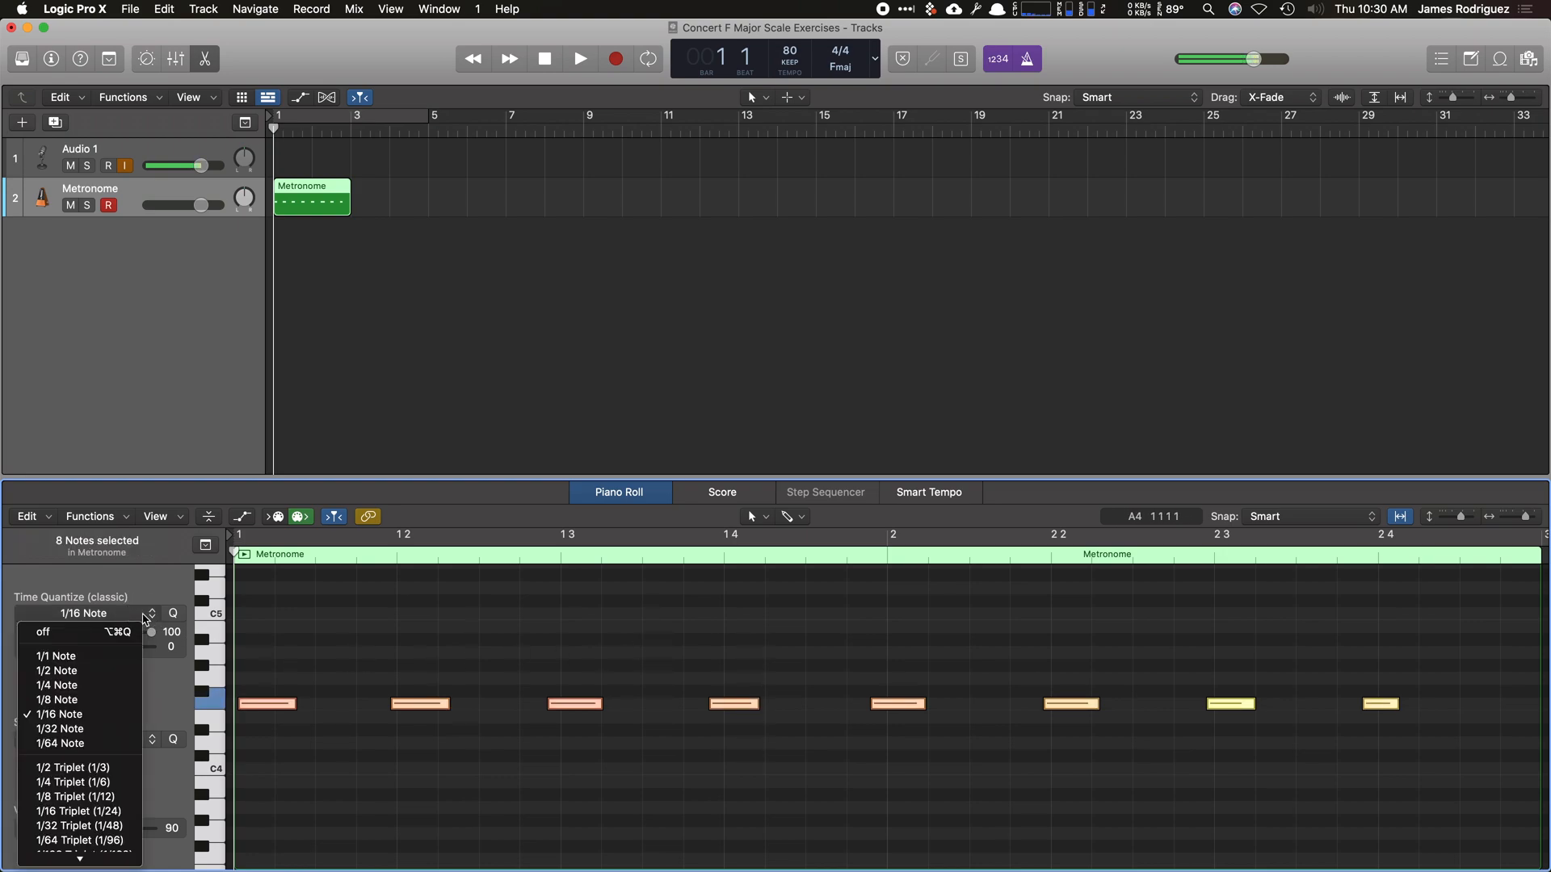
Quantize the recorded notes to 1/4 Note and play them back.
left_click(55, 685)
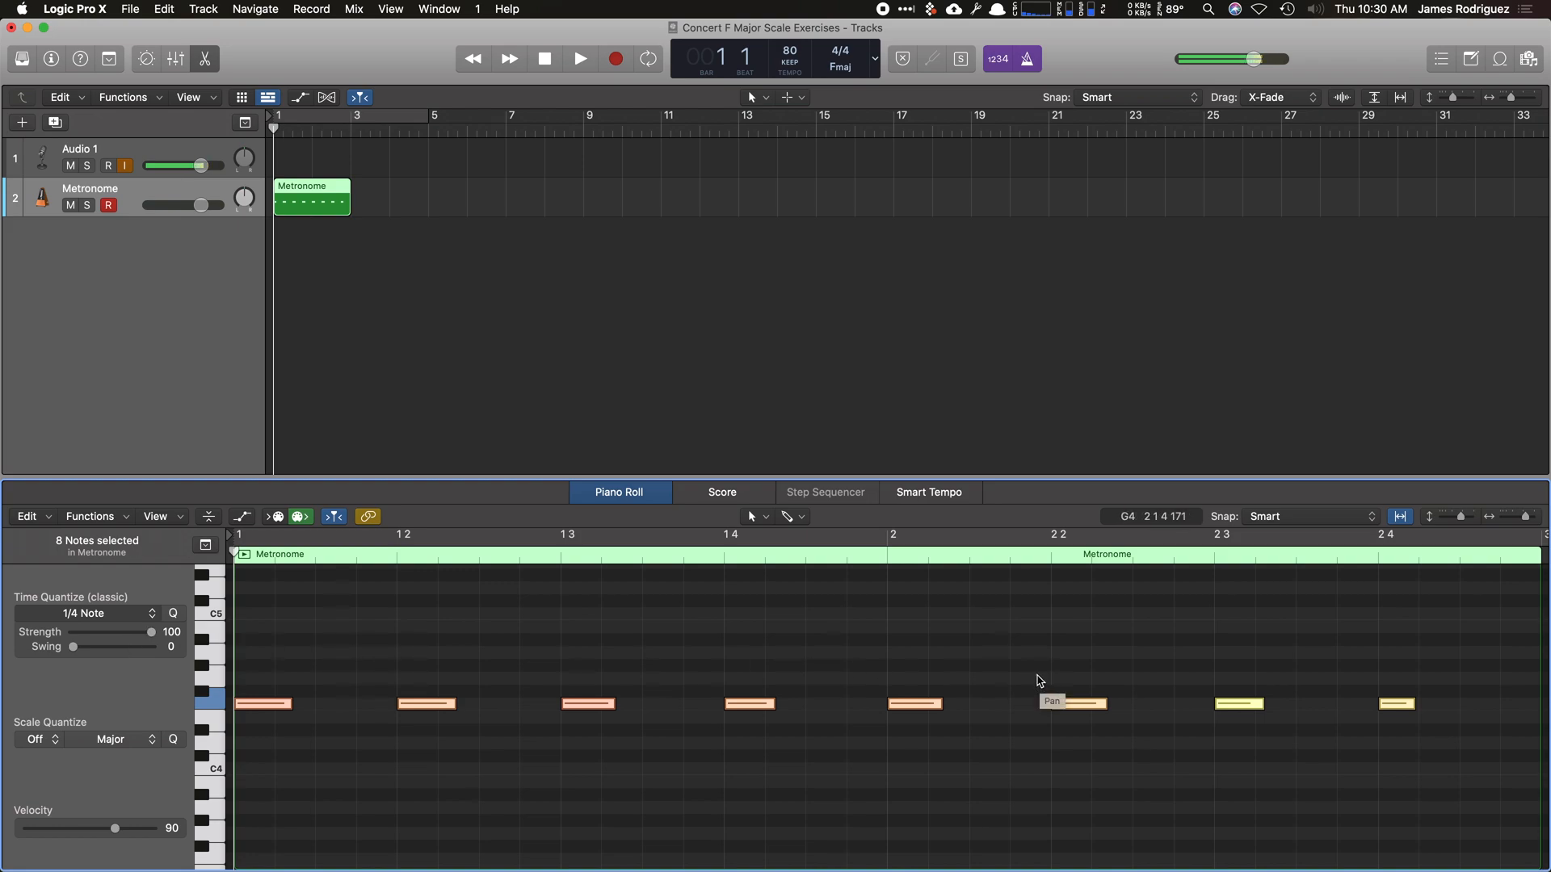
left_click(580, 58)
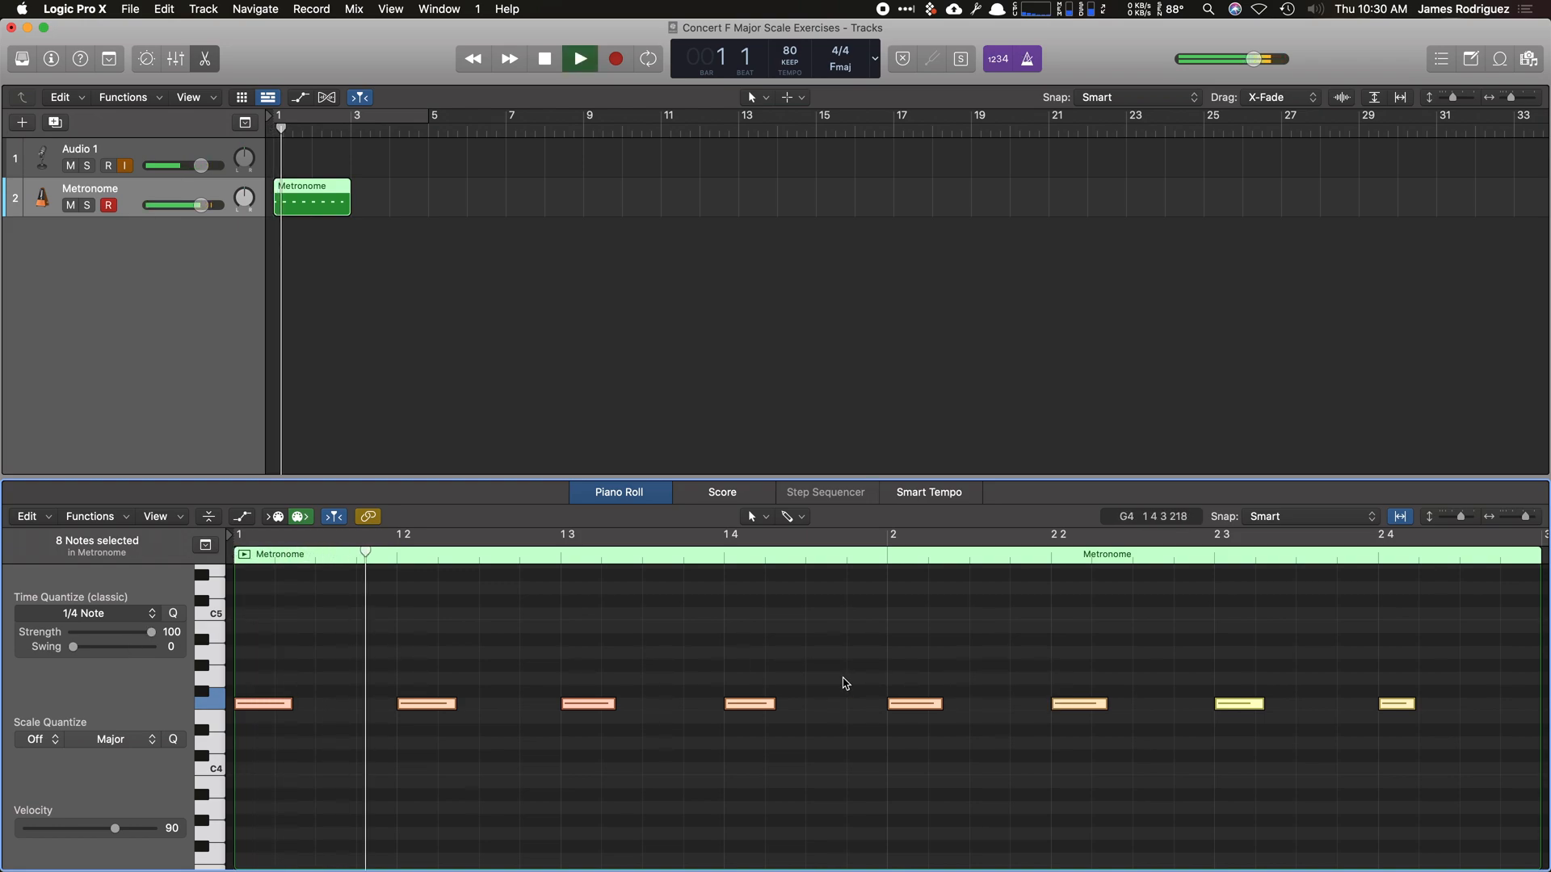
left_click(579, 58)
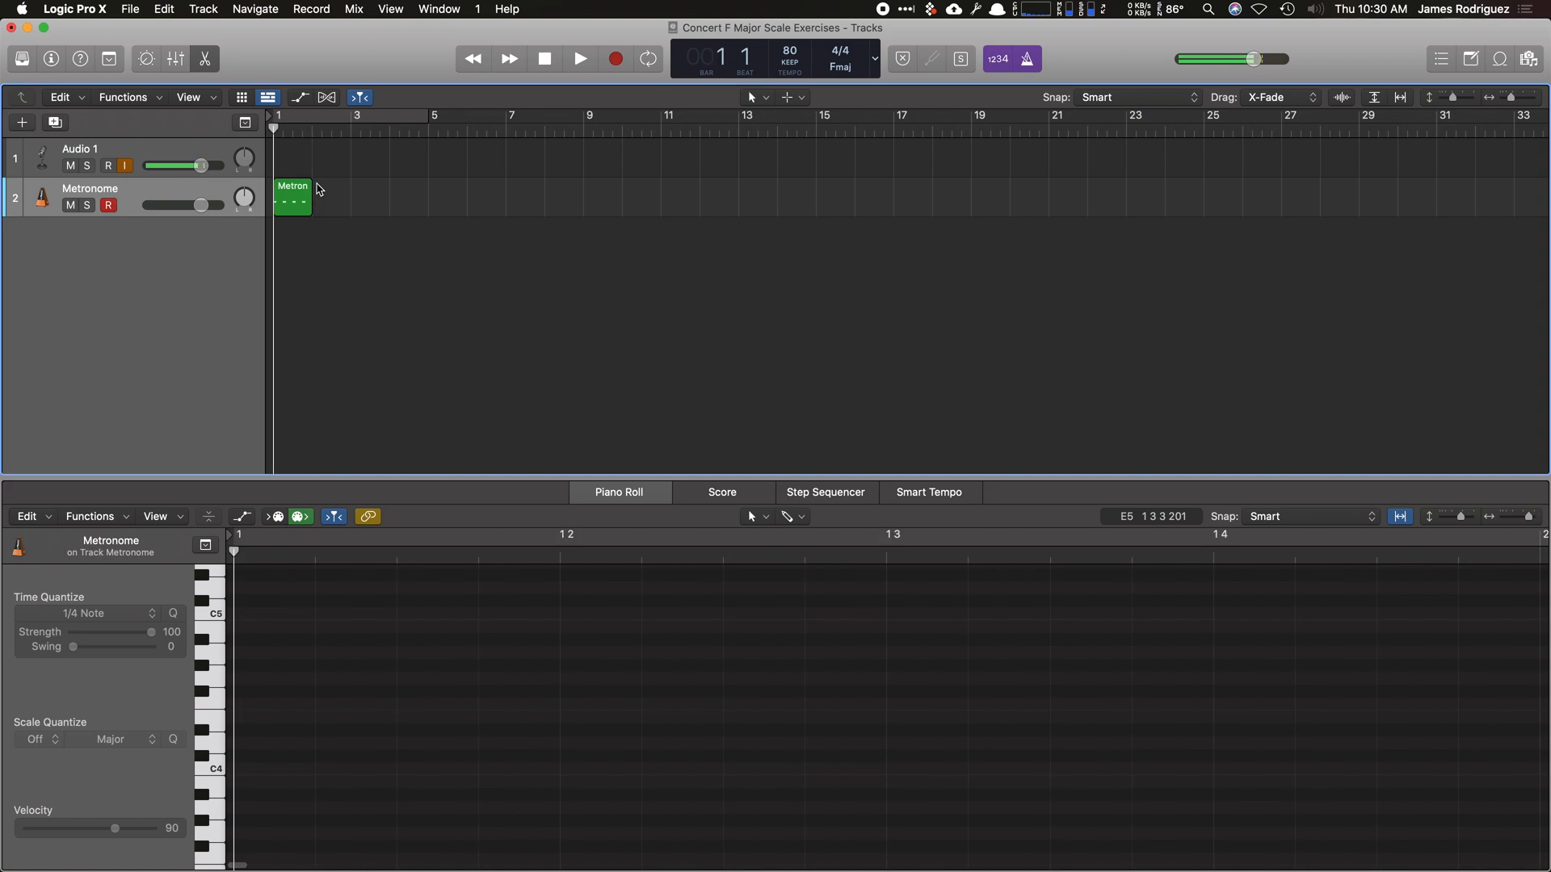
Audition the Metronome region, then drag its loop handle out so it repeats to about bar 27.
left_click(578, 58)
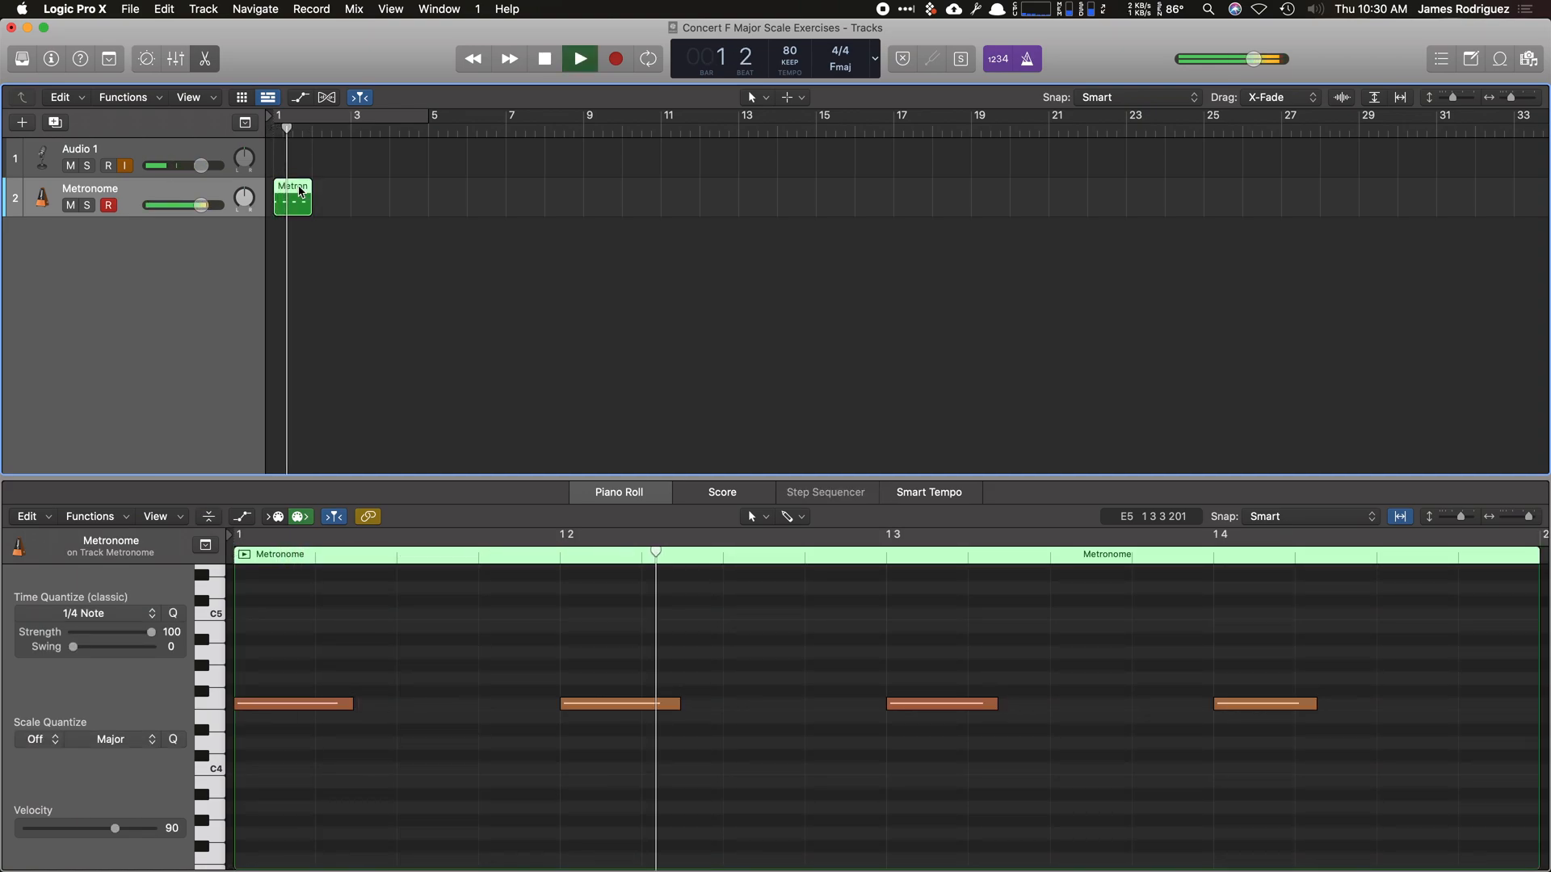
left_click(578, 58)
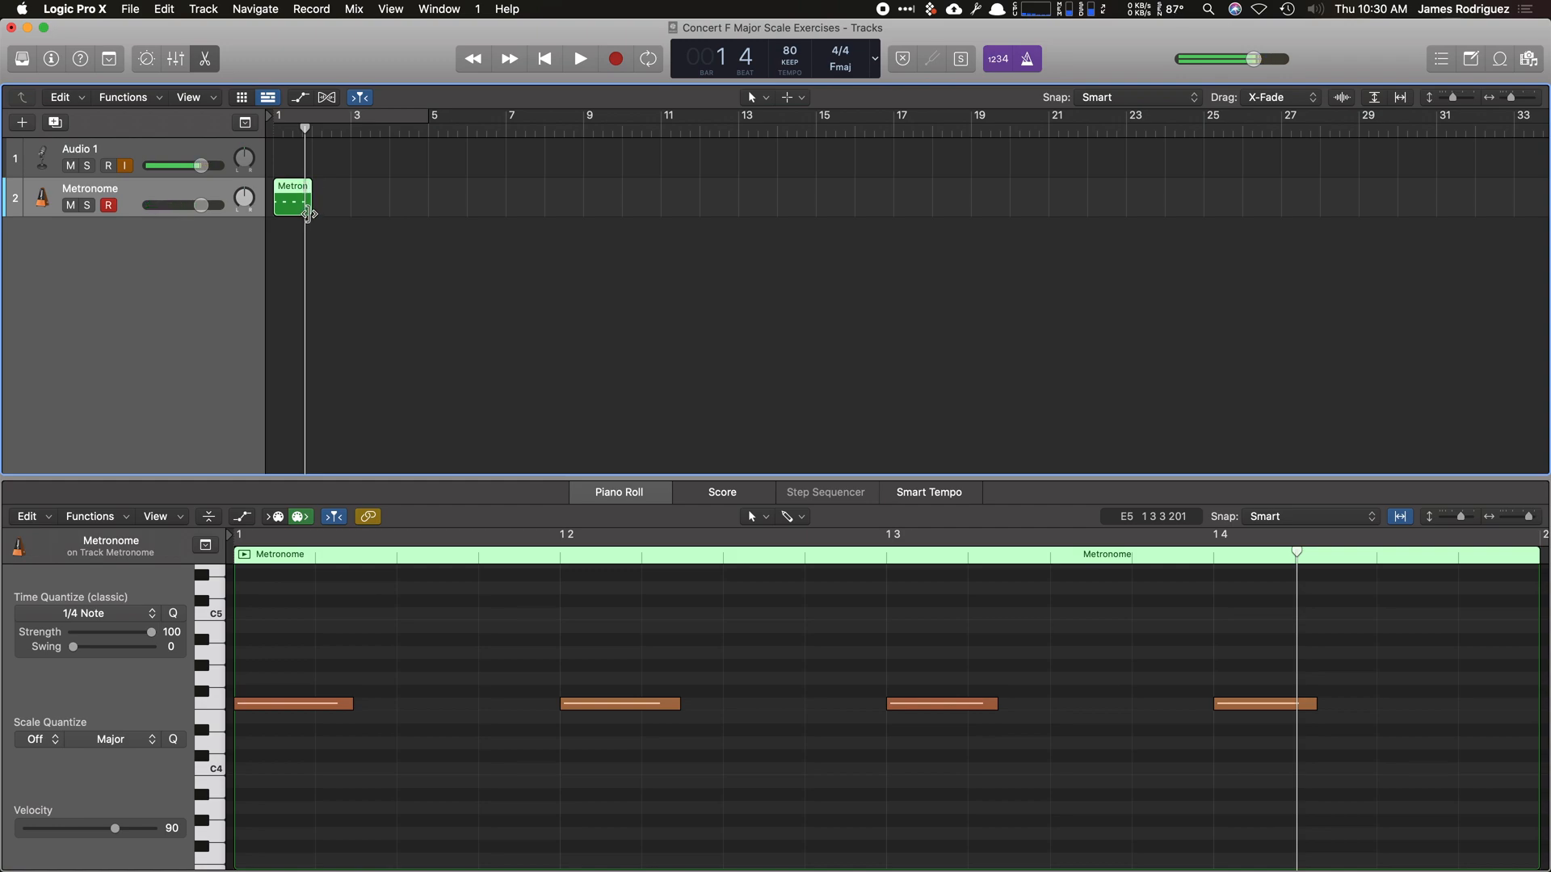
left_click_drag(307, 184, 321, 184)
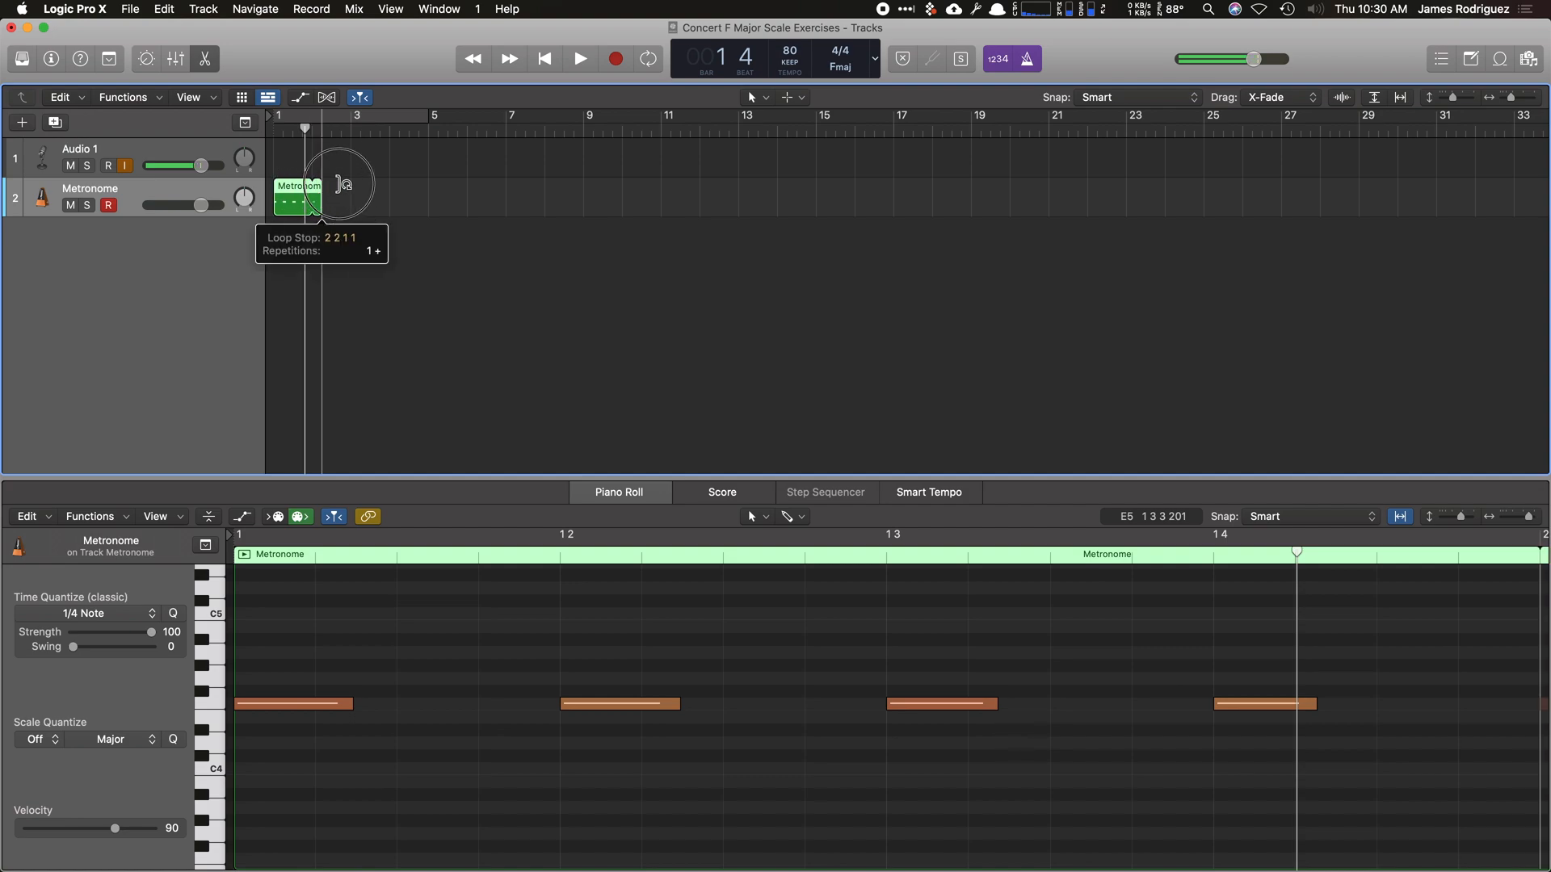
left_click_drag(336, 204, 885, 204)
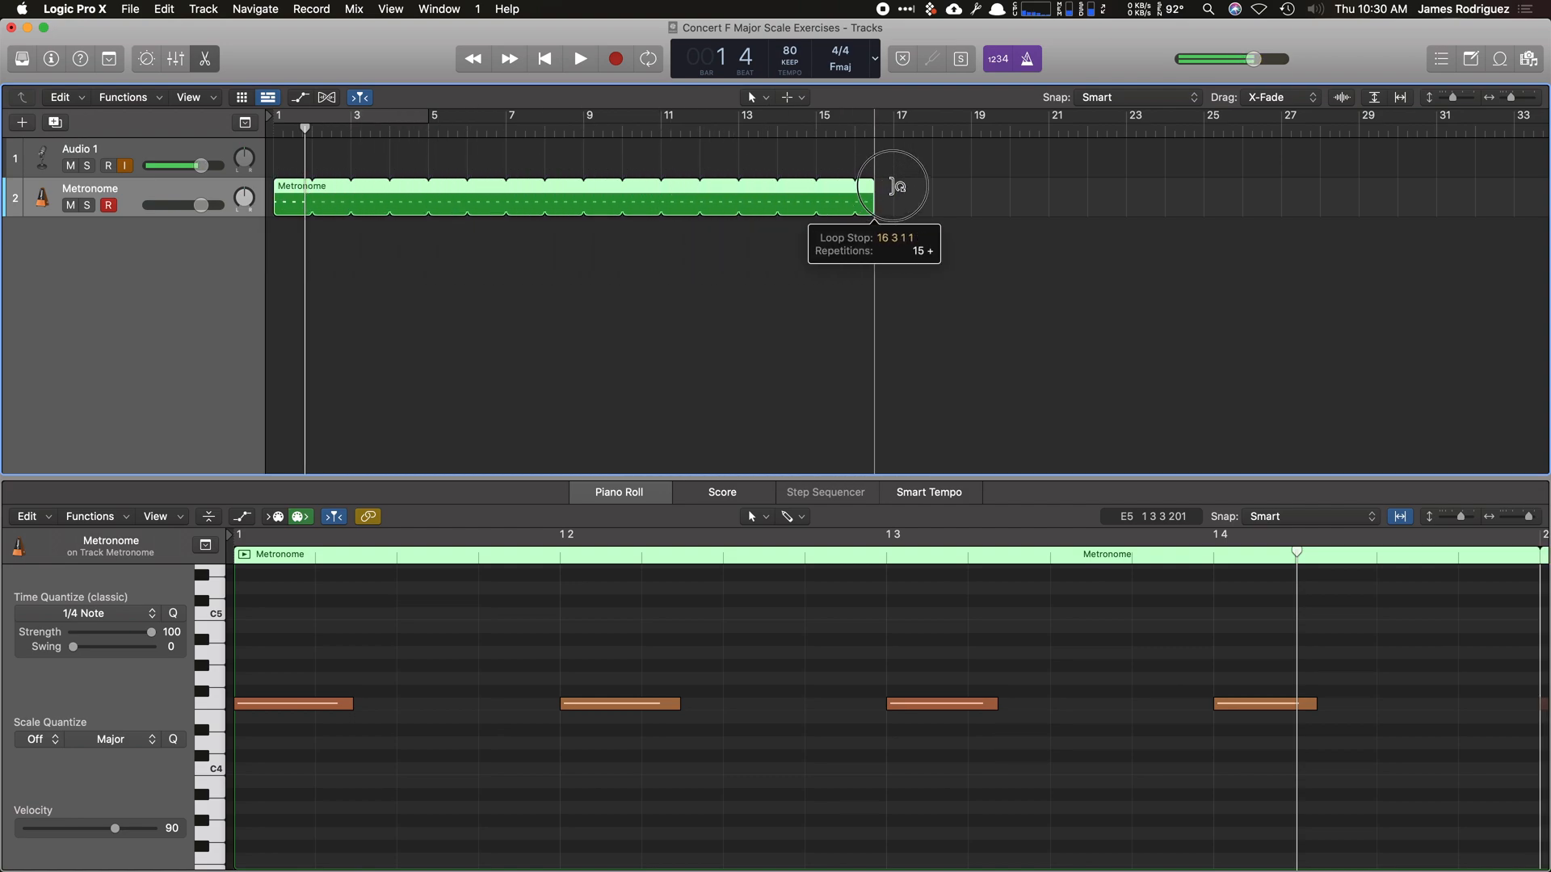
left_click_drag(876, 203, 1276, 204)
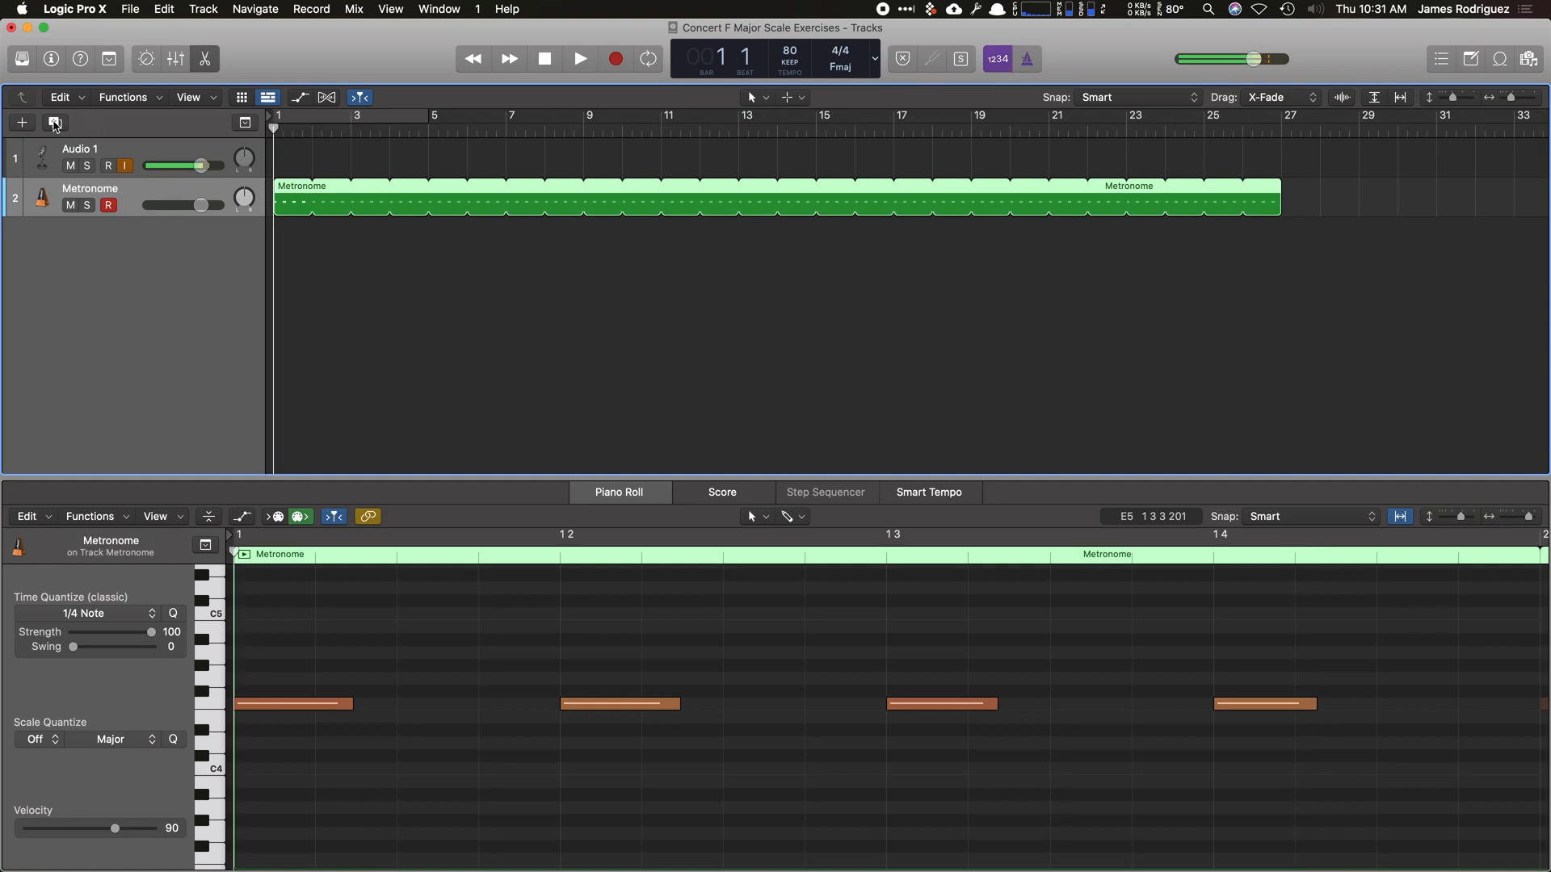
mouse_move(22, 123)
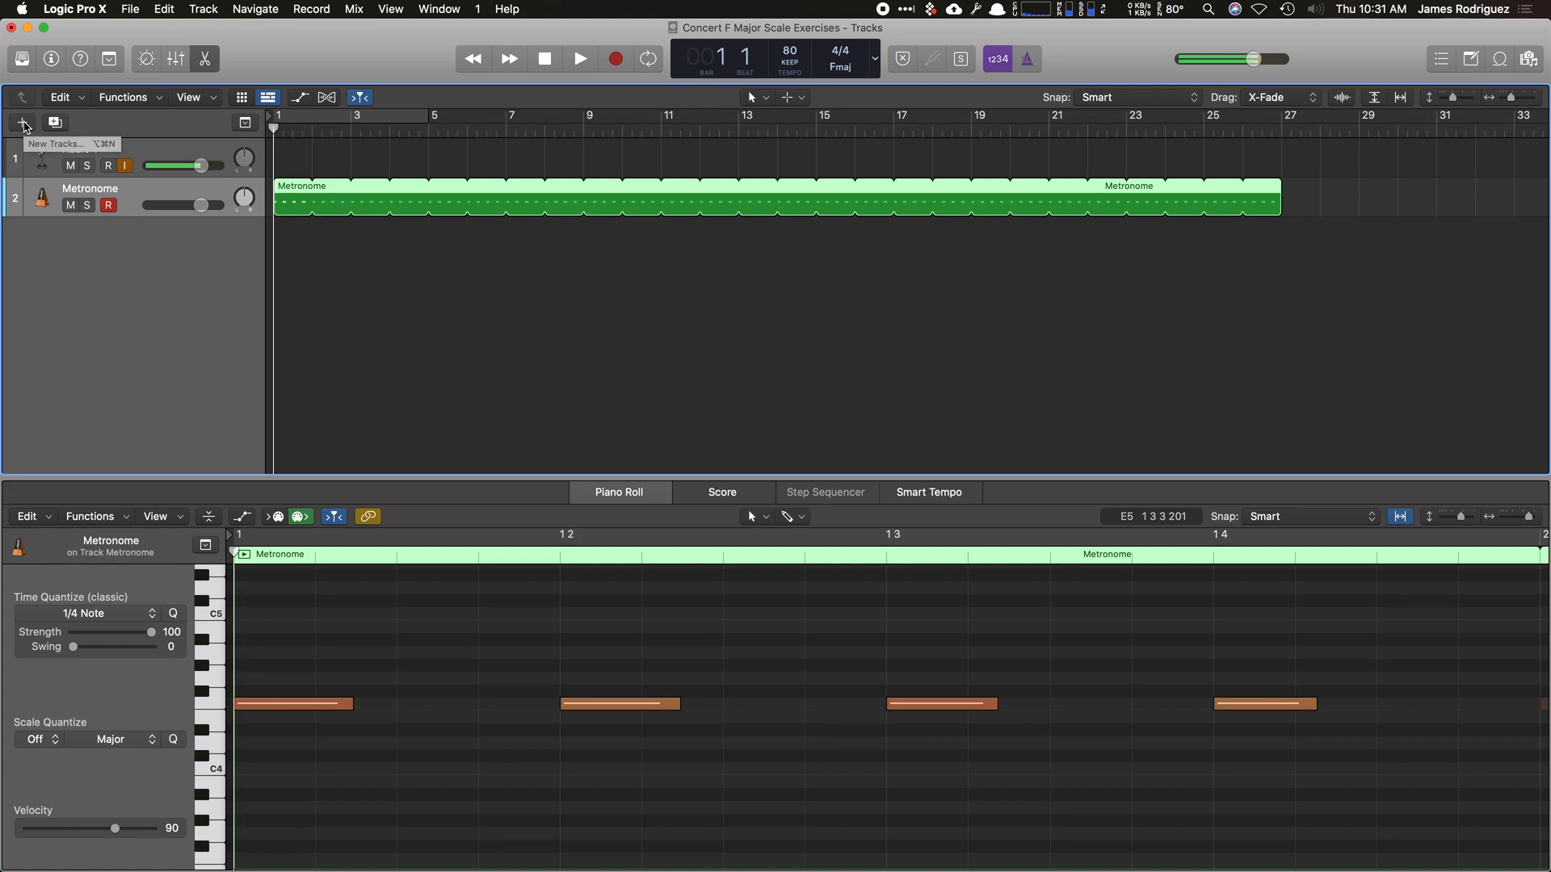
Create a third Software Instrument track and browse the Library to Orchestral > Pipe Organ.
left_click(19, 122)
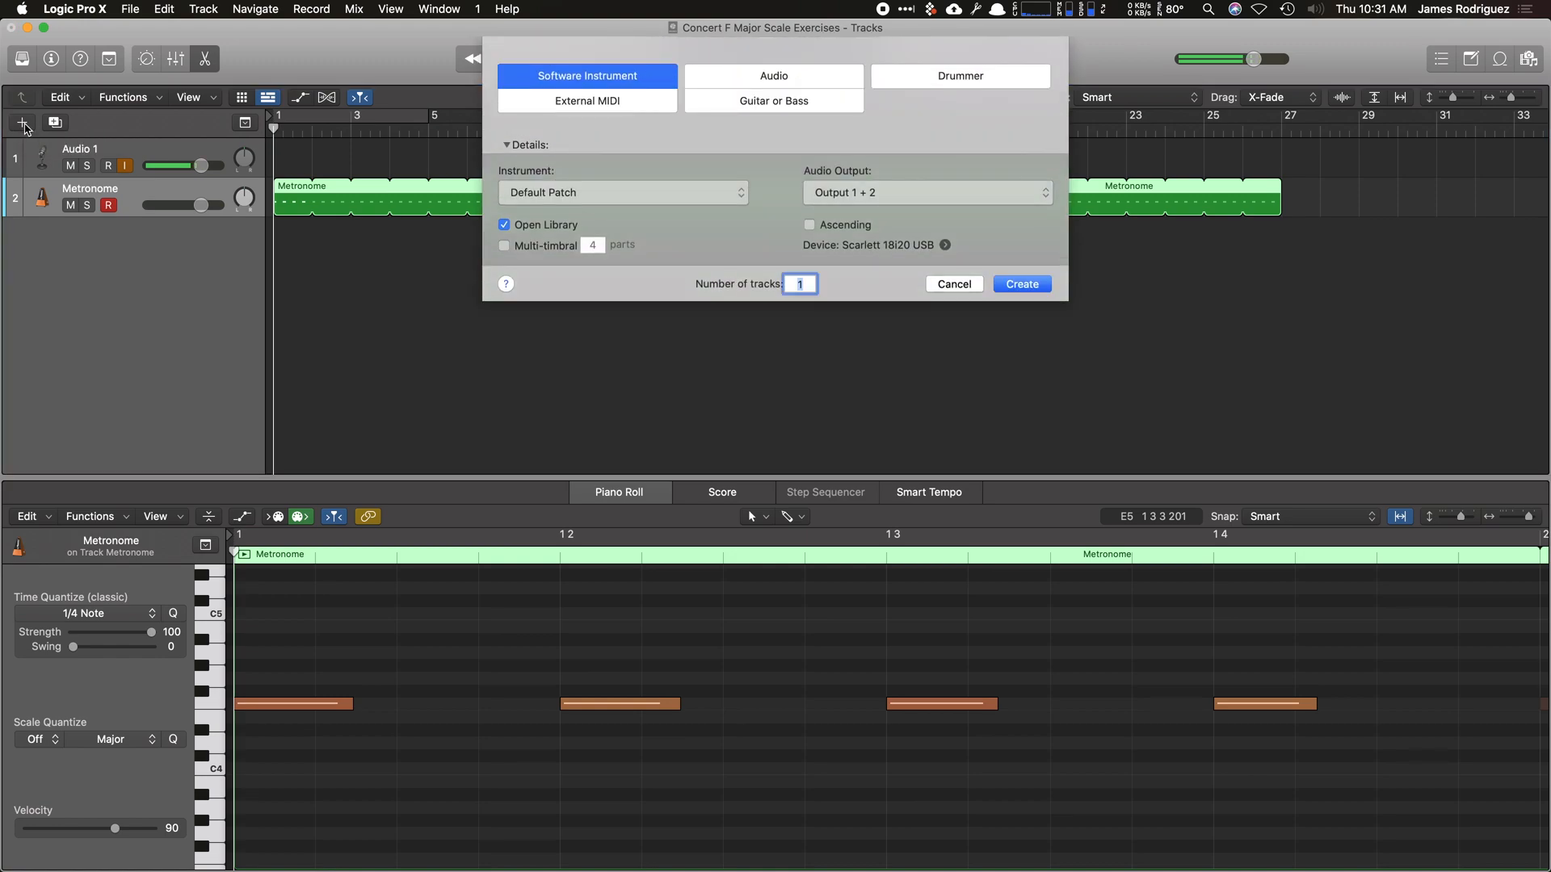
mouse_move(1021, 290)
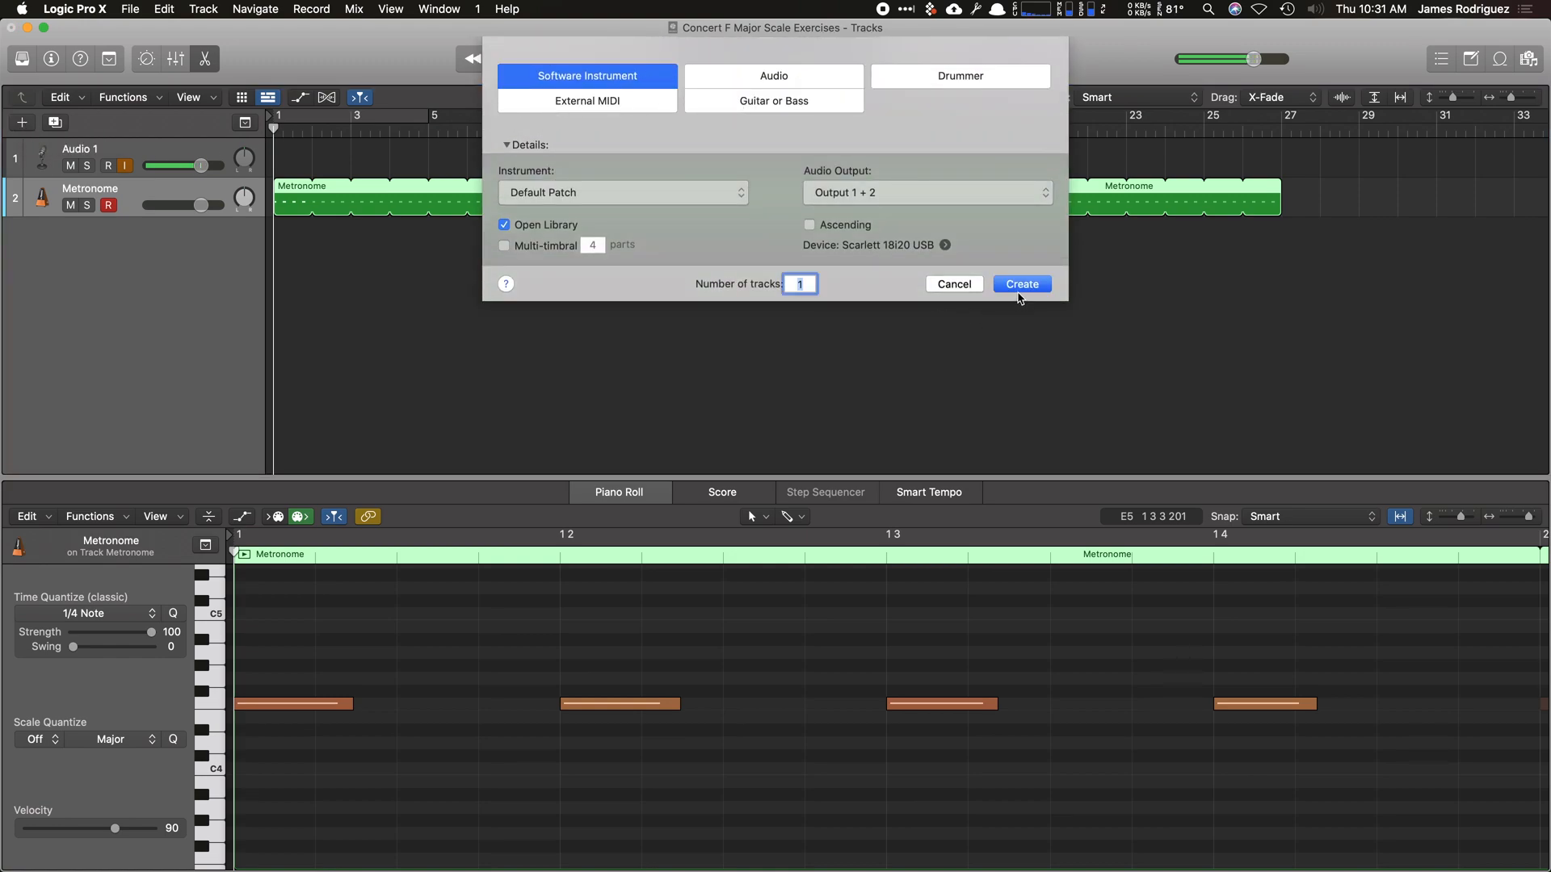
left_click(1021, 283)
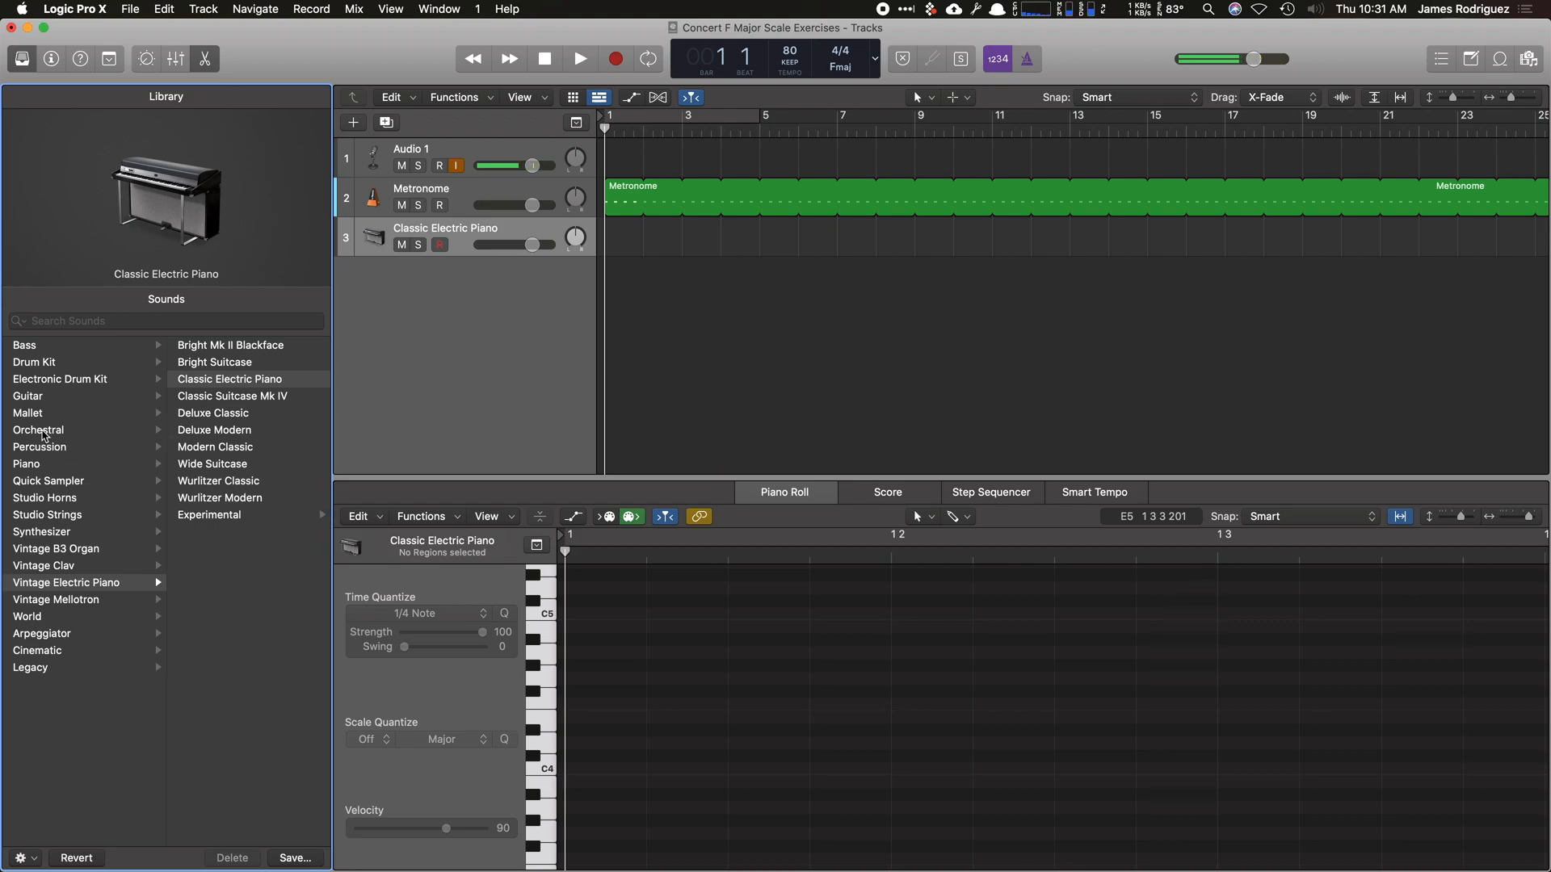
left_click(39, 430)
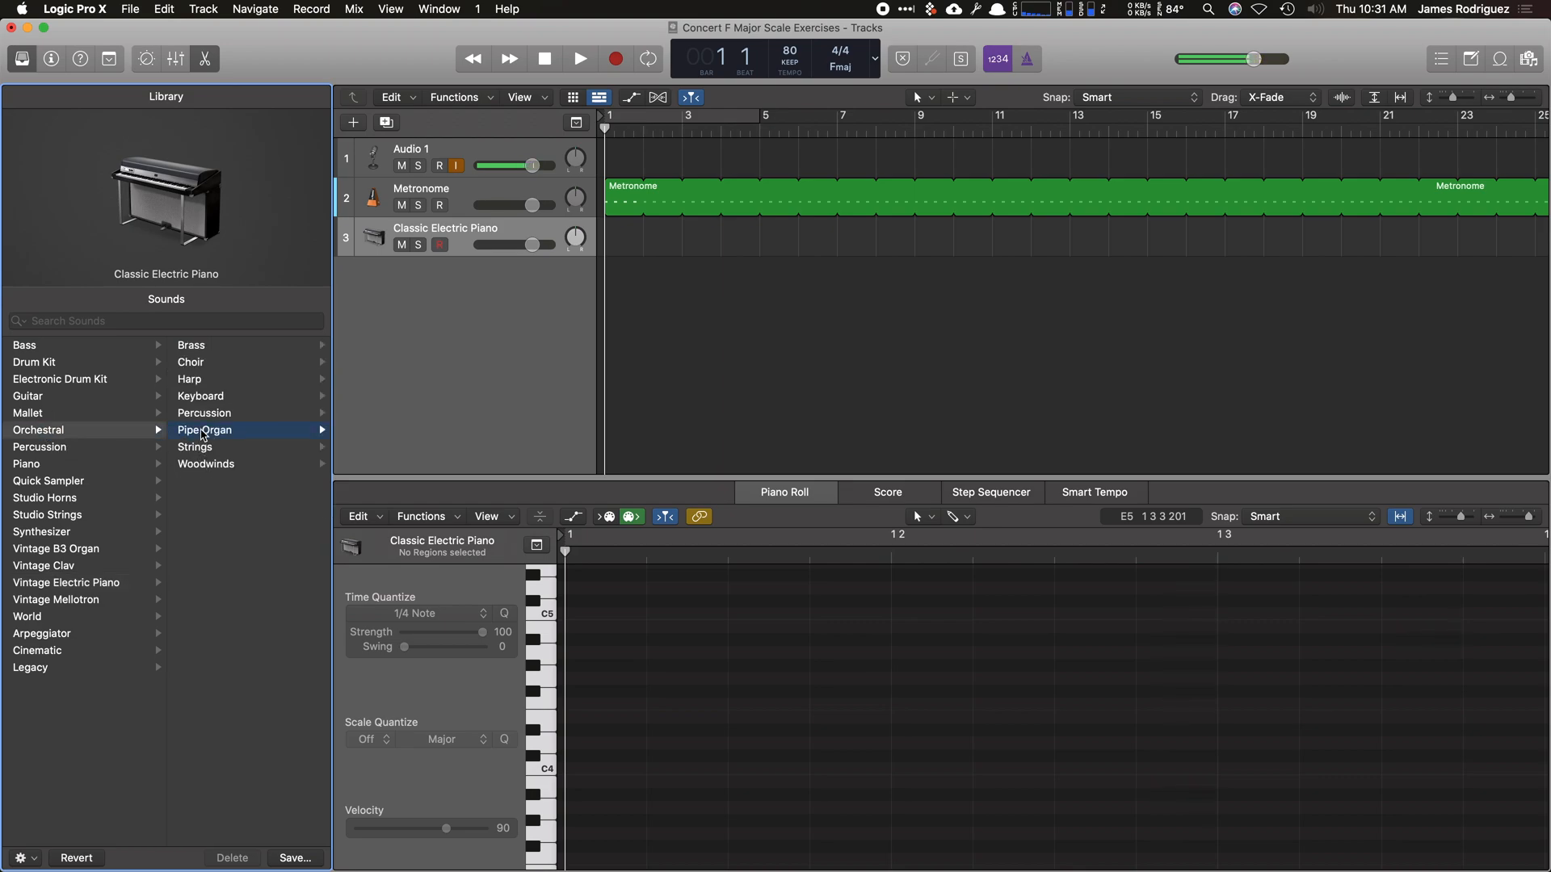
left_click(213, 515)
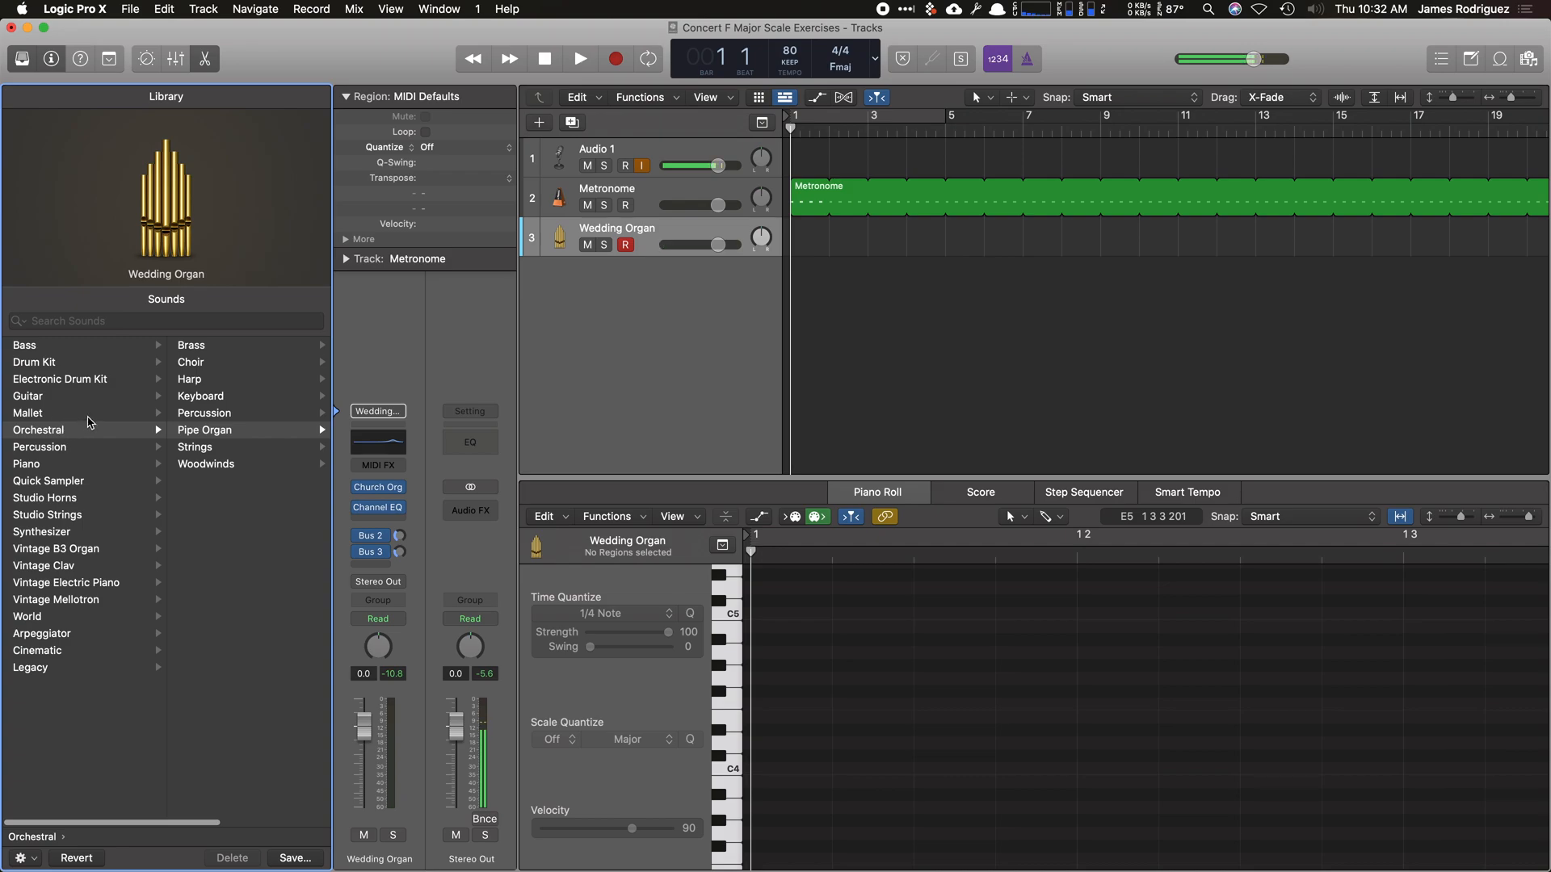
left_click(45, 497)
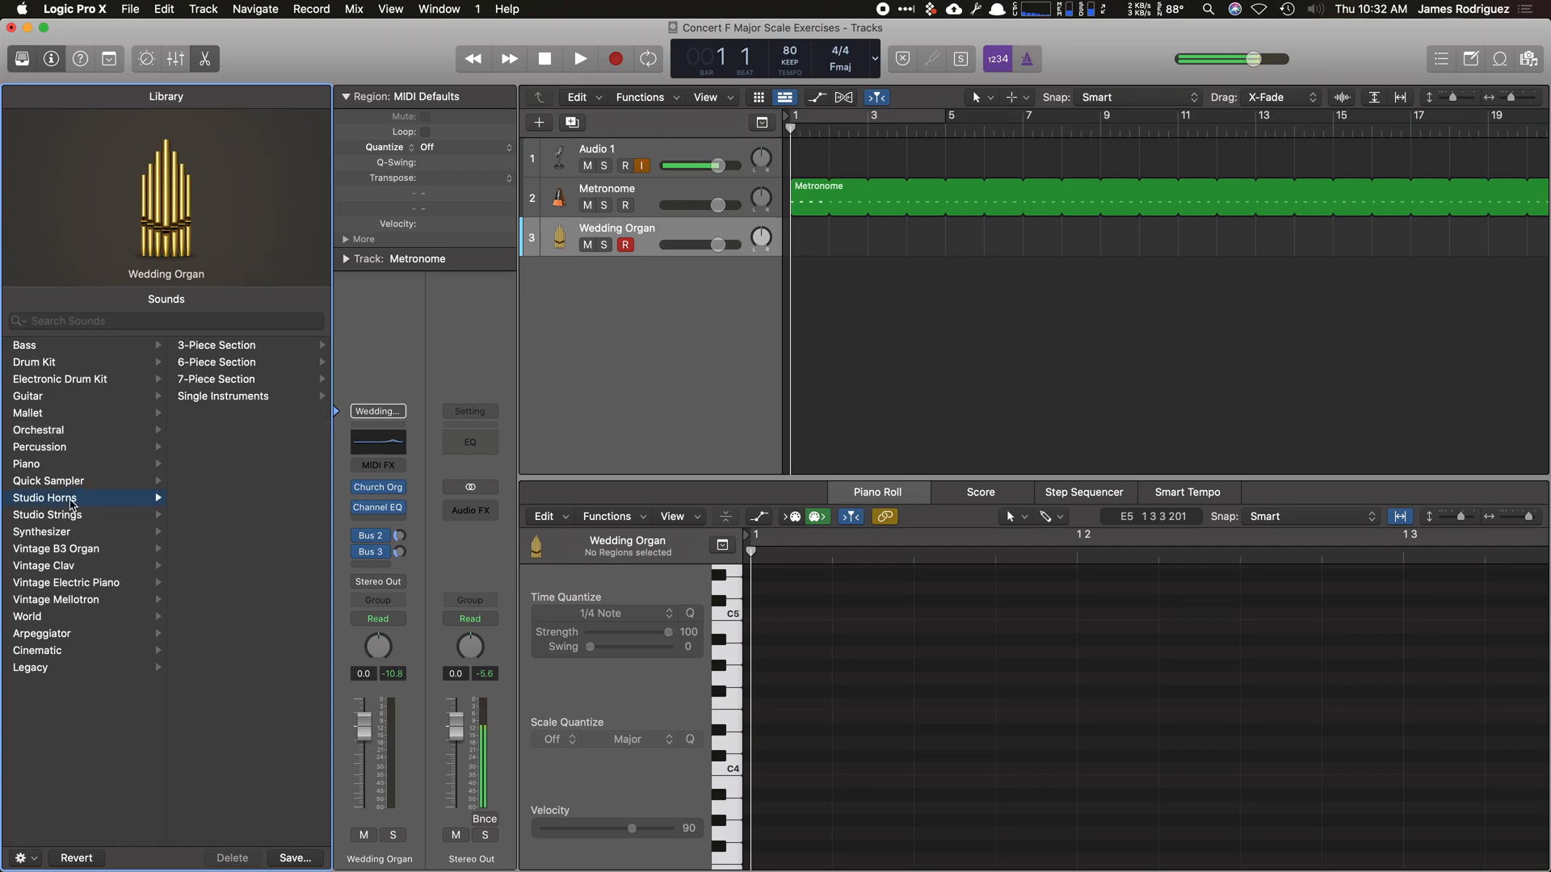
left_click(222, 396)
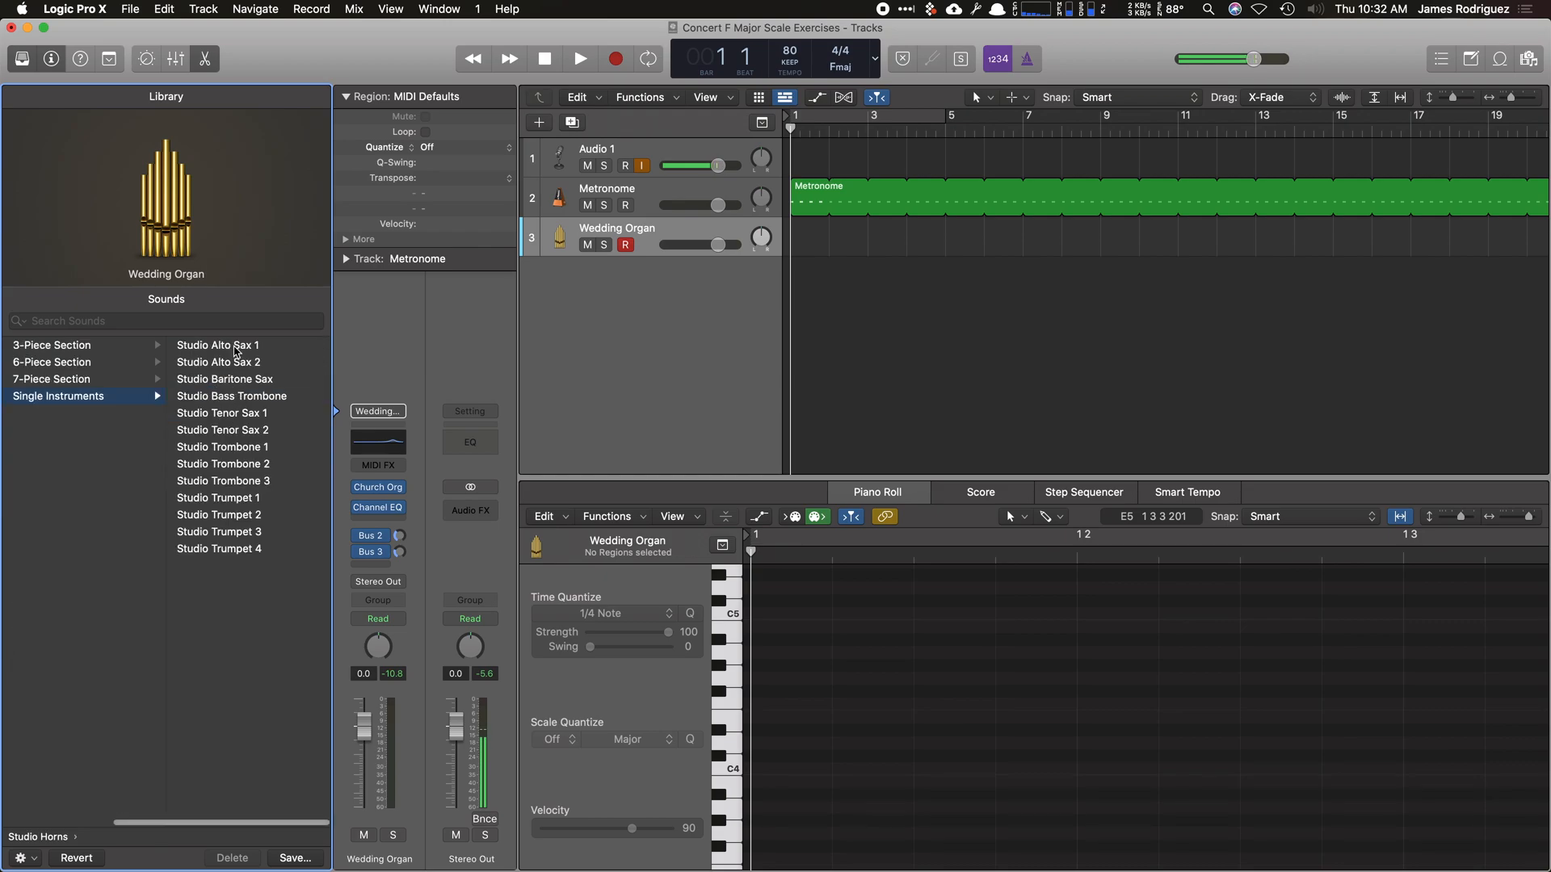
mouse_move(242, 469)
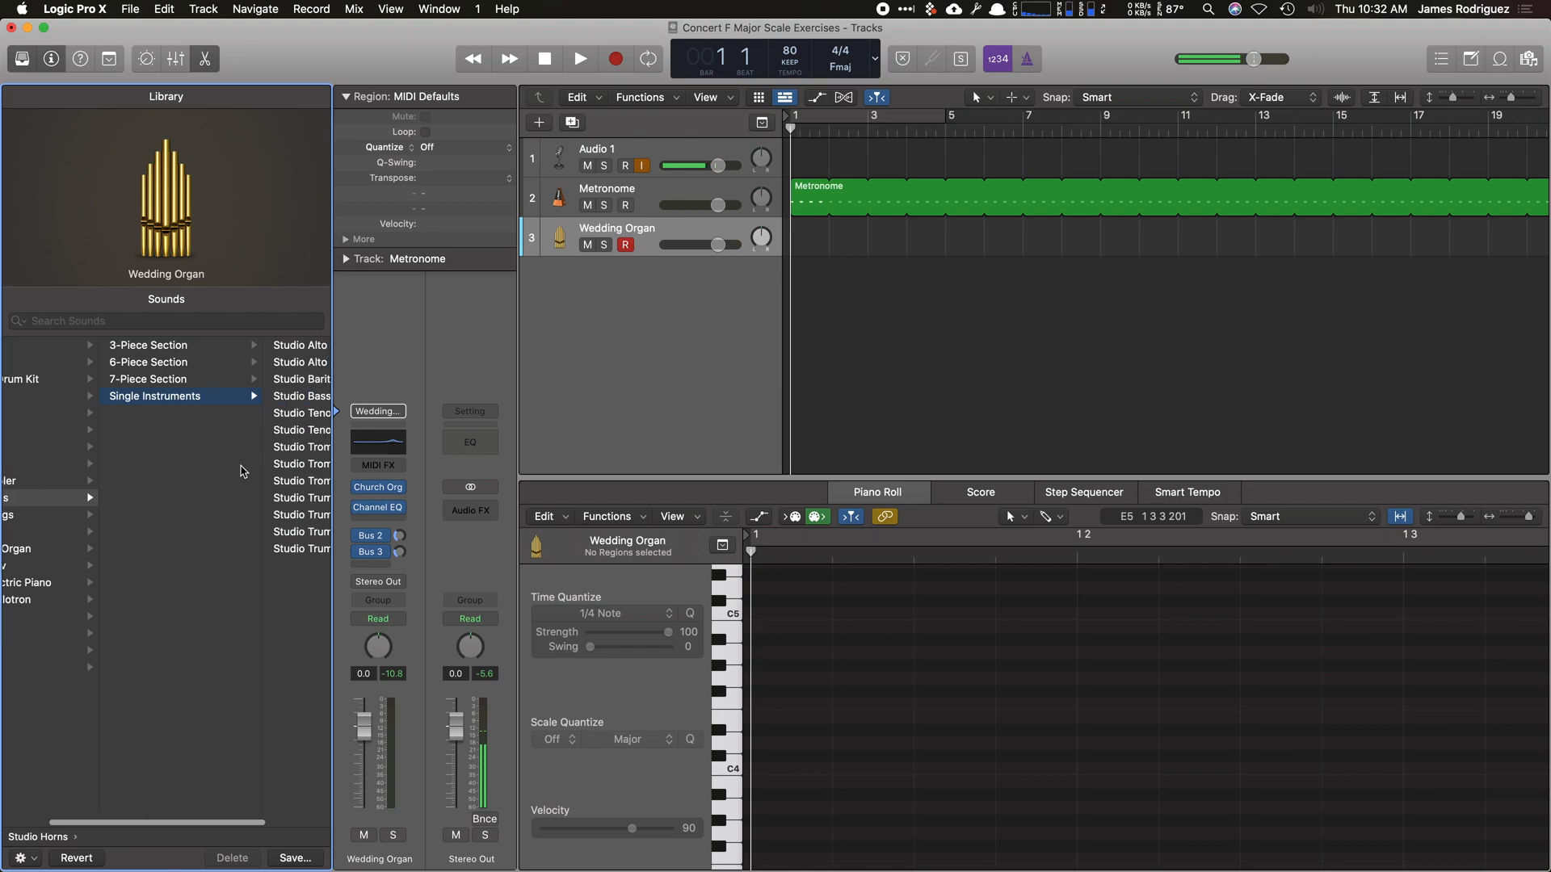
left_click(216, 497)
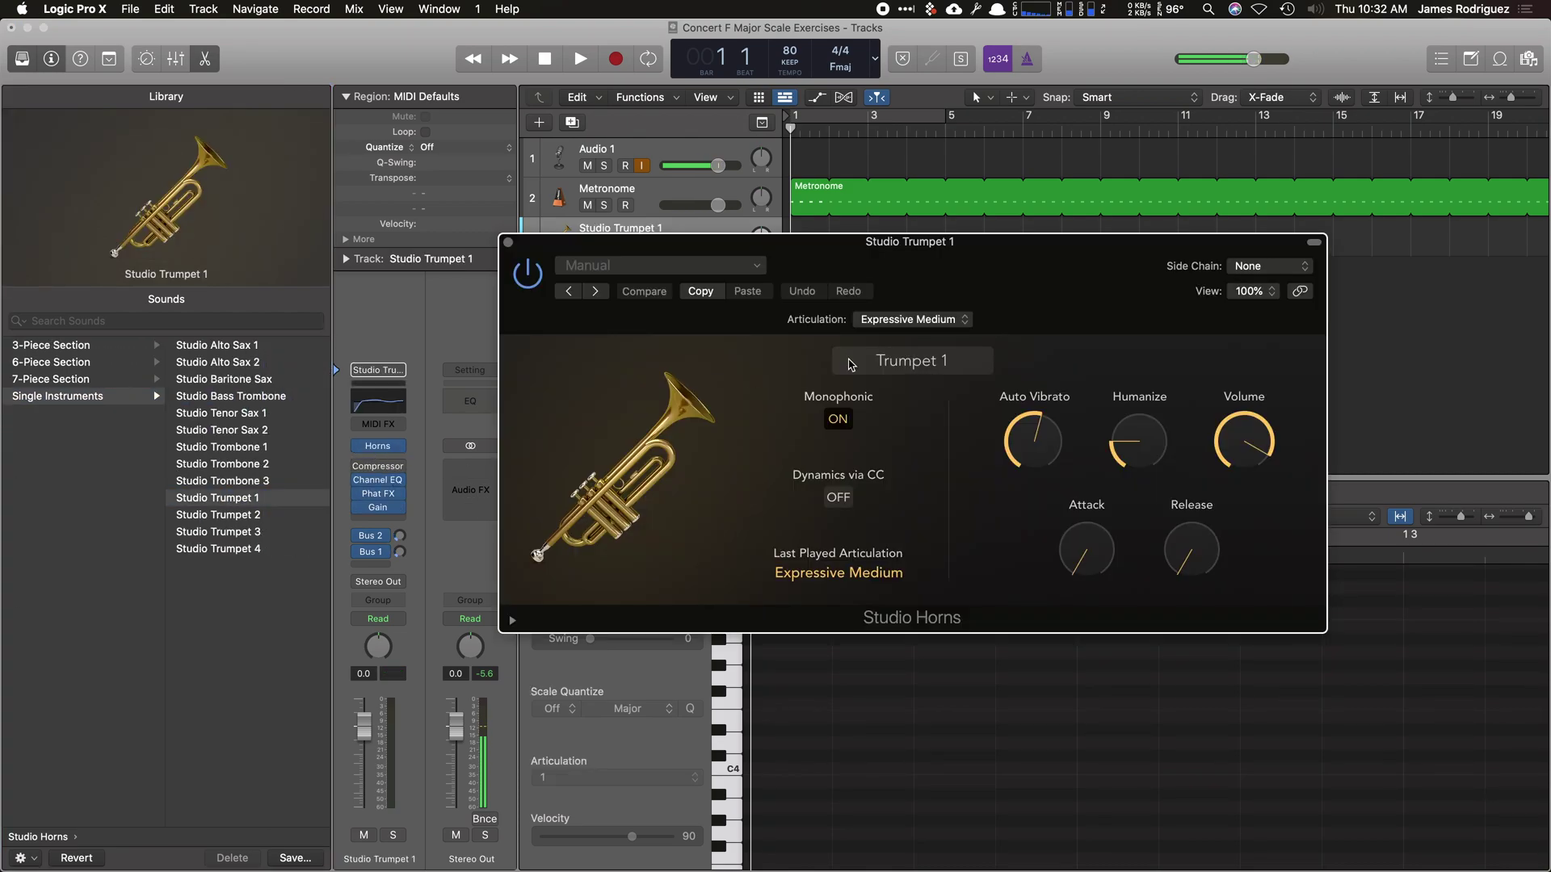
left_click(912, 318)
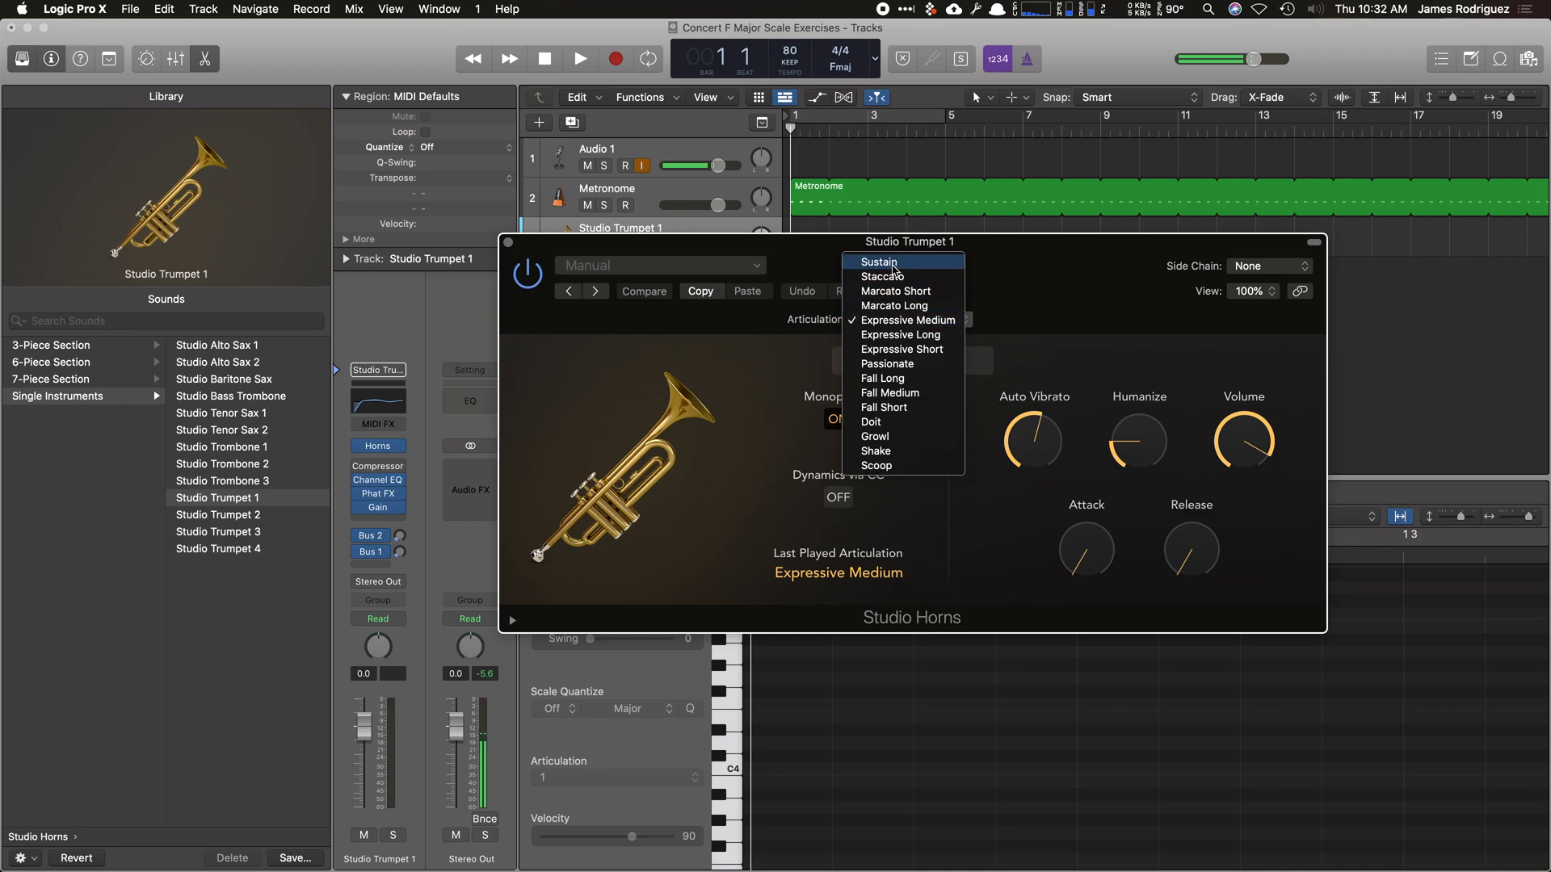
left_click(879, 262)
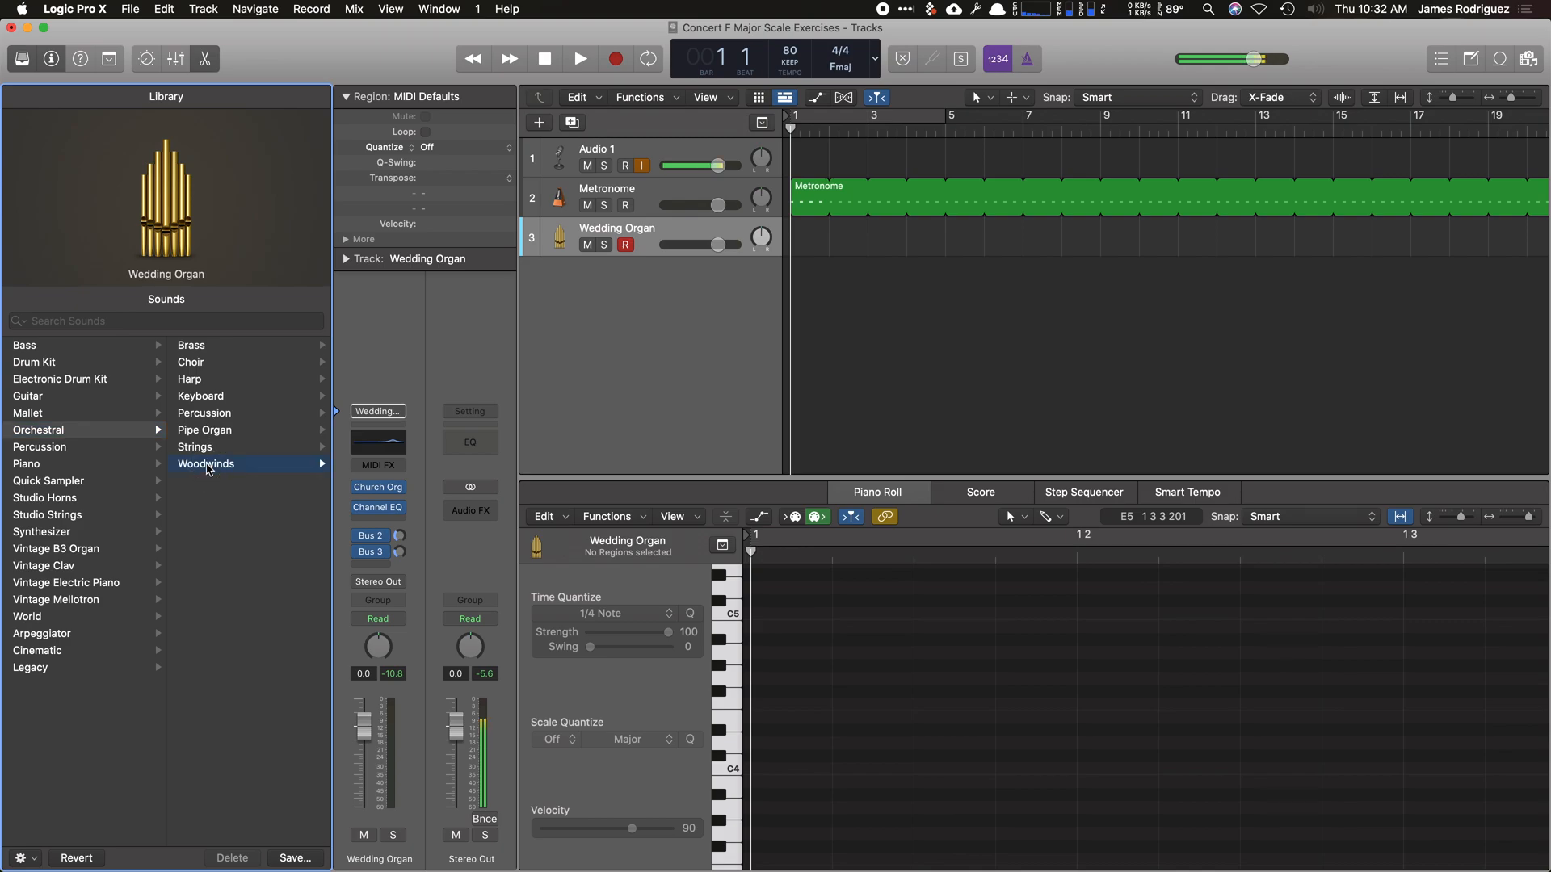
left_click(207, 464)
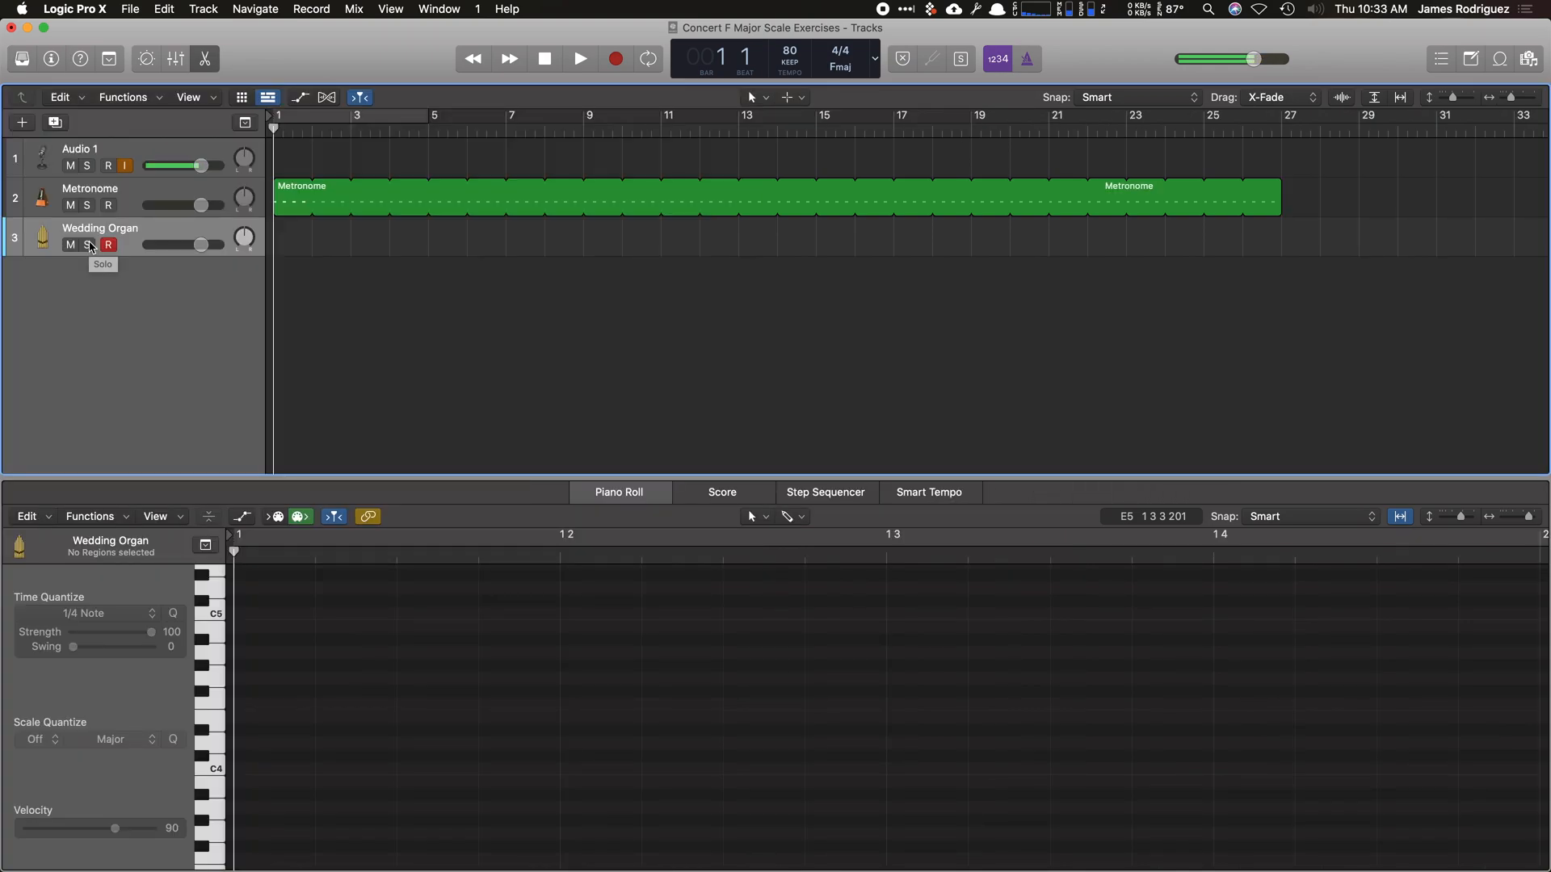
Bring up Musical Typing with Cmd-K and record organ scale passages onto the Wedding Organ track.
key("cmd+k")
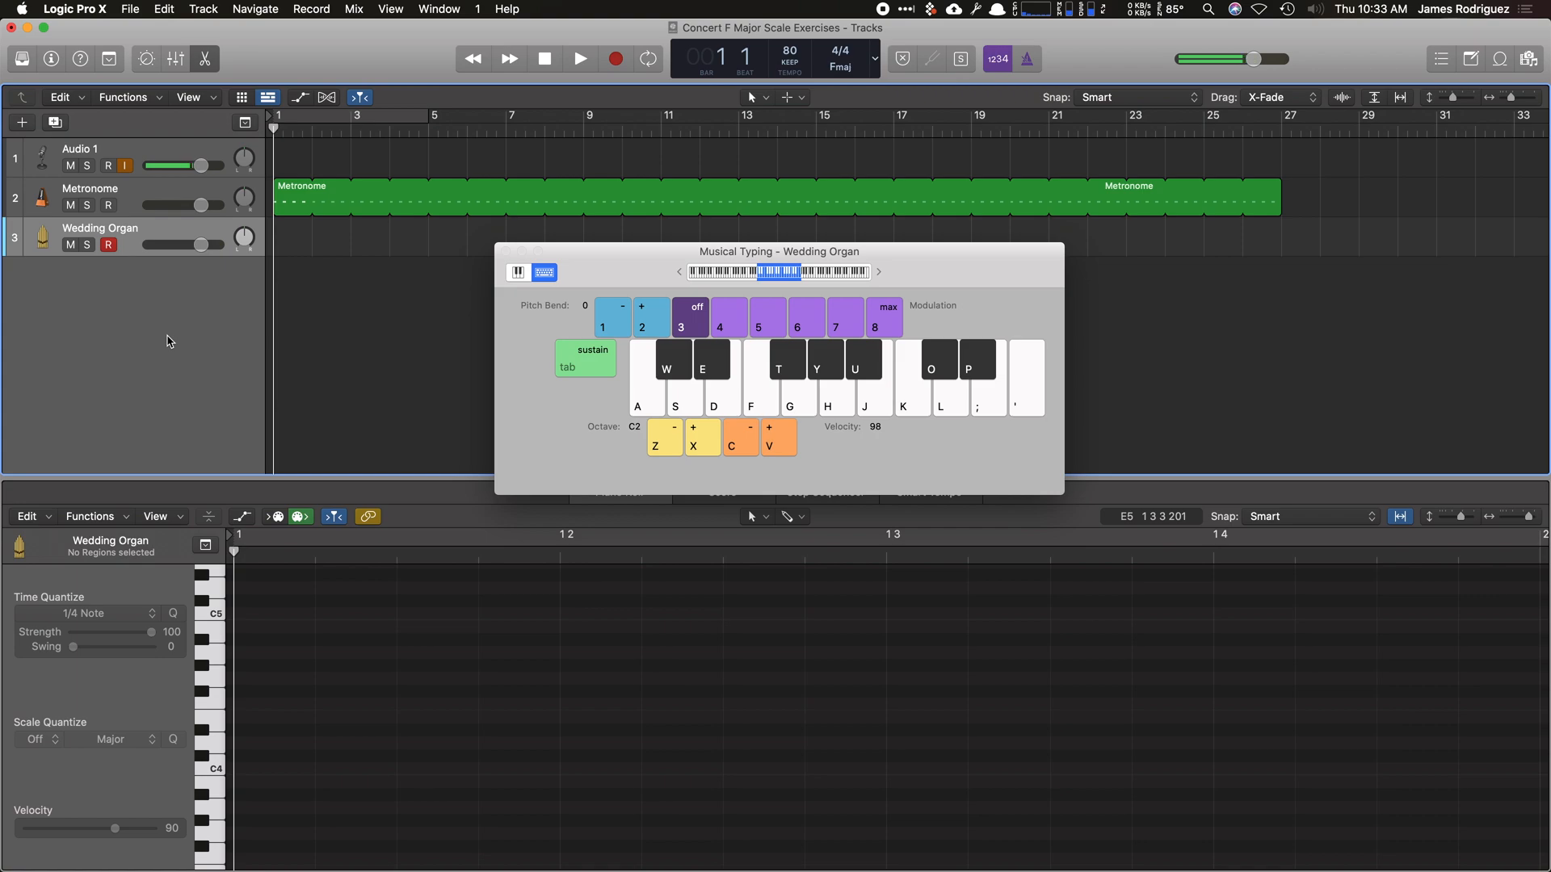
mouse_move(213, 312)
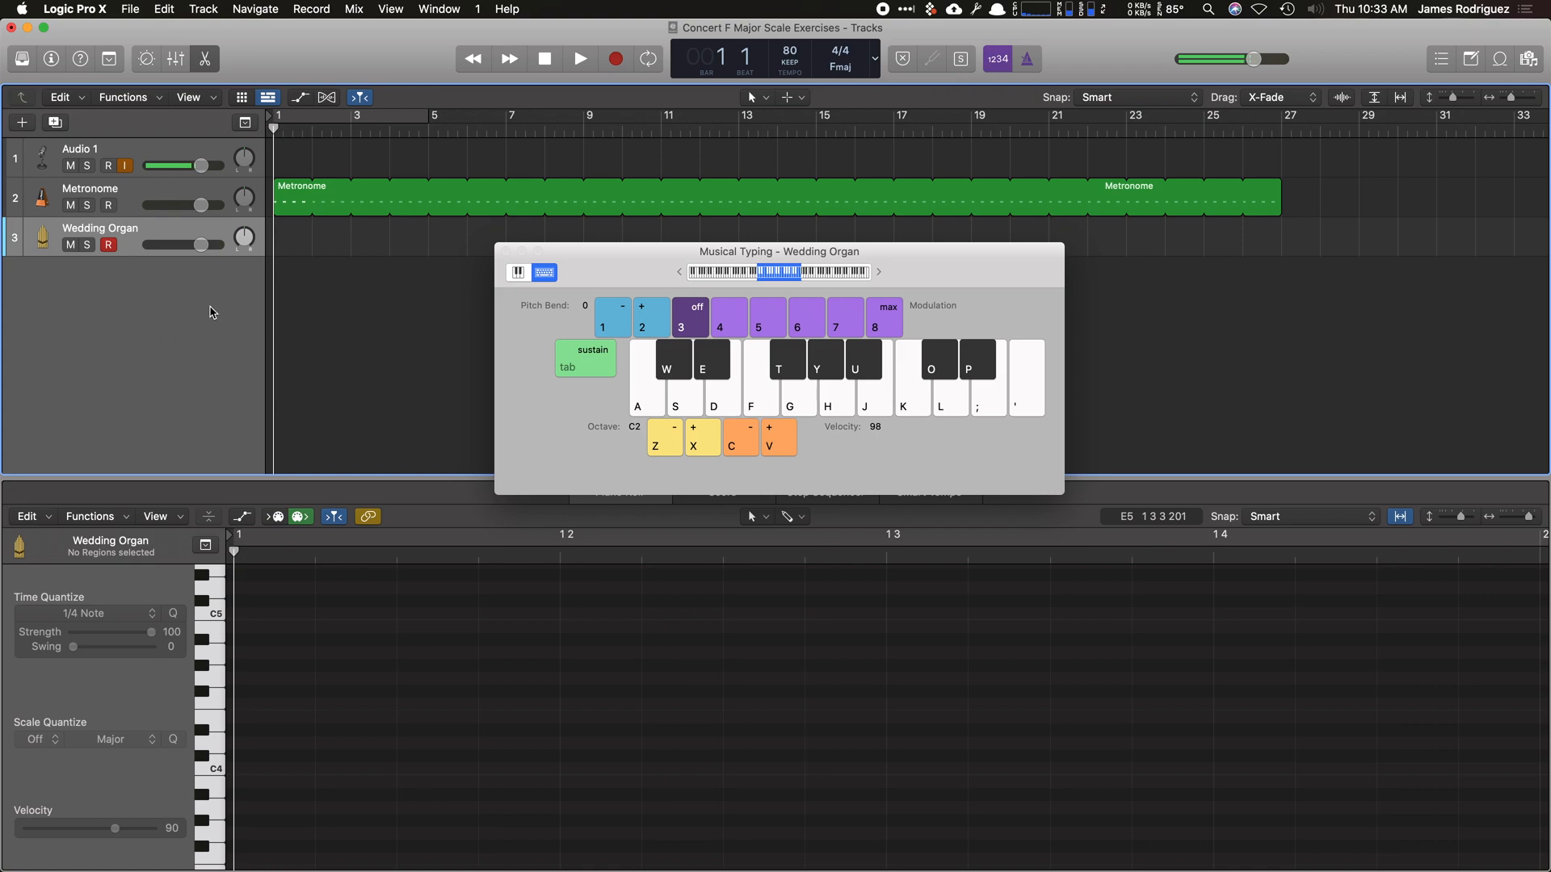
left_click(579, 58)
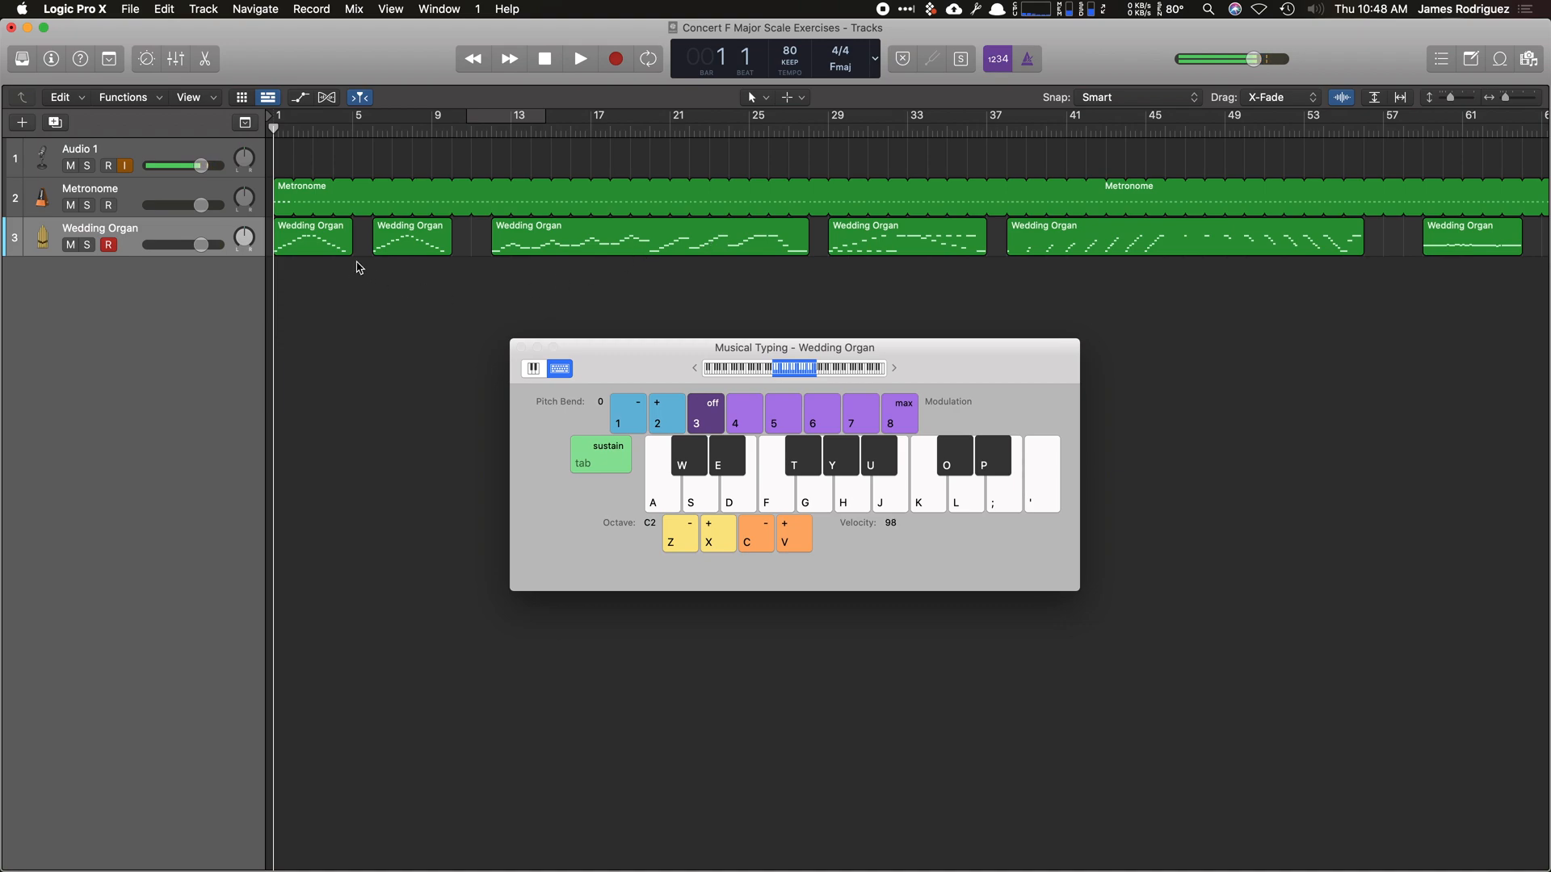
mouse_move(534, 368)
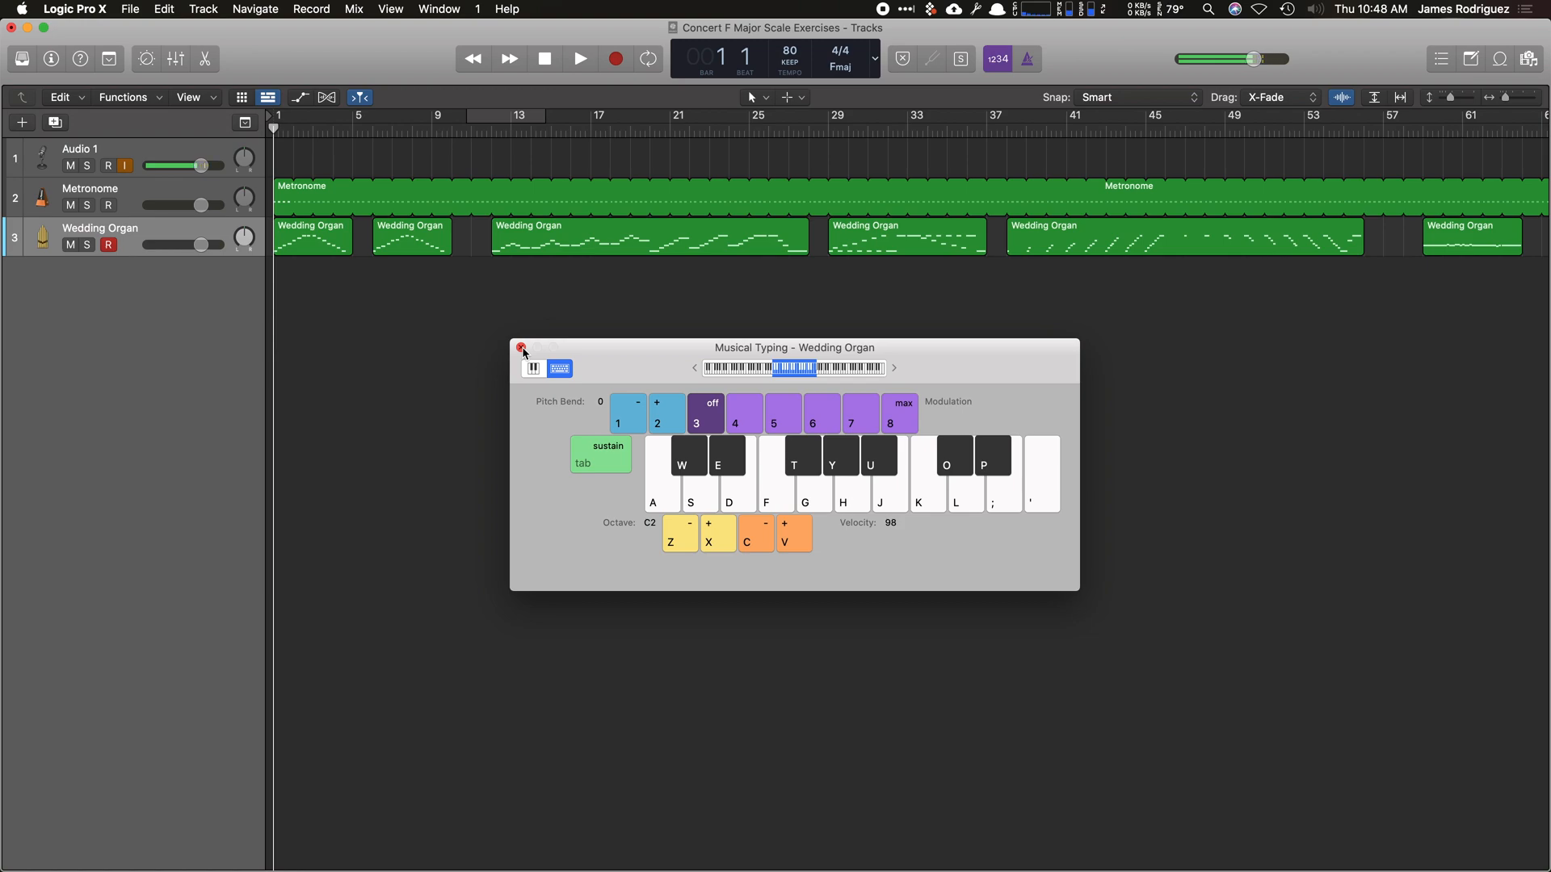
Apply Functions > MIDI Transform > Half Speed to the first Wedding Organ region's notes.
left_click(520, 349)
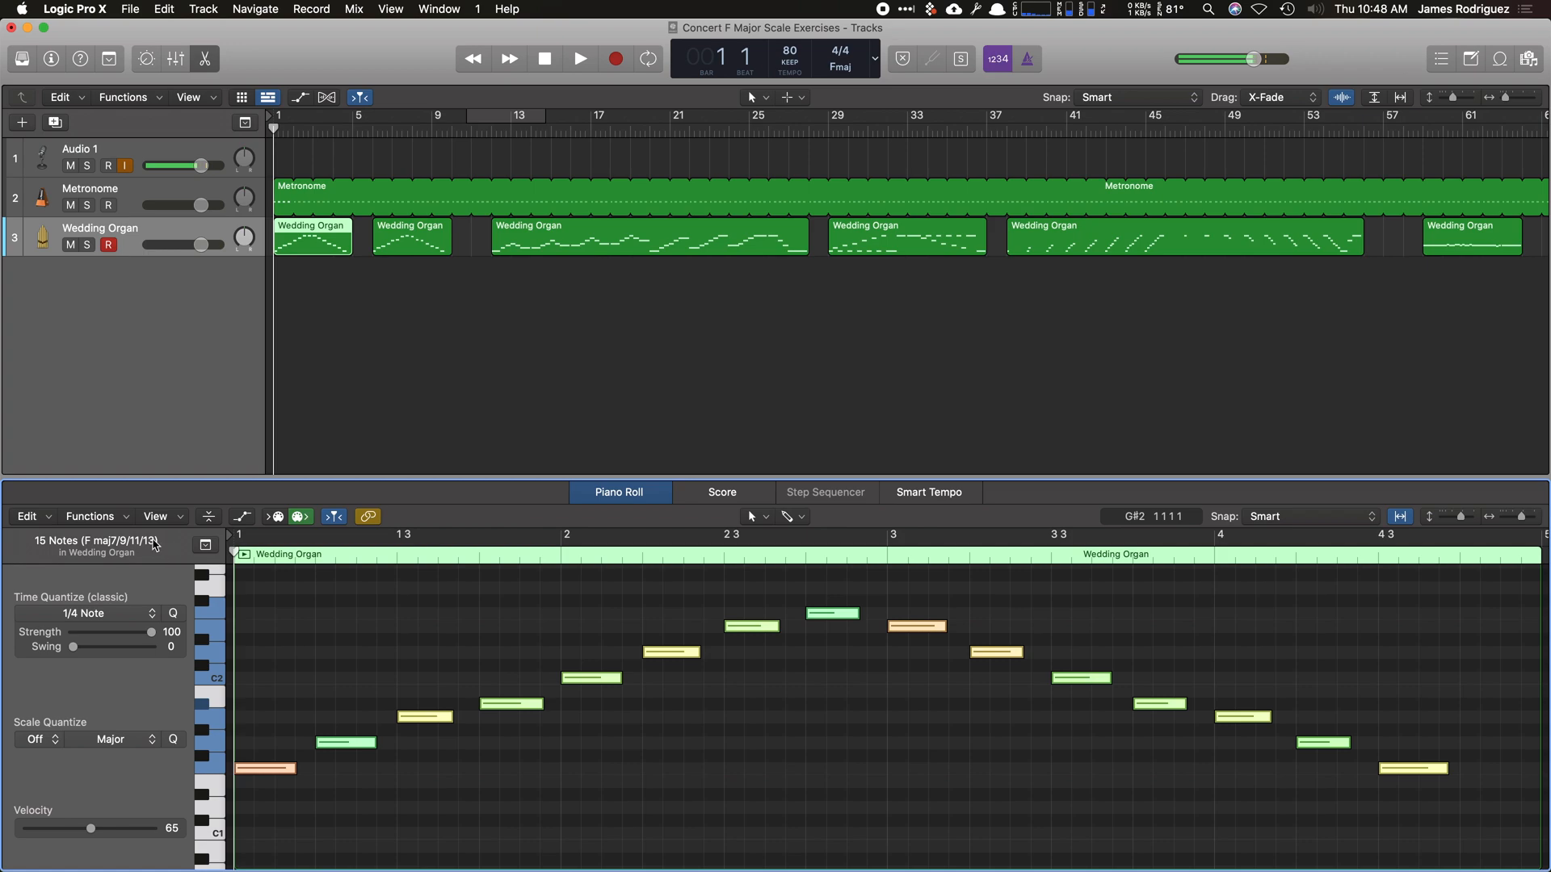
left_click(89, 516)
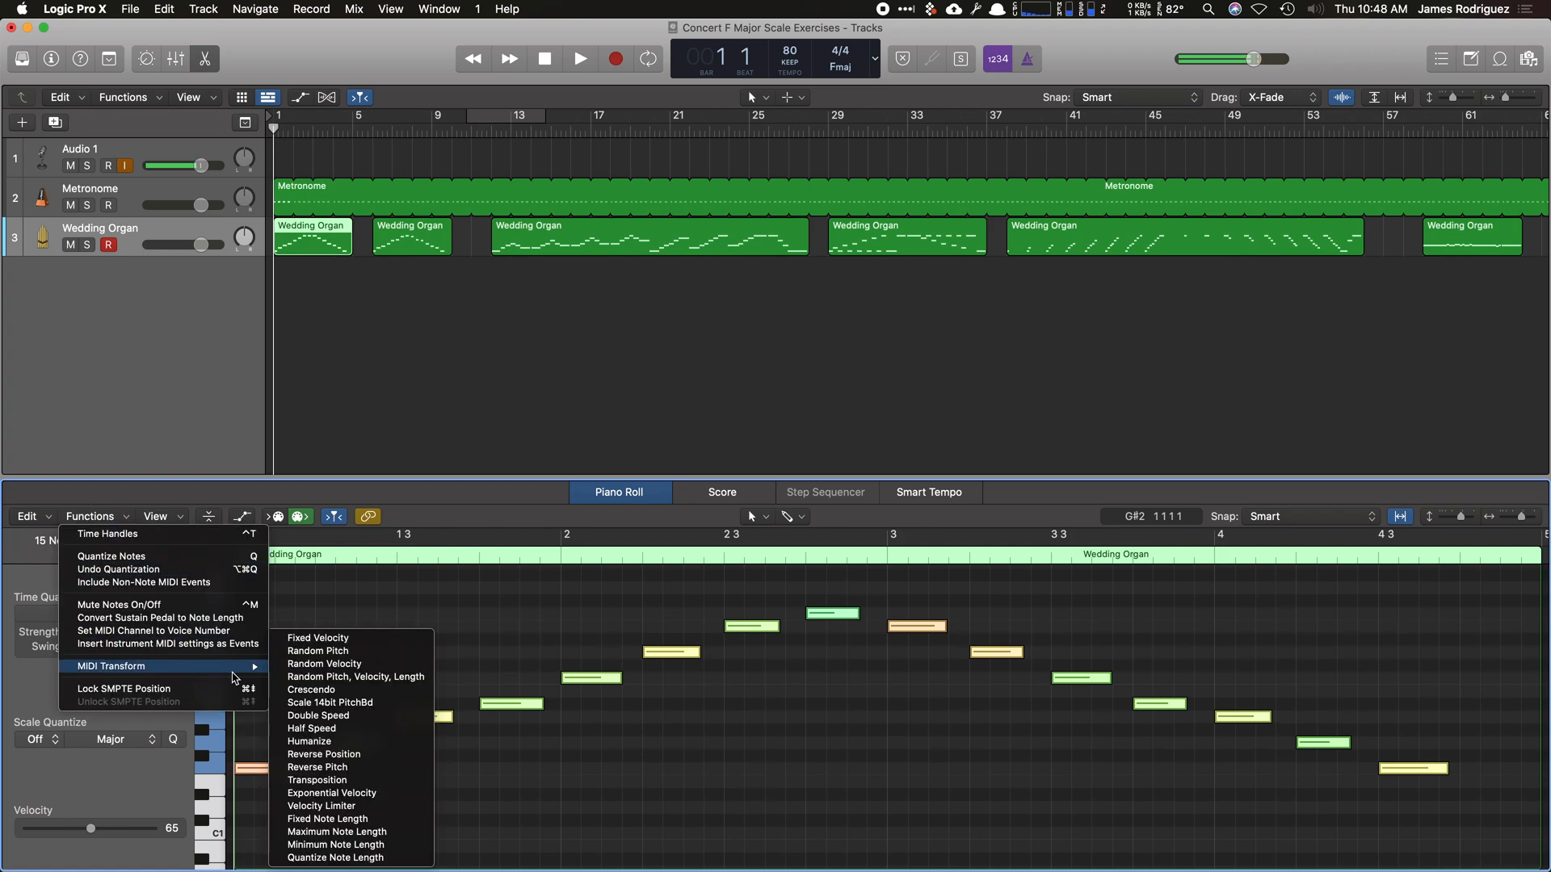
mouse_move(353, 741)
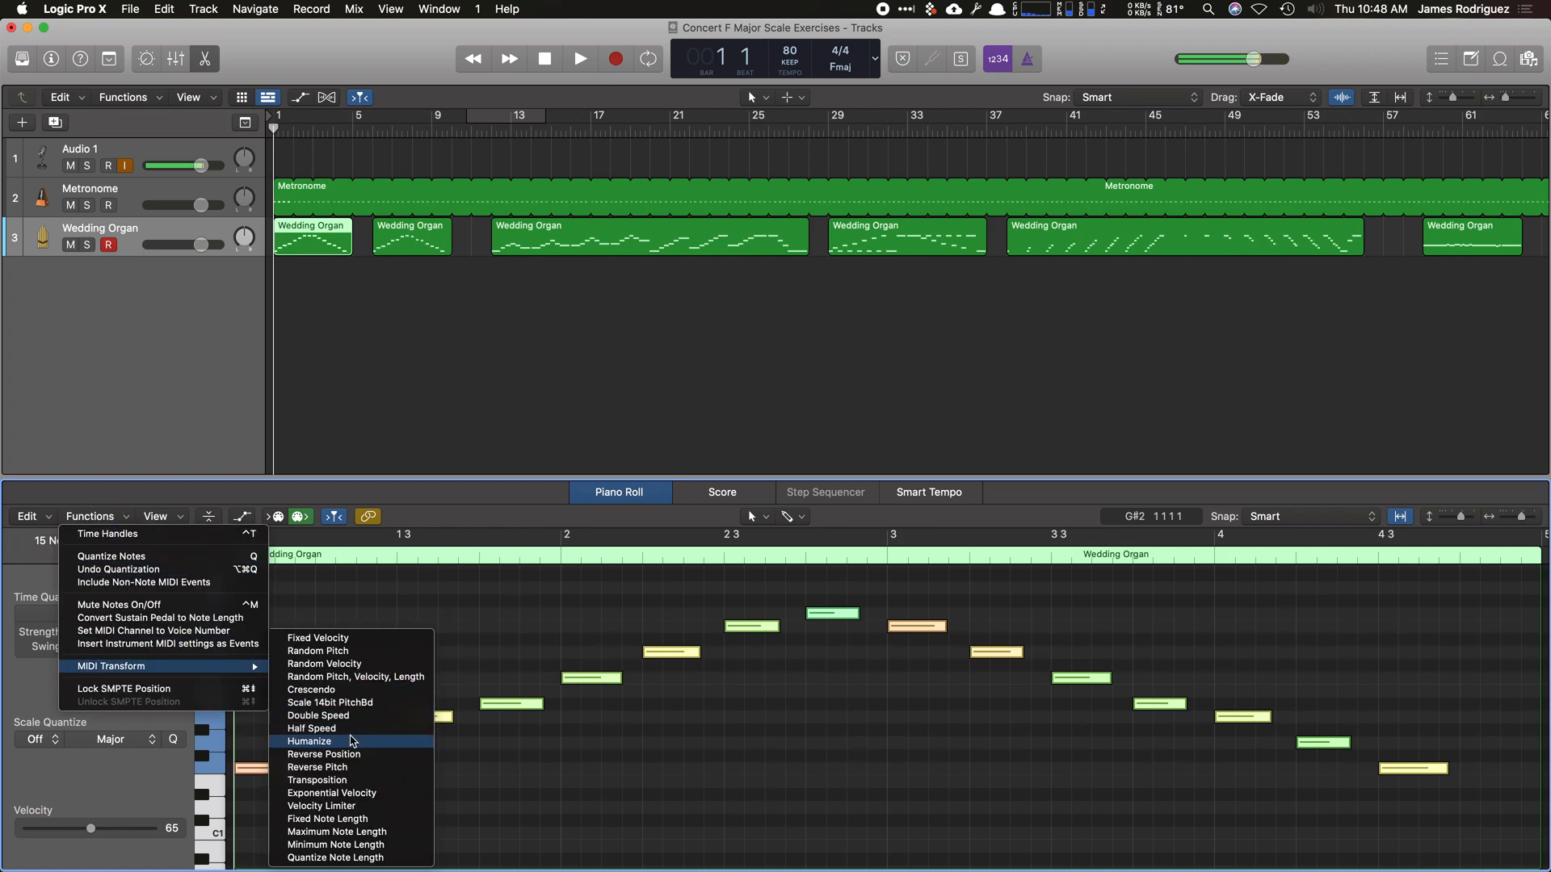
left_click(312, 728)
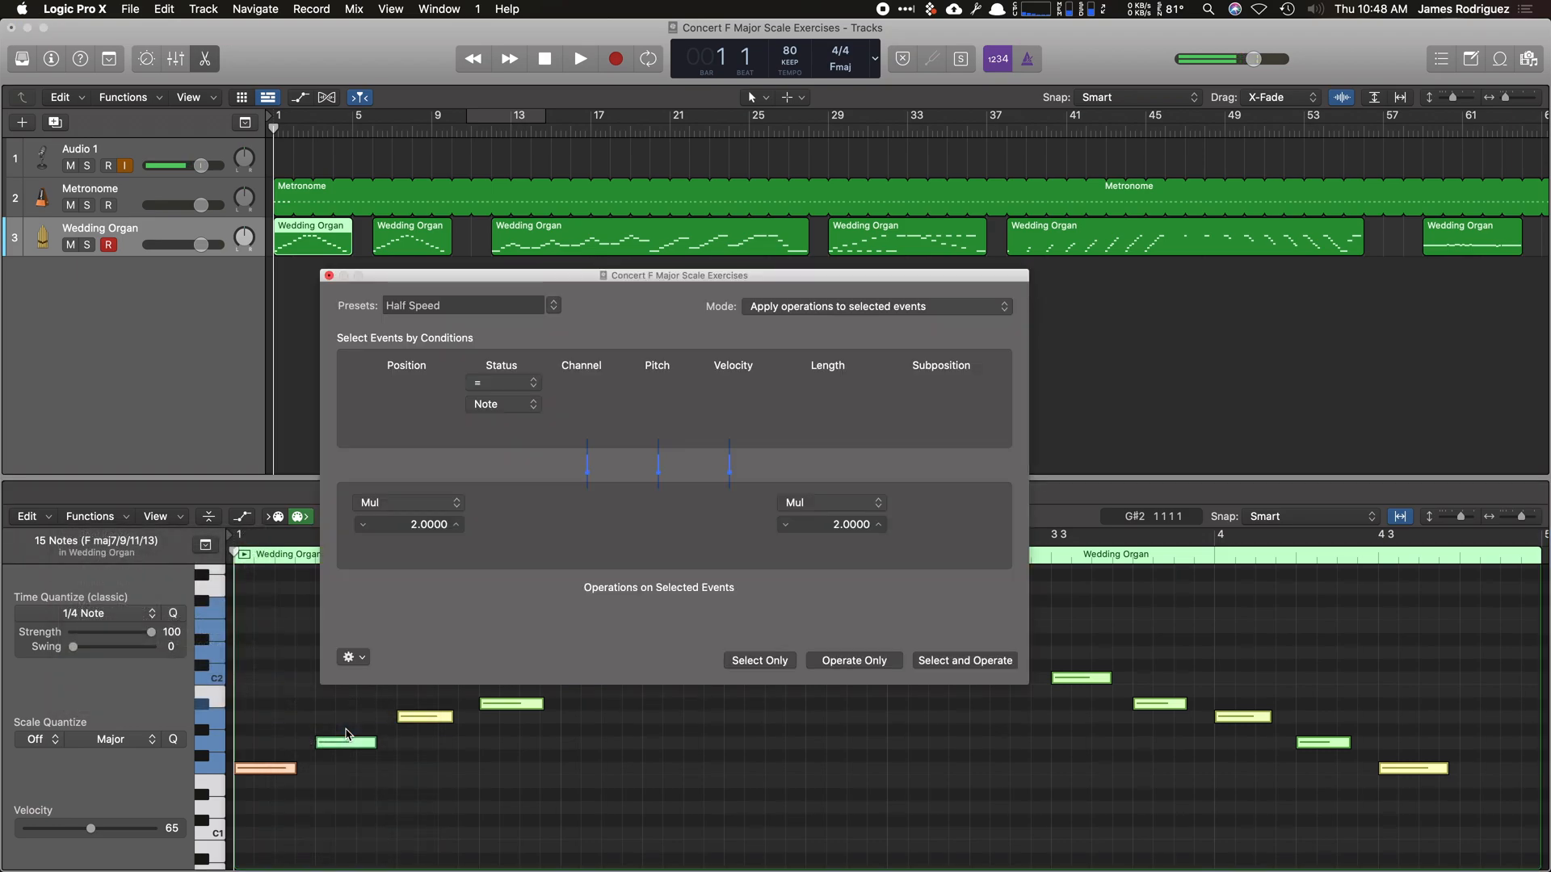
left_click(964, 659)
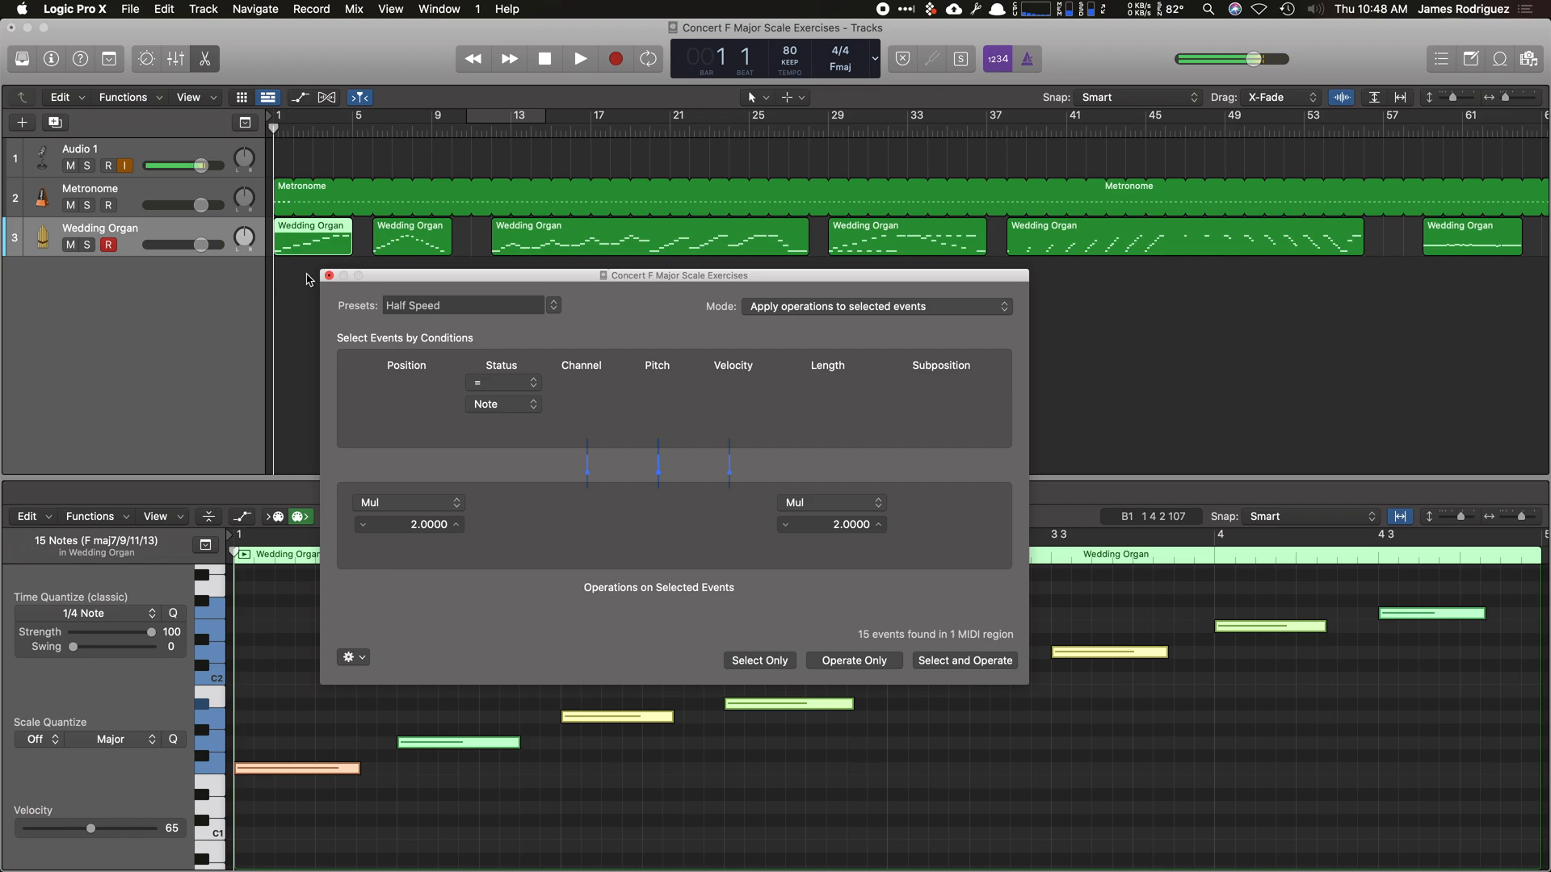
Close the transform window and play back the doubled-length scale.
left_click(307, 278)
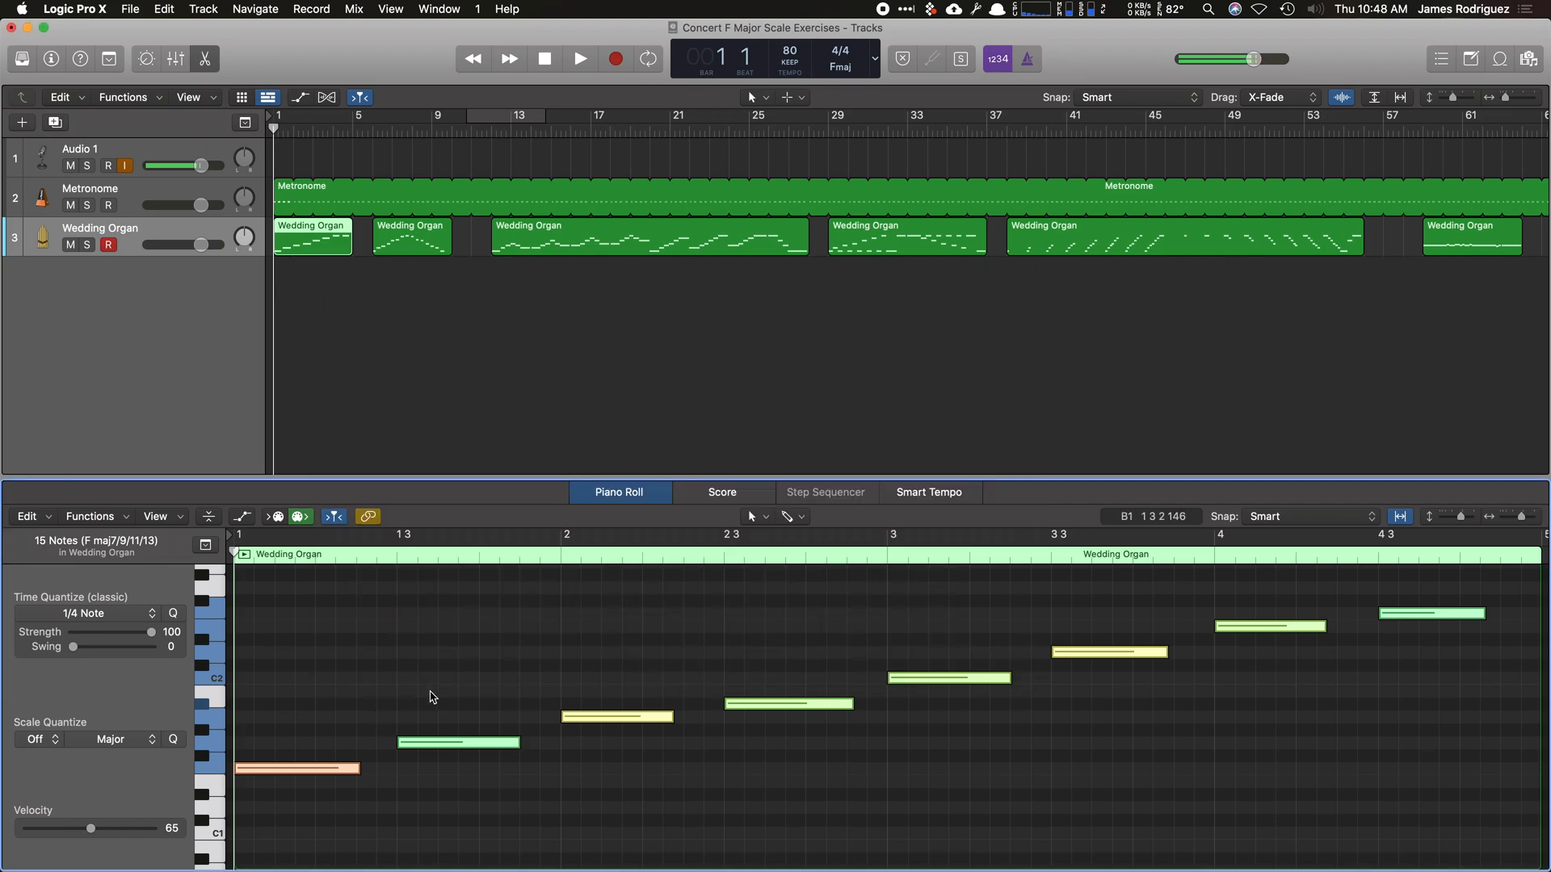
left_click(580, 59)
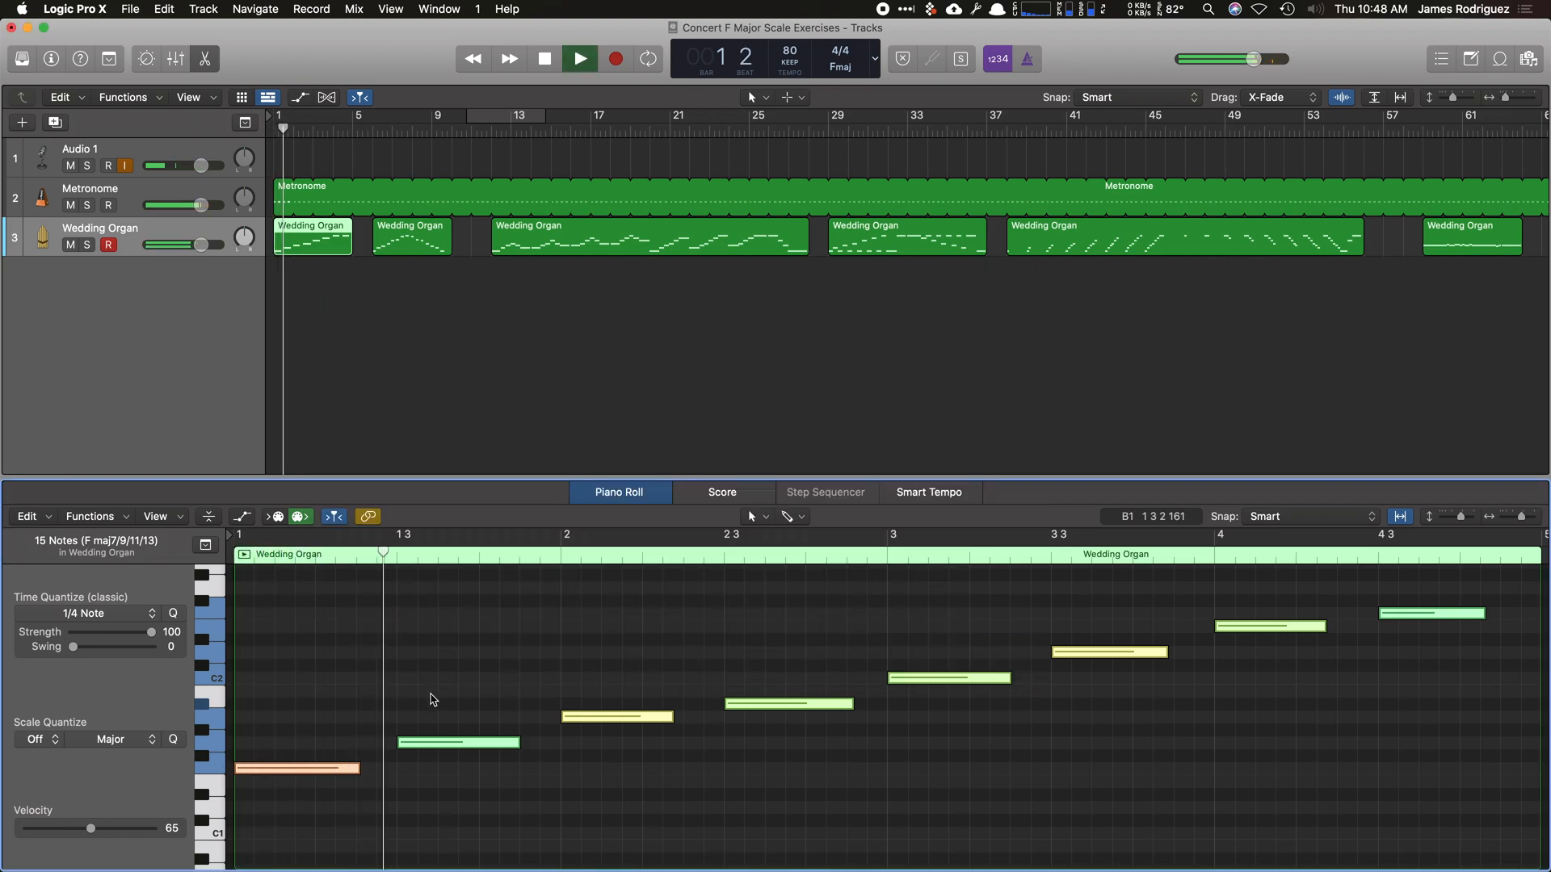
left_click(543, 58)
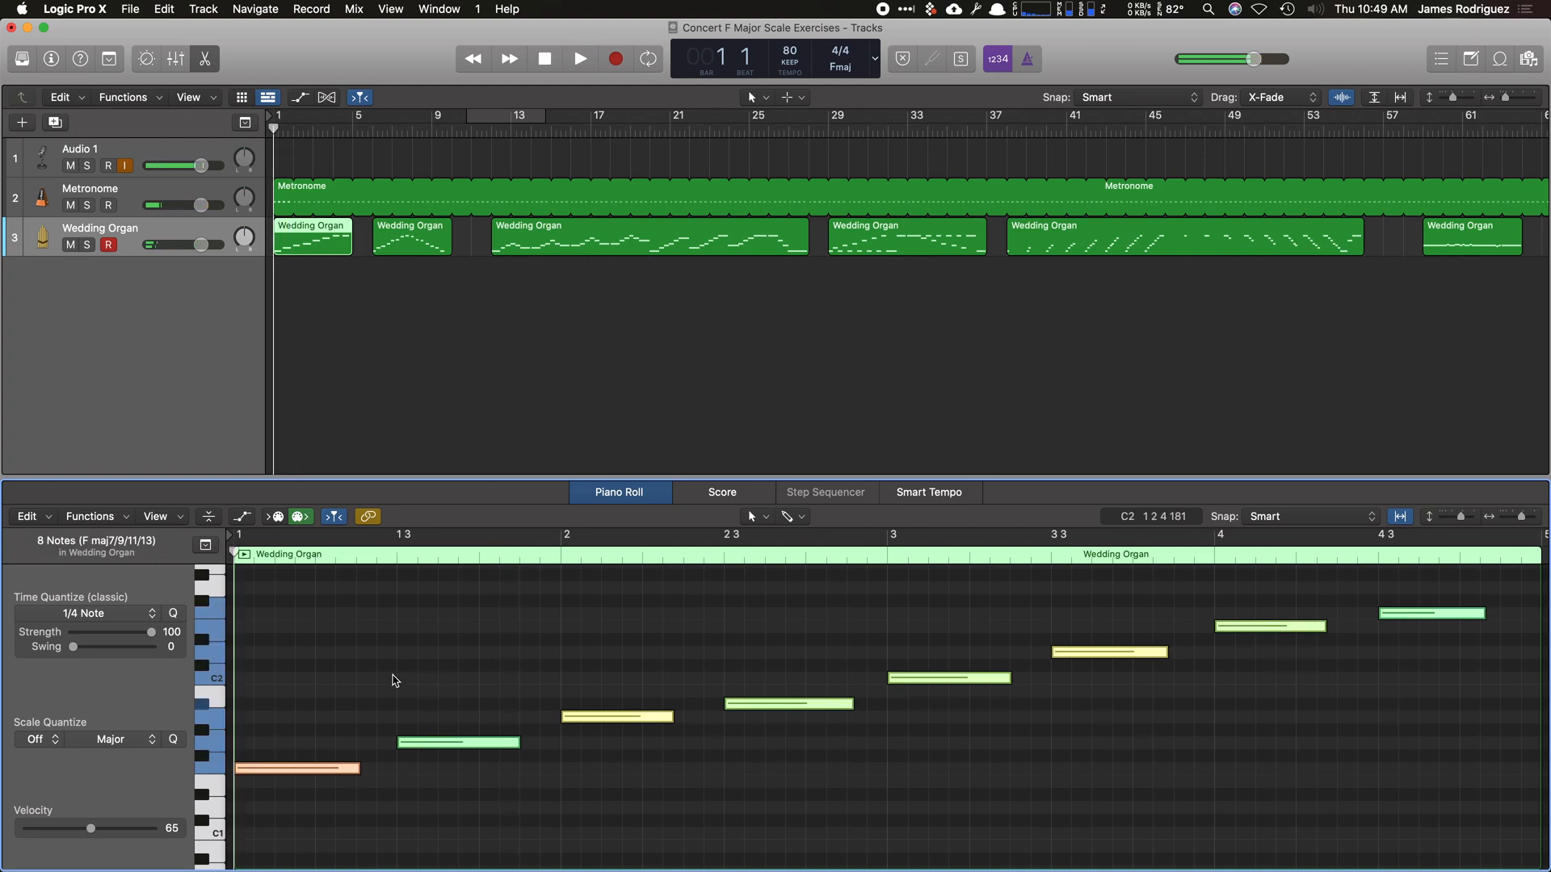
Apply Functions > MIDI Transform > Half Speed to the Wedding Organ notes and play back.
left_click(89, 517)
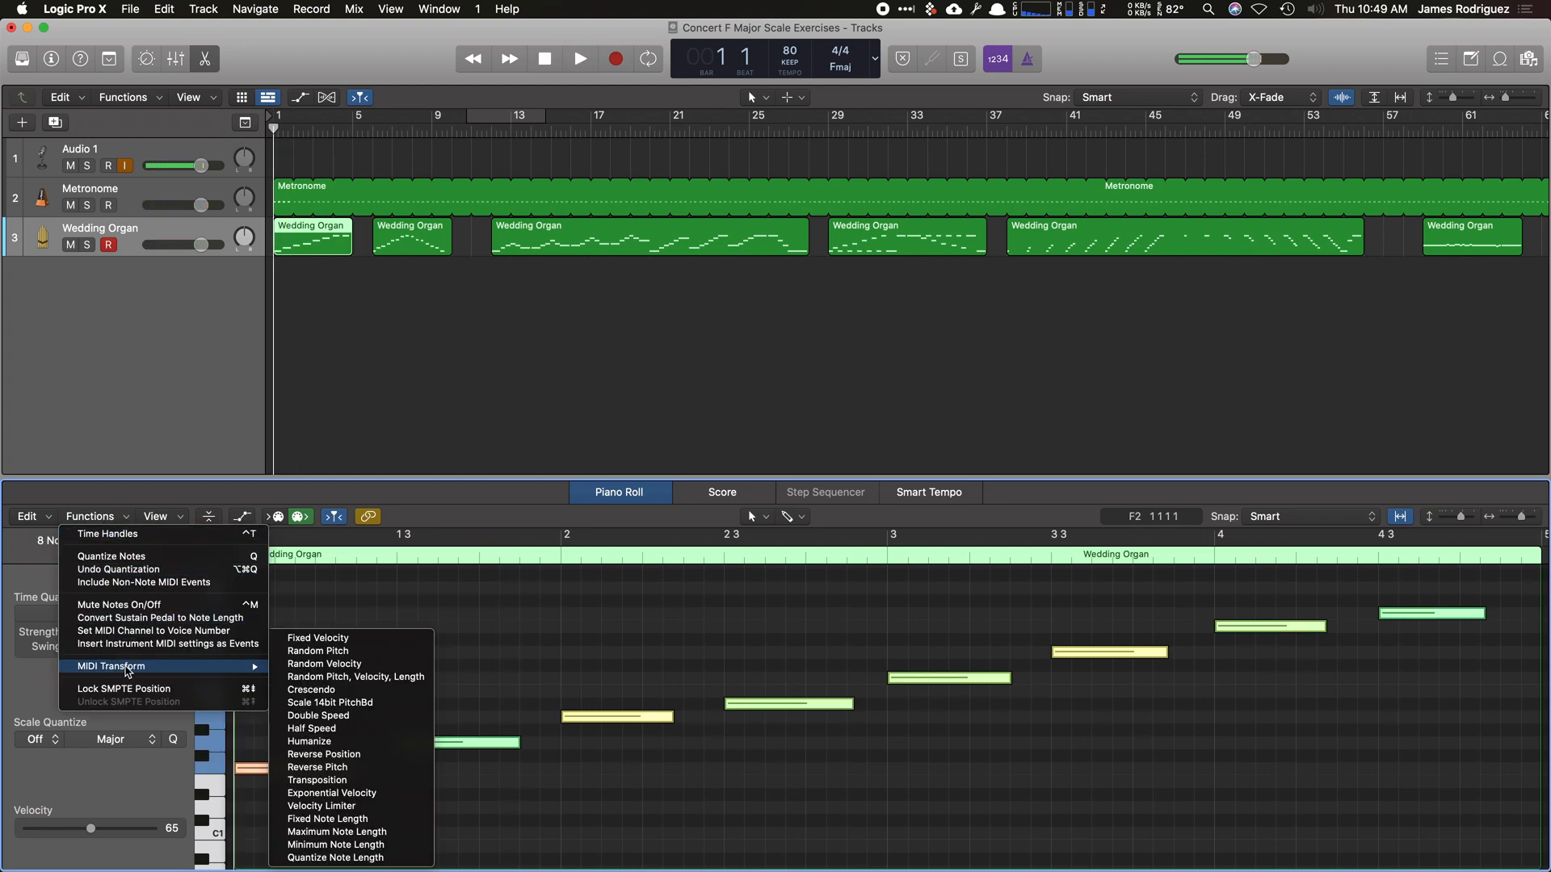
mouse_move(342, 729)
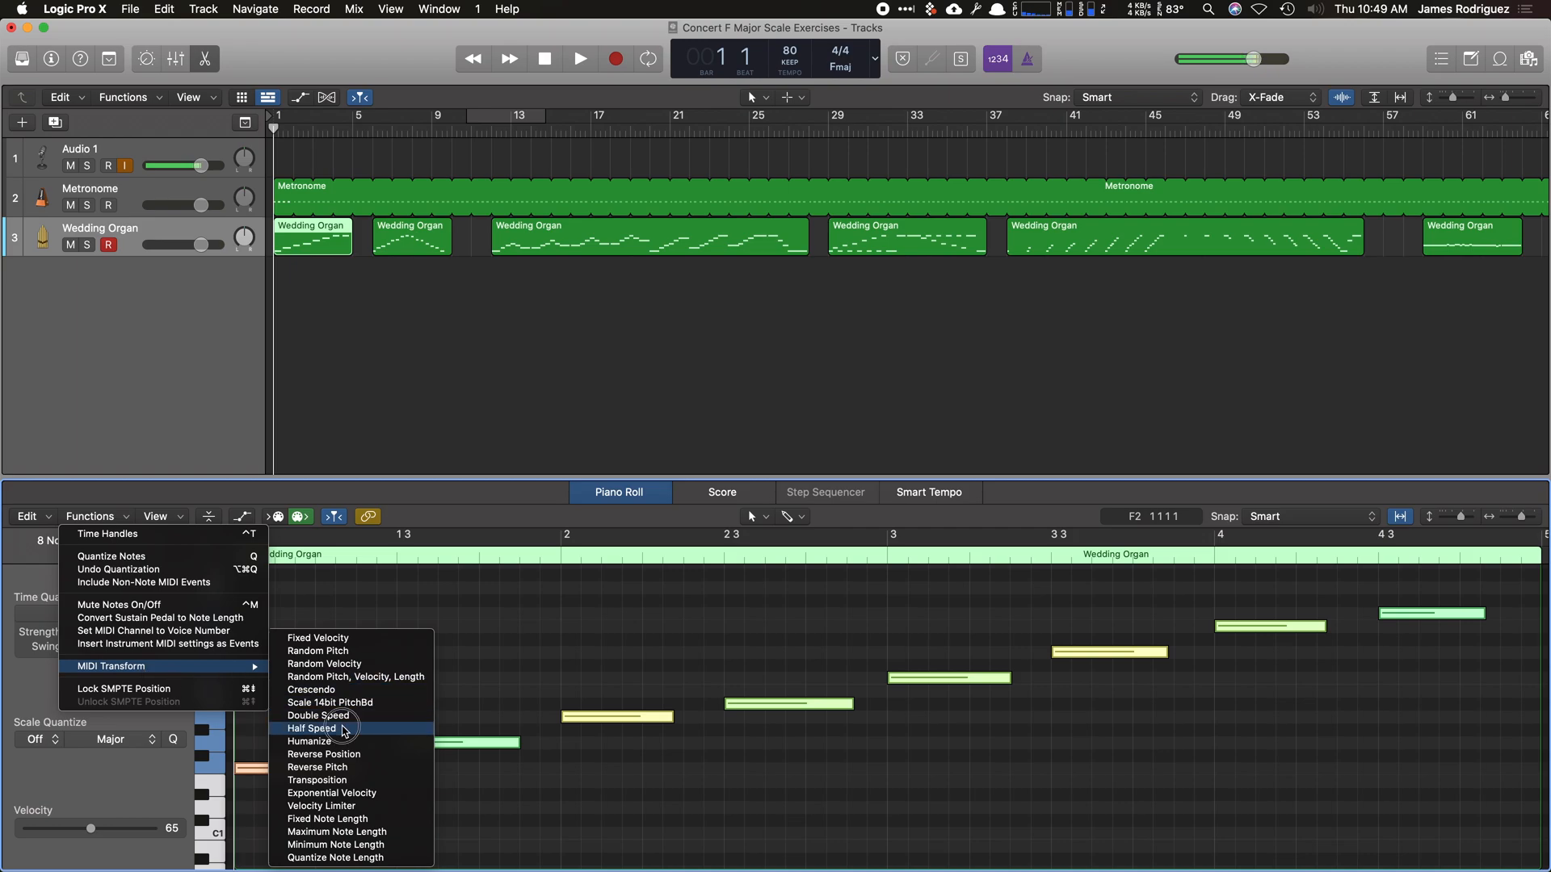
left_click(310, 729)
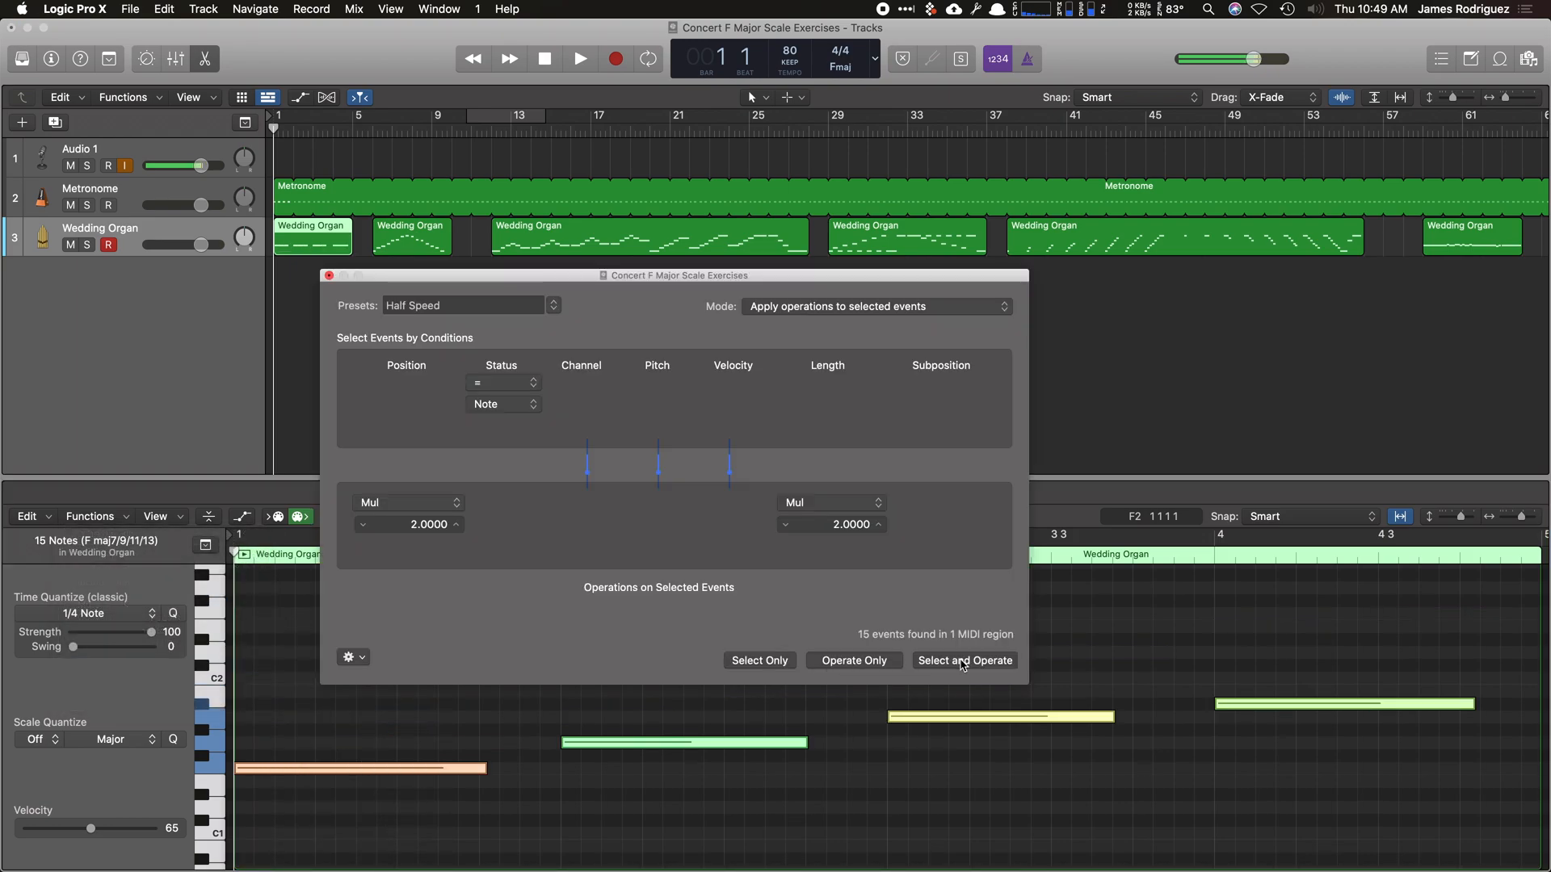
left_click(964, 659)
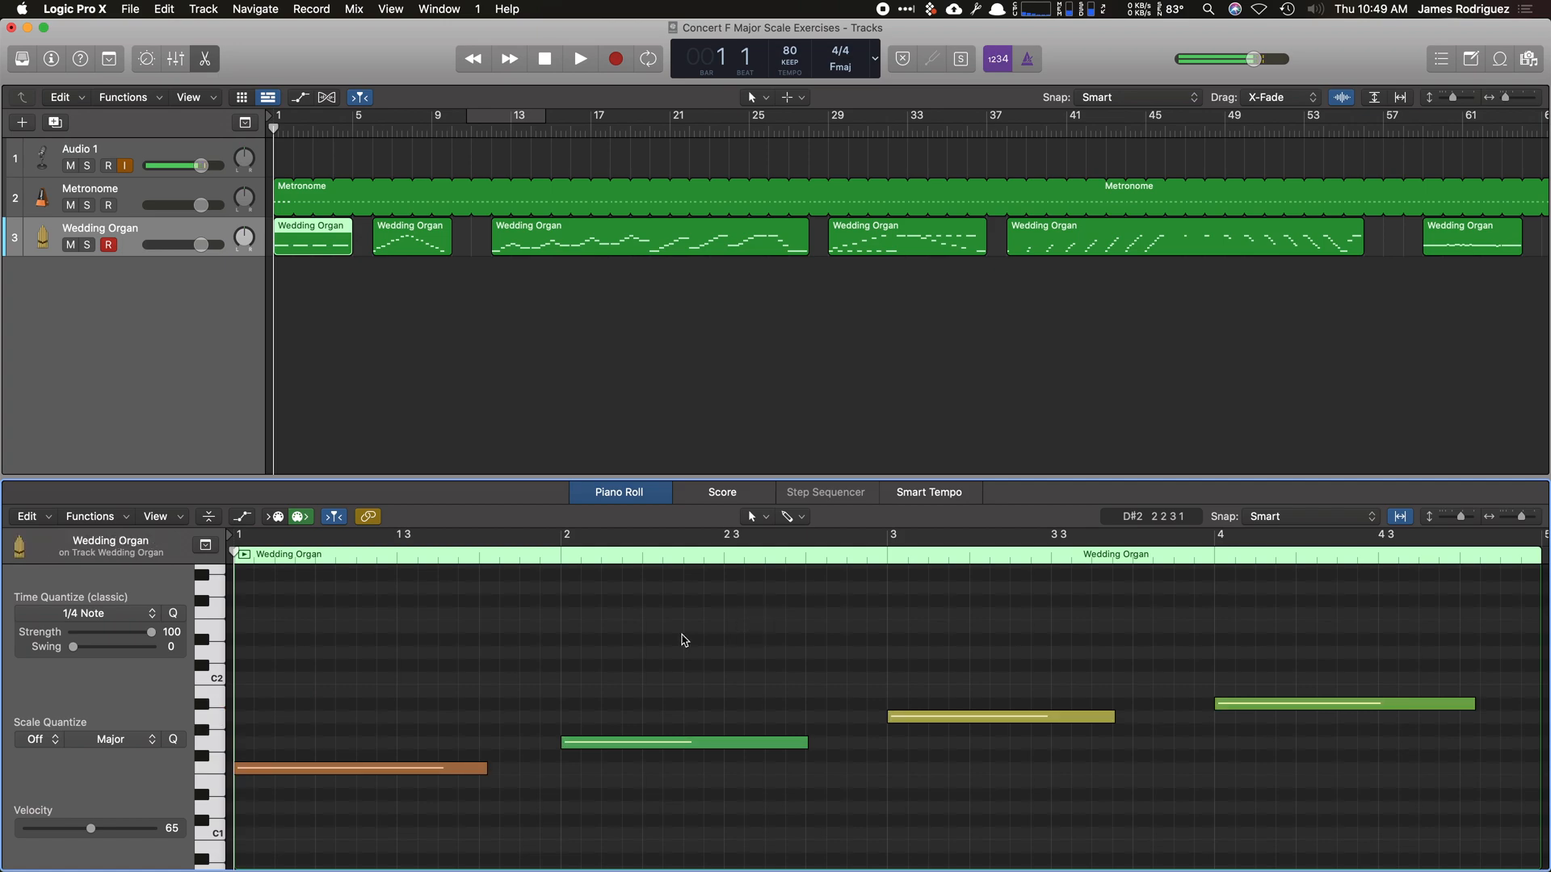
left_click(579, 58)
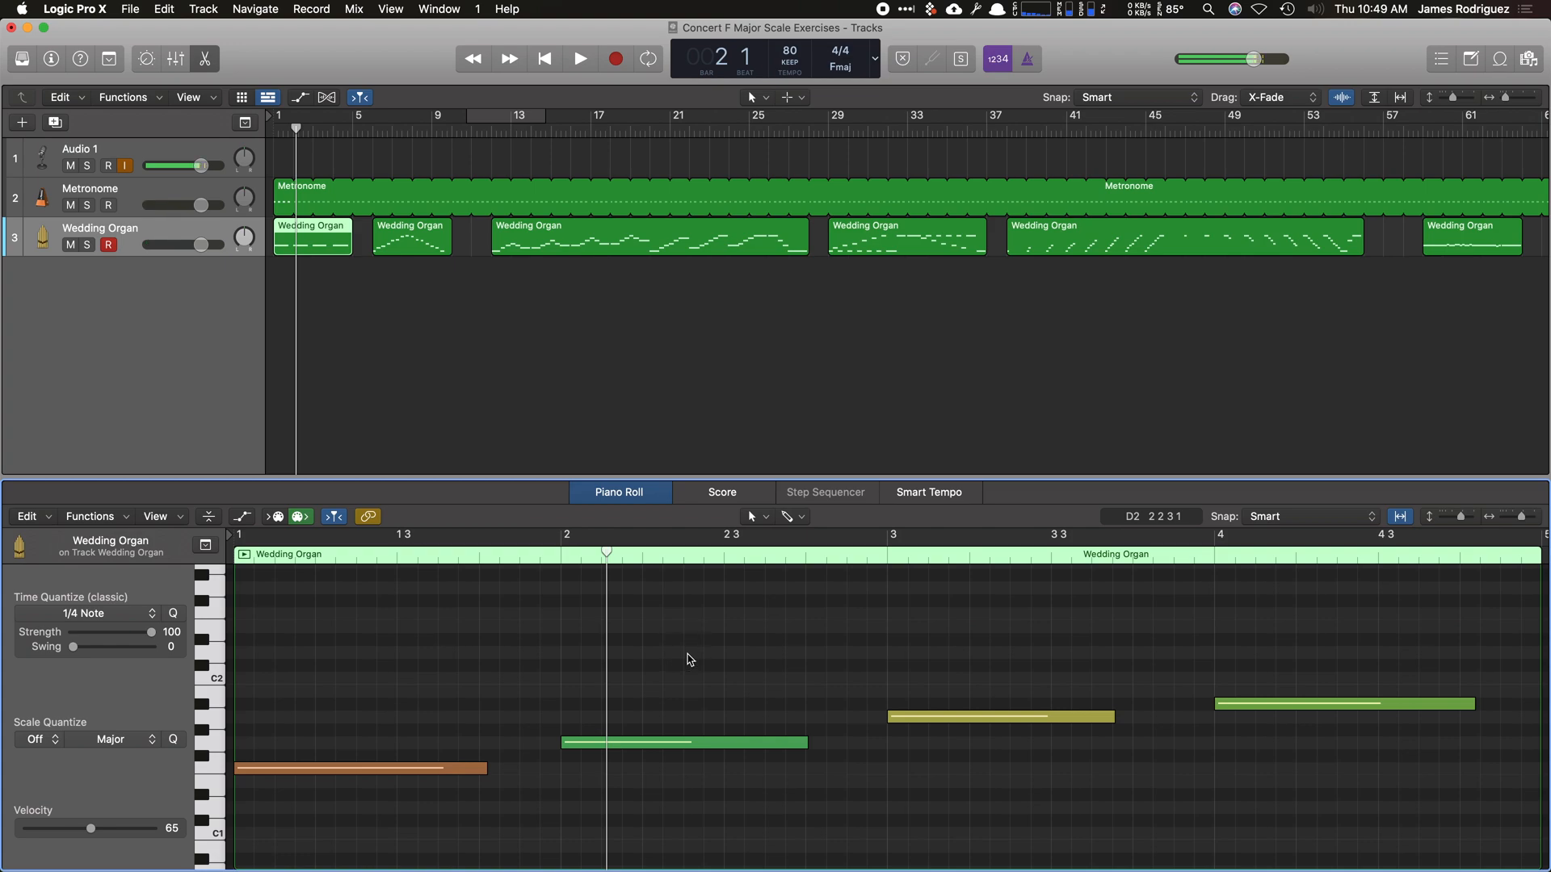
Apply a one-bar Fixed Note Length transform to the Wedding Organ notes and close the window.
left_click(89, 517)
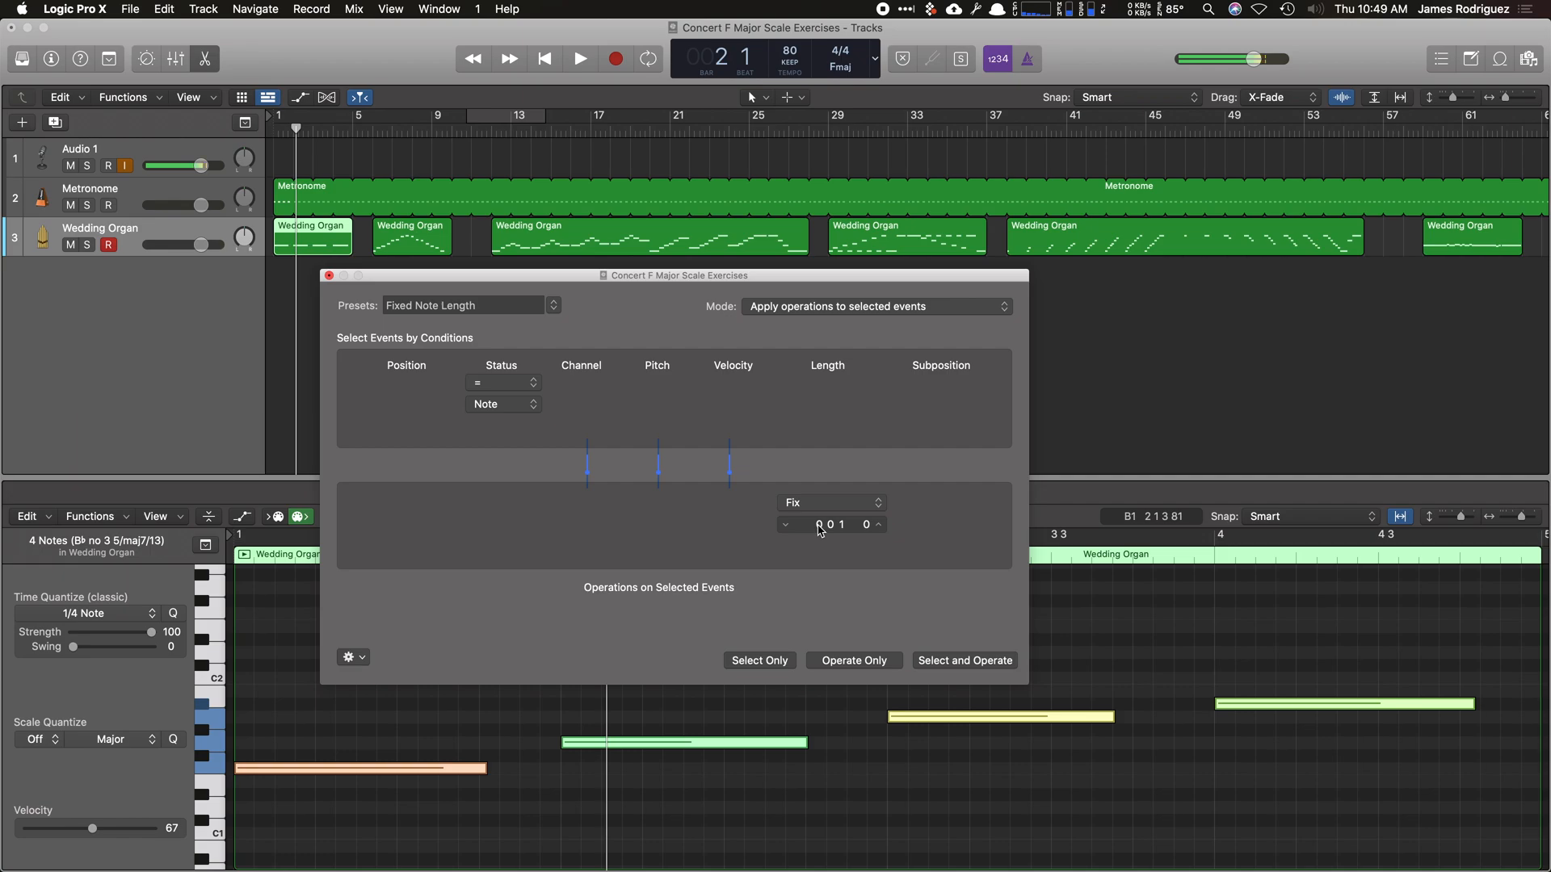
left_click(830, 524)
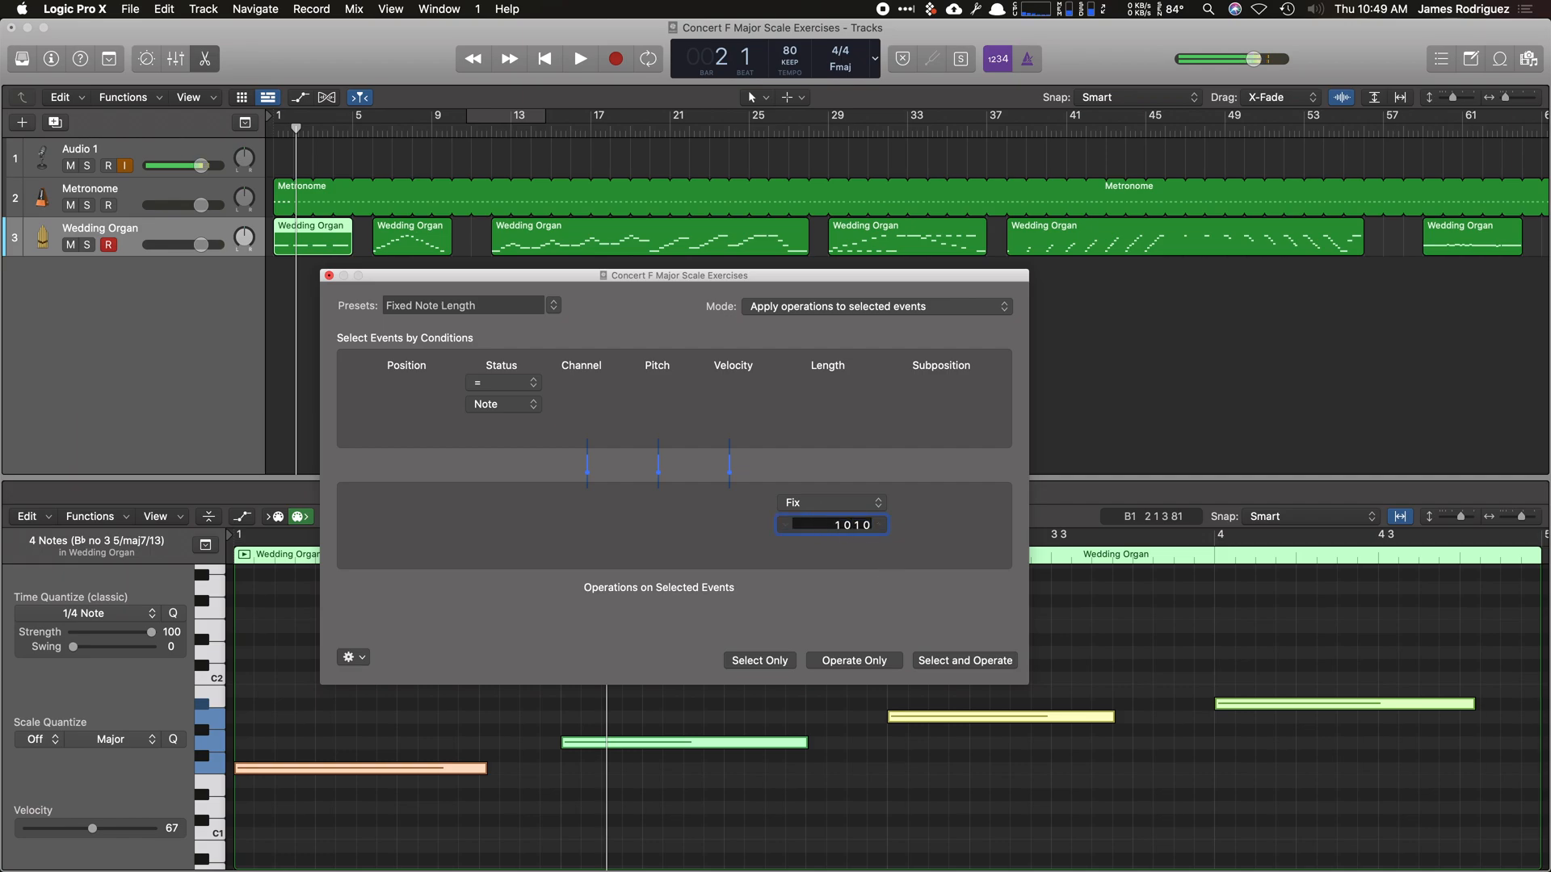
left_click(844, 525)
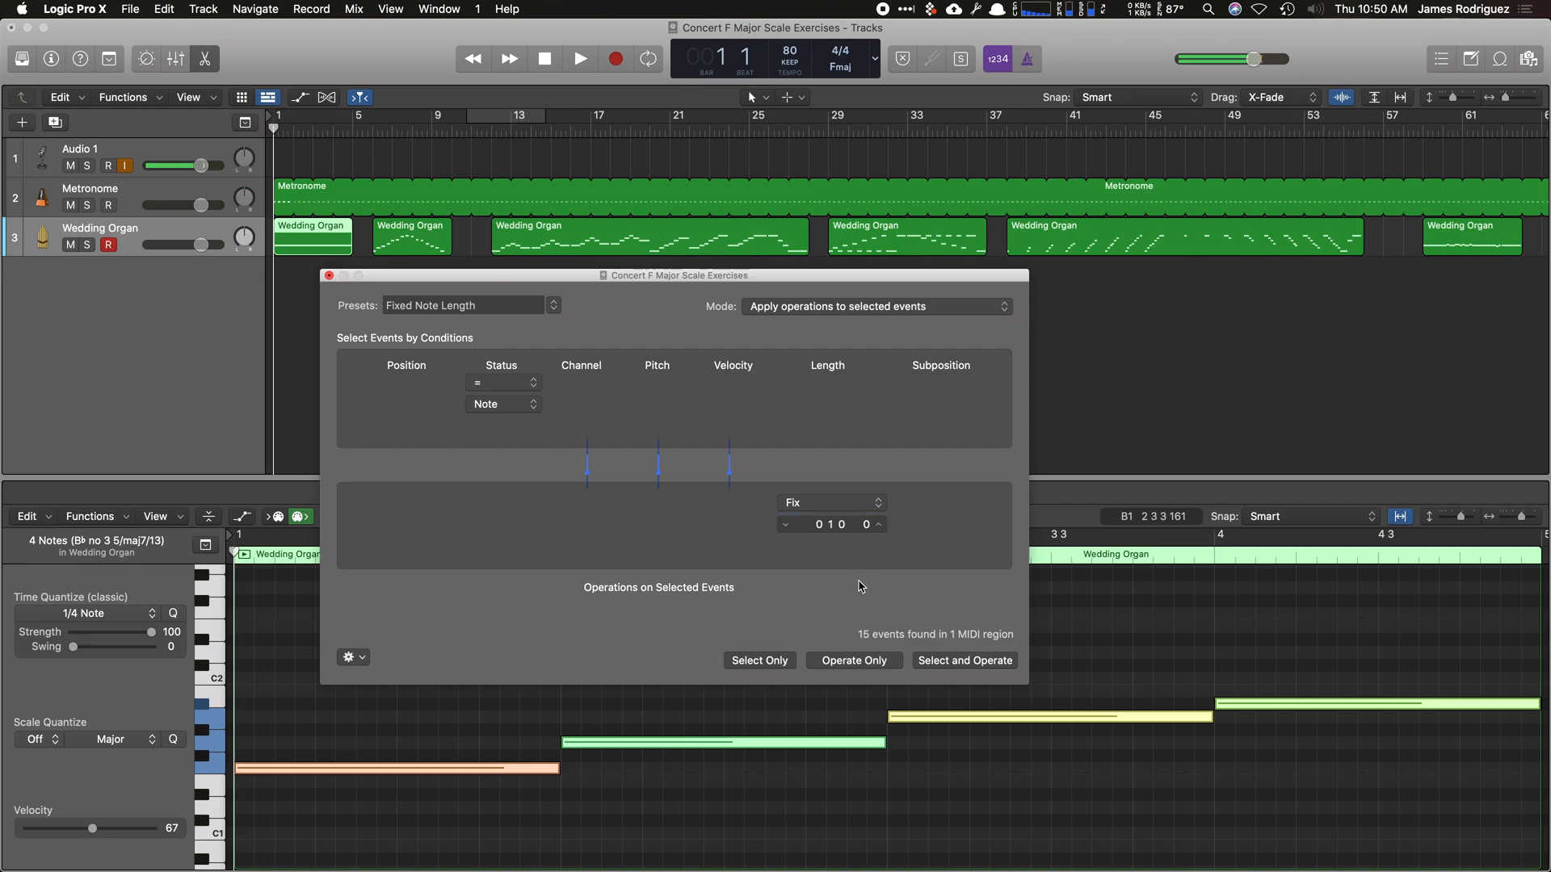
left_click(964, 661)
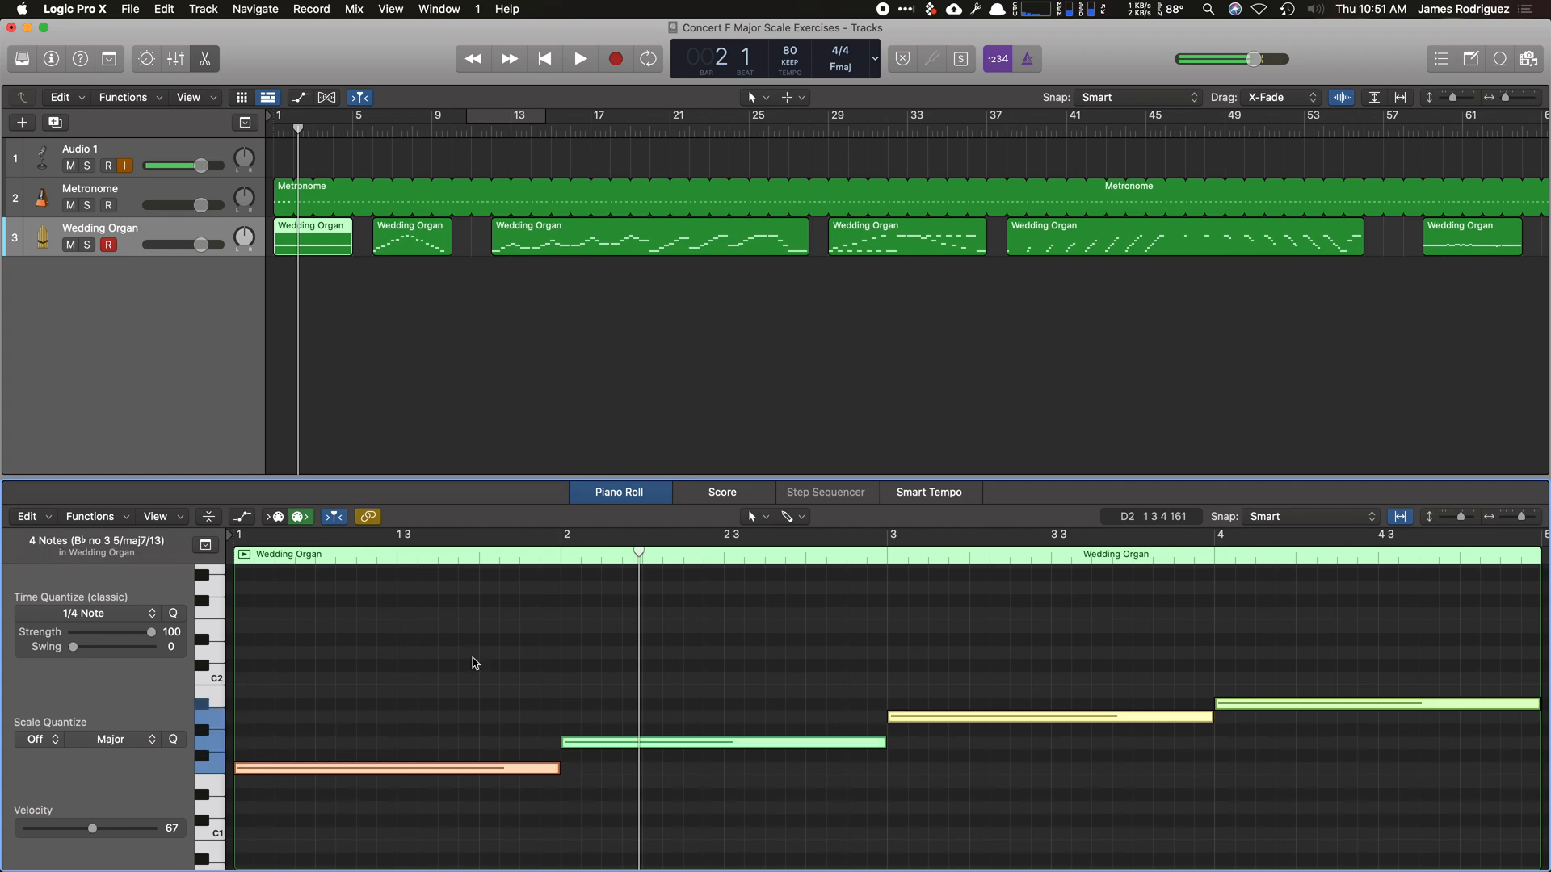
left_click(89, 517)
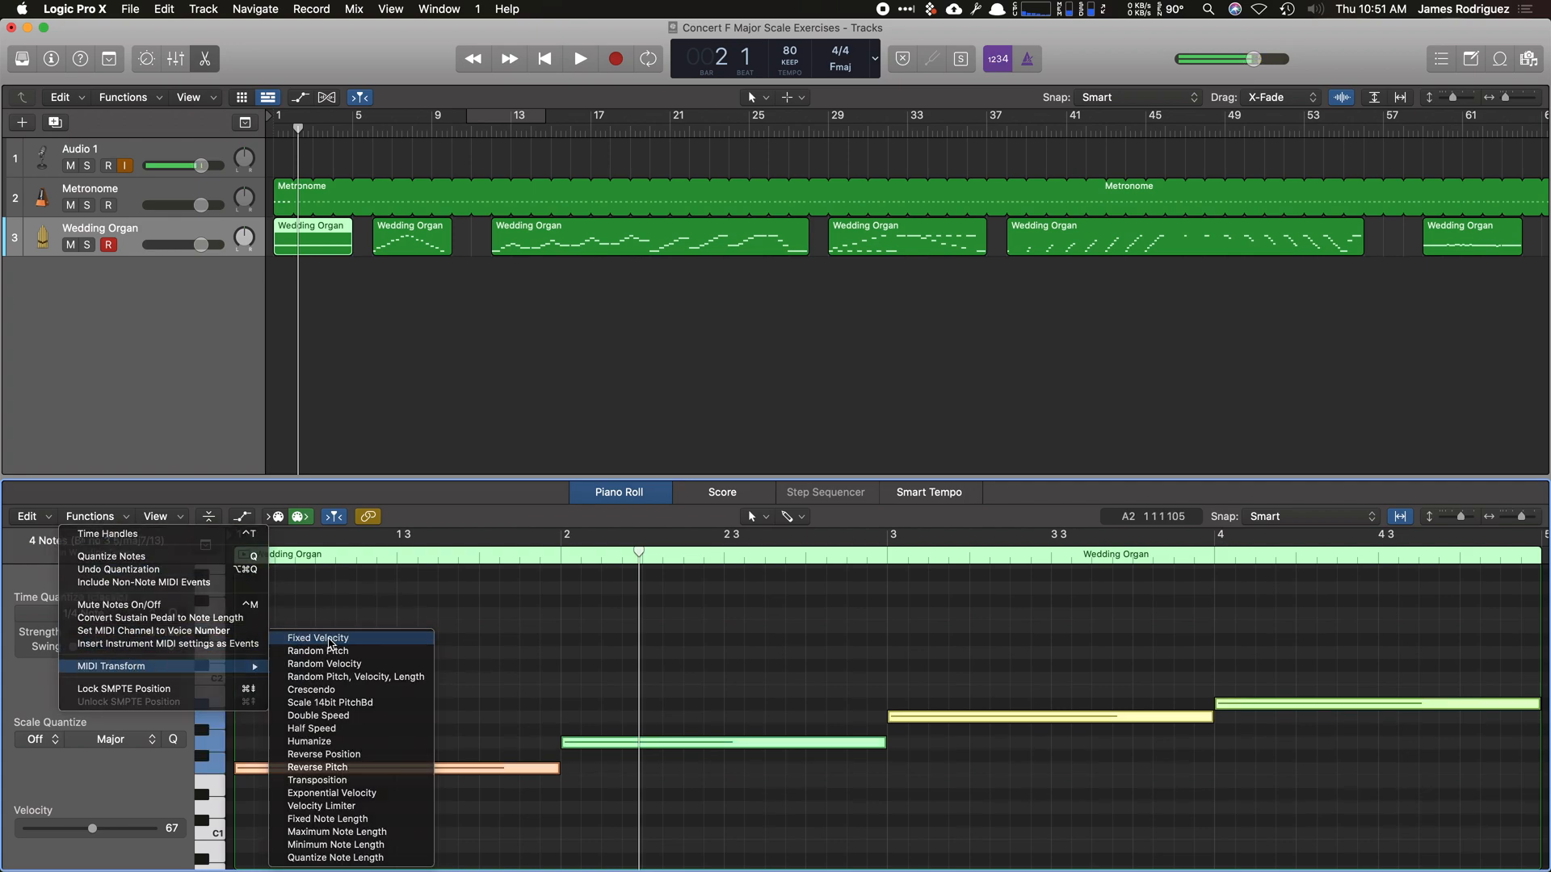
left_click(317, 638)
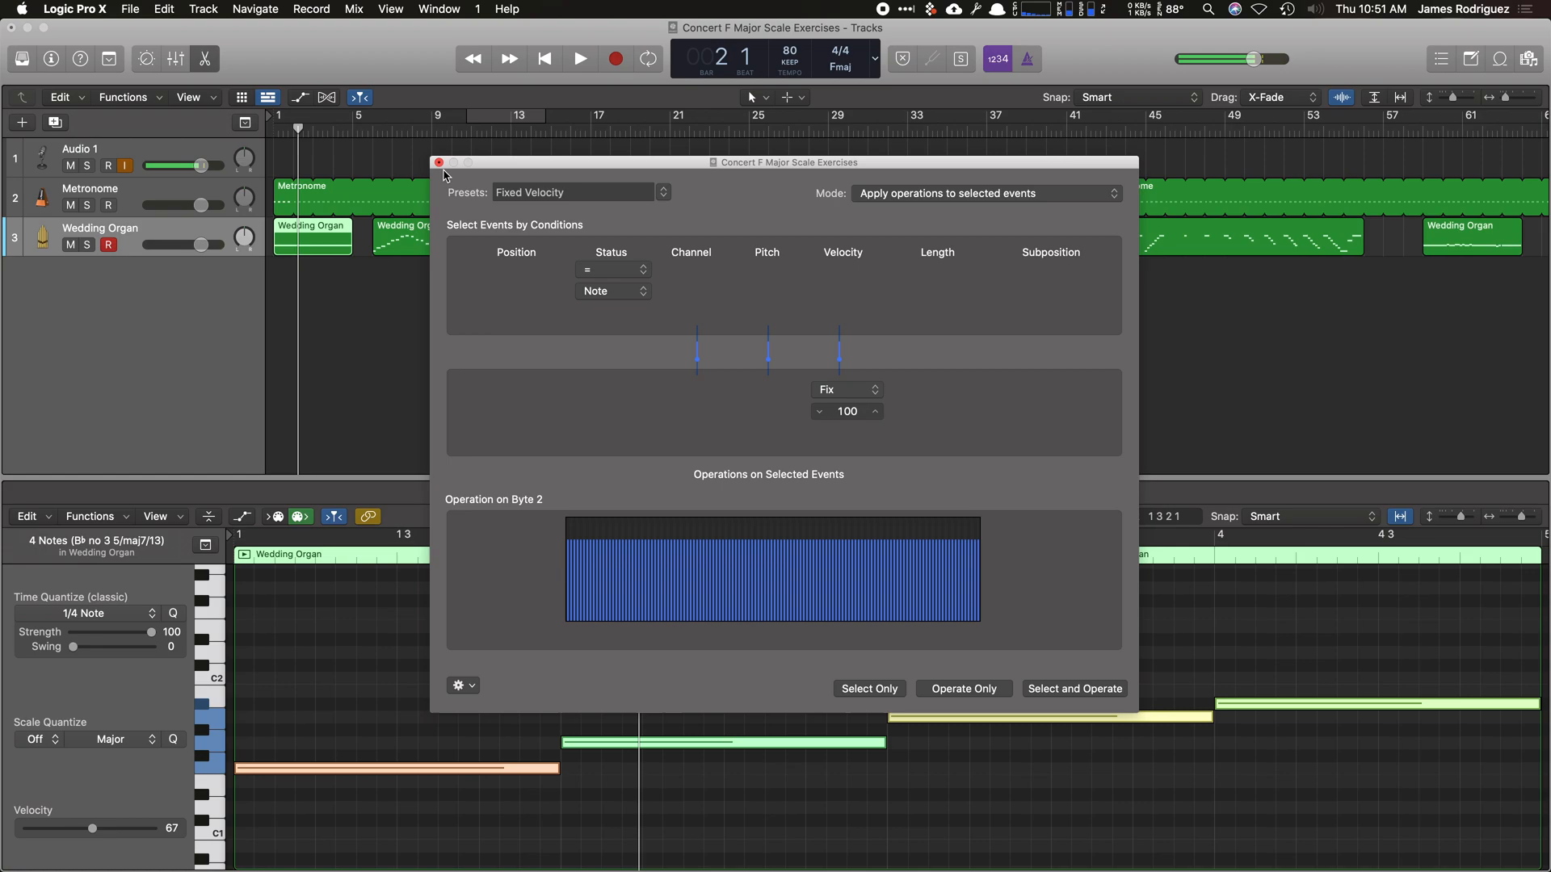
left_click(439, 162)
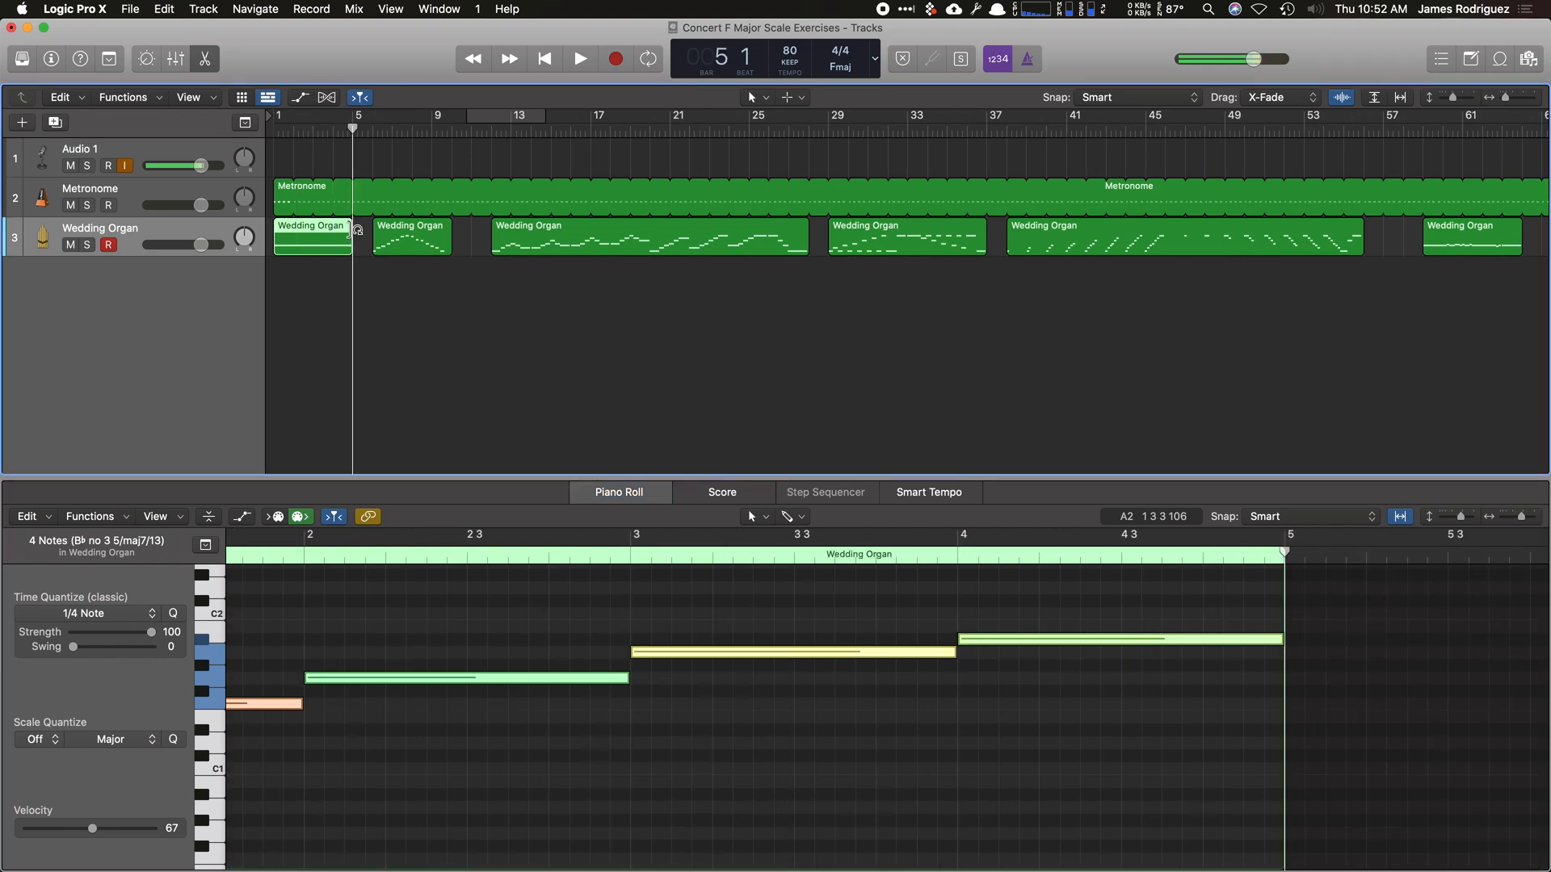
Try lengthening the first Wedding Organ region and move the cycle range along the ruler.
left_click_drag(350, 237, 448, 247)
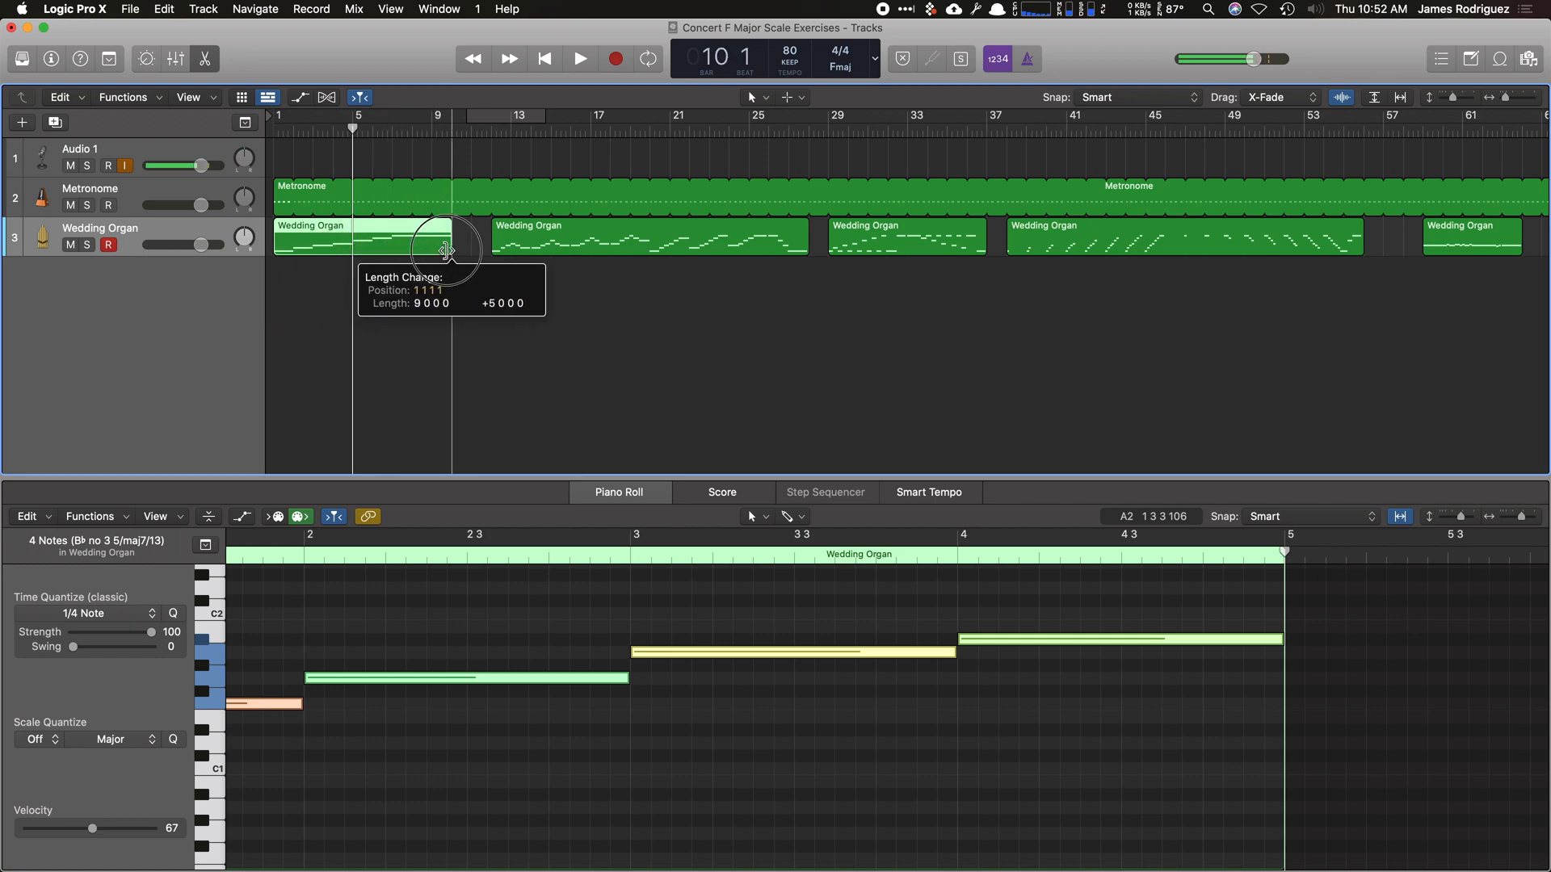
left_click_drag(448, 251, 349, 251)
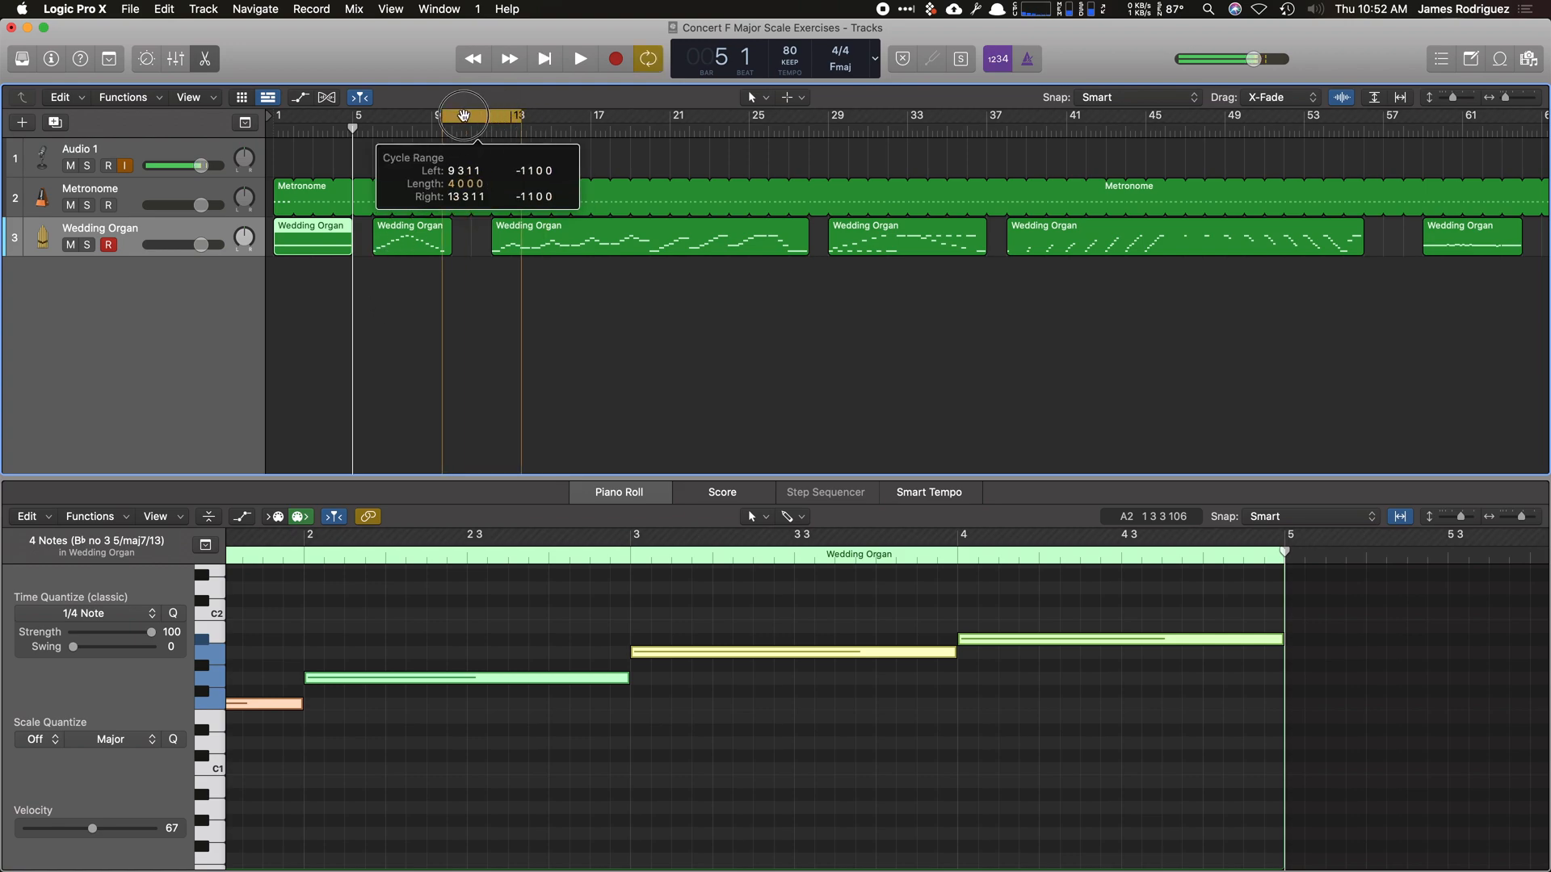
left_click_drag(462, 115, 392, 115)
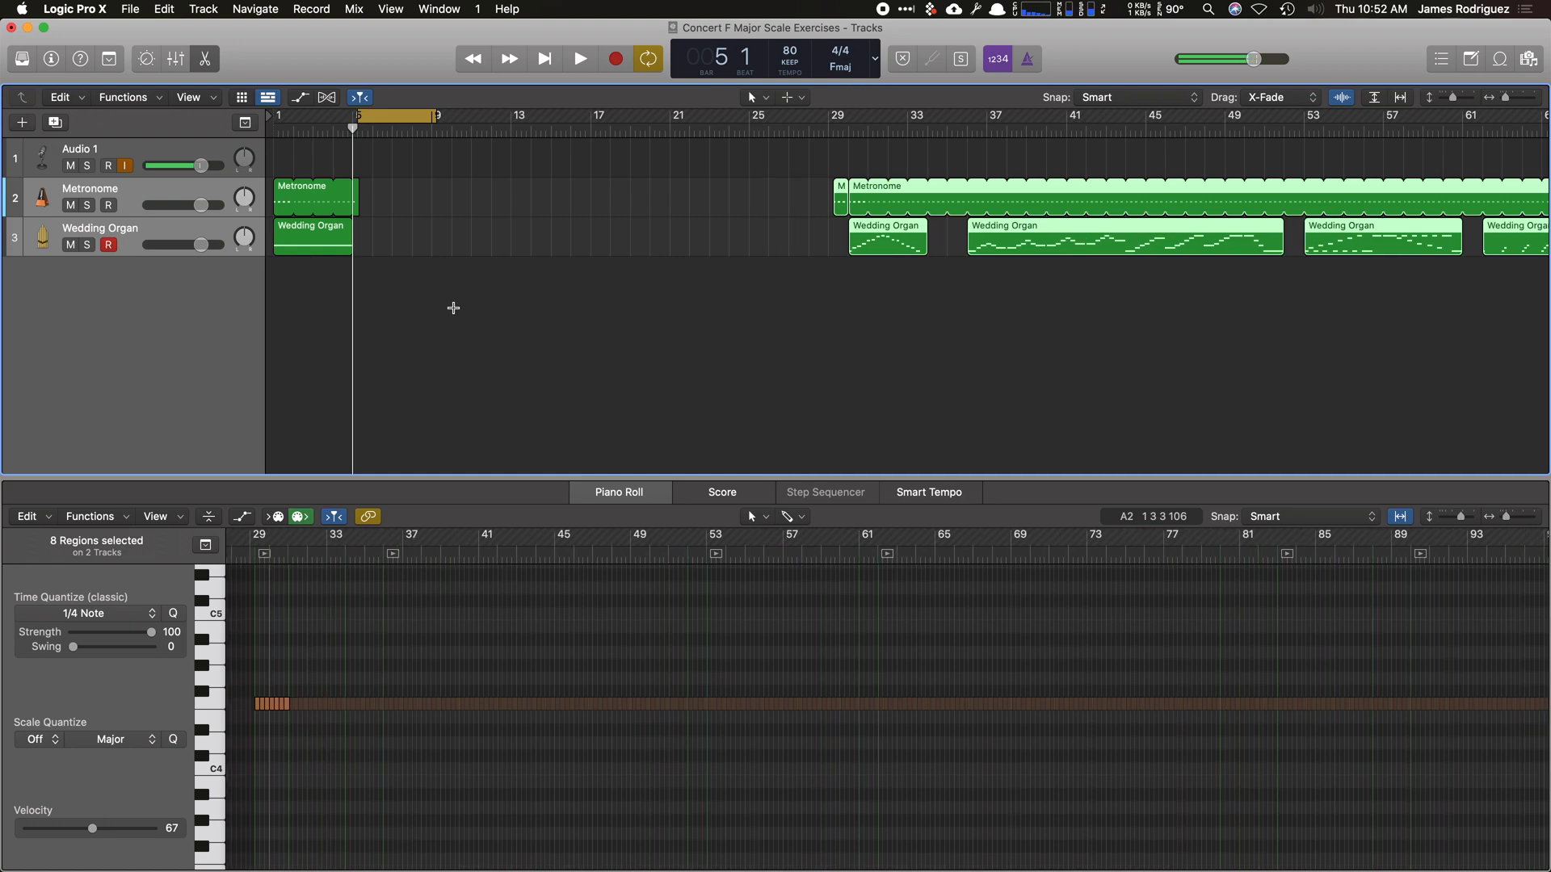
Extend the first Wedding Organ region to about eleven bars and lengthen the first Metronome region to match.
left_click_drag(350, 236, 569, 247)
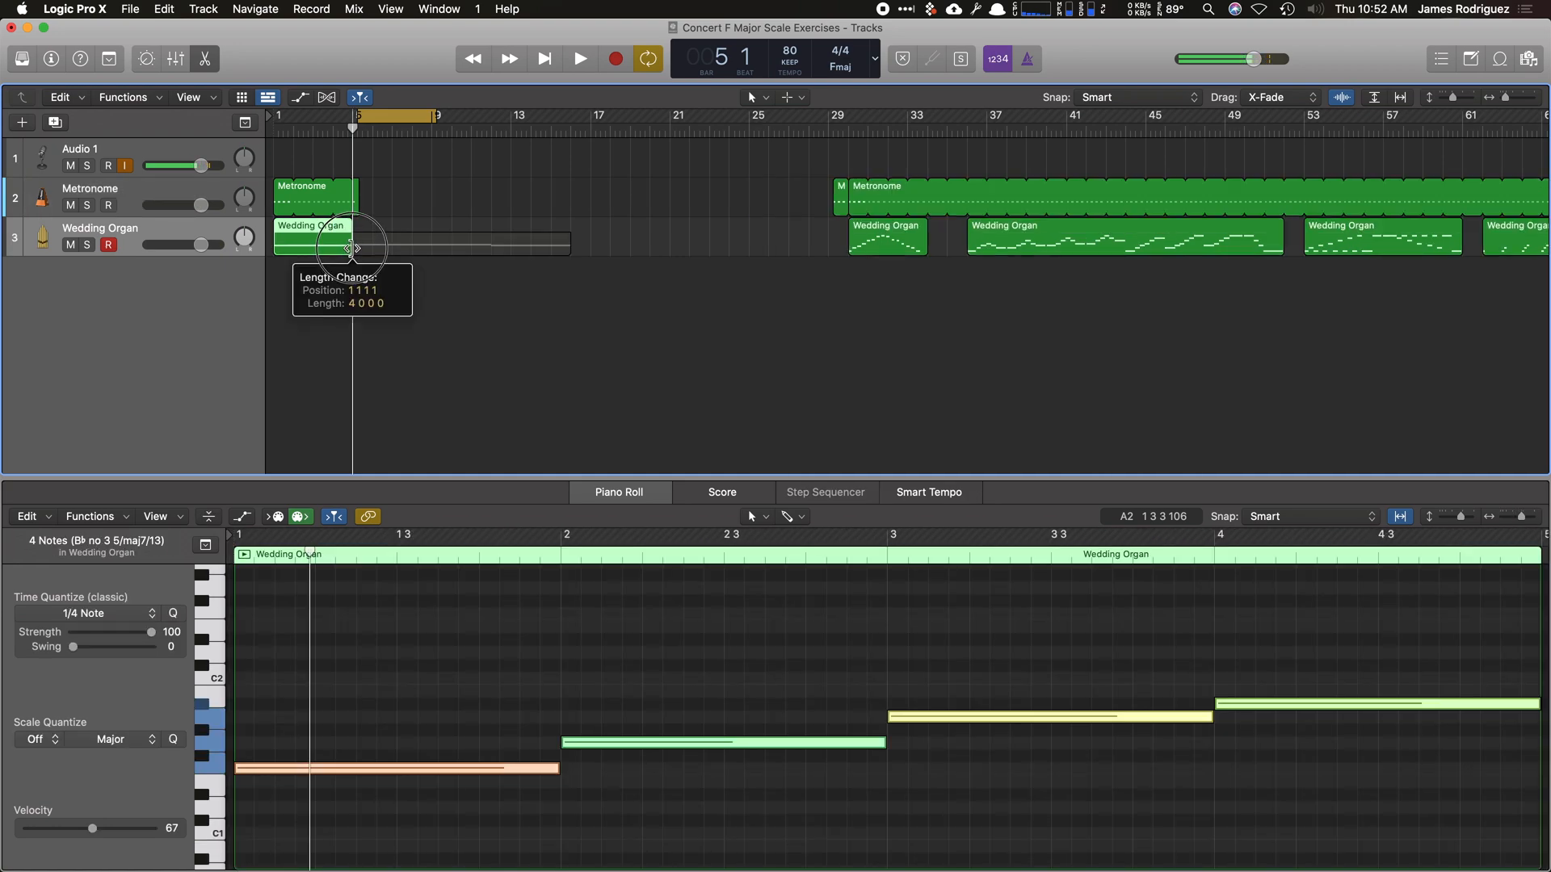
left_click_drag(355, 248, 381, 247)
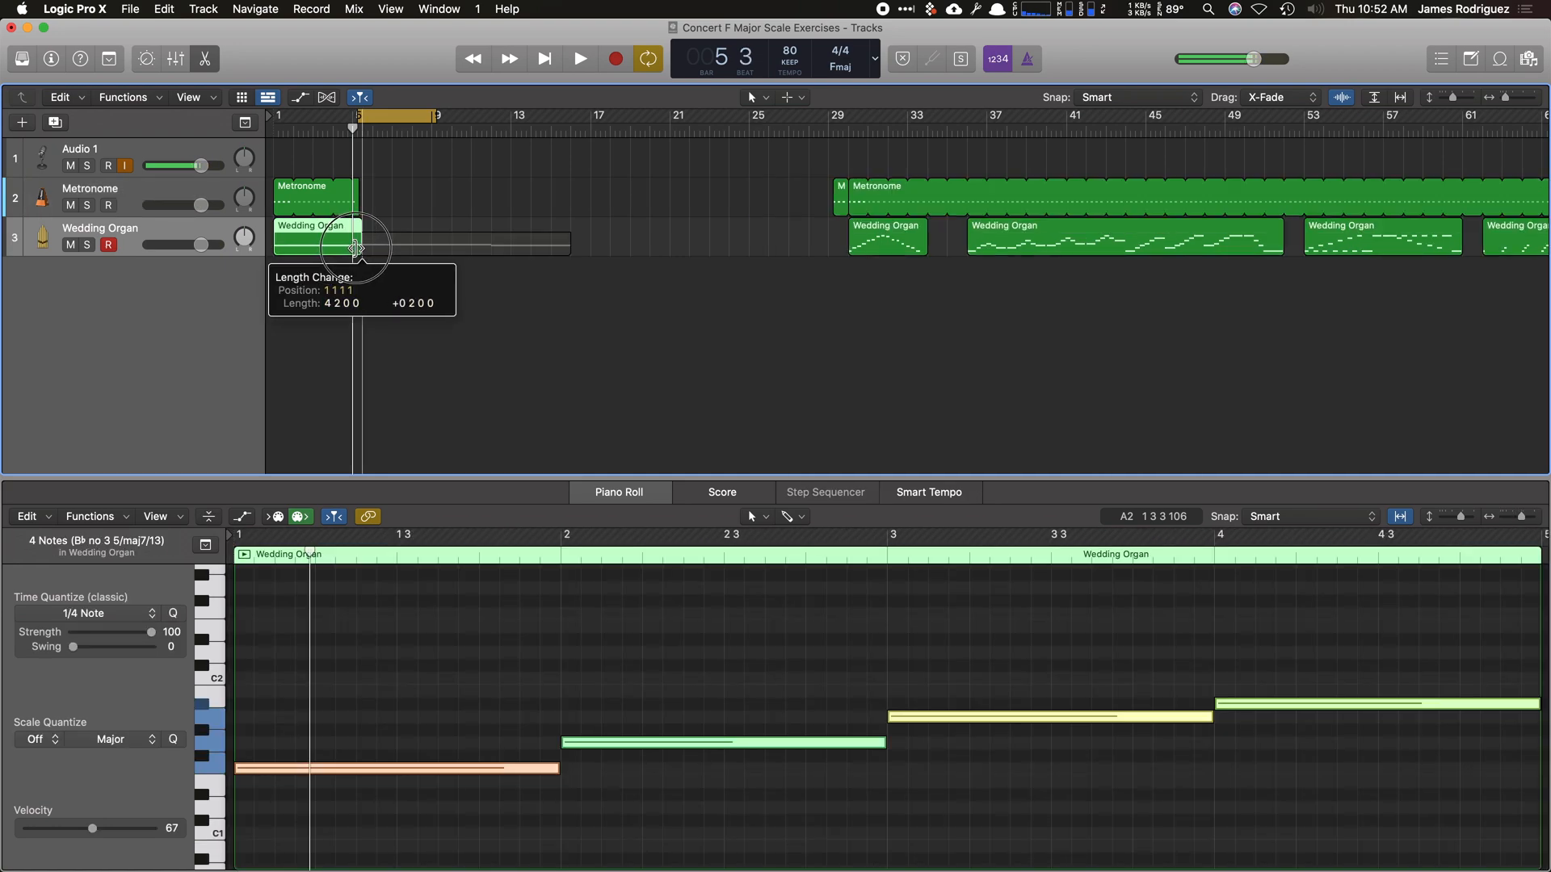
left_click_drag(354, 246, 491, 245)
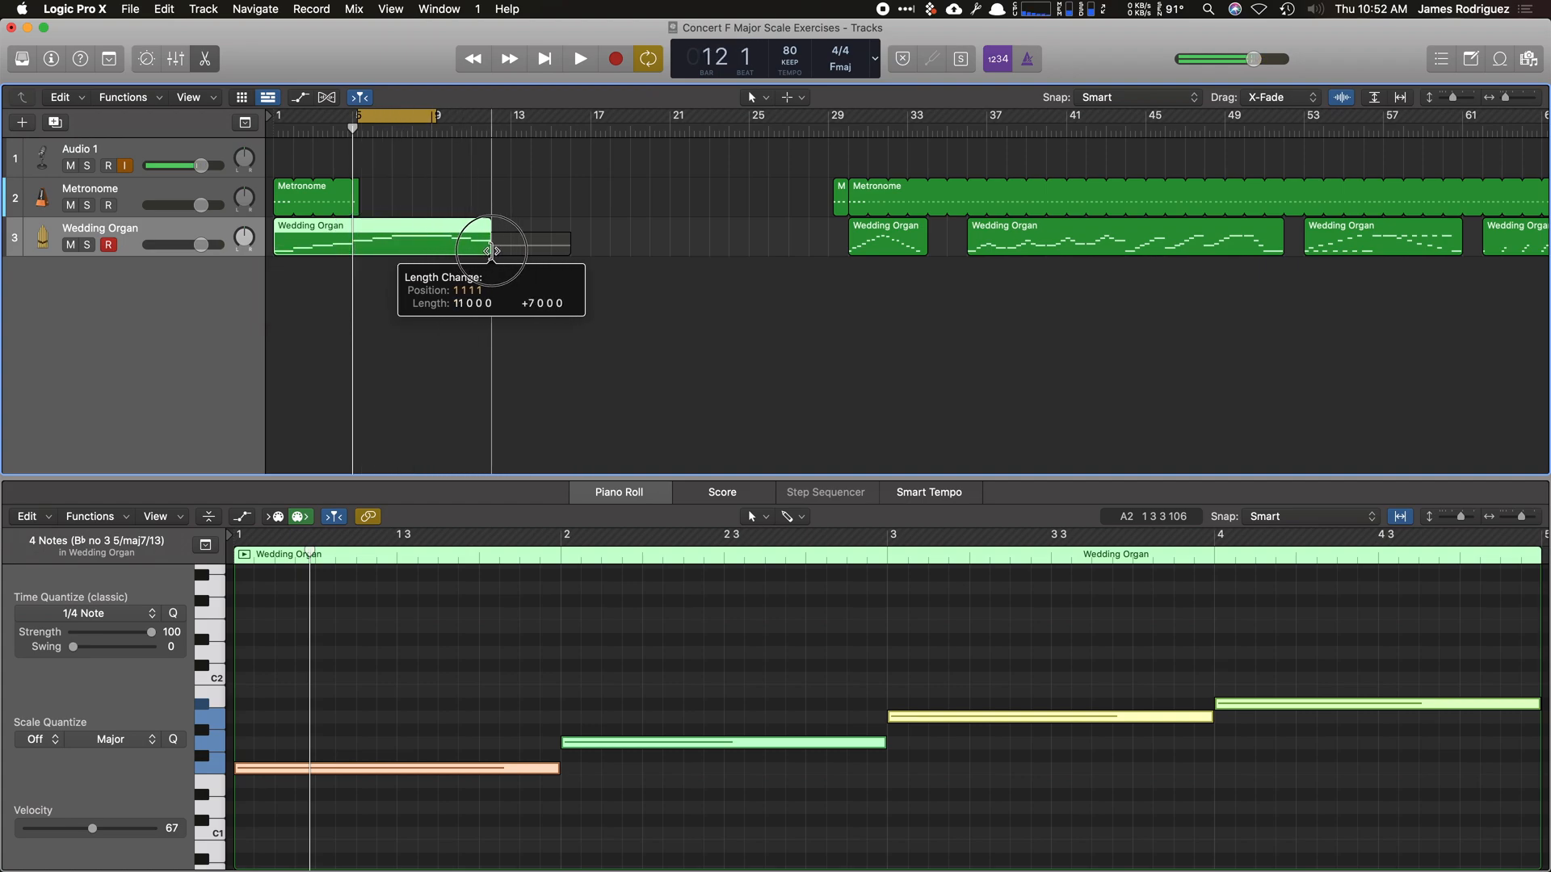
left_click_drag(489, 246, 566, 245)
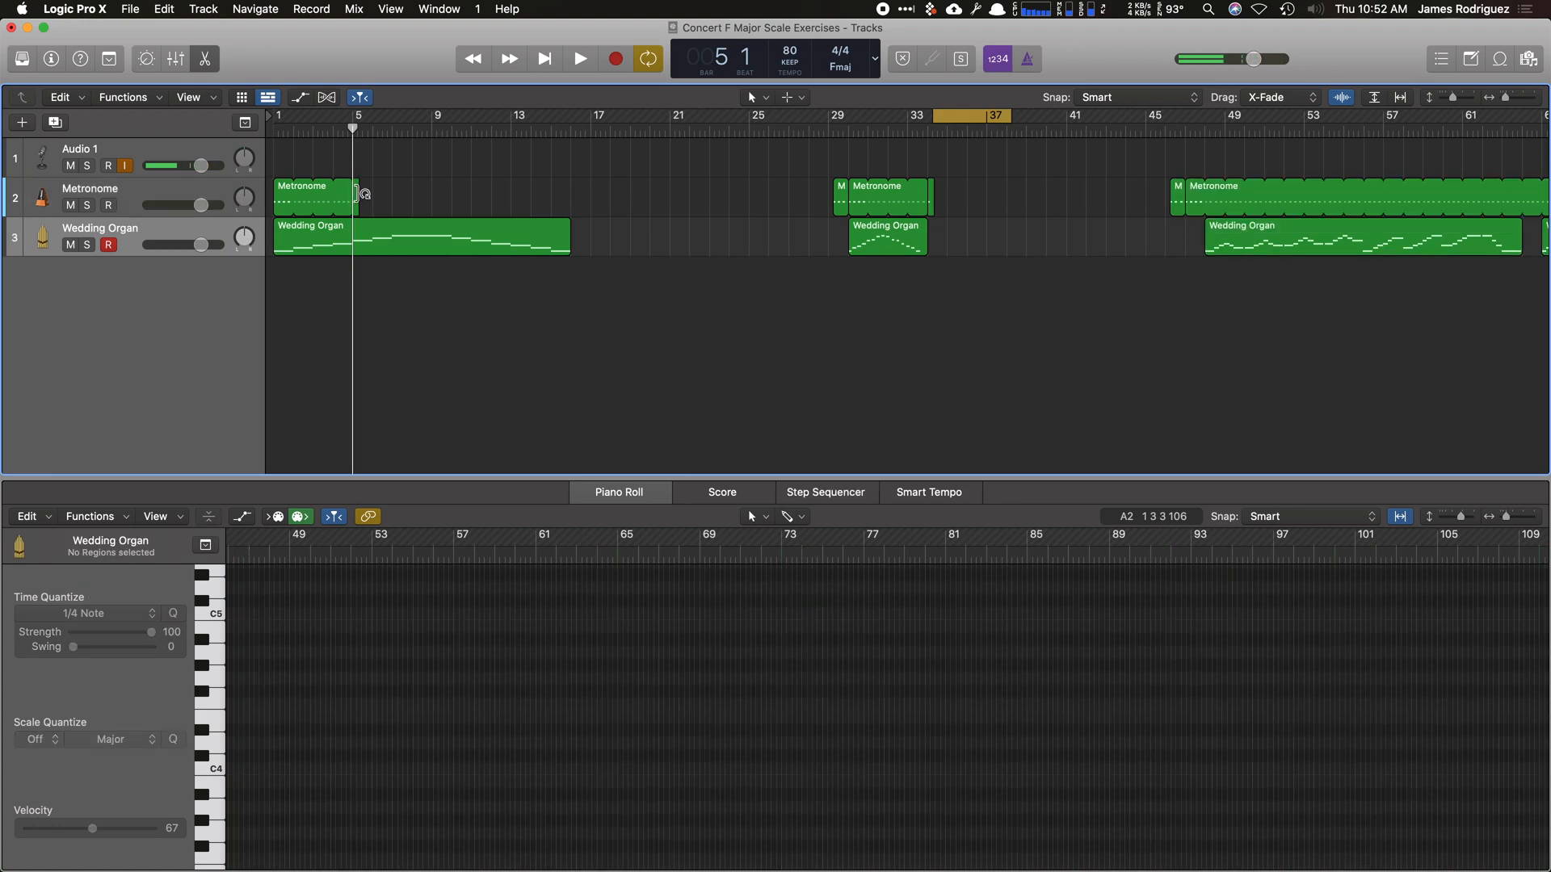
left_click_drag(346, 196, 570, 203)
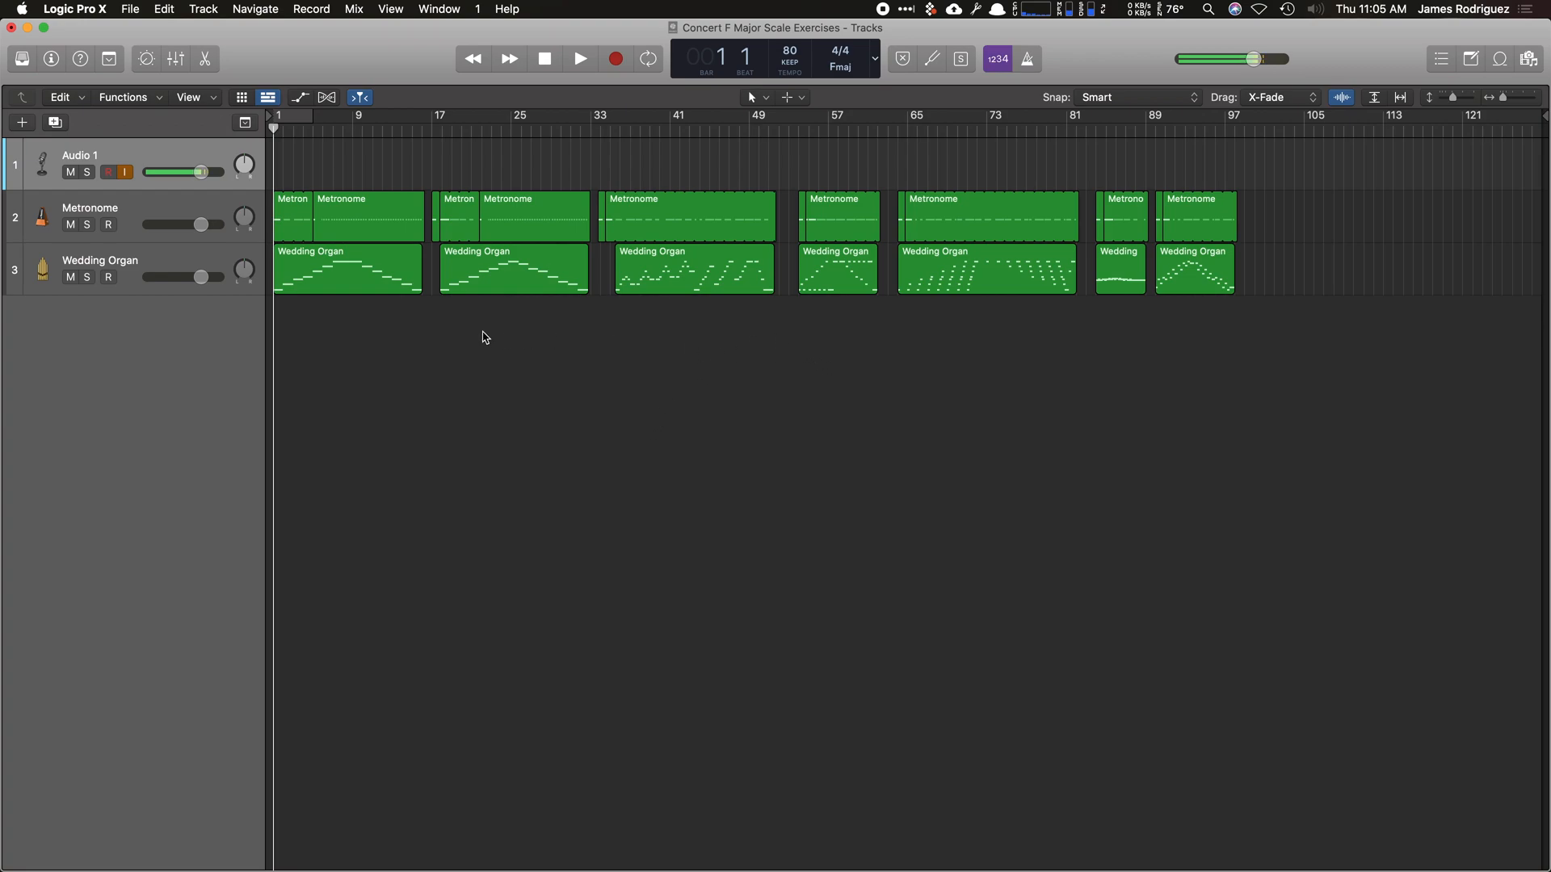
mouse_move(861, 352)
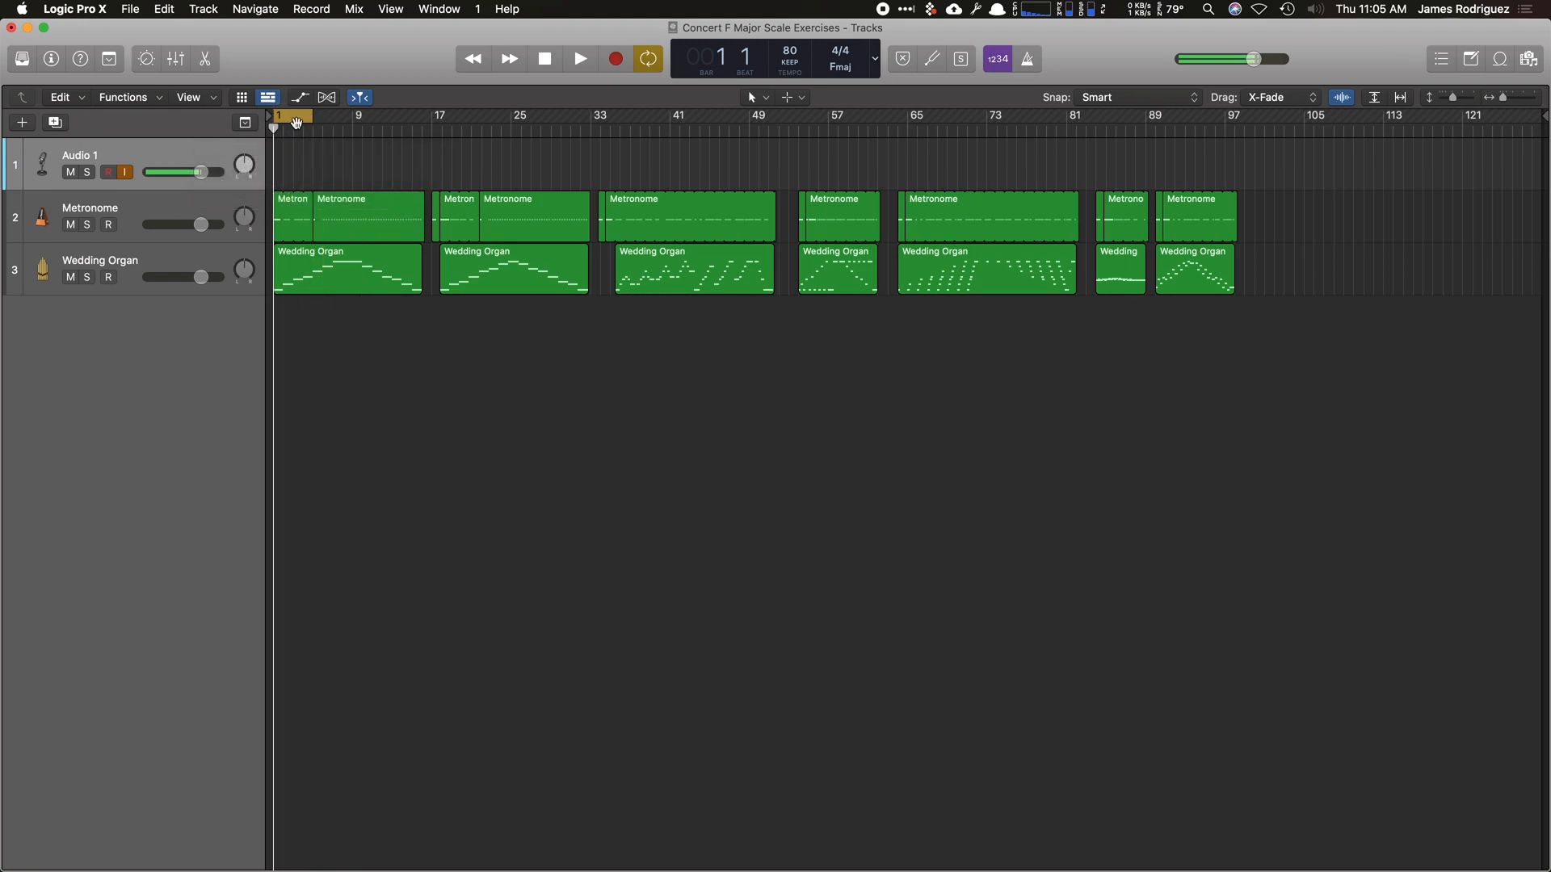
mouse_move(296, 121)
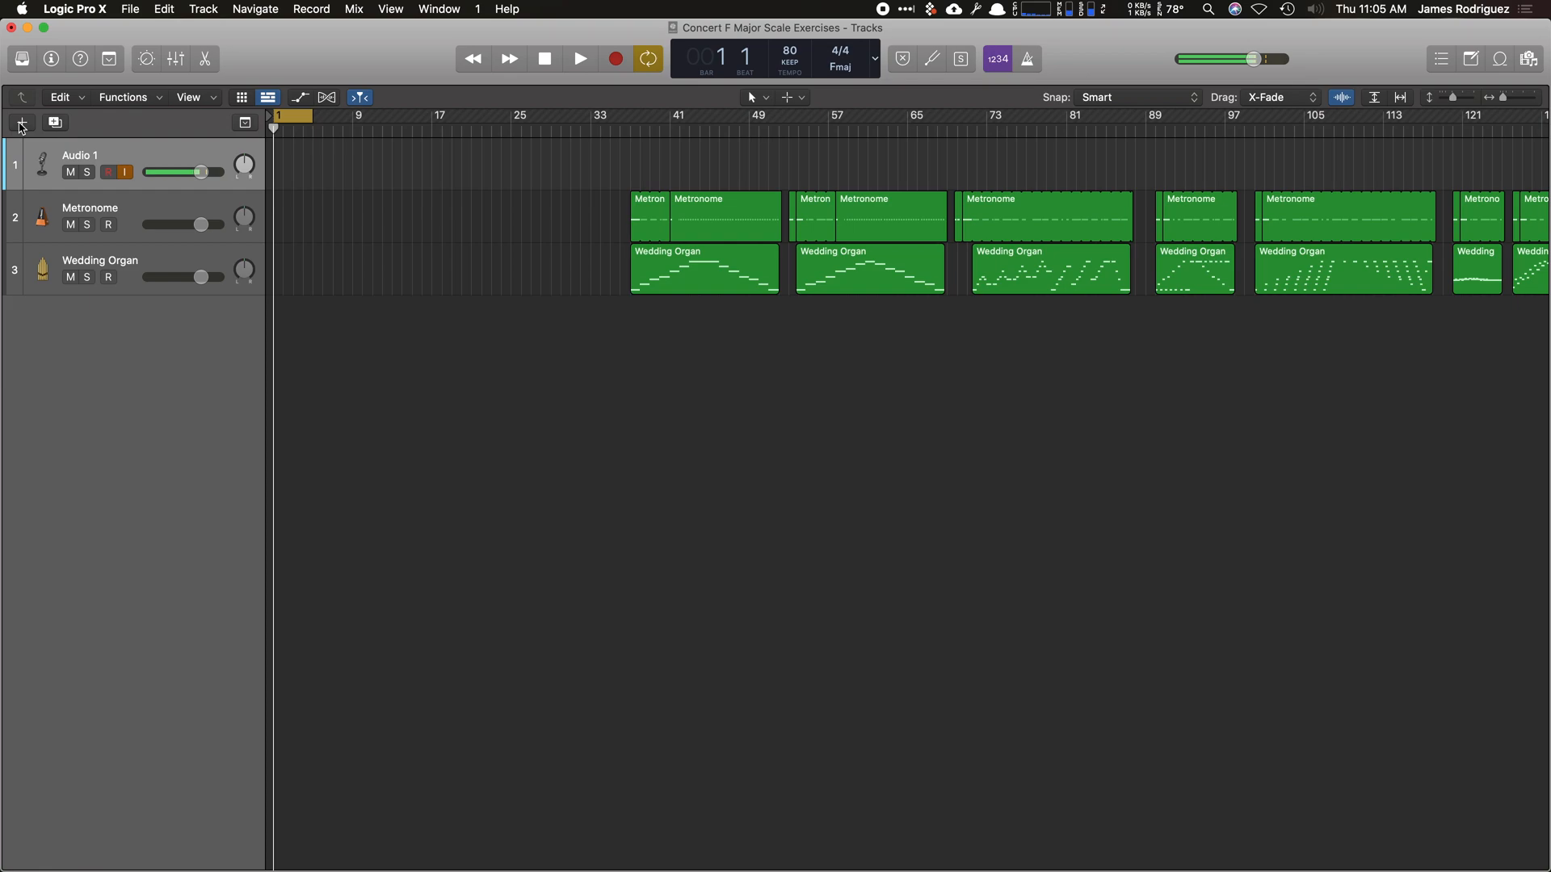
Bring up the New Track dialog from the + button.
left_click(21, 122)
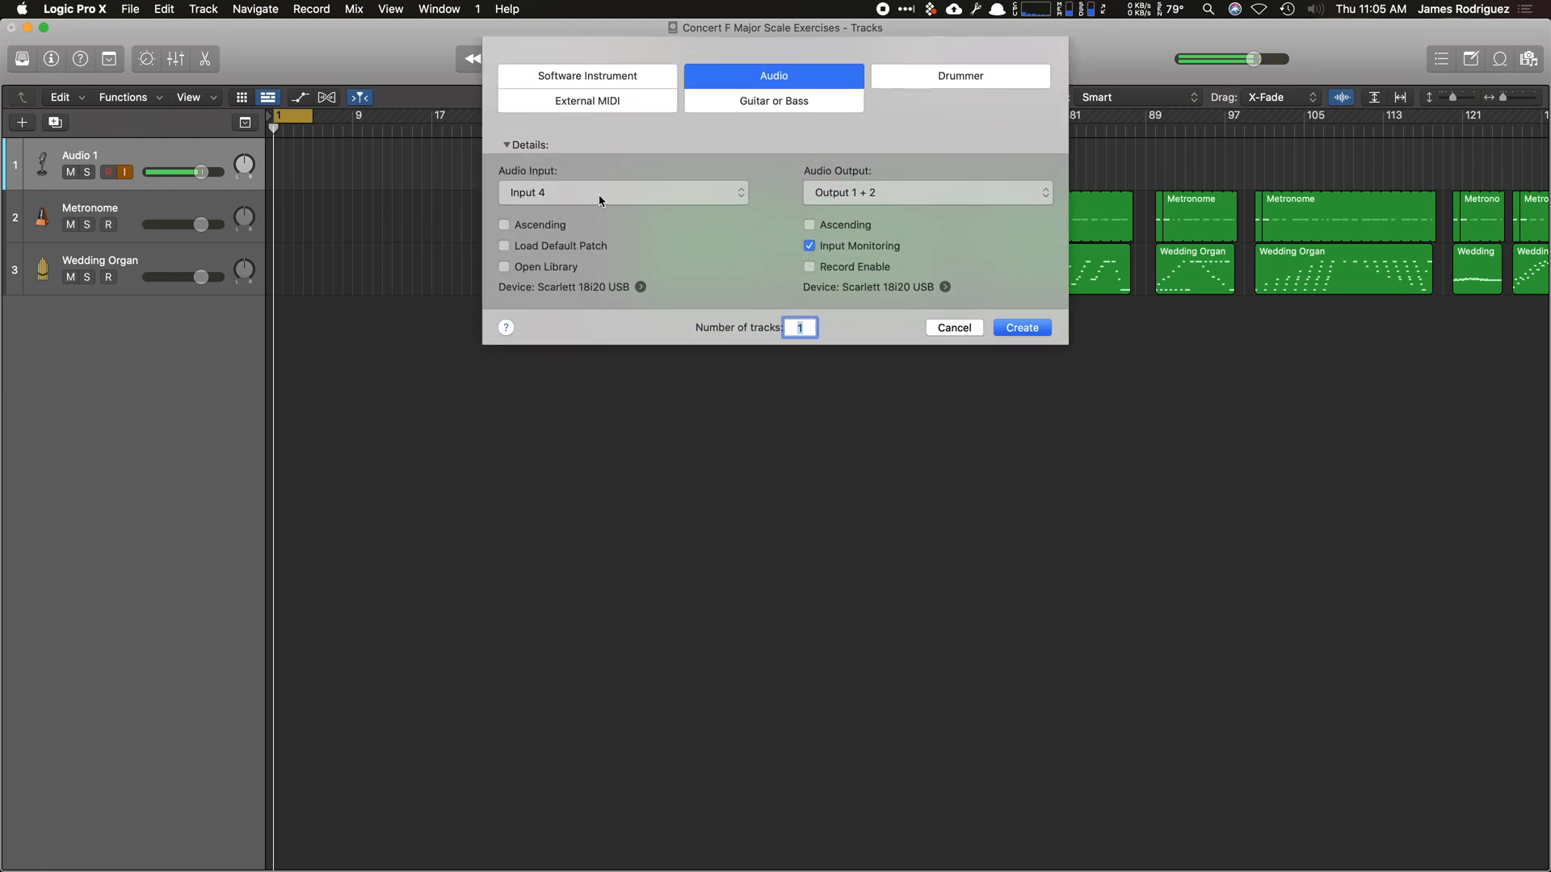
mouse_move(685, 157)
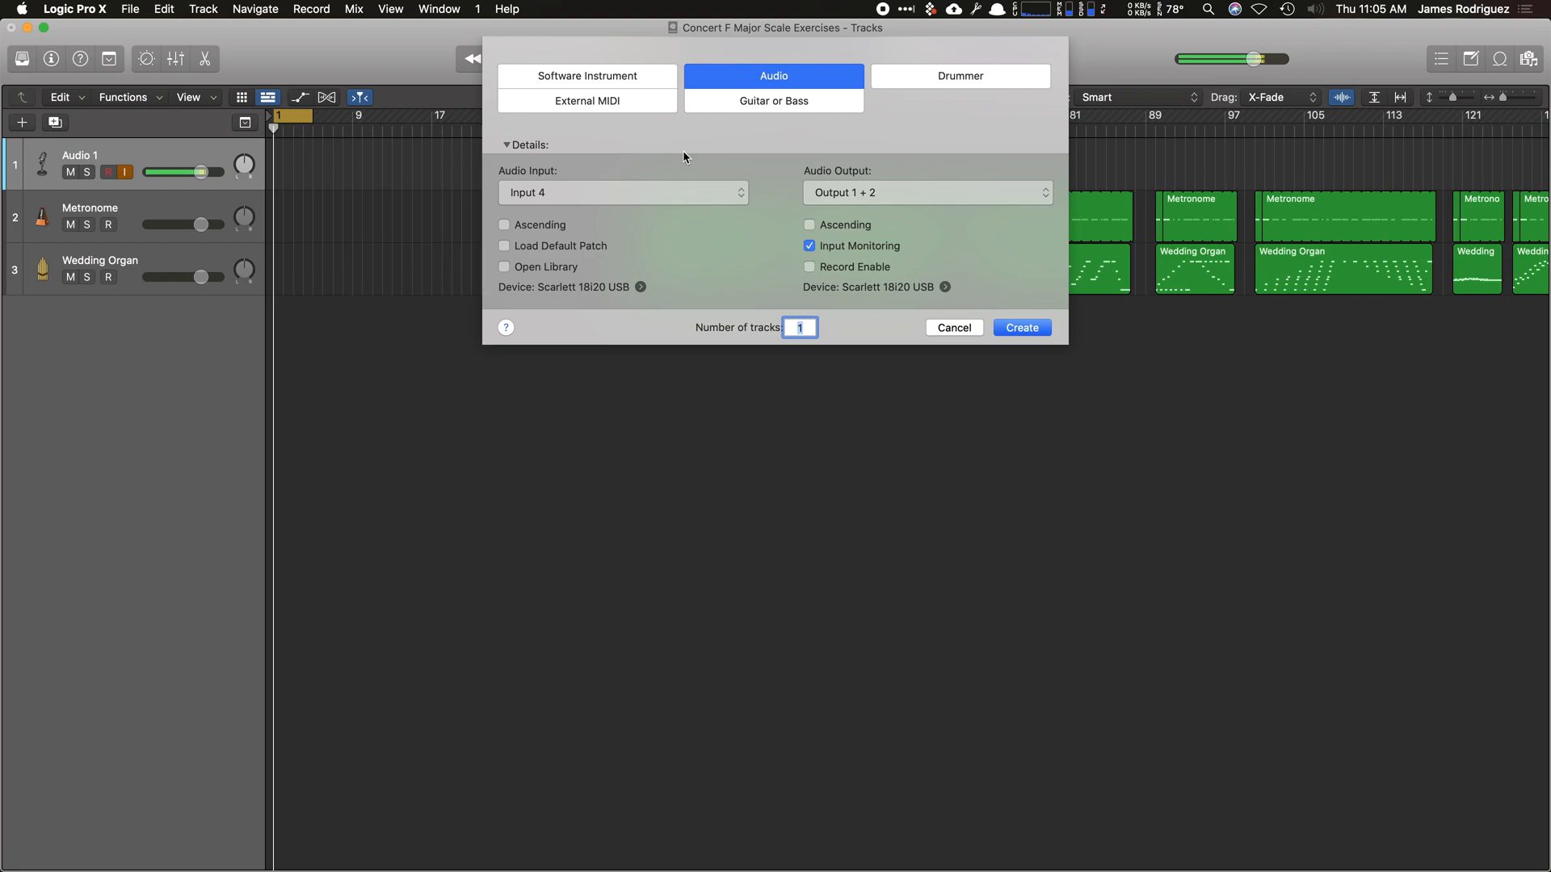
mouse_move(882, 301)
type("Voic")
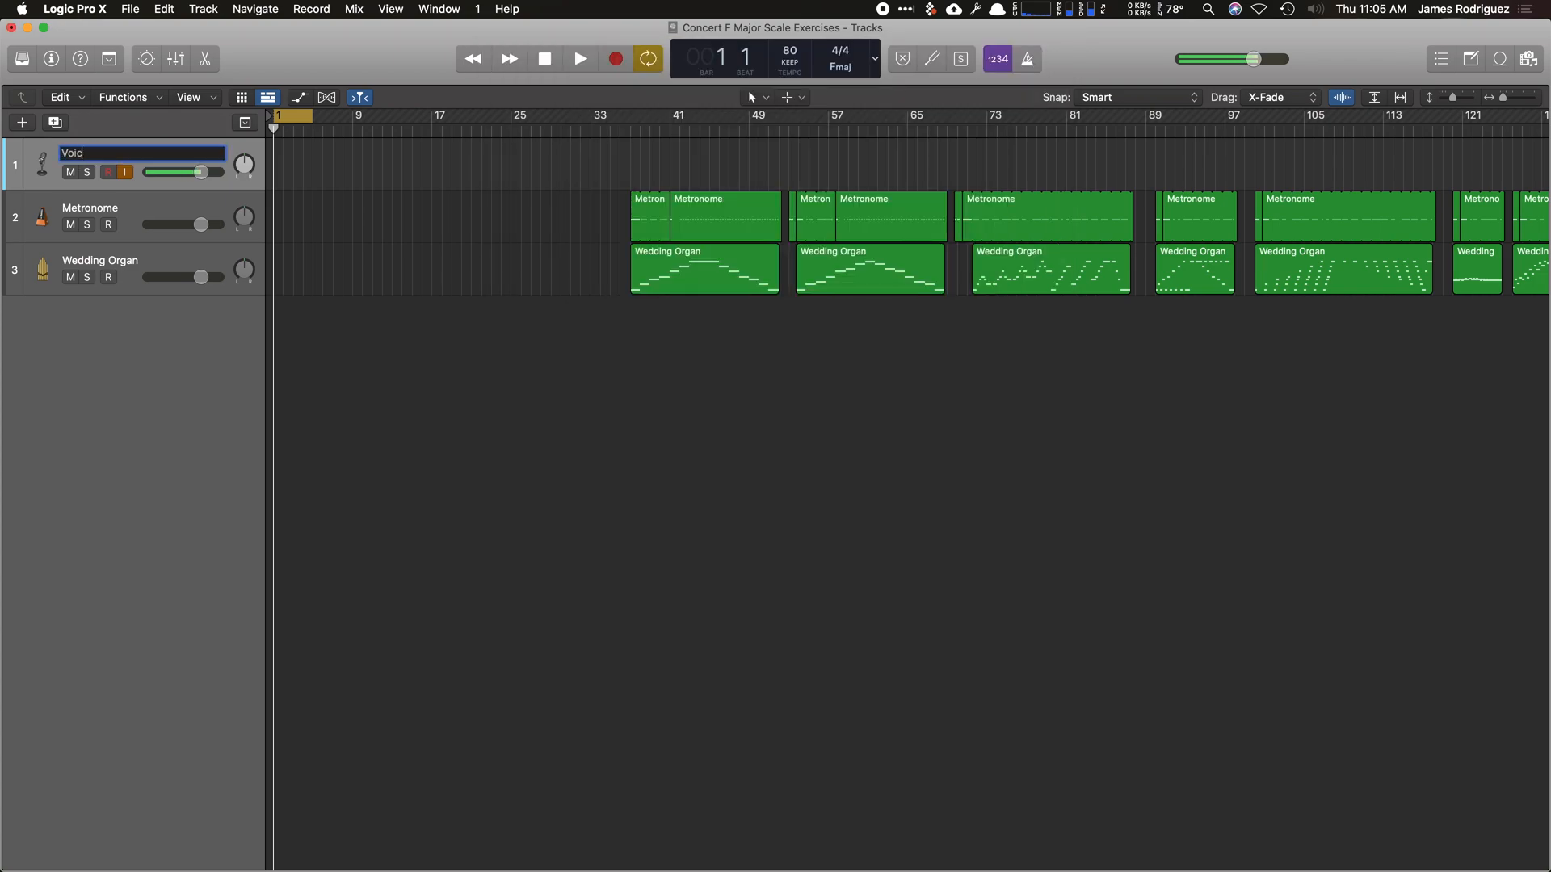
Confirm the track name Voice Over and record-enable the track.
type("e Over")
key("Return")
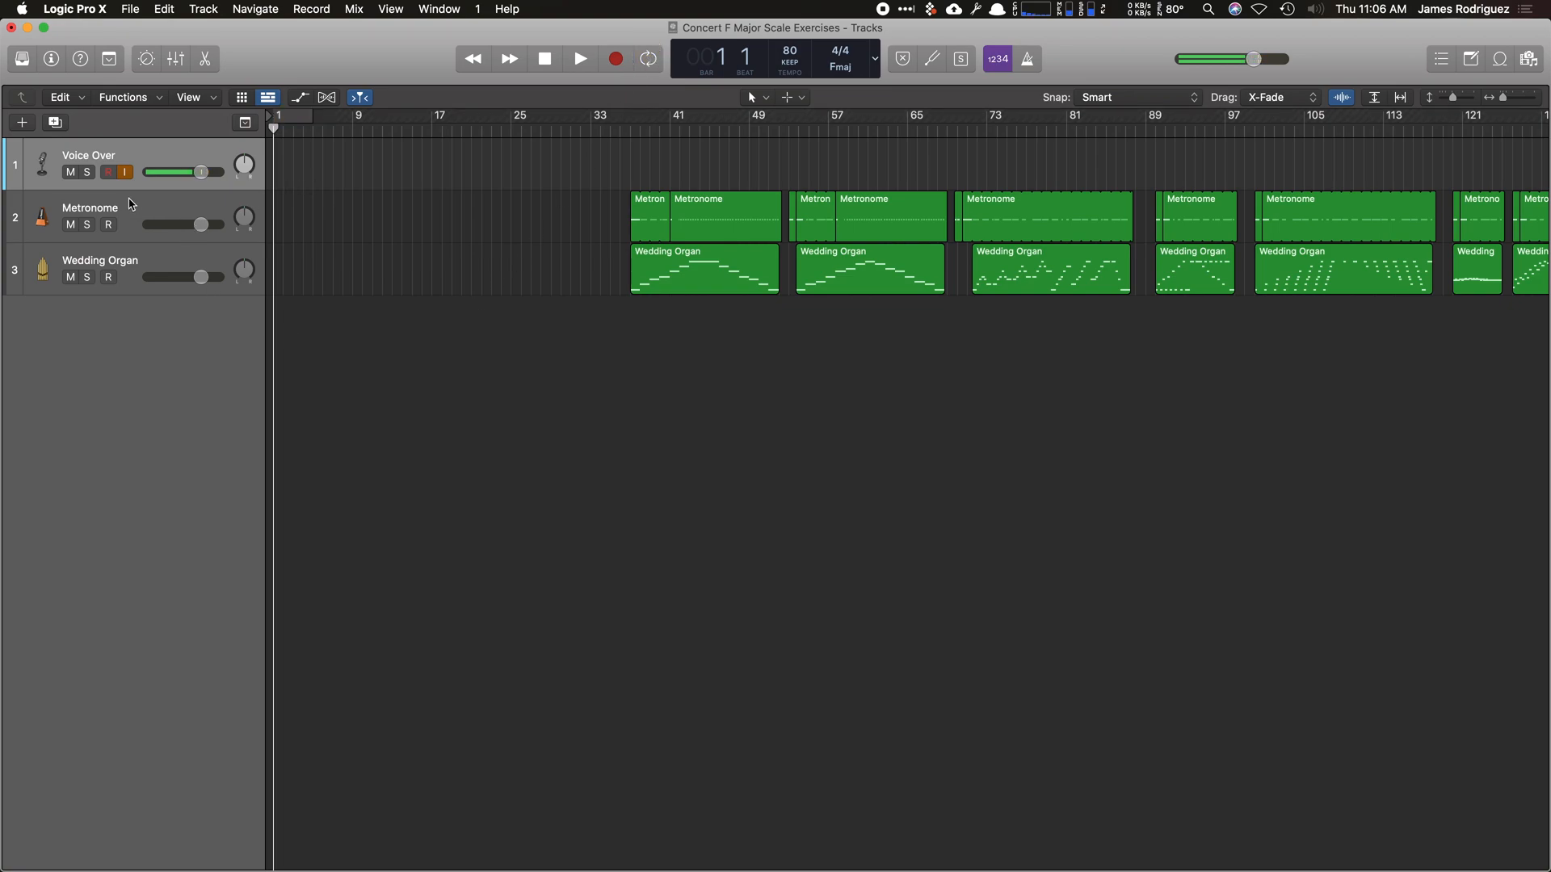
left_click(106, 173)
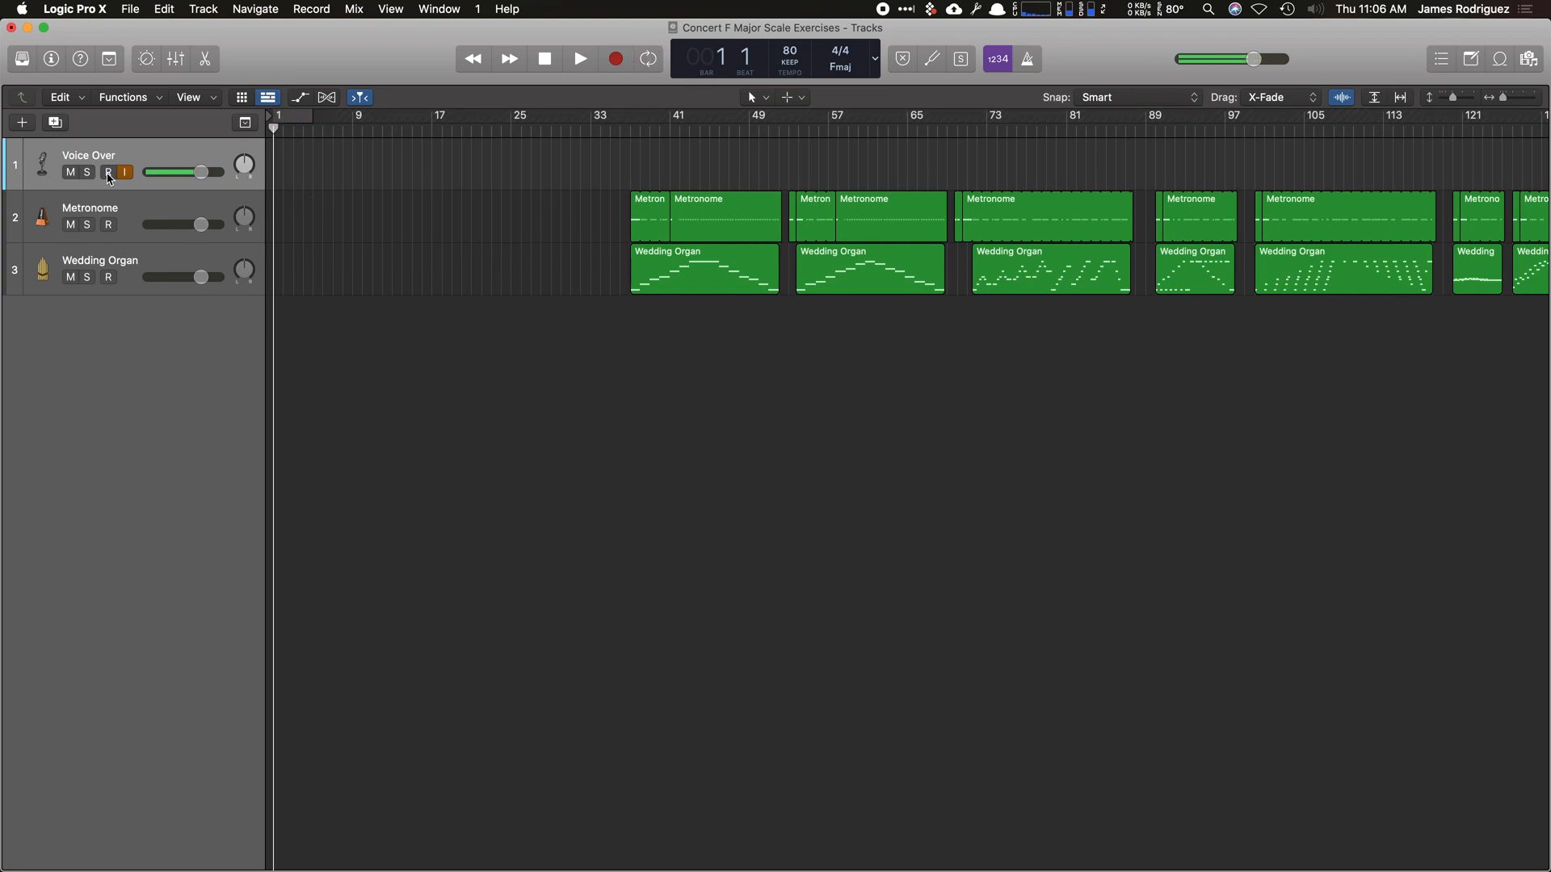
left_click(106, 172)
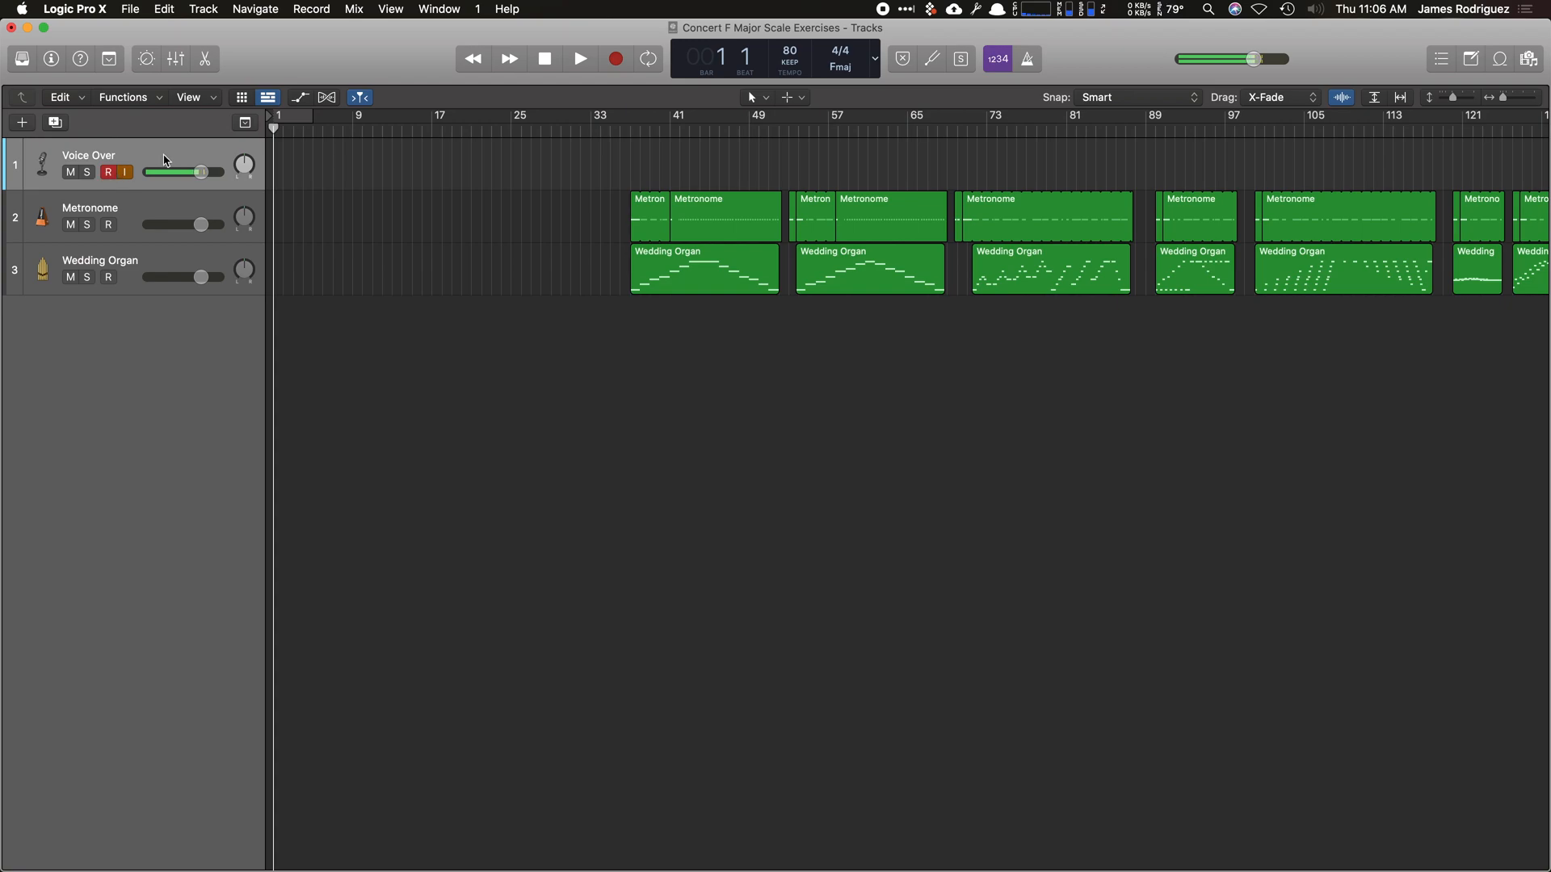
Record short voice takes onto the Voice Over track at the song start, then stop.
left_click(578, 60)
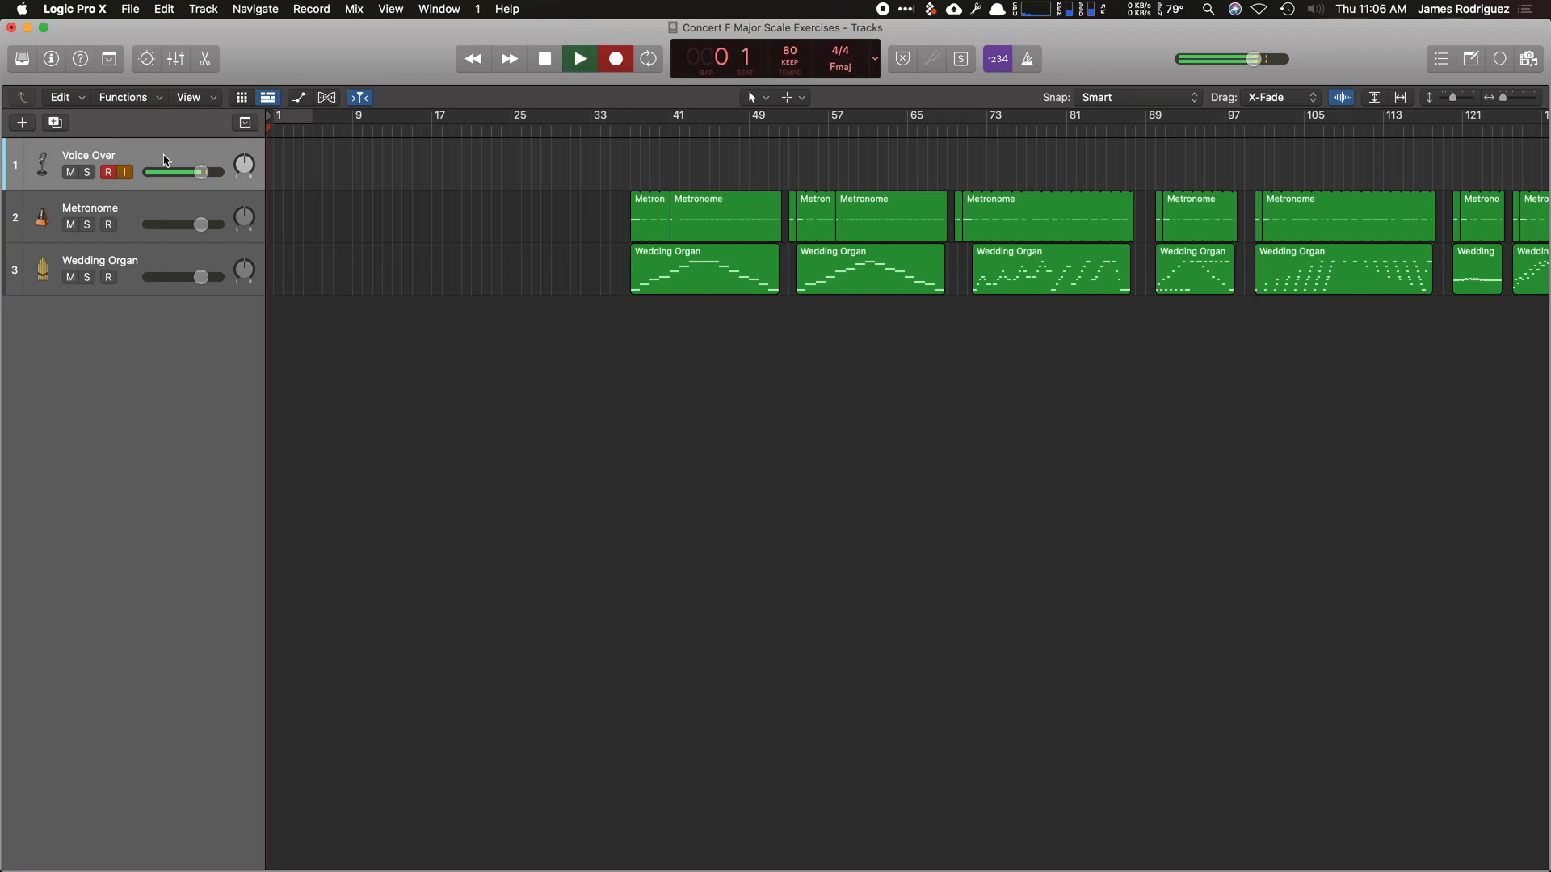
left_click(575, 60)
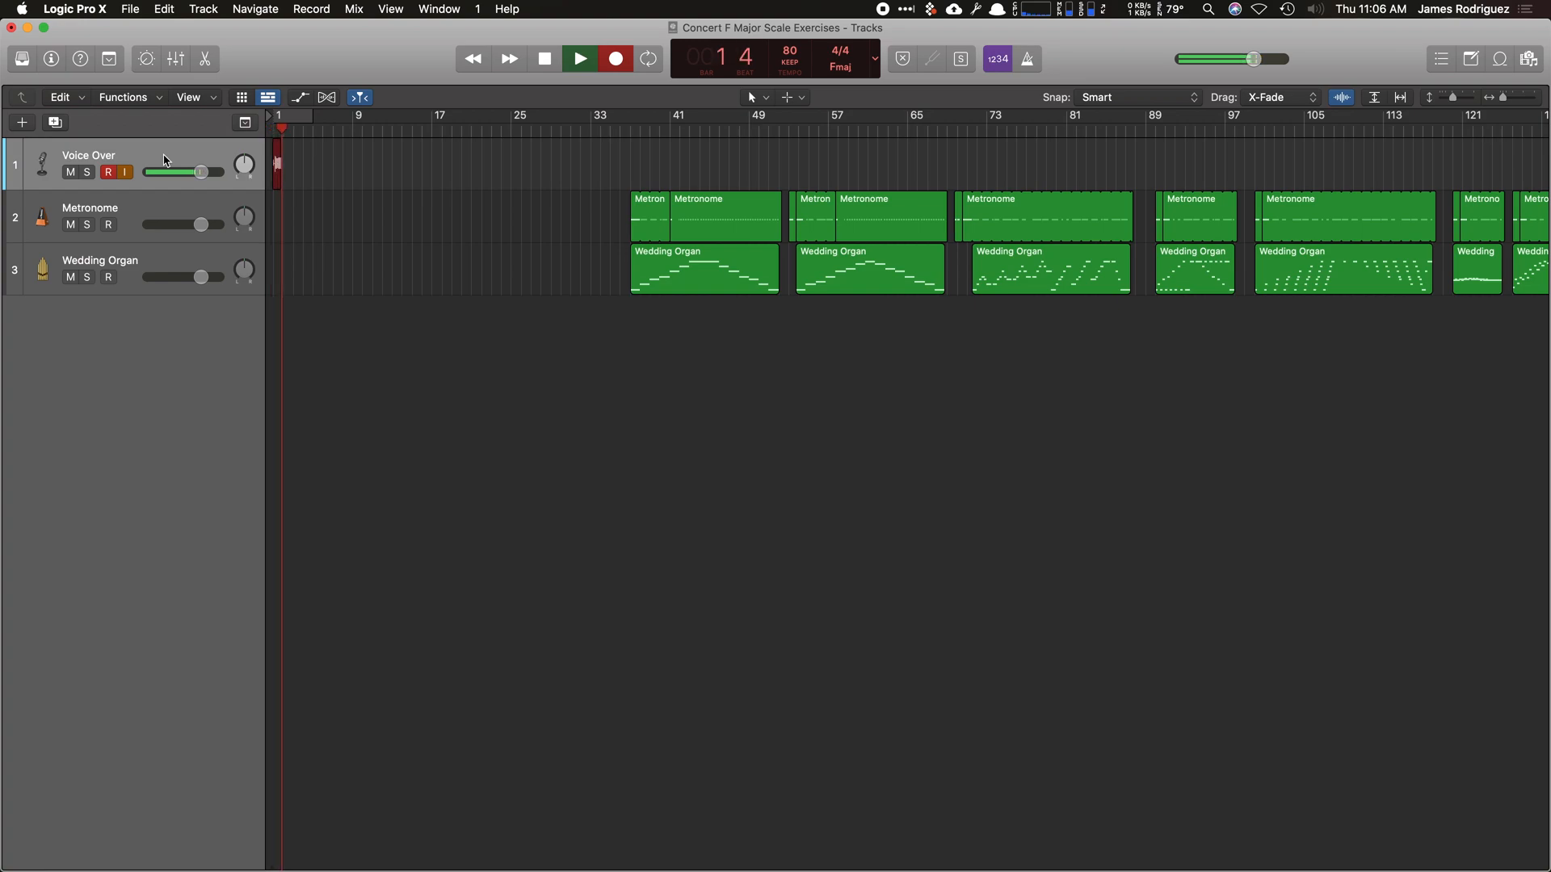
left_click(580, 58)
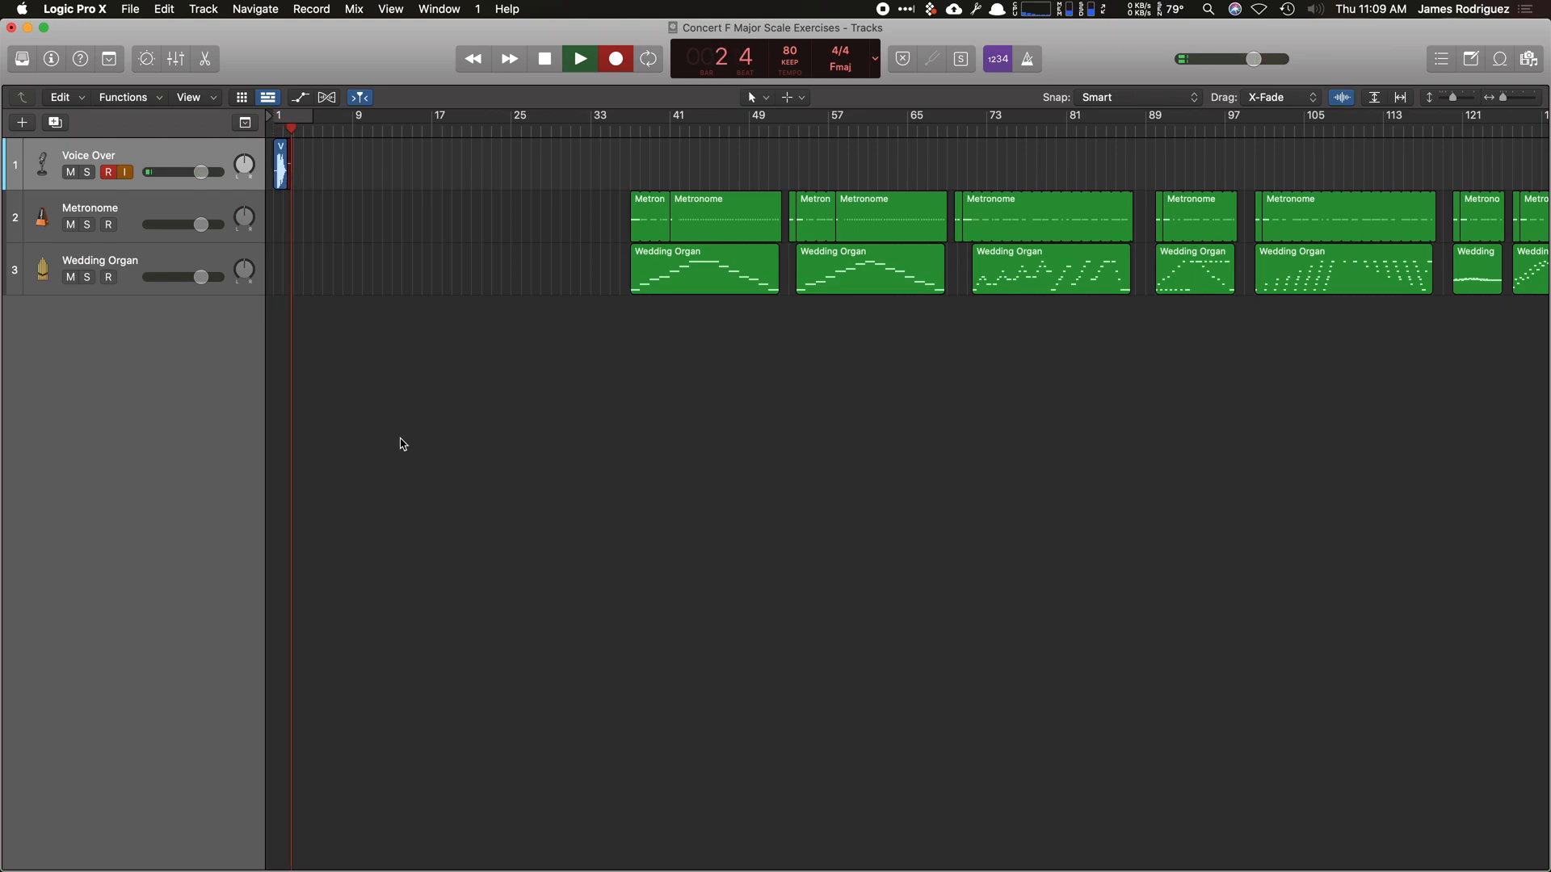
left_click(599, 58)
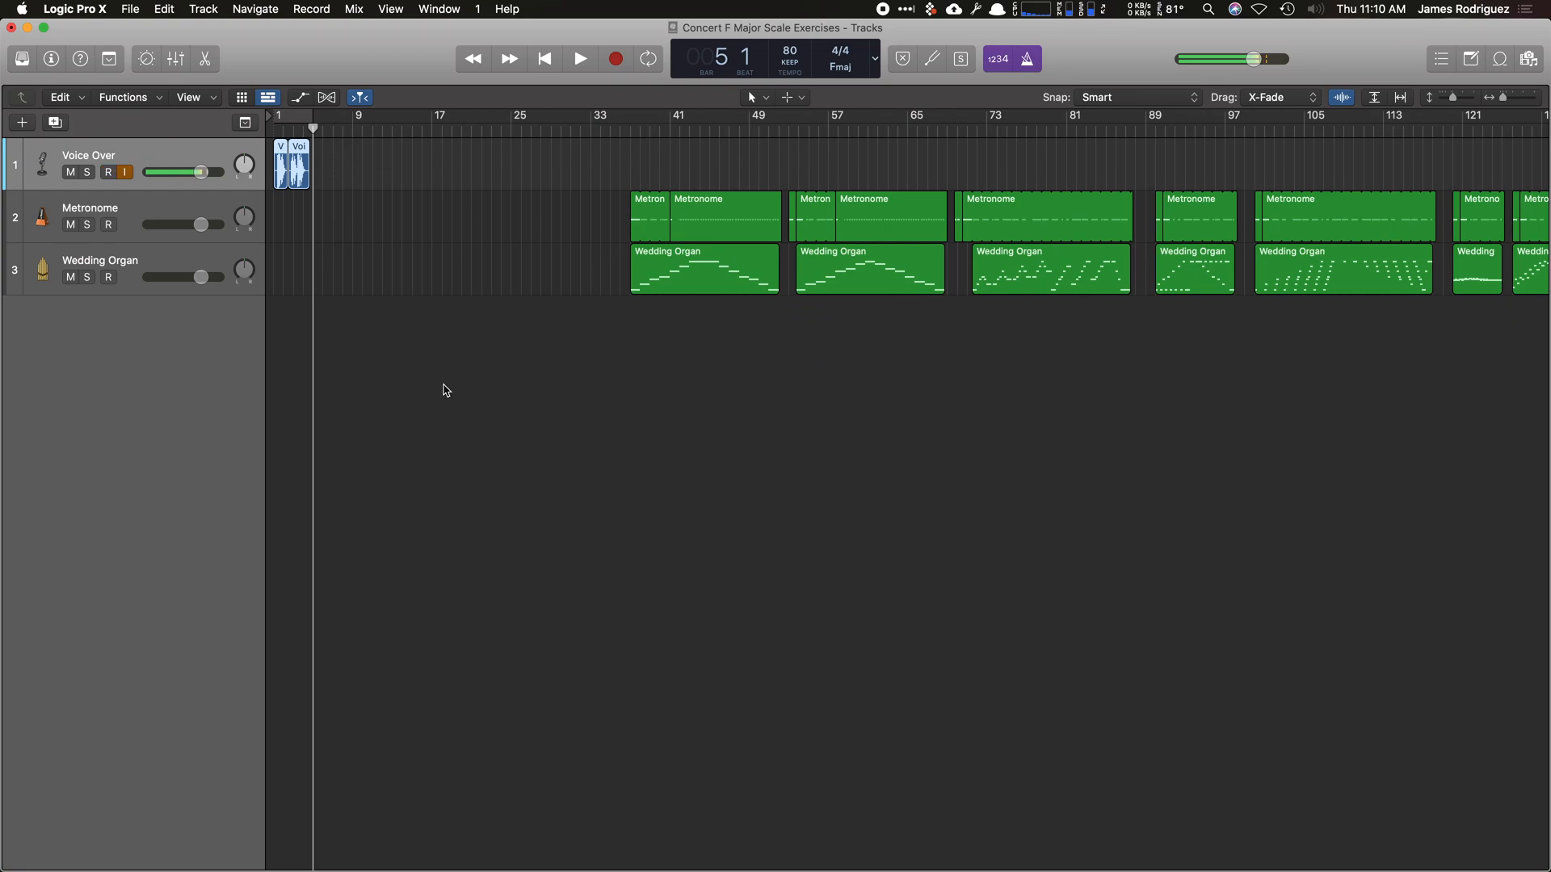
left_click(575, 60)
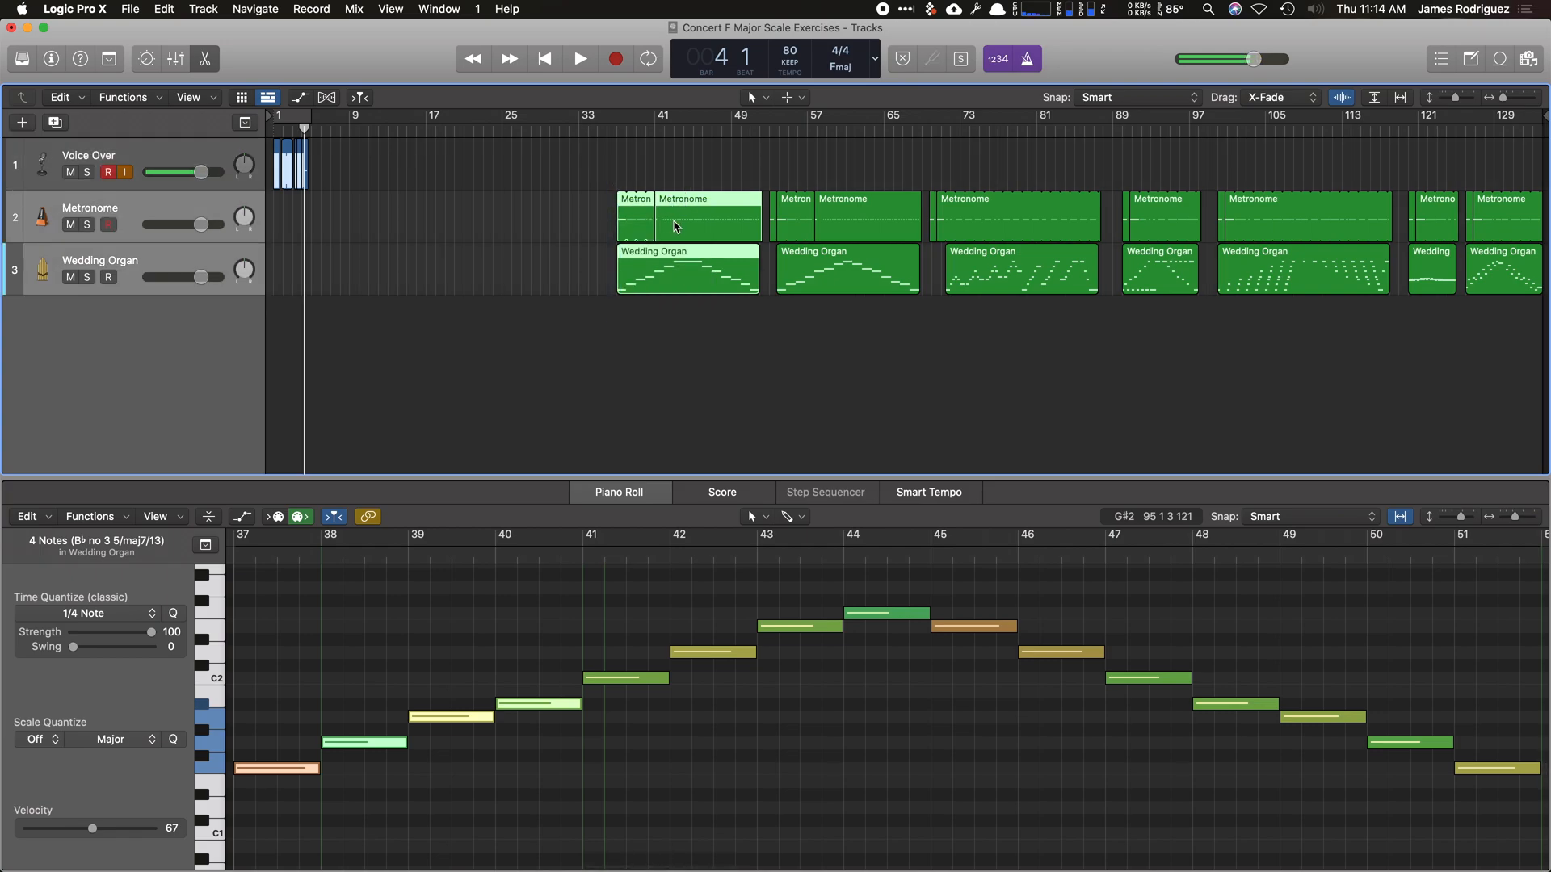
Move the Metronome and Wedding Organ regions earlier and loop the Metronome region through bar 19.
left_click_drag(688, 218, 372, 233)
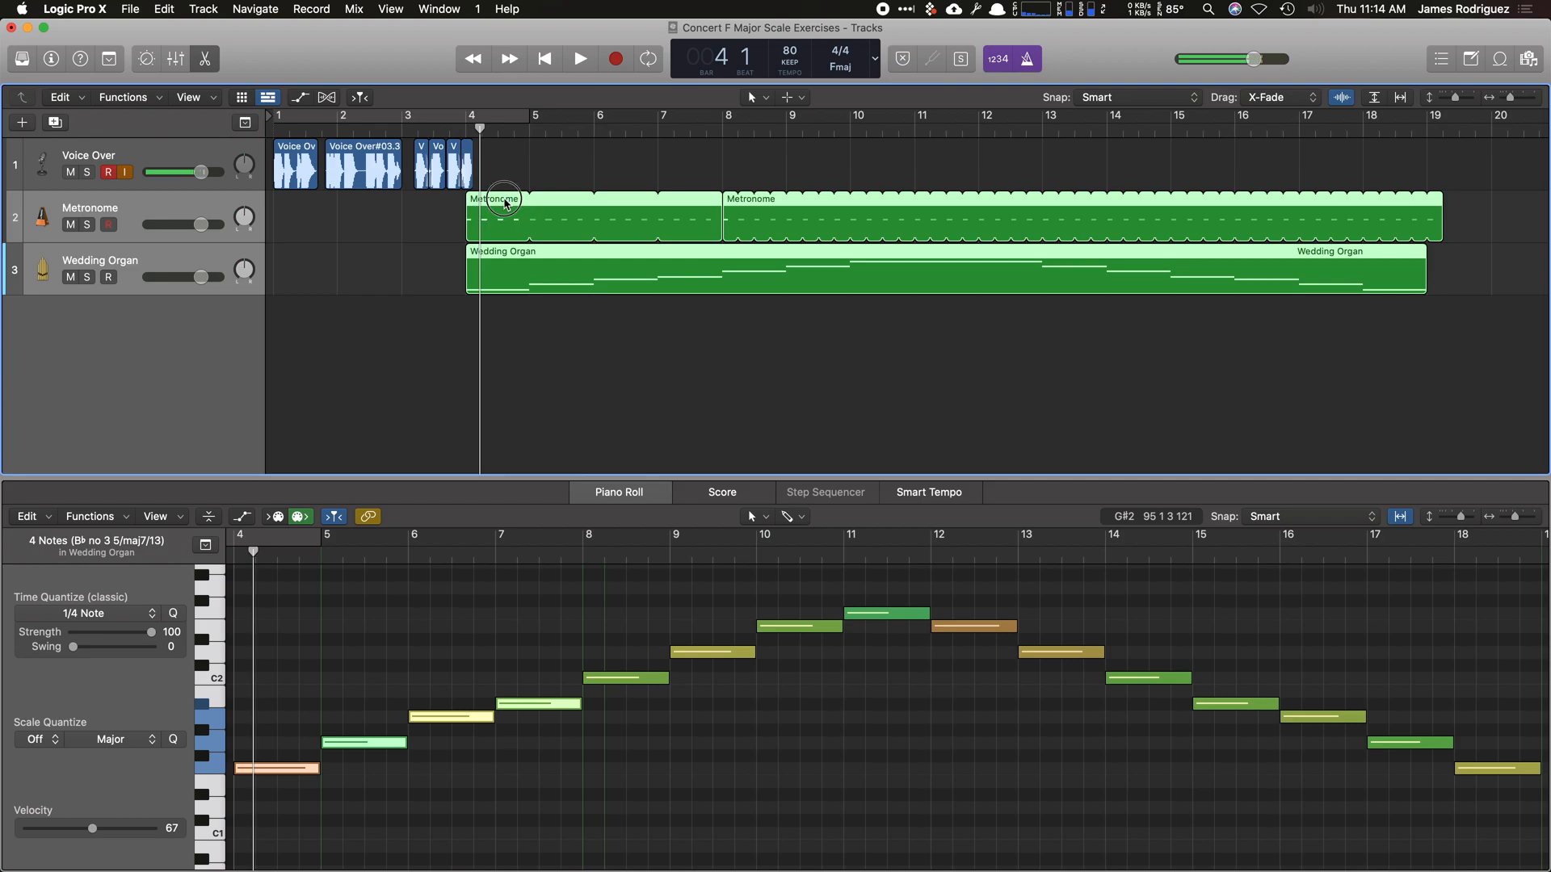
left_click_drag(499, 197, 453, 208)
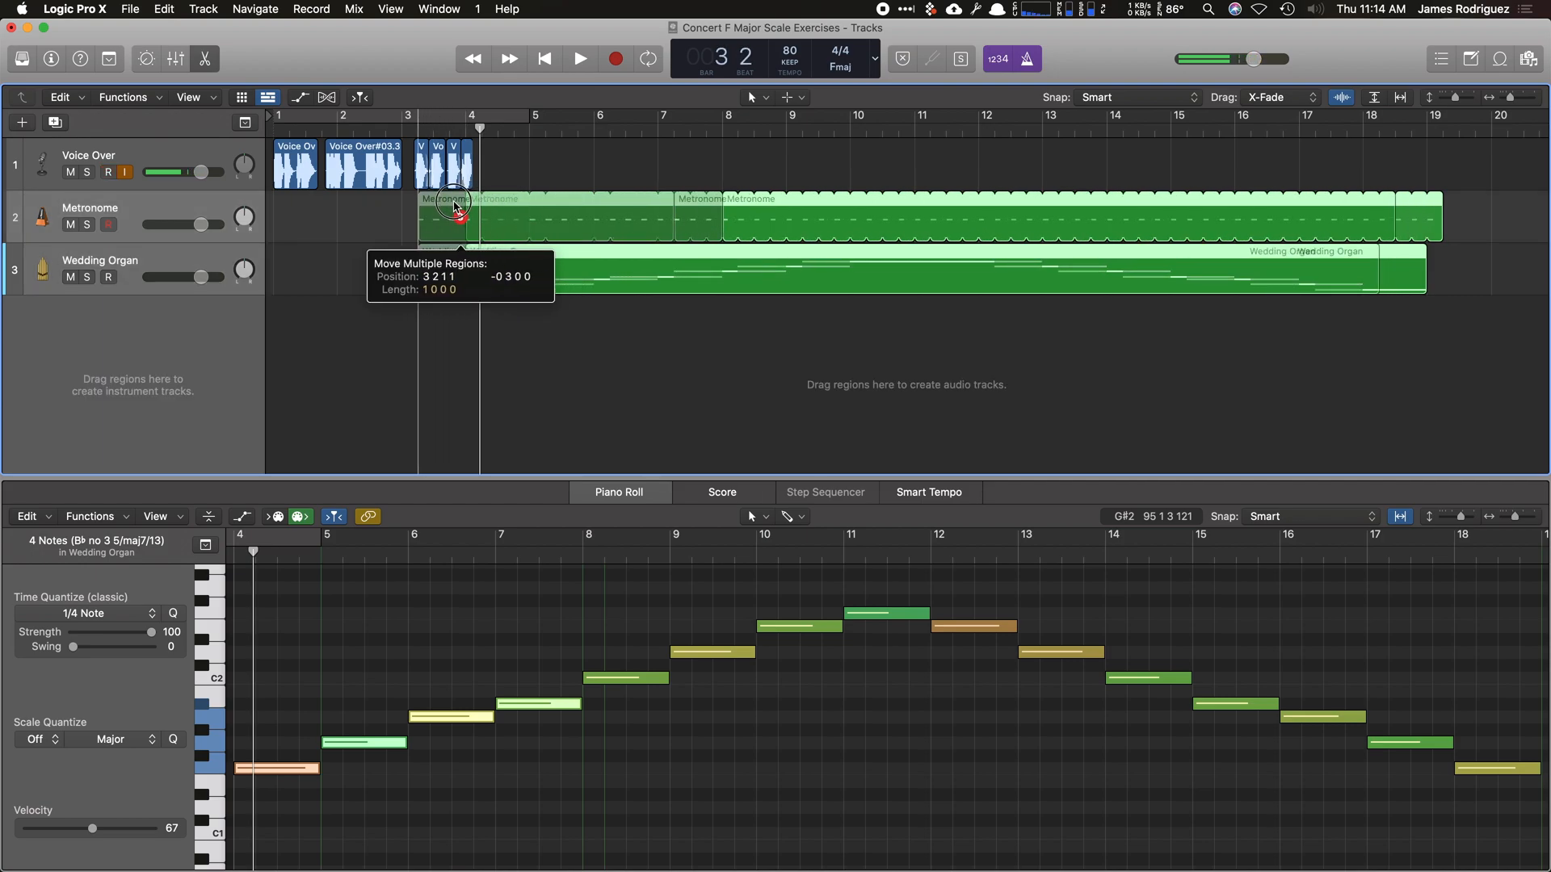
left_click_drag(455, 208, 439, 204)
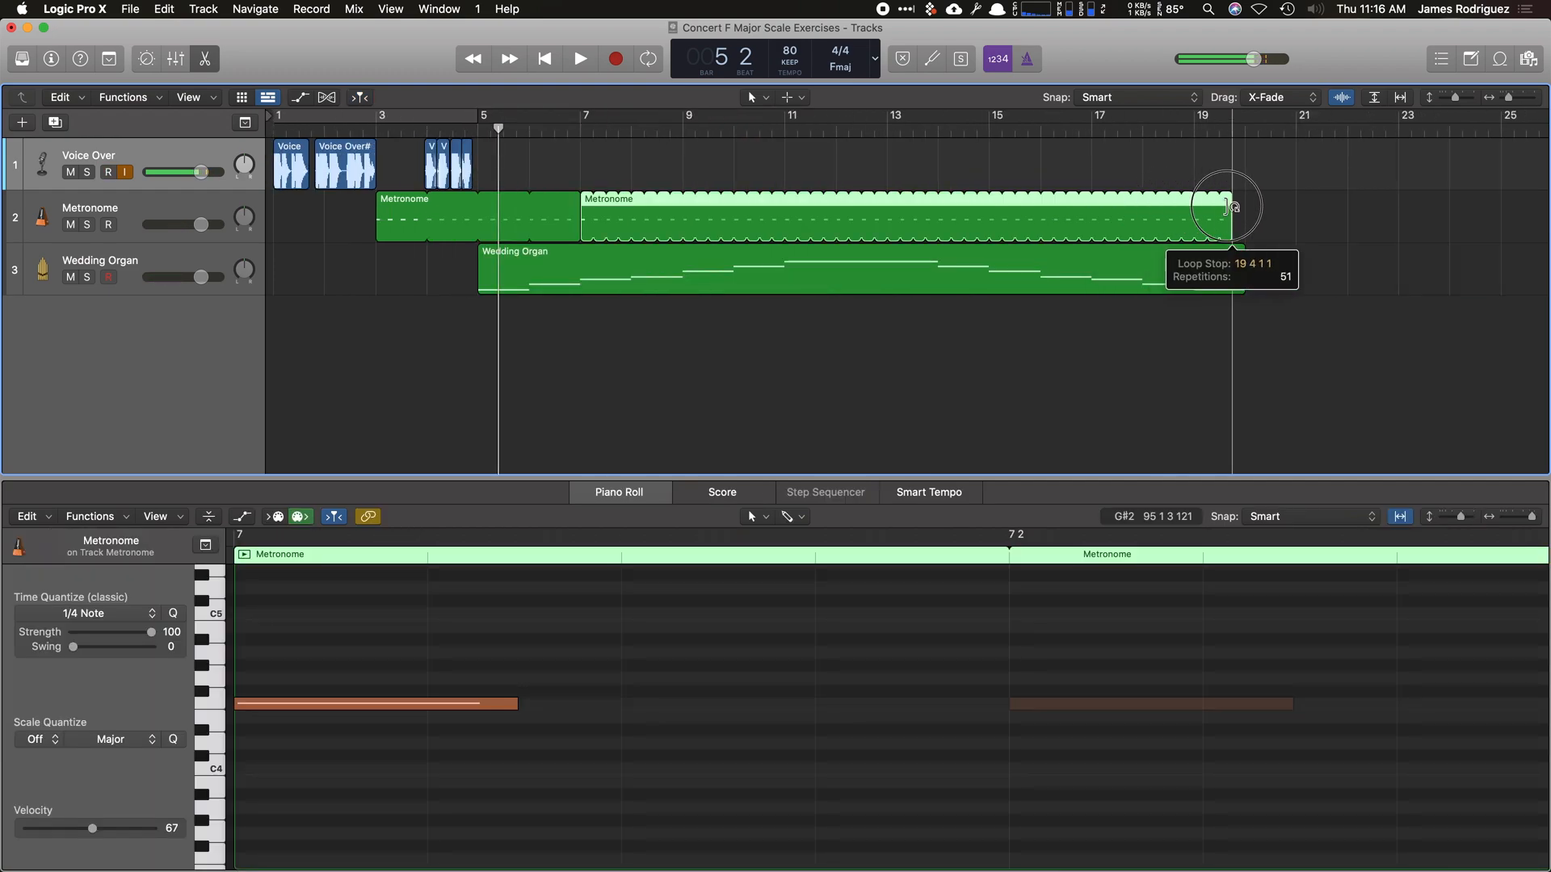
left_click_drag(1226, 206, 1246, 206)
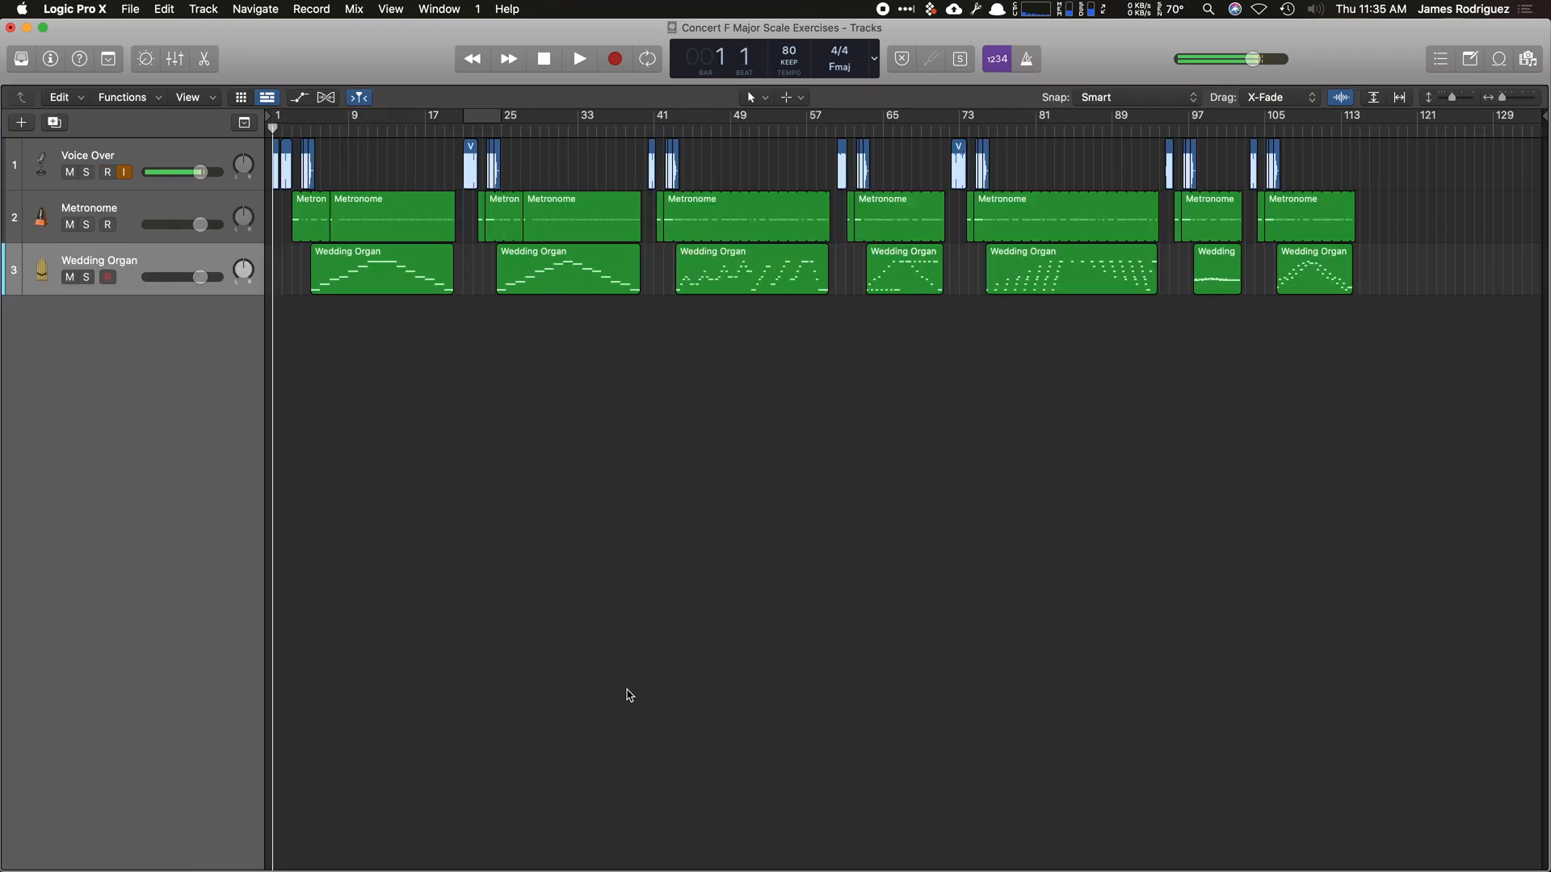
mouse_move(1034, 165)
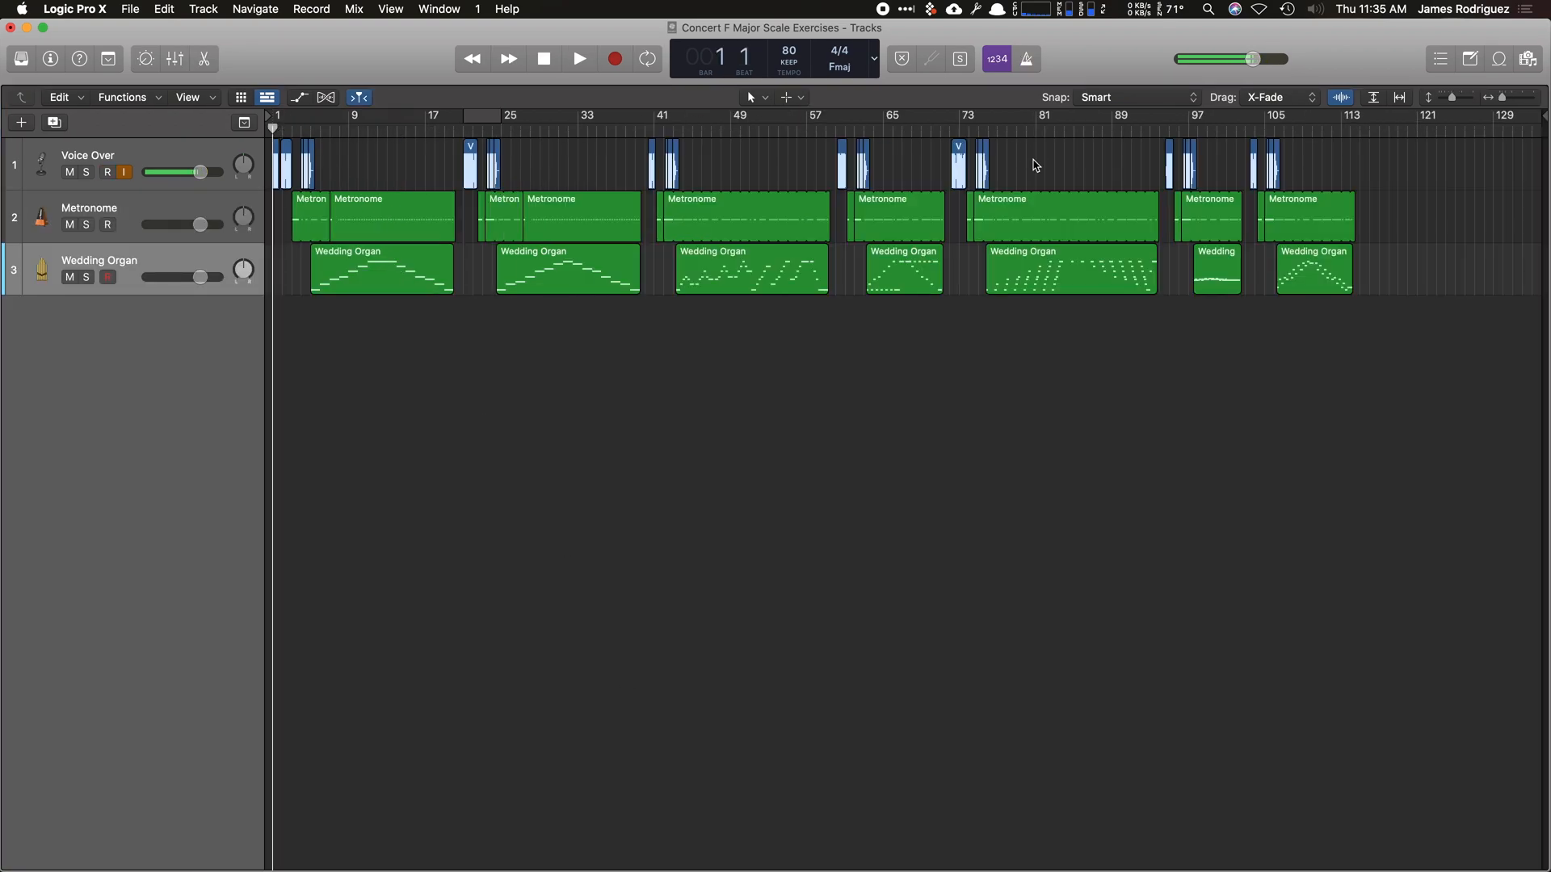
mouse_move(789, 398)
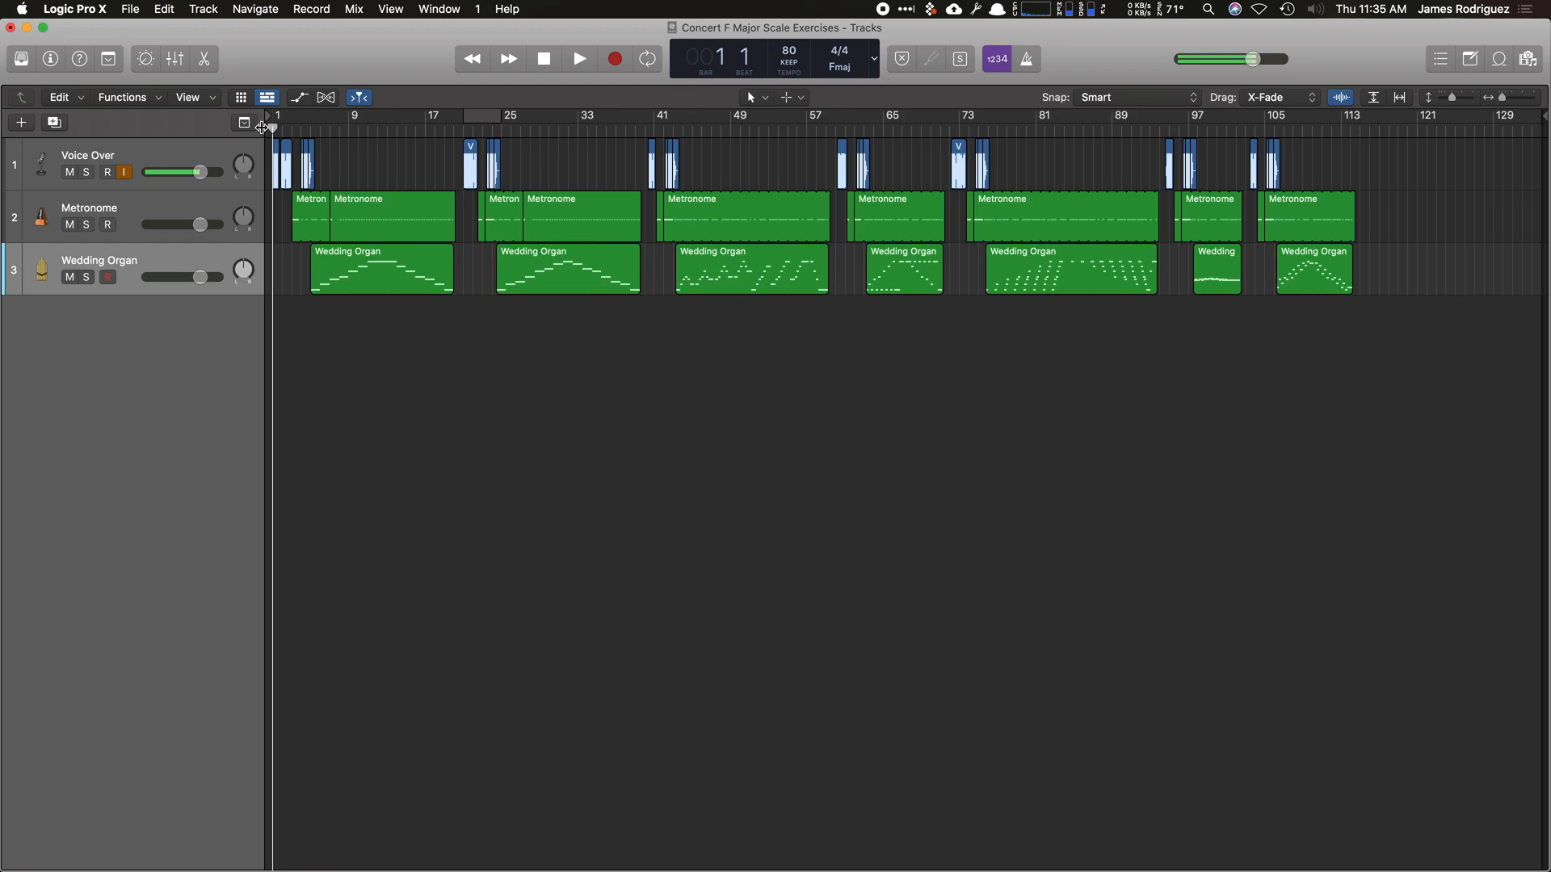
Show the Arrangement track, add a marker renamed Concert F Major Whole and extend it to bar 21.
left_click(242, 123)
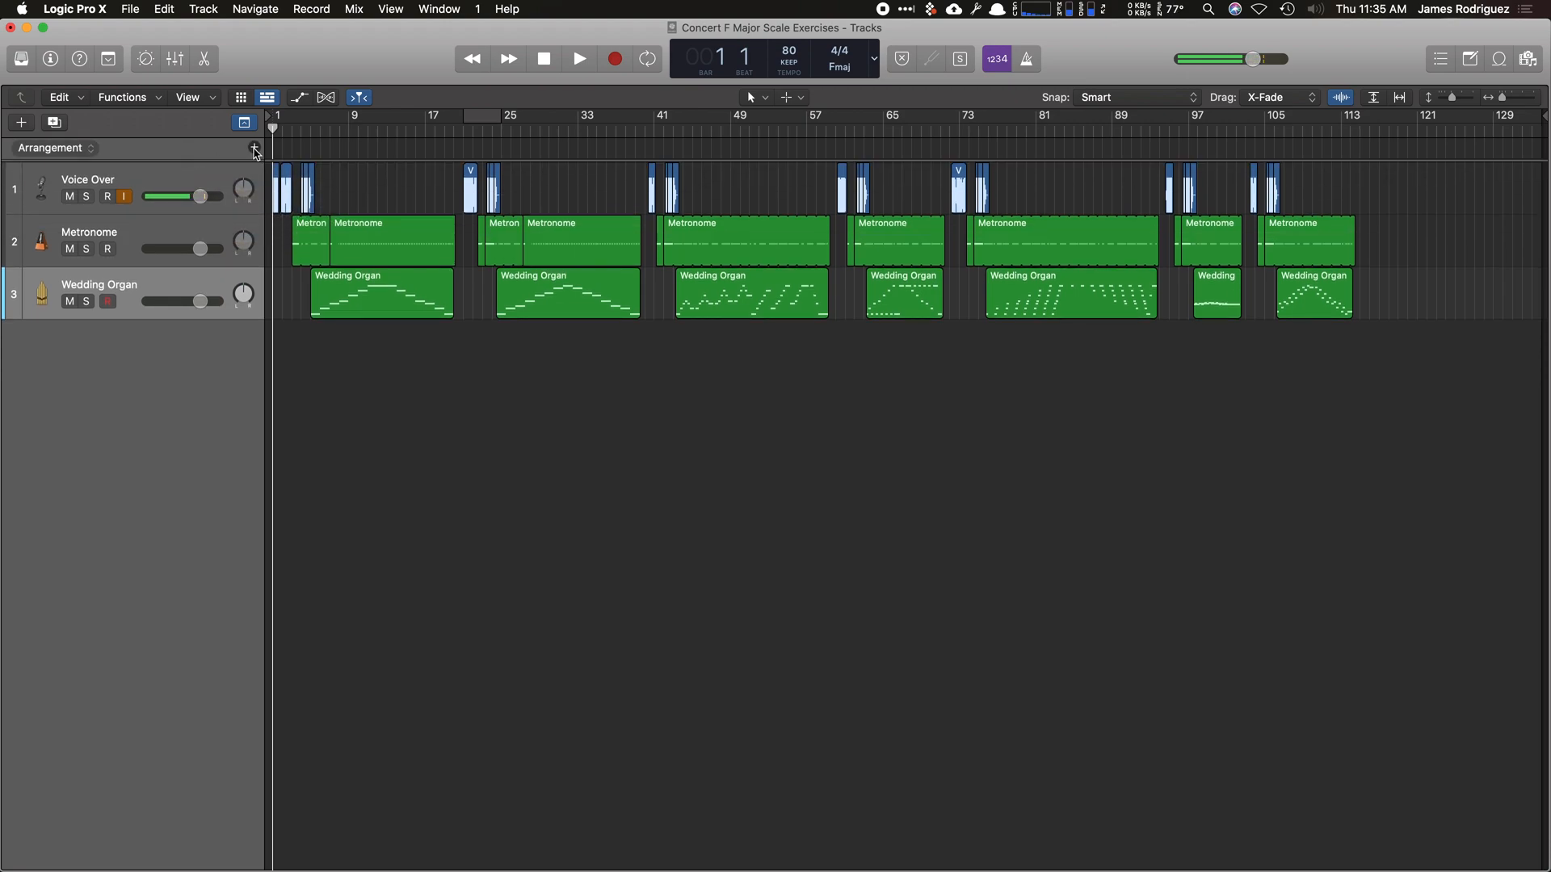
left_click(254, 147)
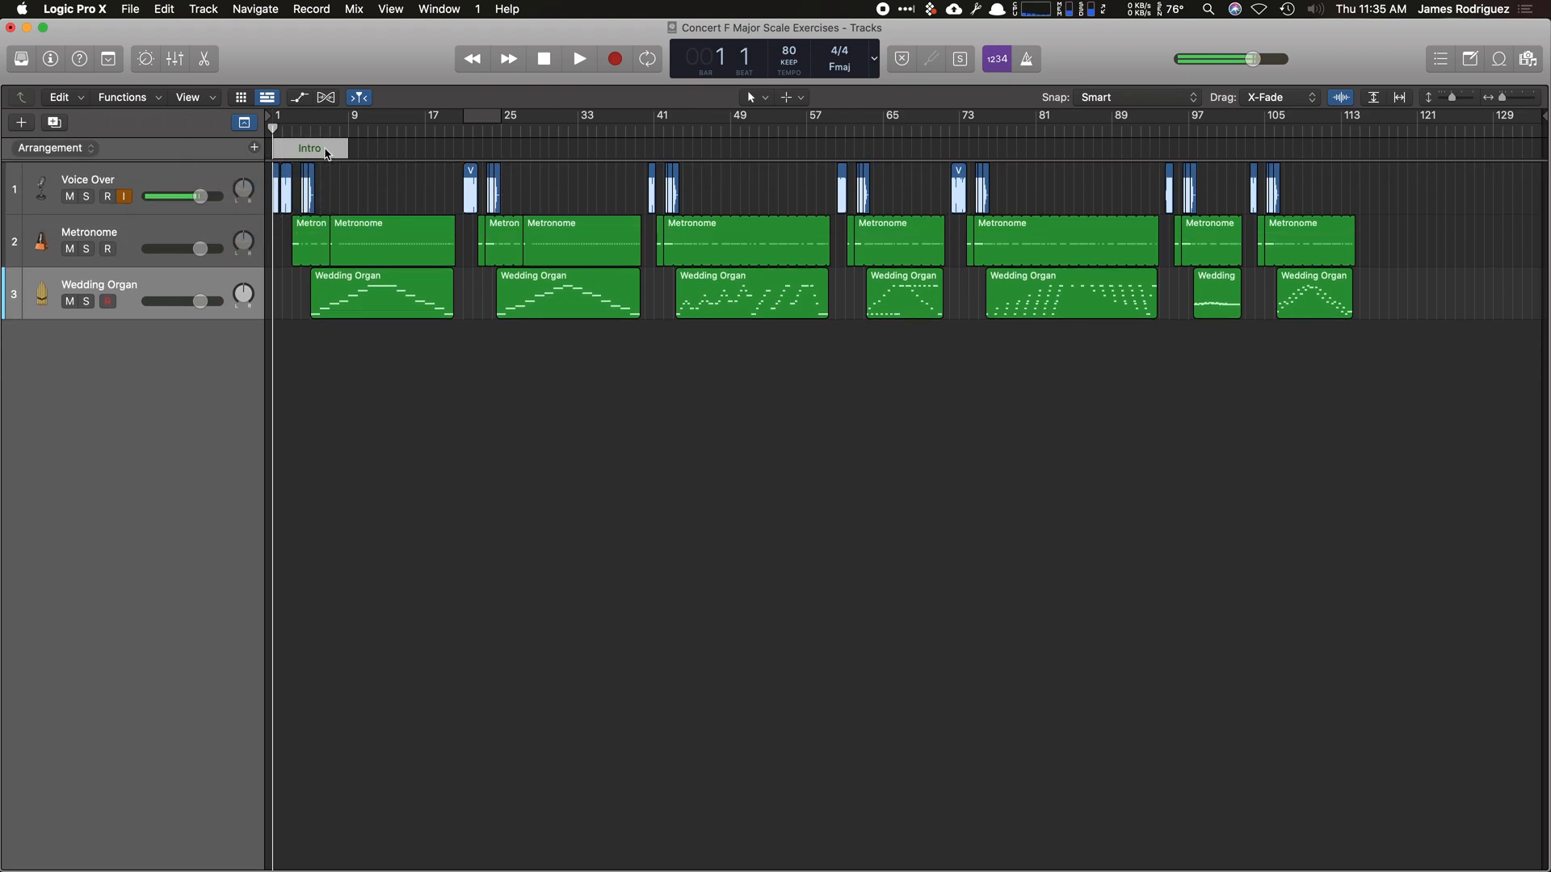
left_click(307, 147)
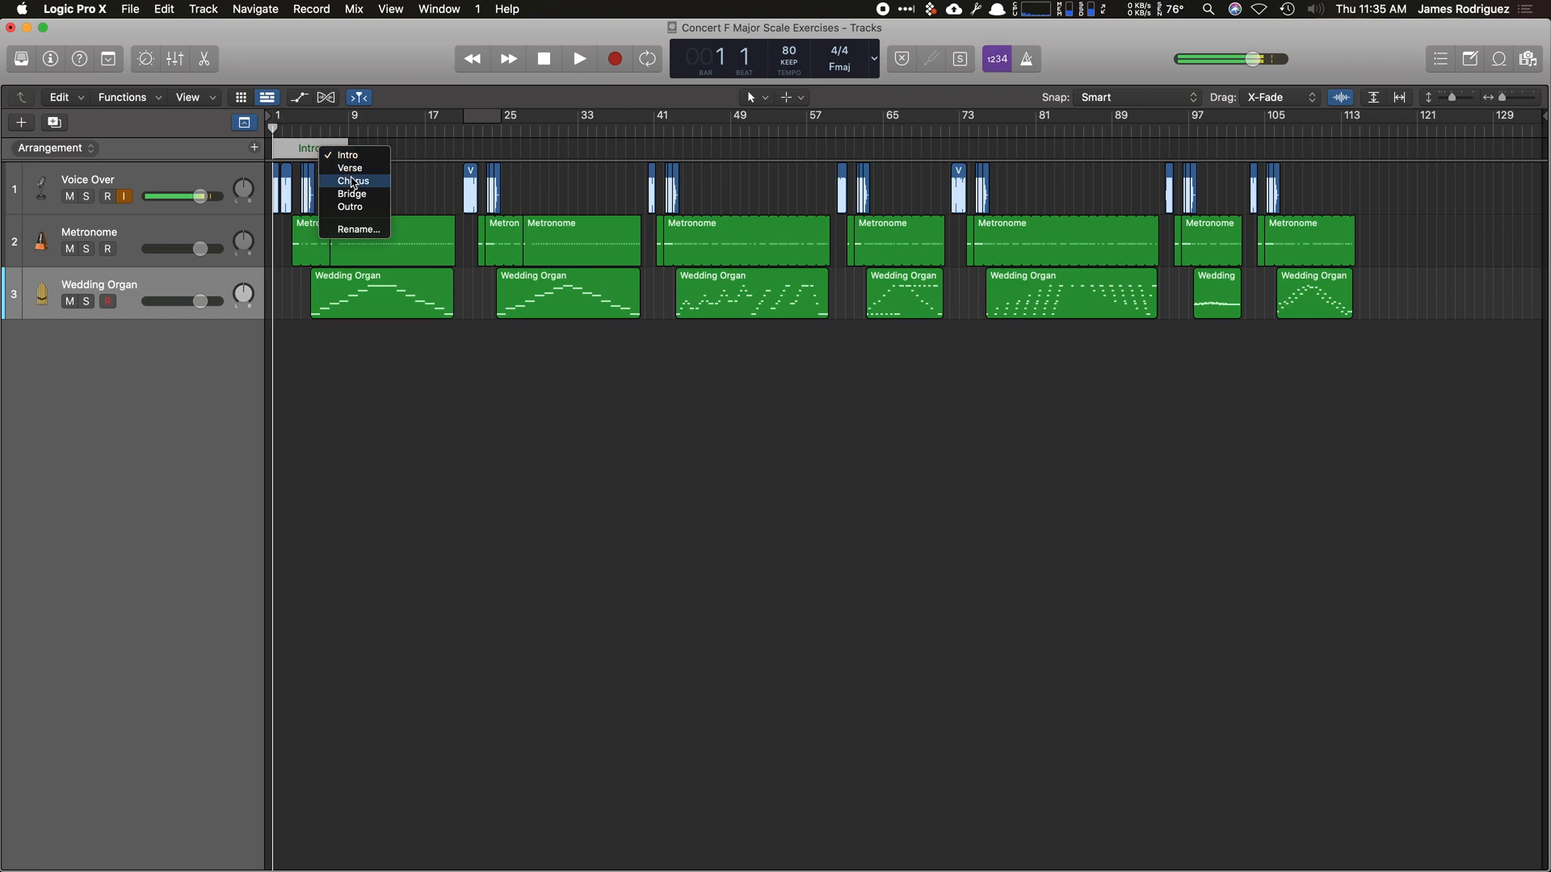
mouse_move(355, 231)
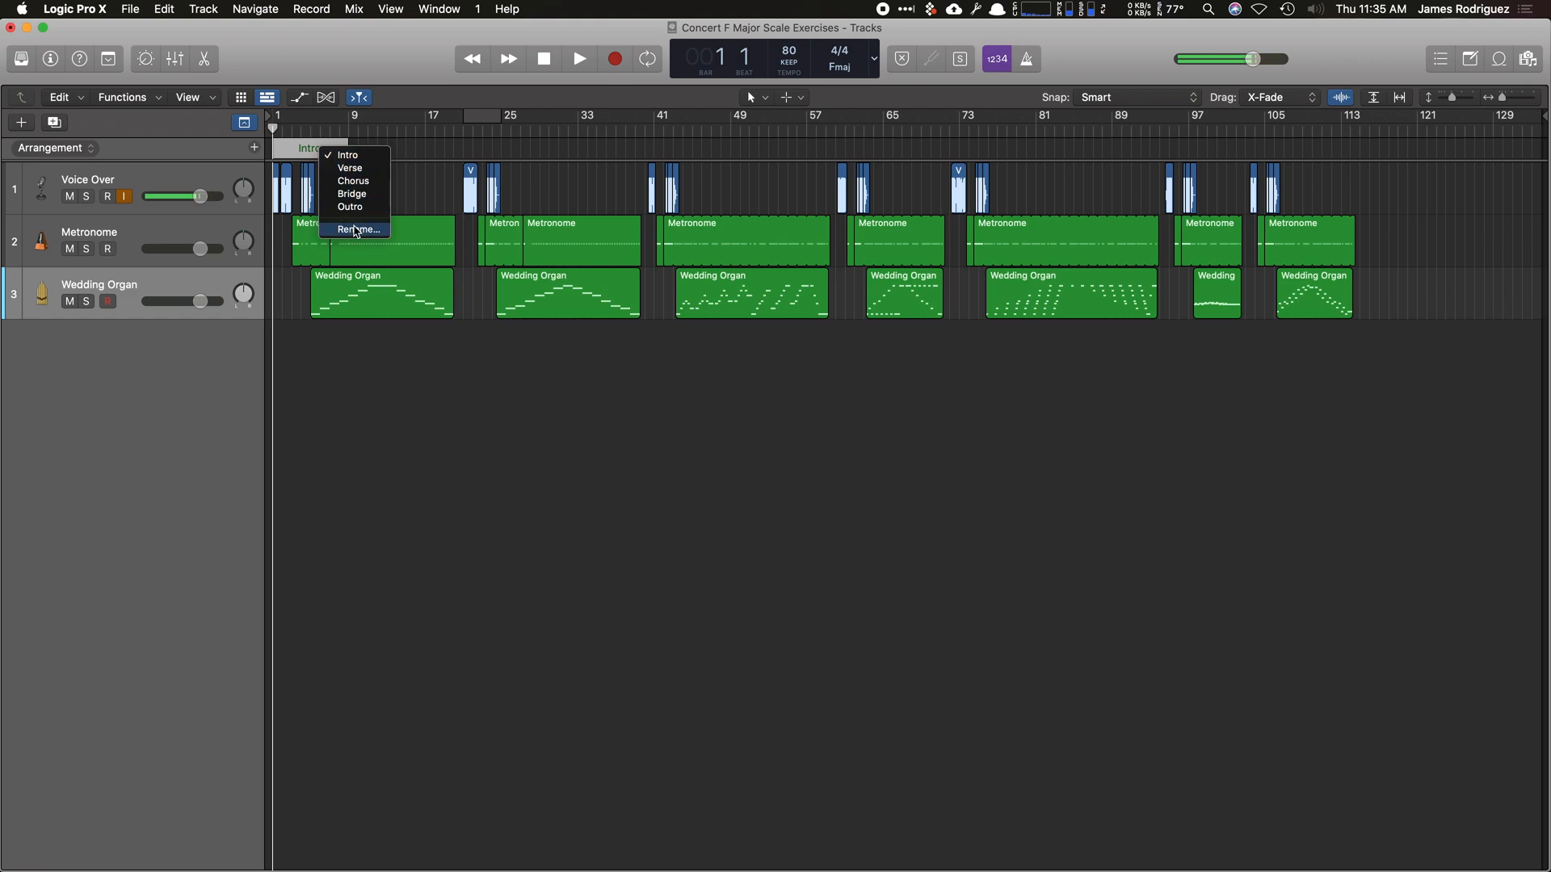
left_click(356, 230)
type("Concert F Major Whole")
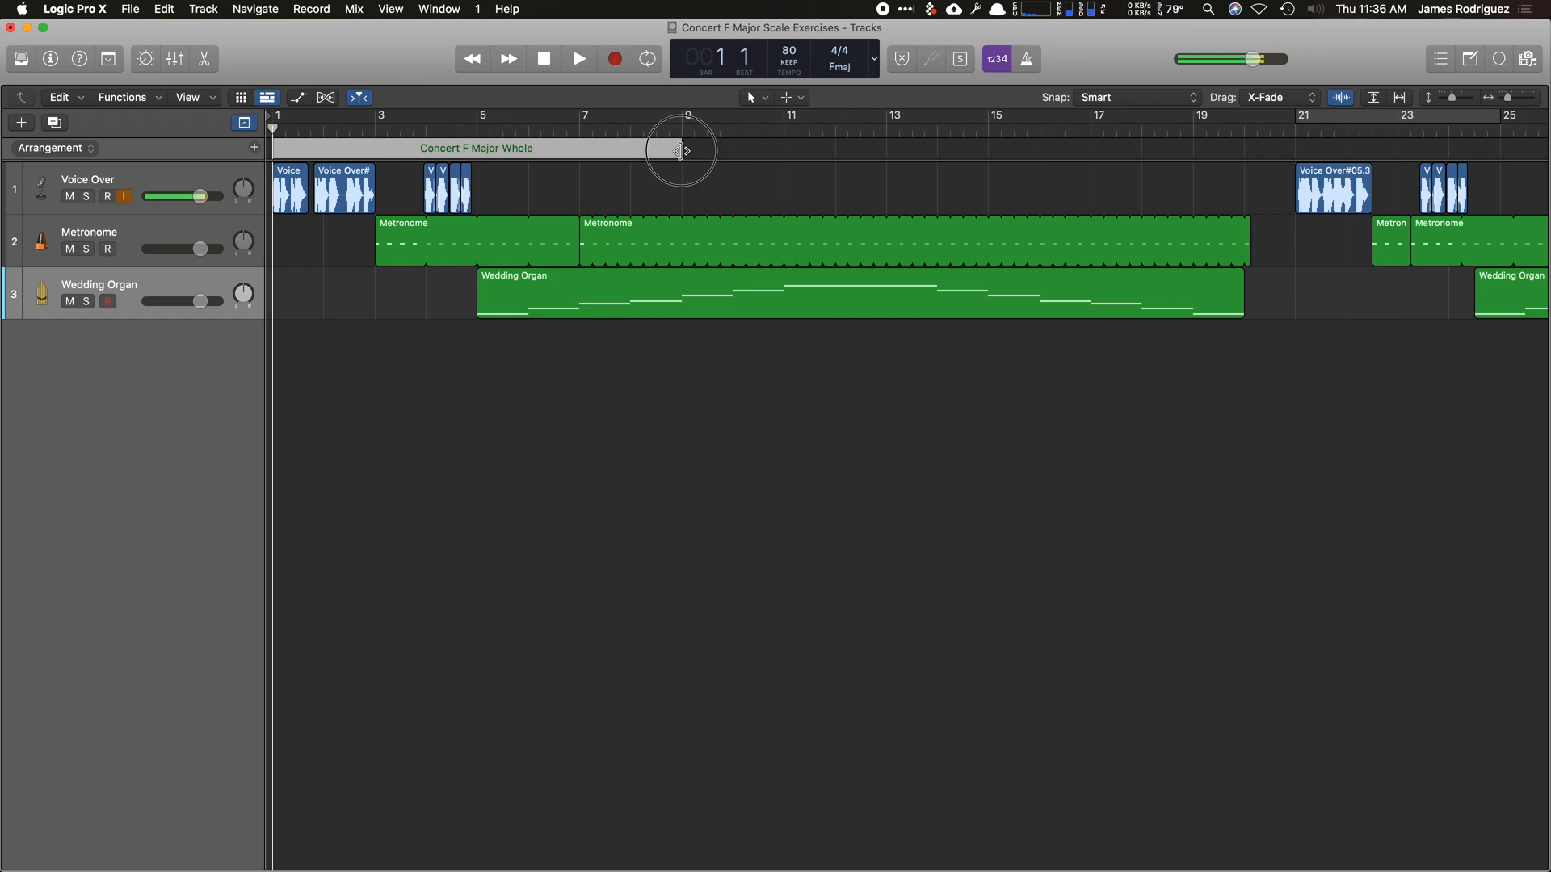
left_click_drag(680, 149, 1234, 149)
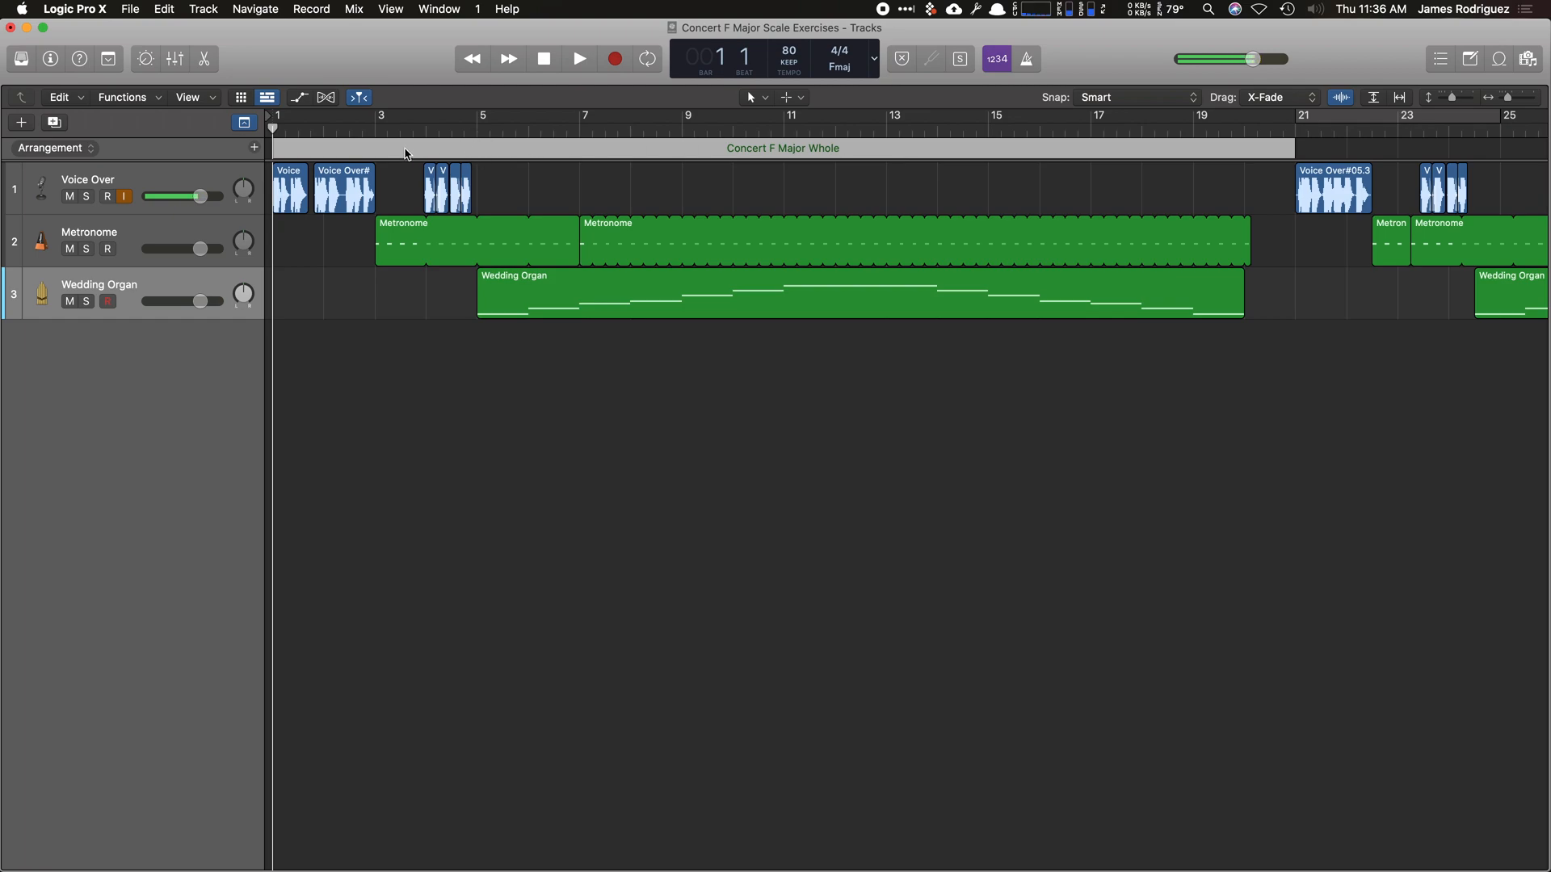
mouse_move(378, 156)
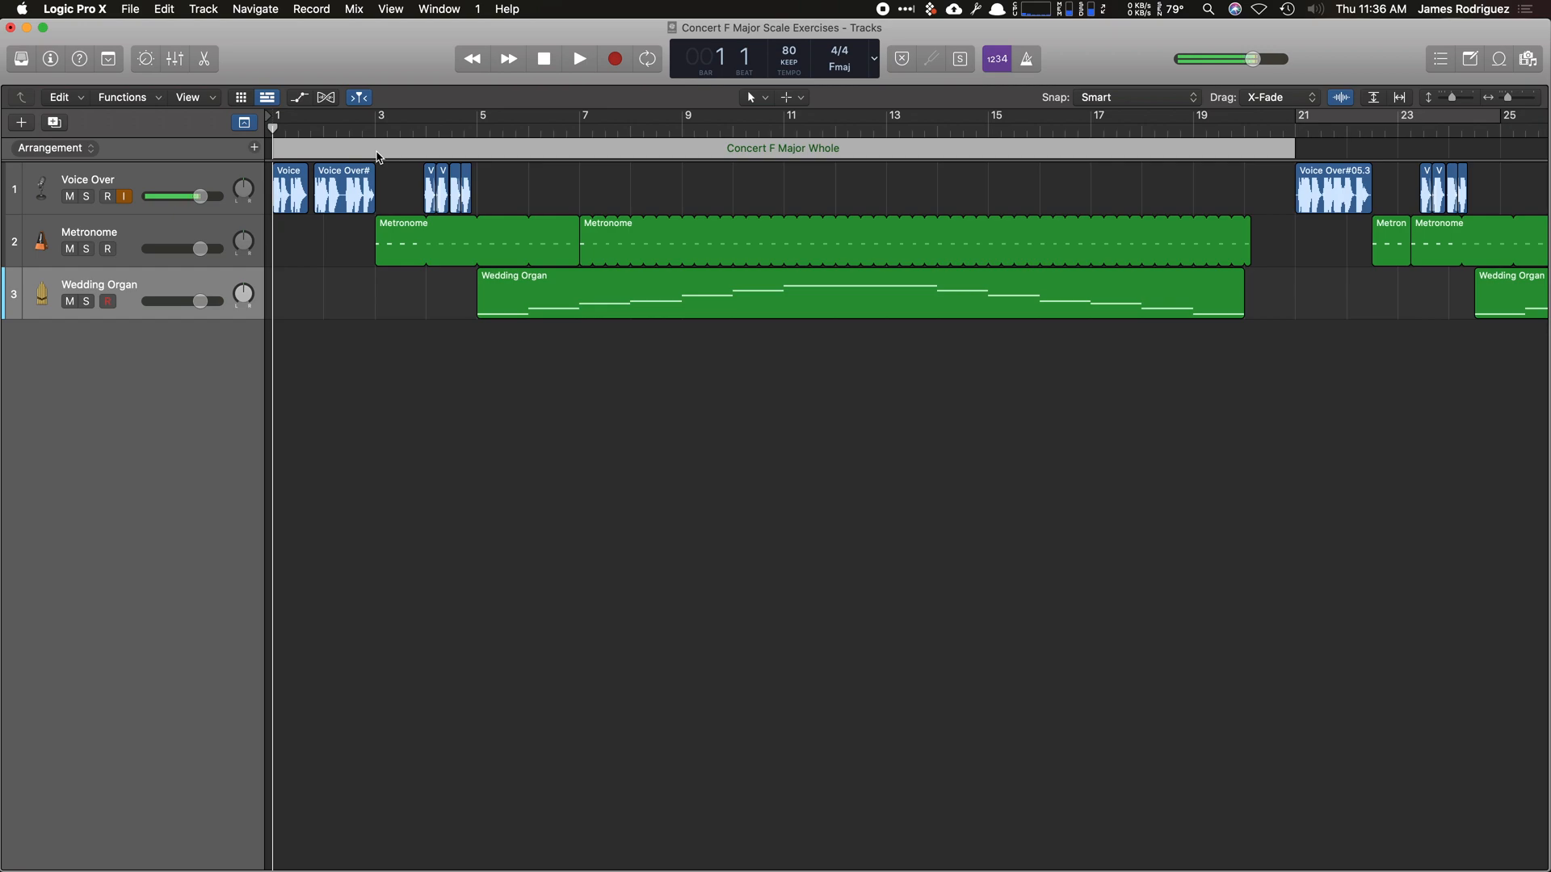
Colour the section from the palette, add and rename the next arrangement section.
left_click(152, 637)
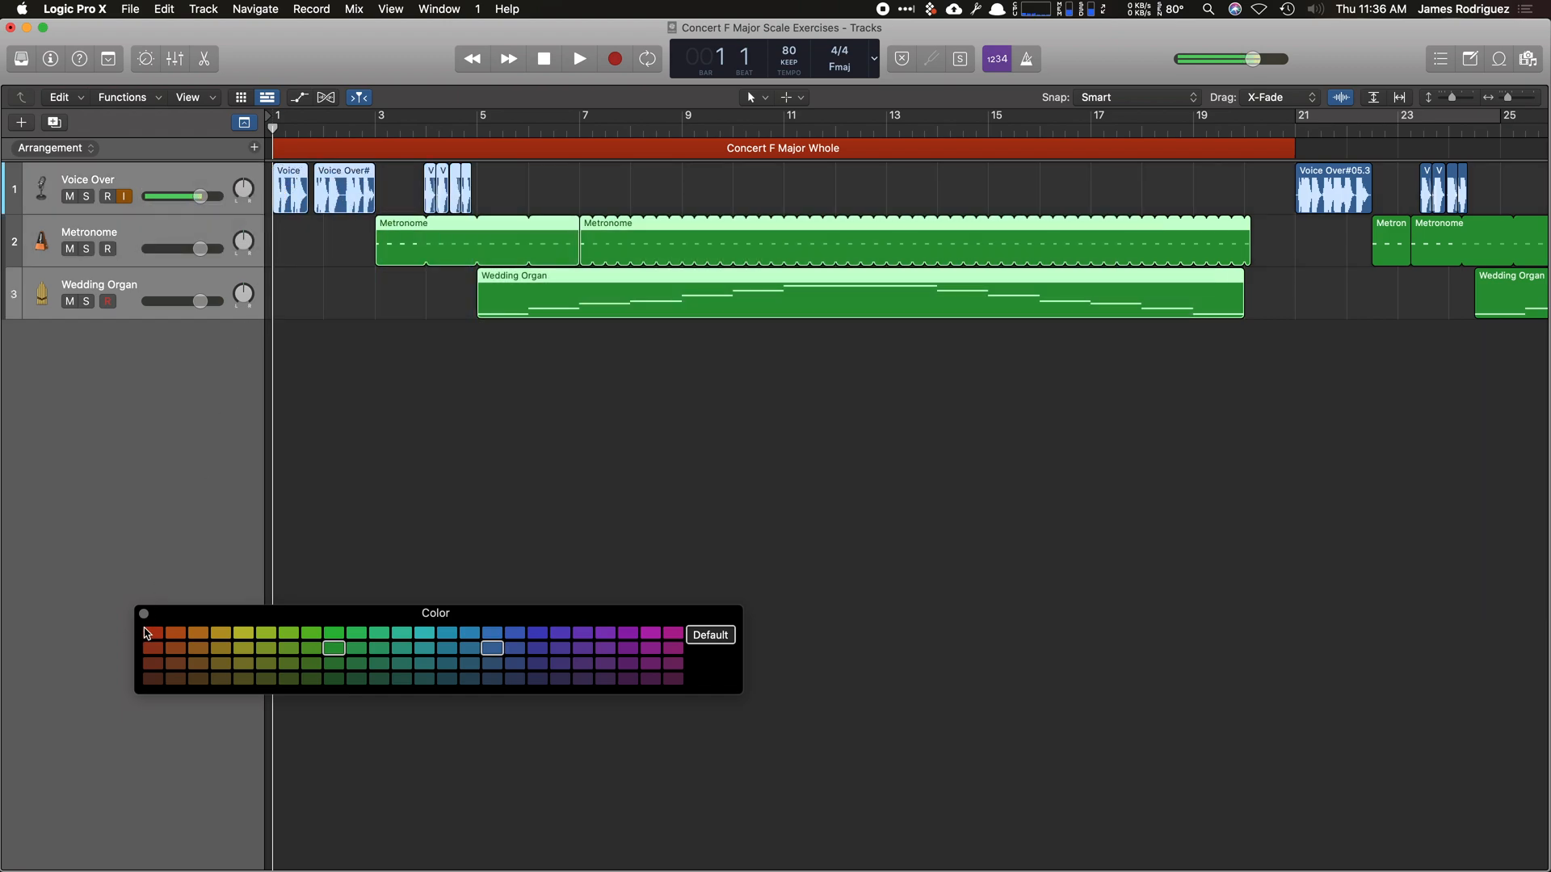
left_click(155, 649)
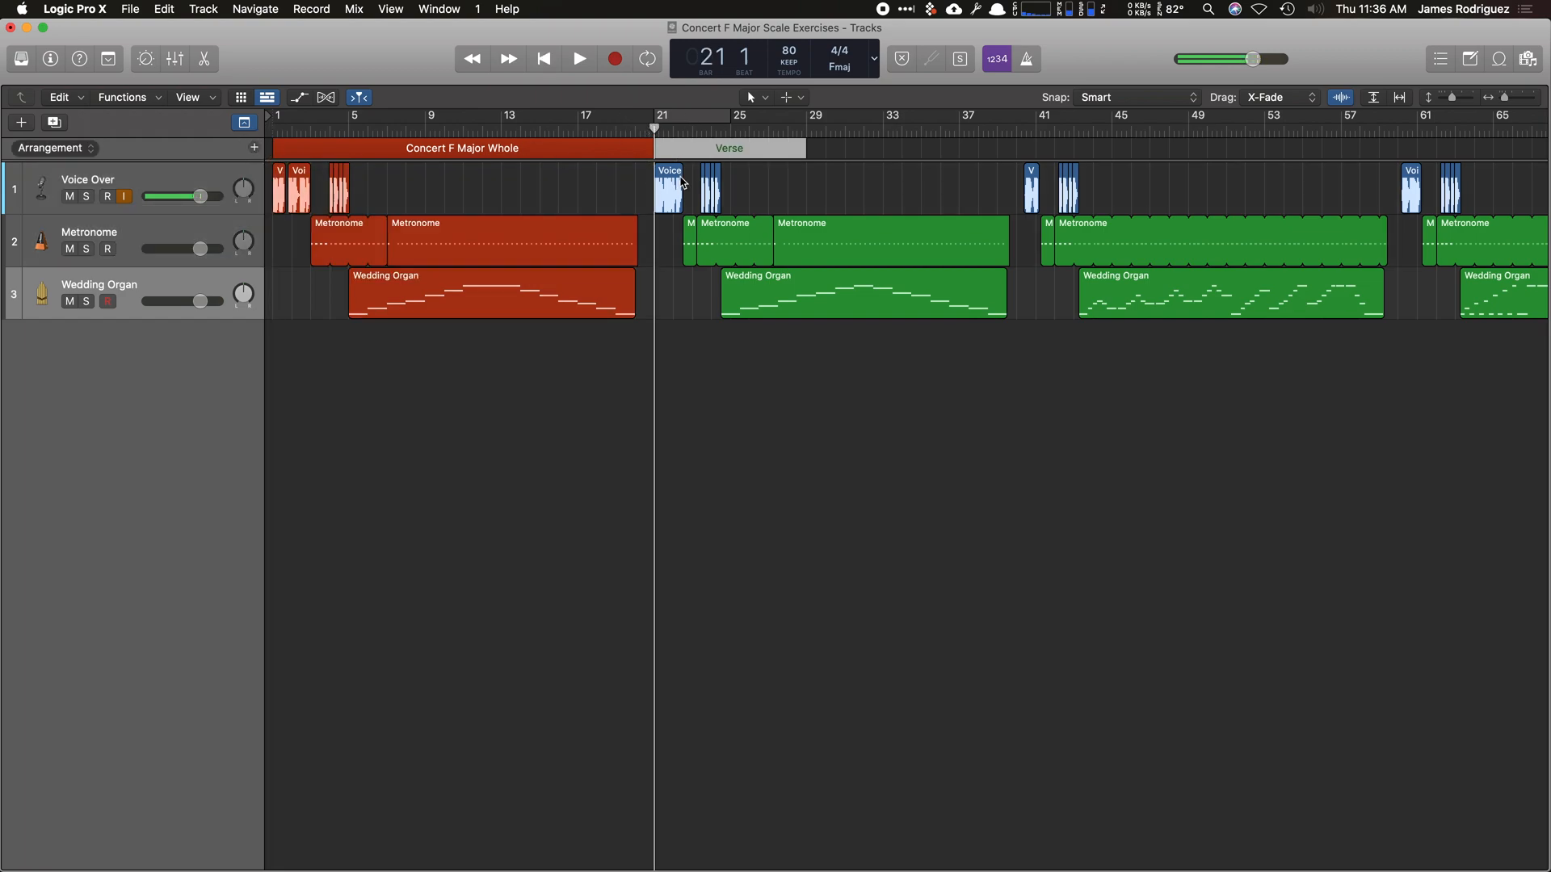
left_click(730, 147)
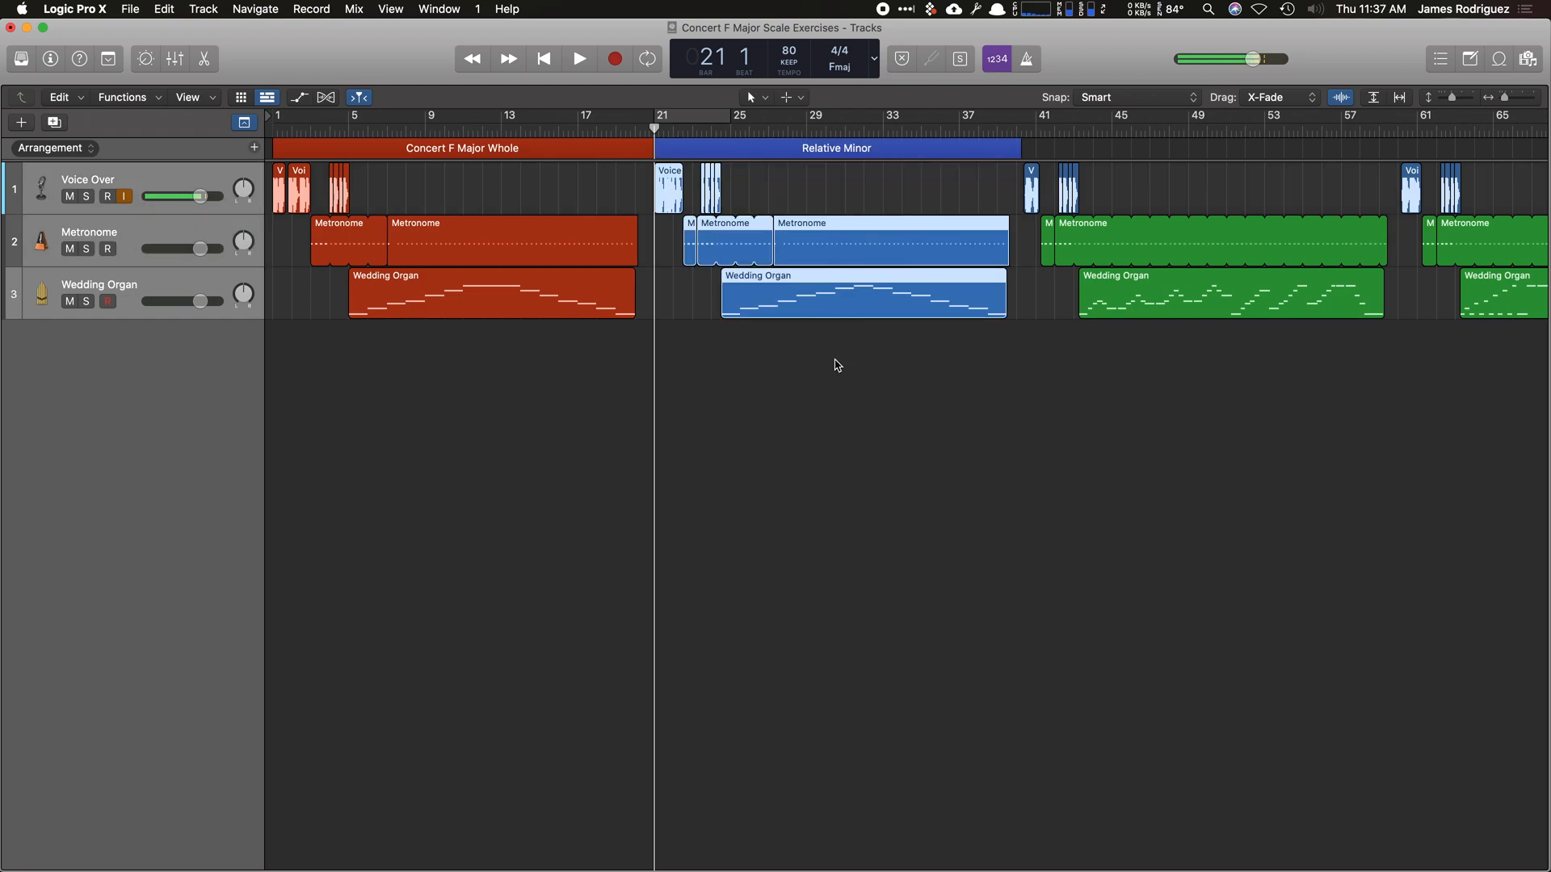
left_click(543, 58)
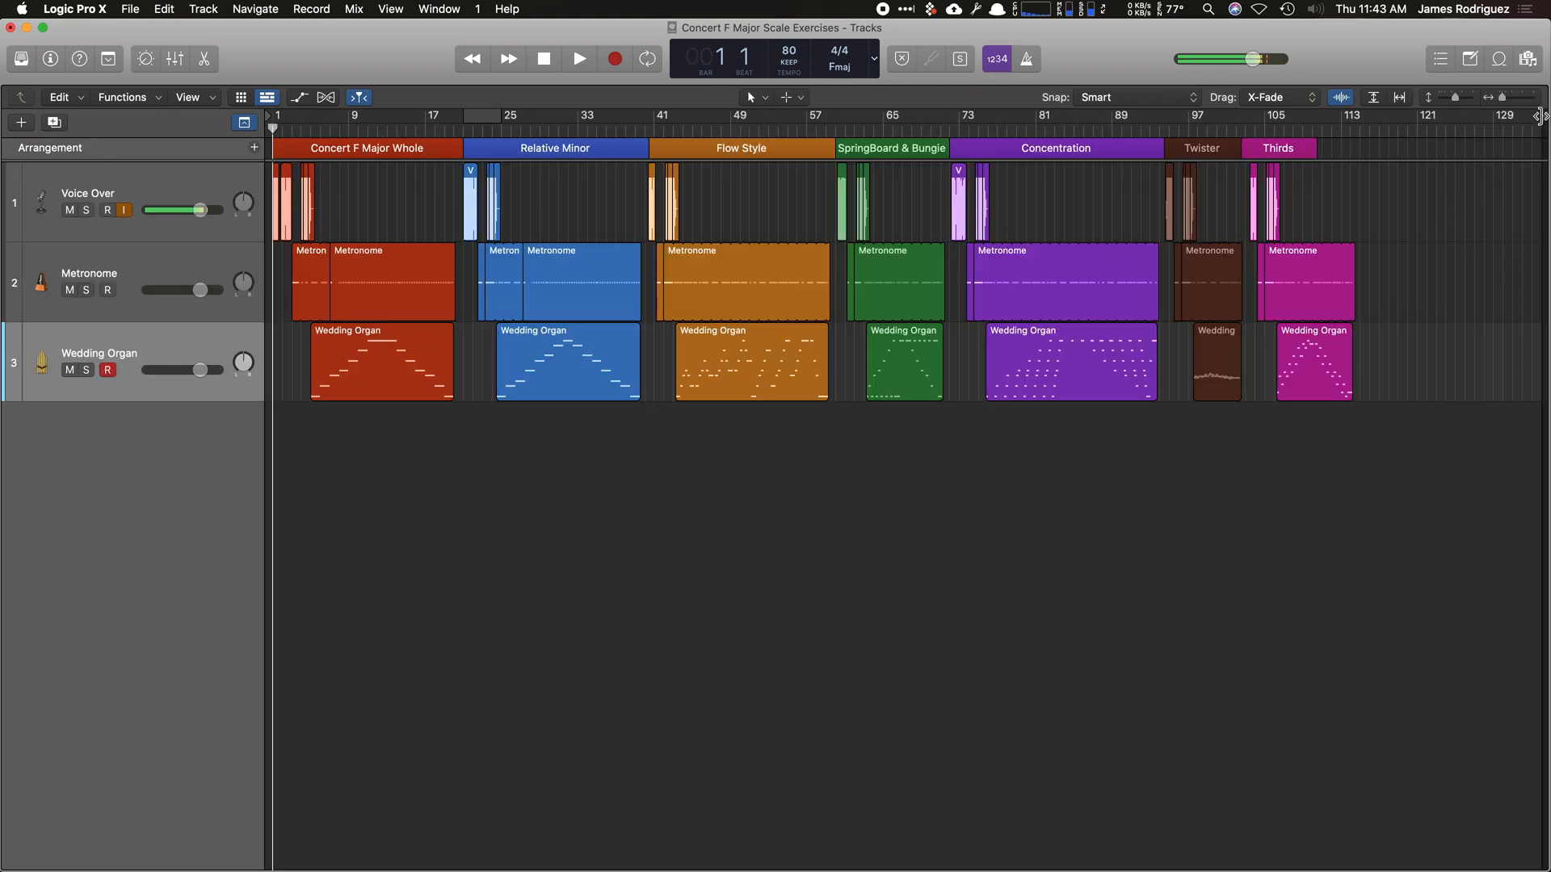
mouse_move(1386, 134)
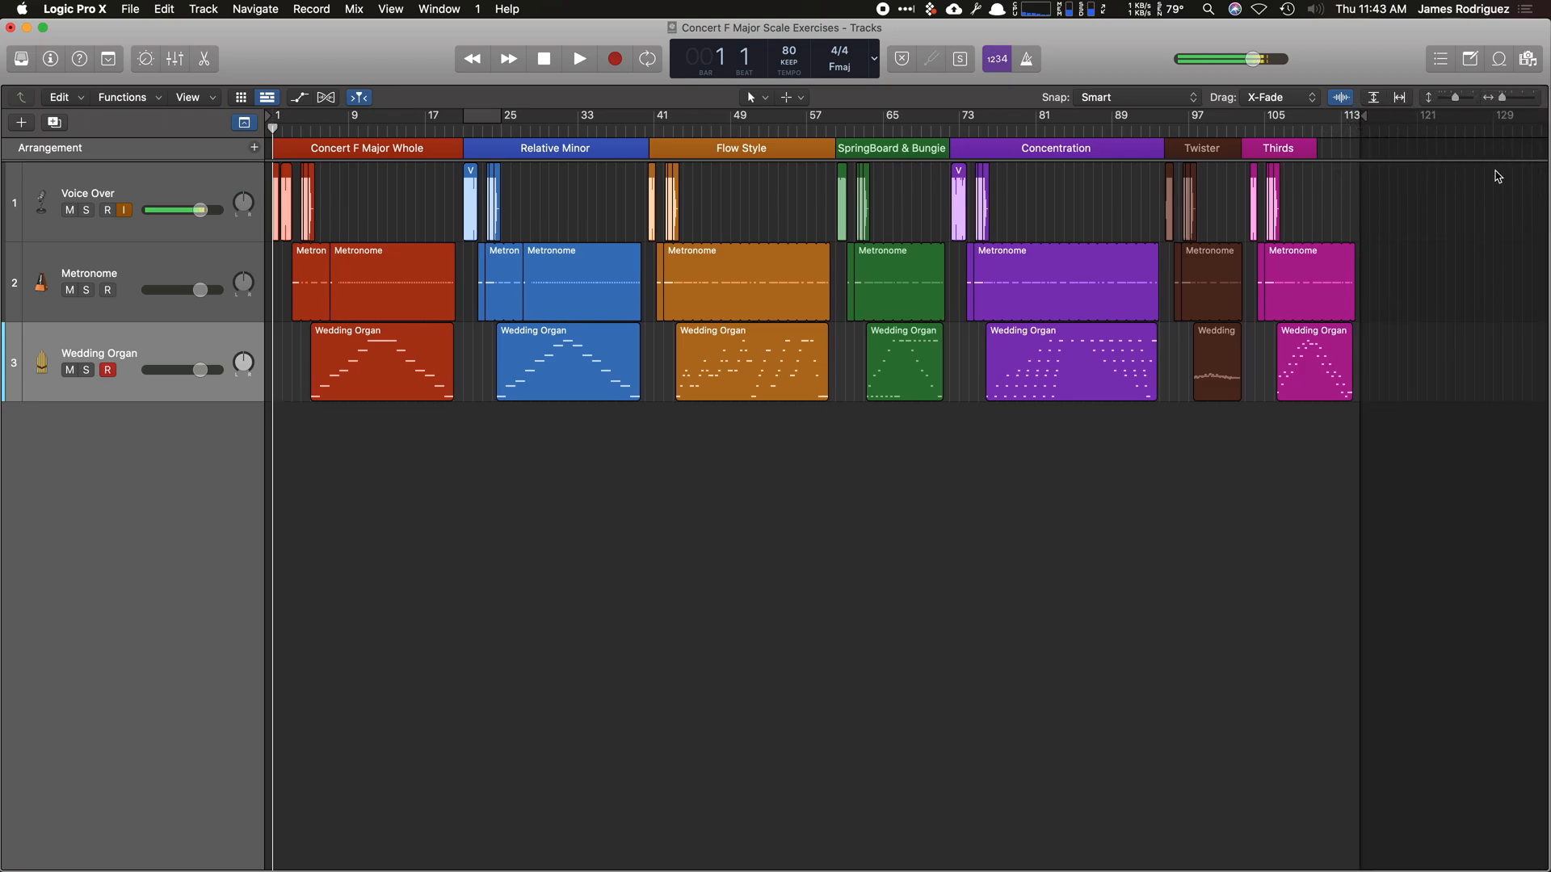
mouse_move(1099, 491)
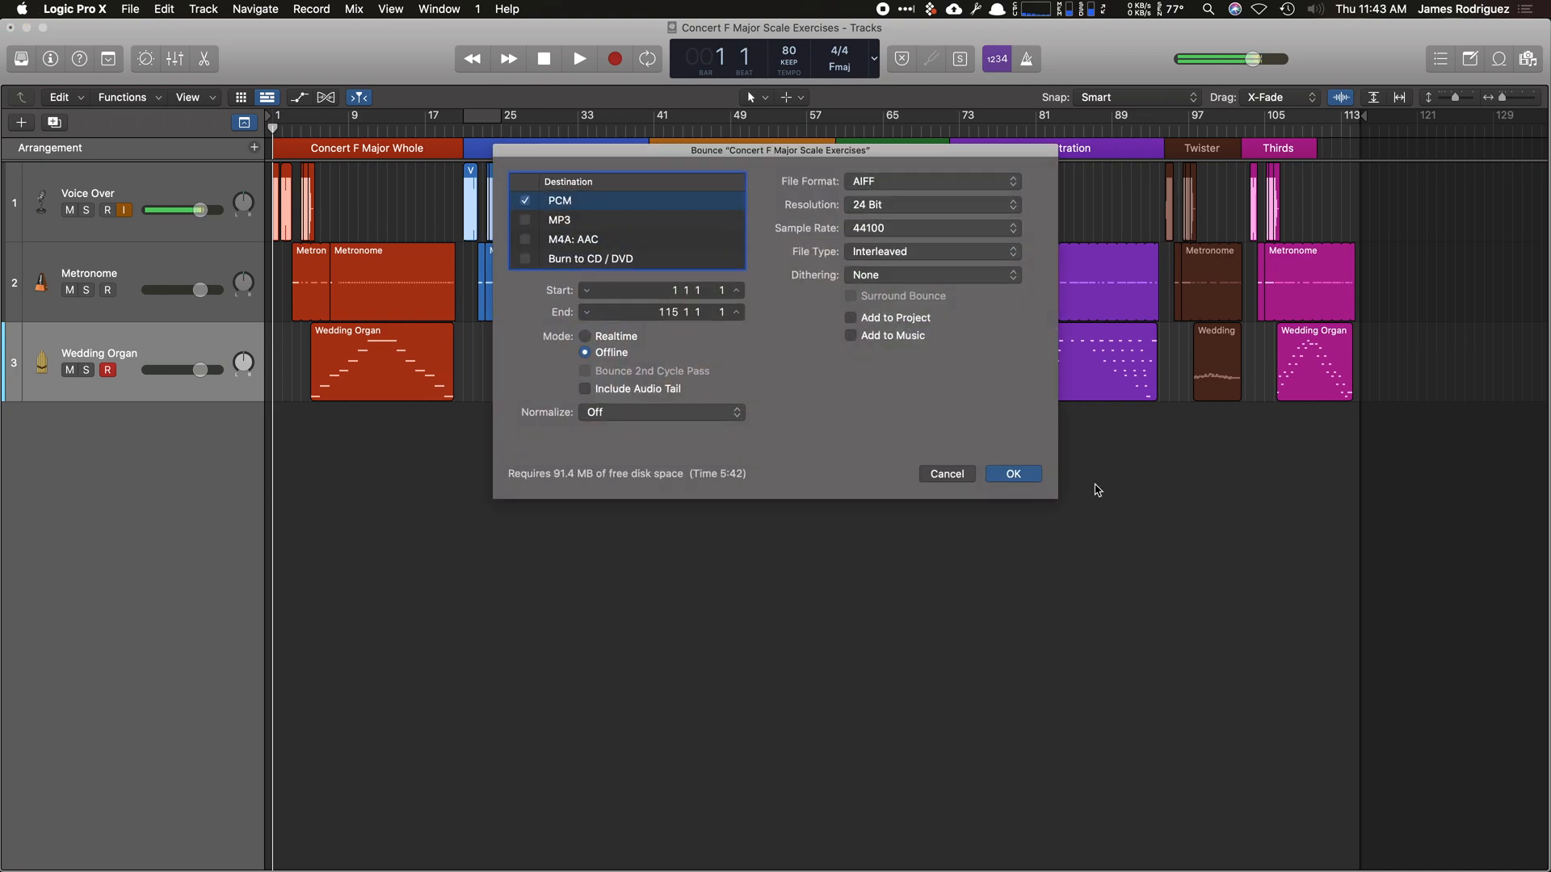
mouse_move(805, 169)
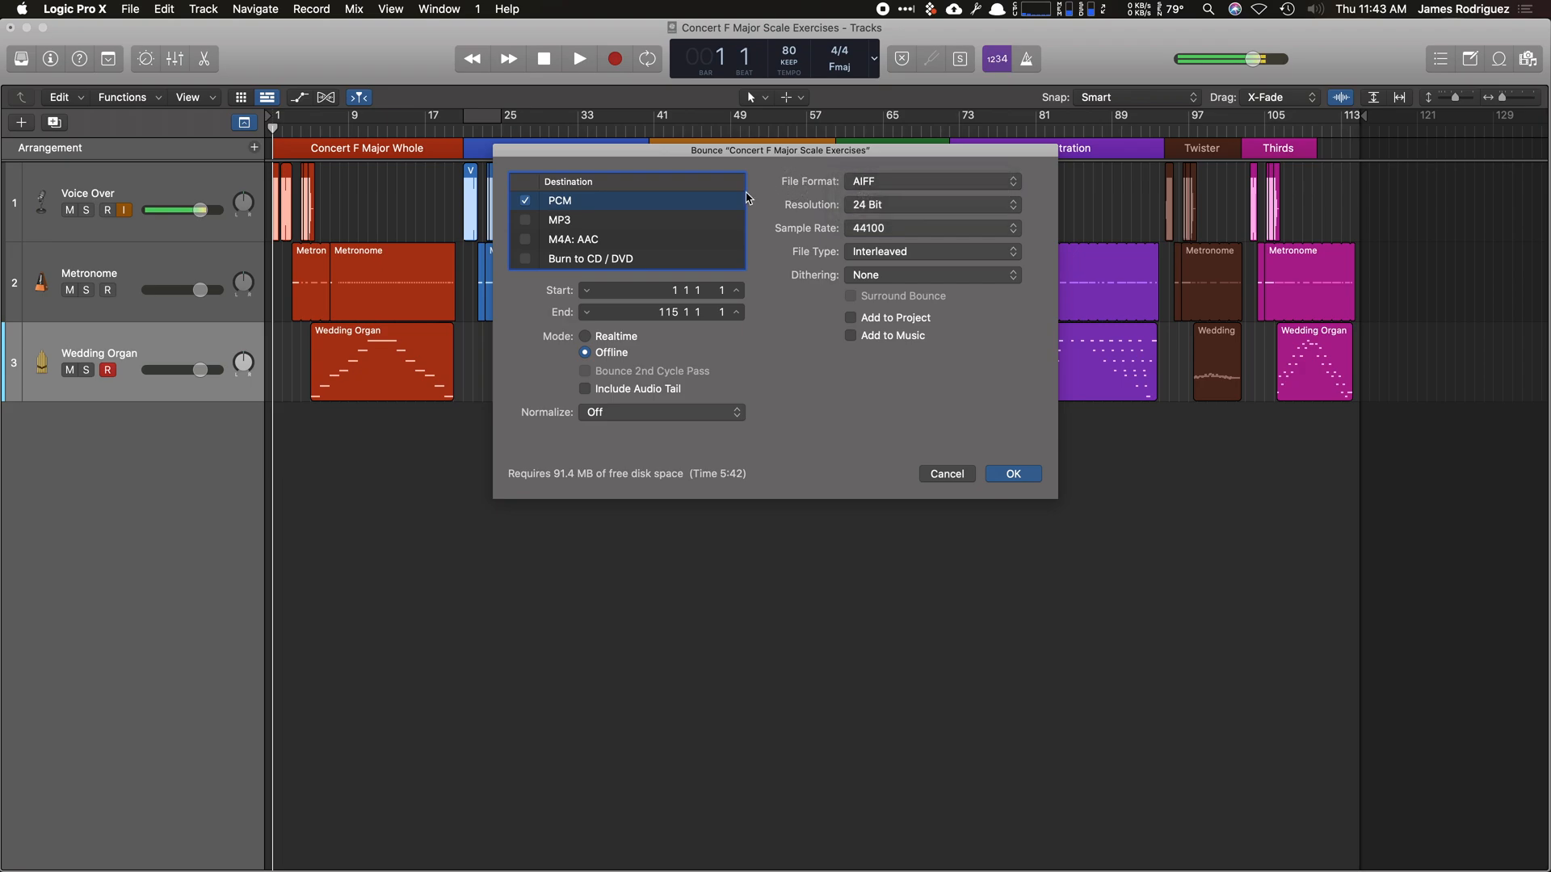
Add MP3 as a bounce destination and show its export settings.
left_click(559, 219)
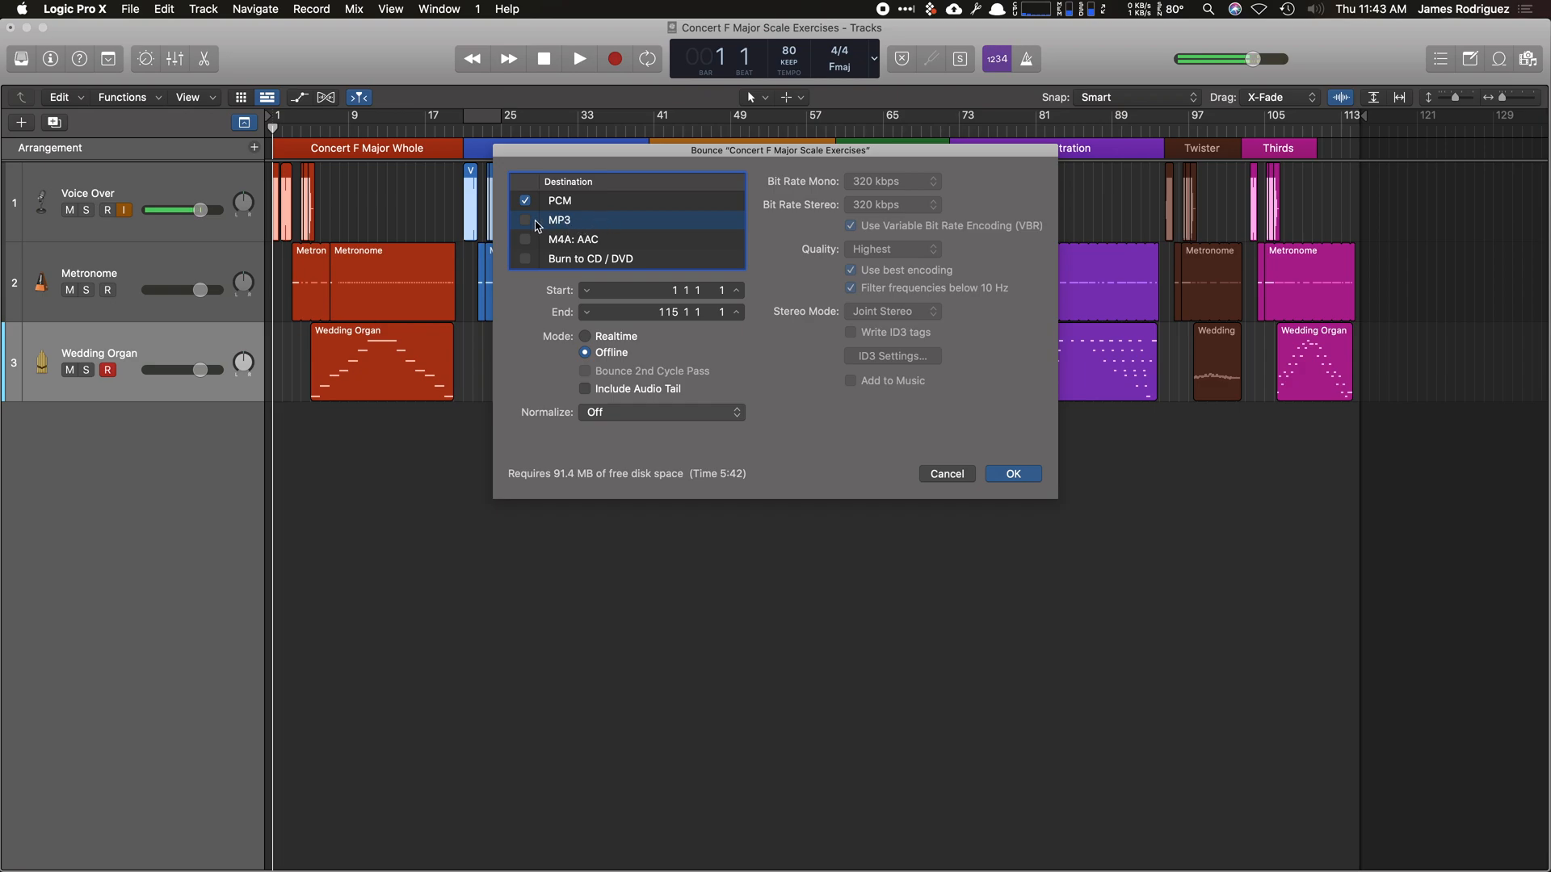
left_click(559, 200)
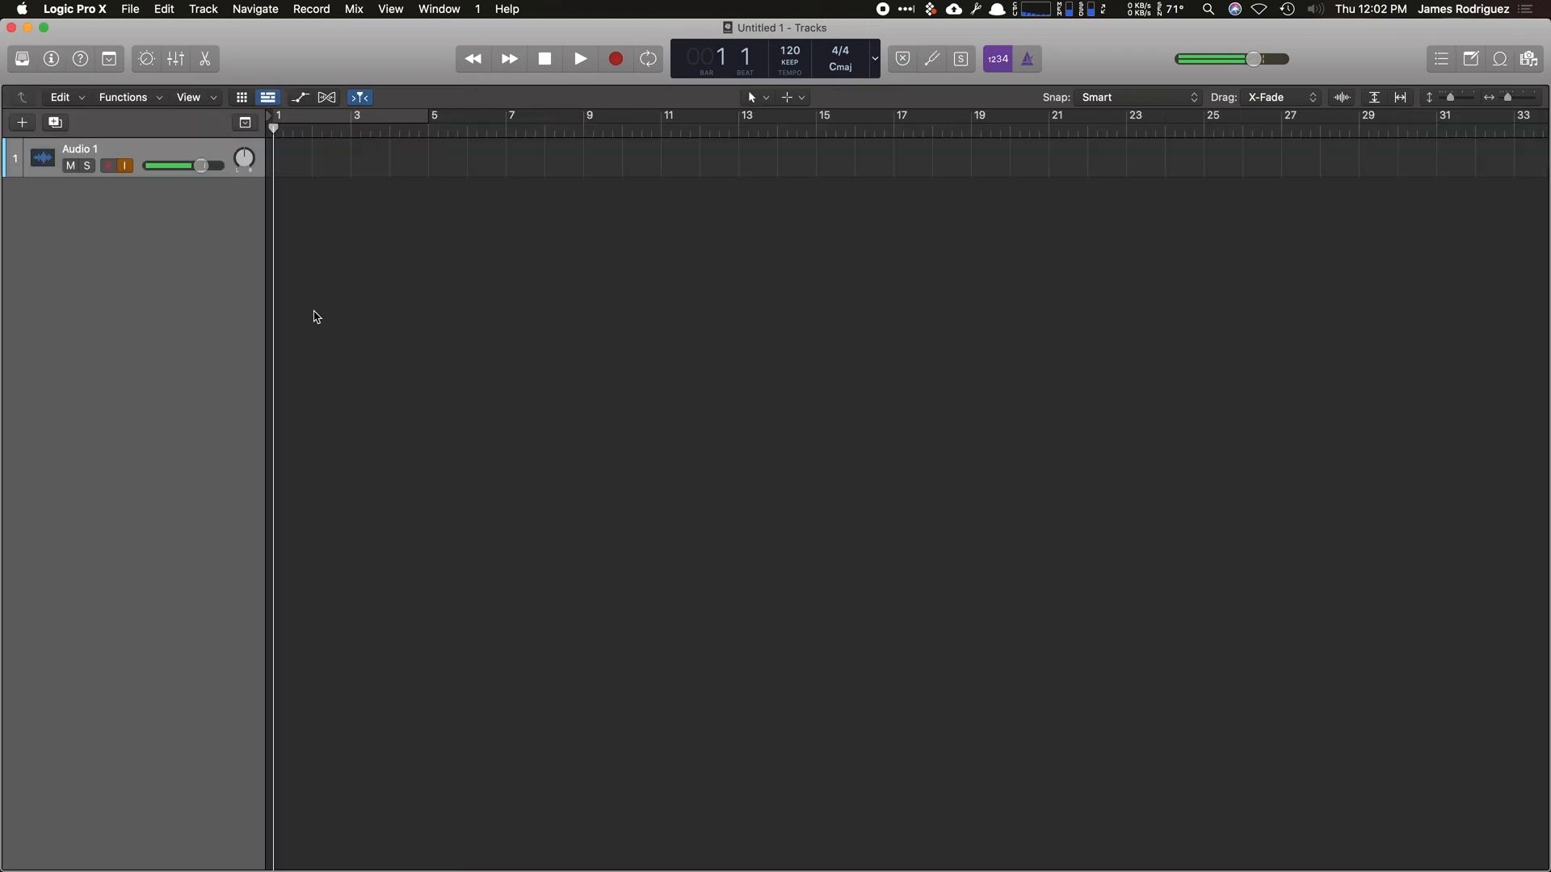
mouse_move(627, 243)
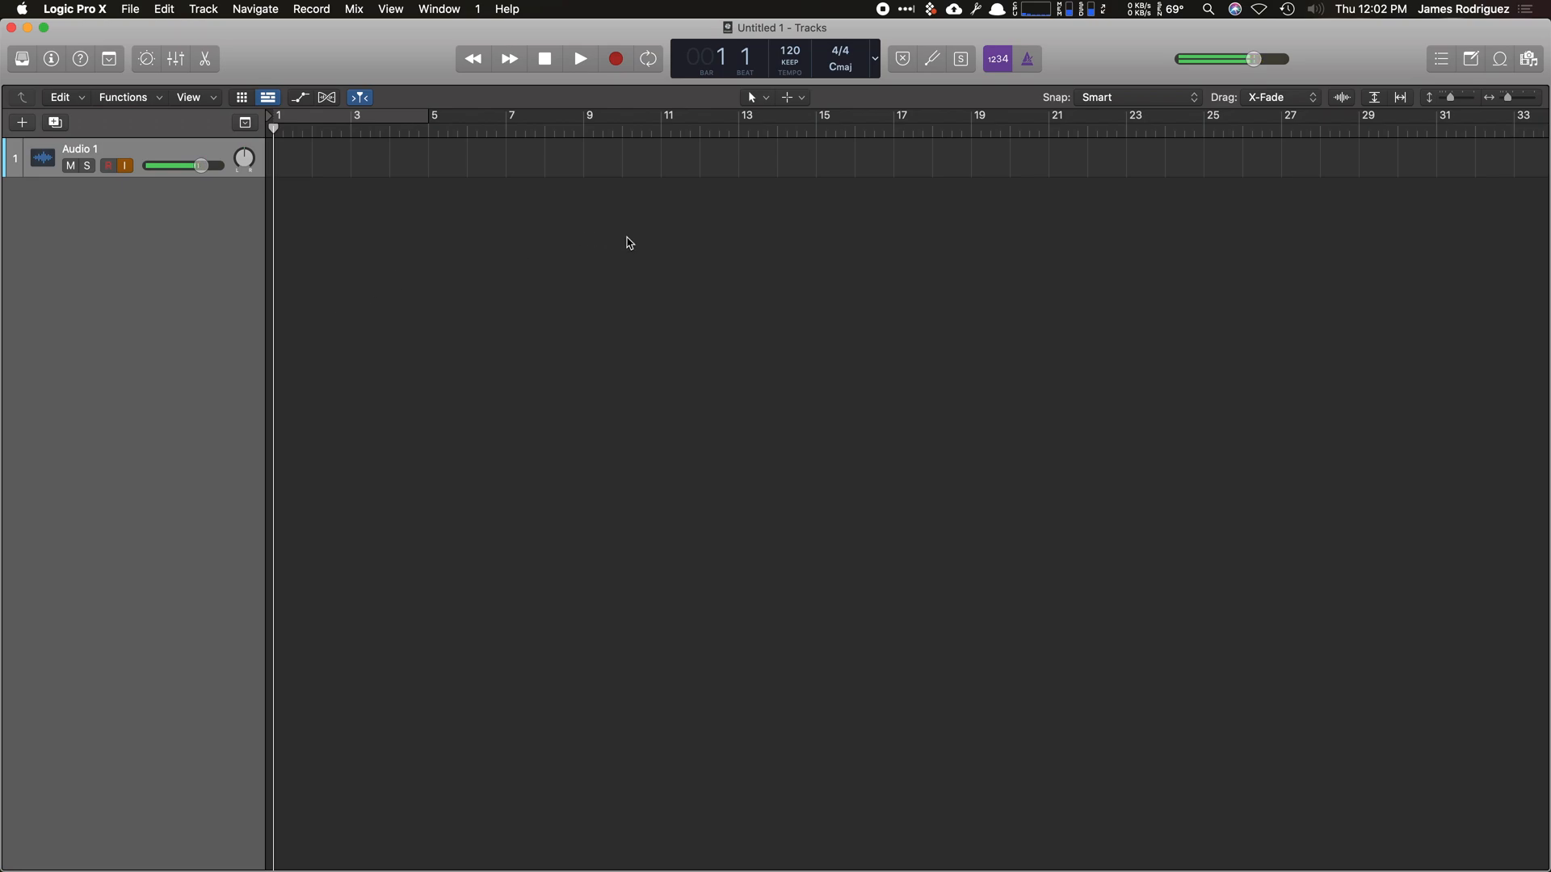
Search the Loop Browser for 'blues' and audition 12 Bar Blues Bass and Blues Bar Bass 01.
left_click(1496, 55)
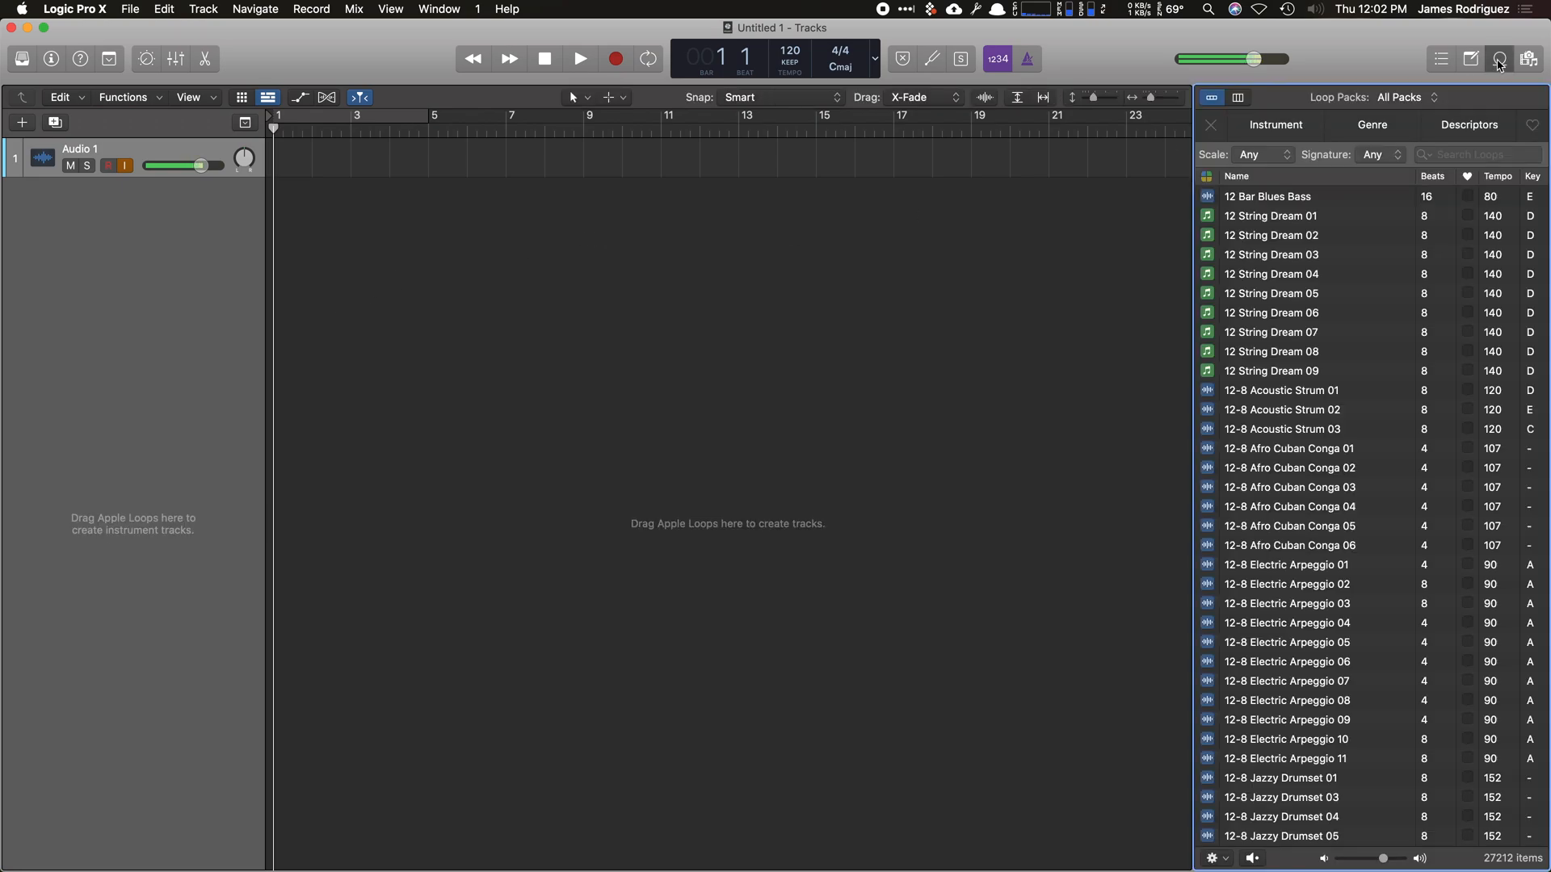
left_click(1479, 155)
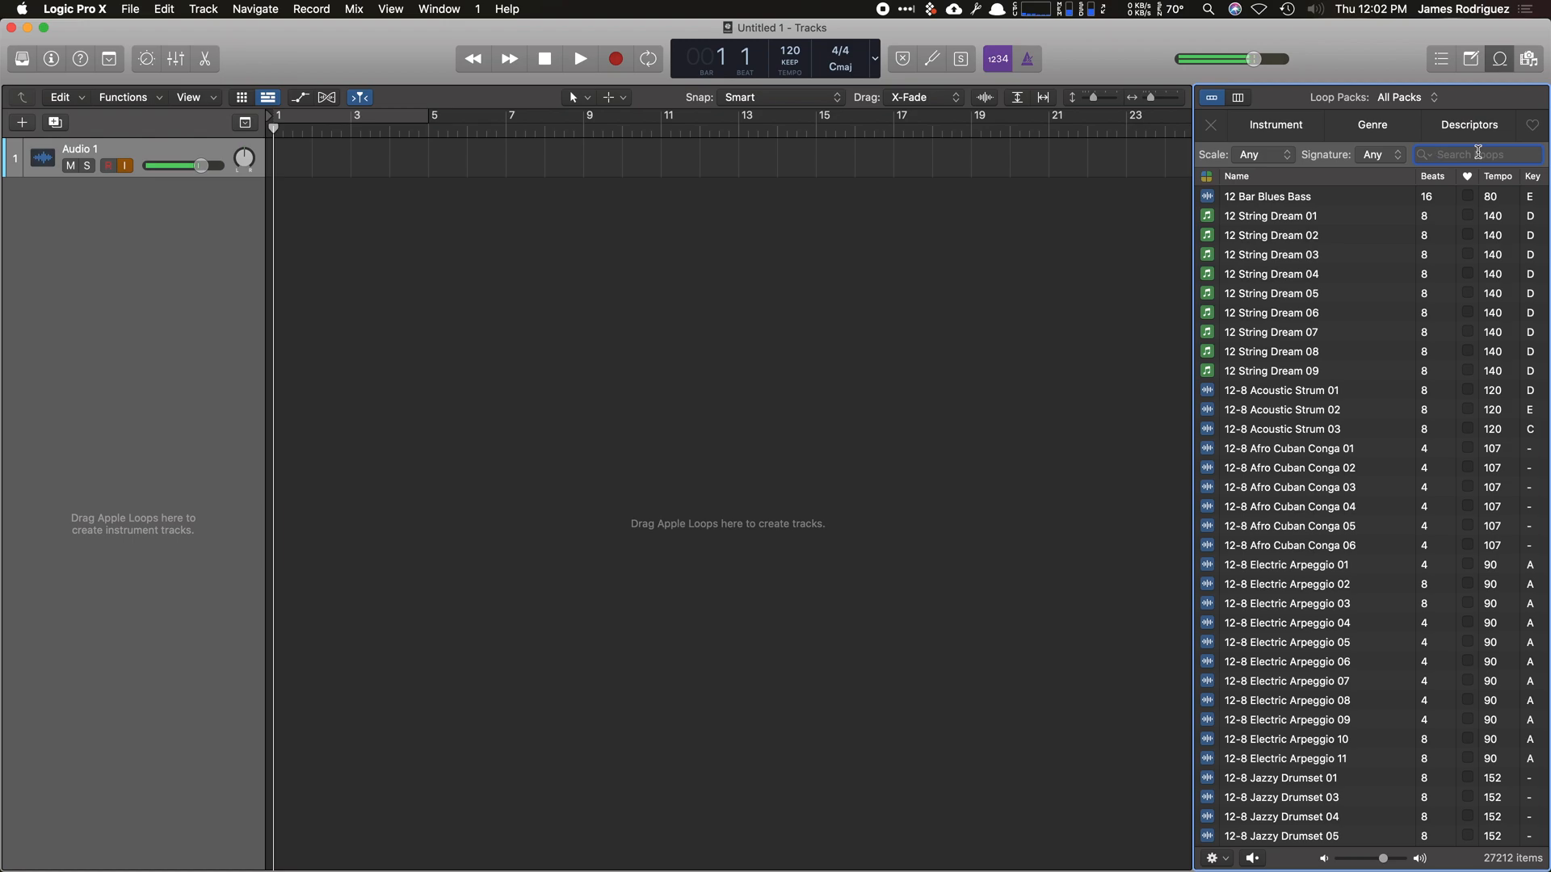
type("blues")
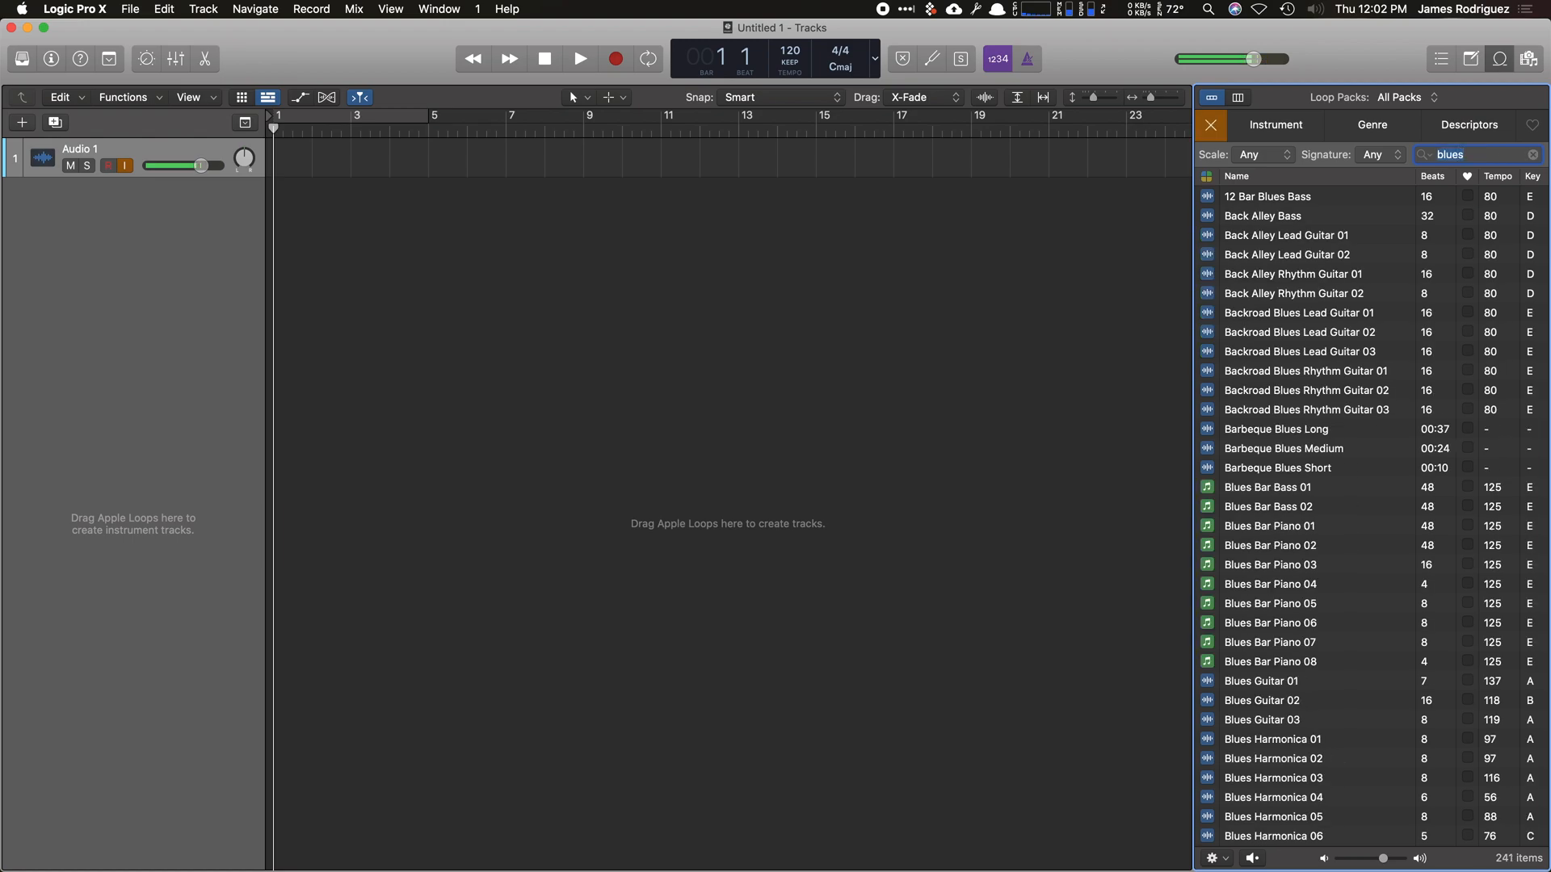
left_click(1267, 195)
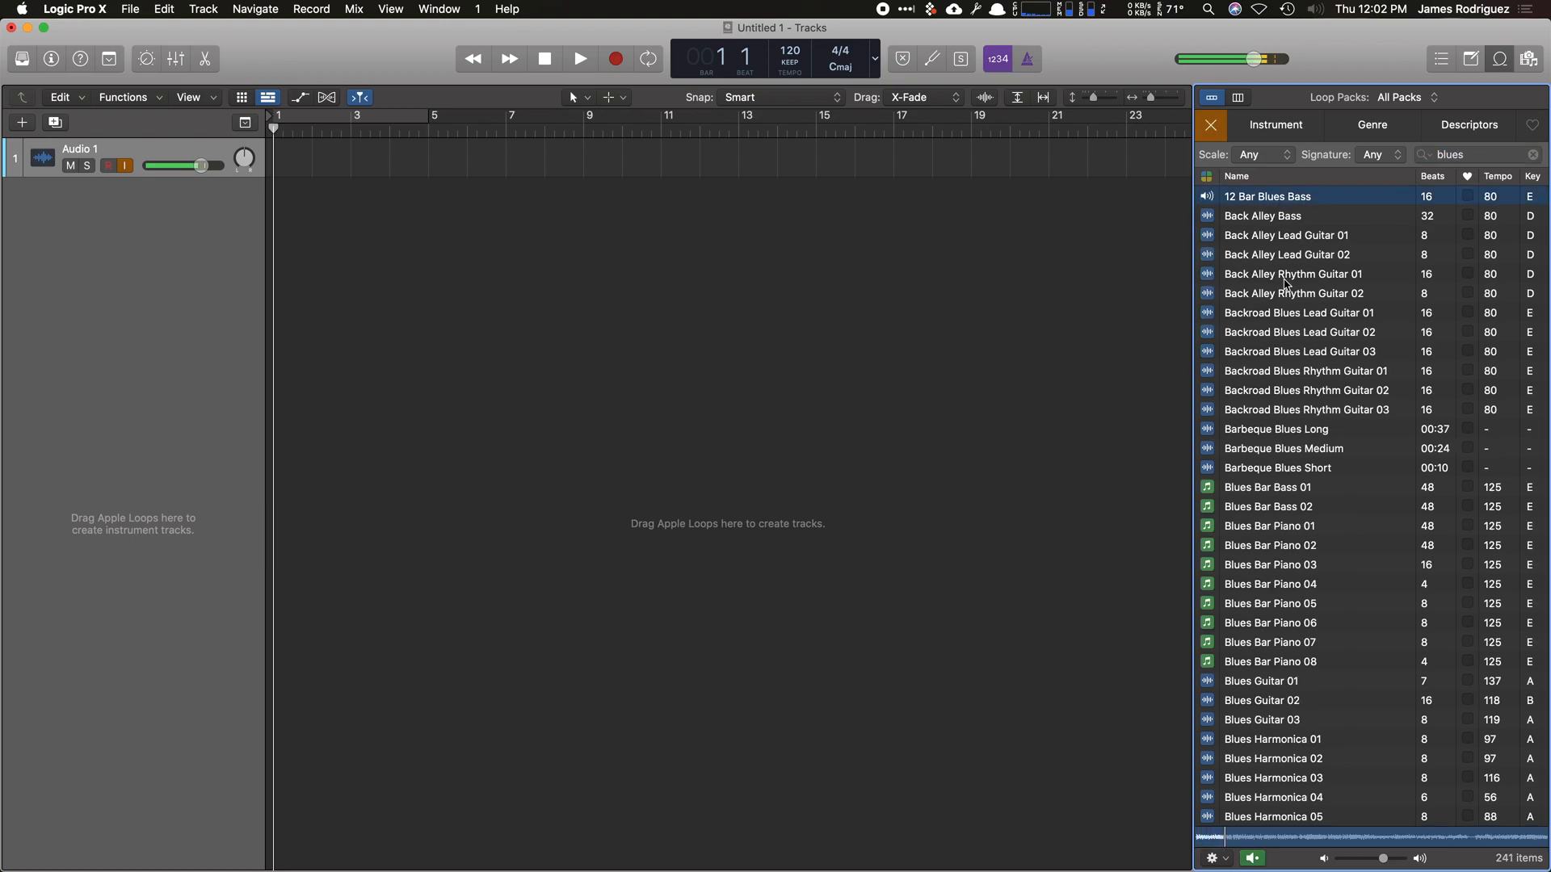
left_click(1267, 488)
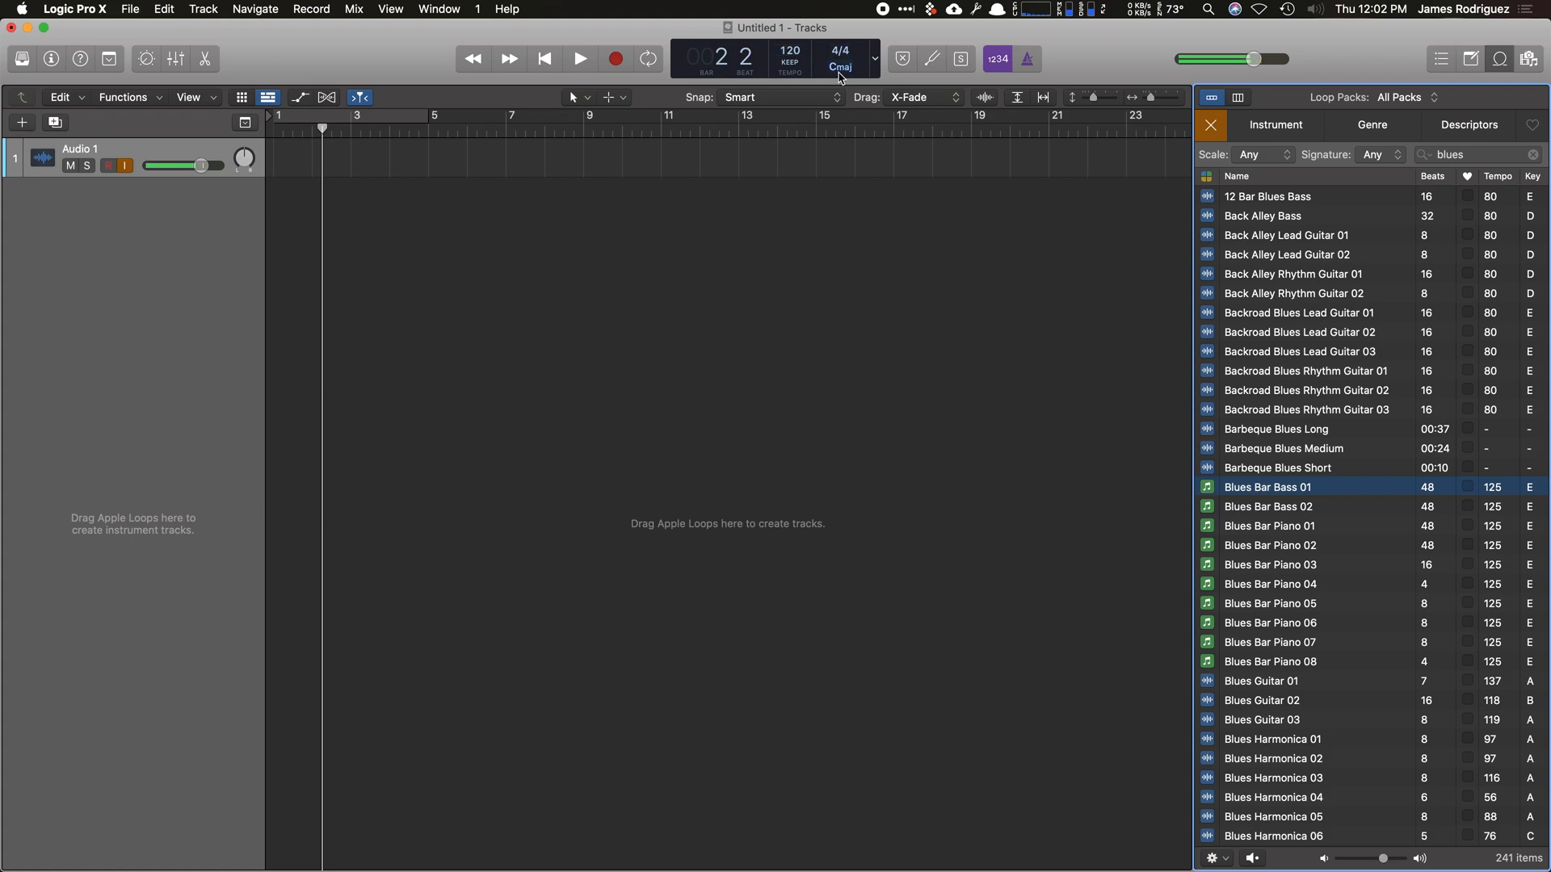
Set the project key to G major and drag Blues Bar Bass 01 onto a new bass track.
left_click(840, 68)
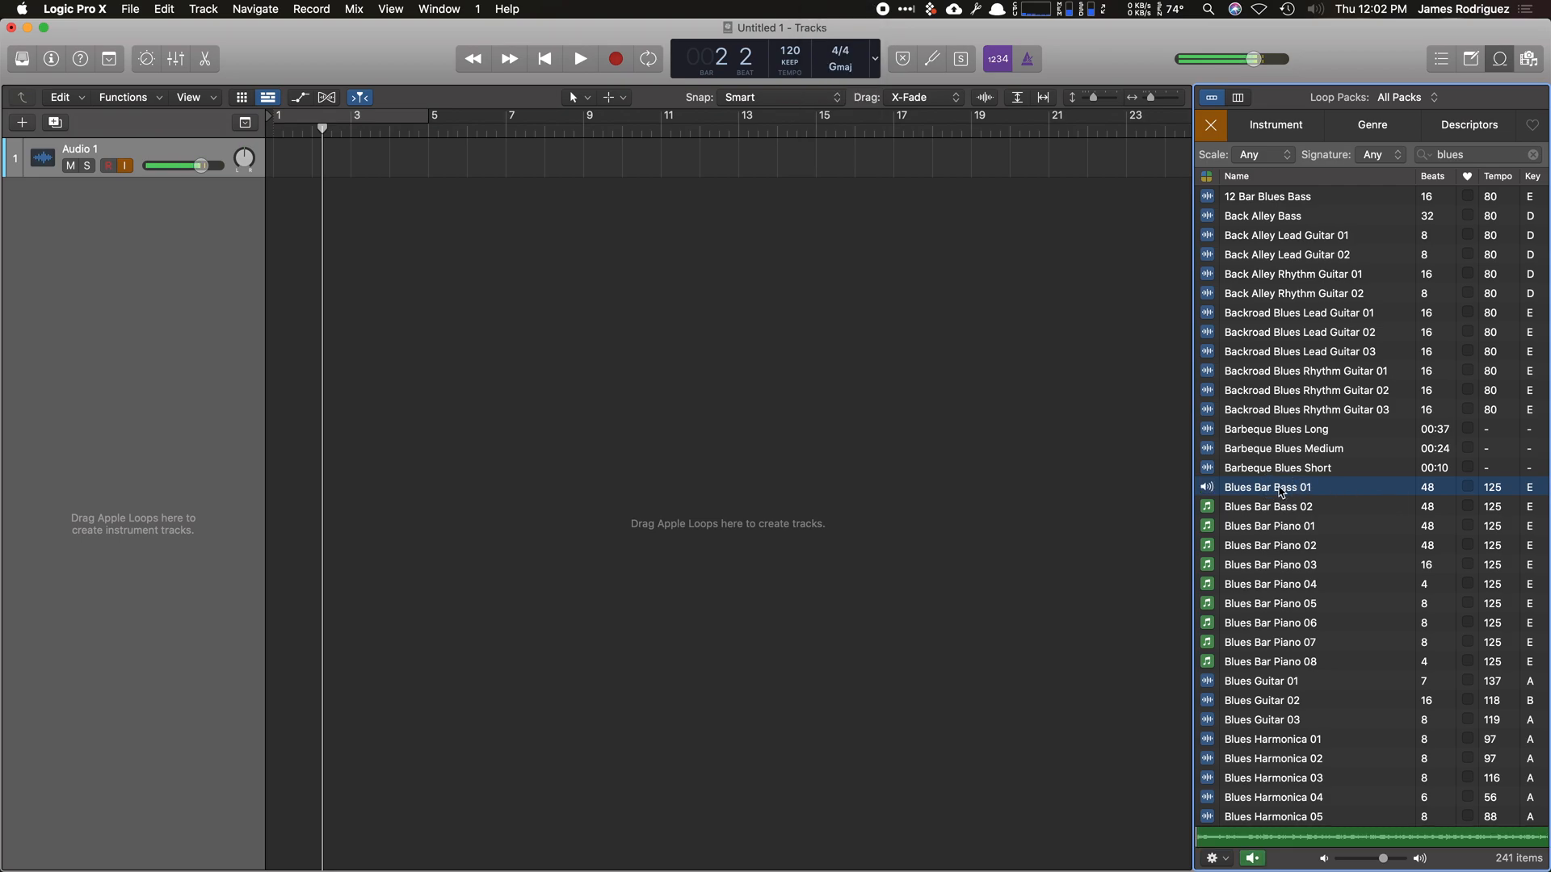
left_click(581, 58)
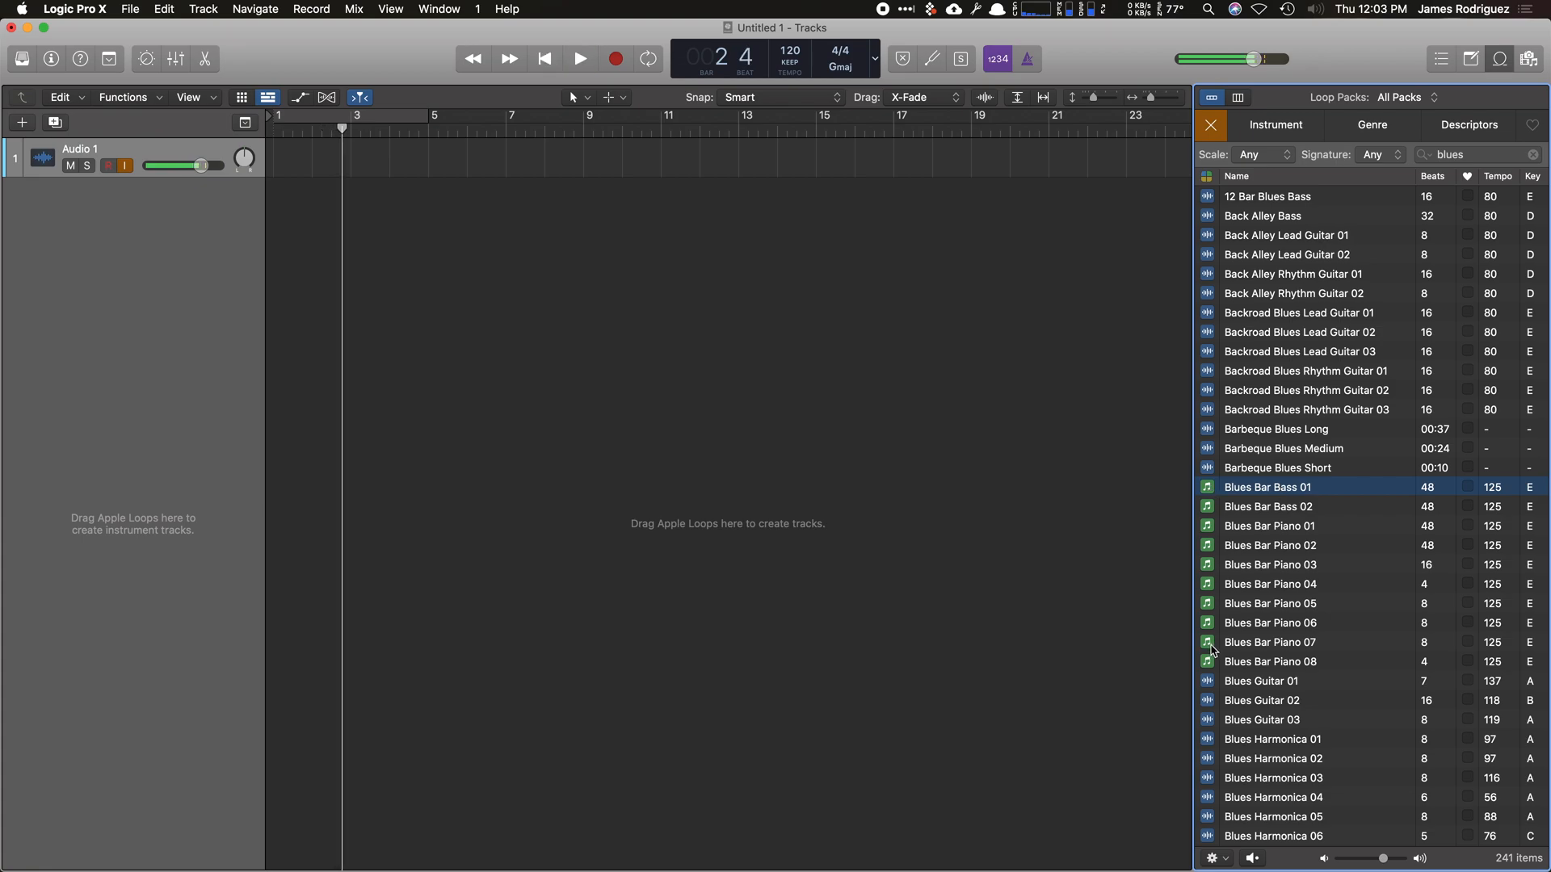
mouse_move(1287, 452)
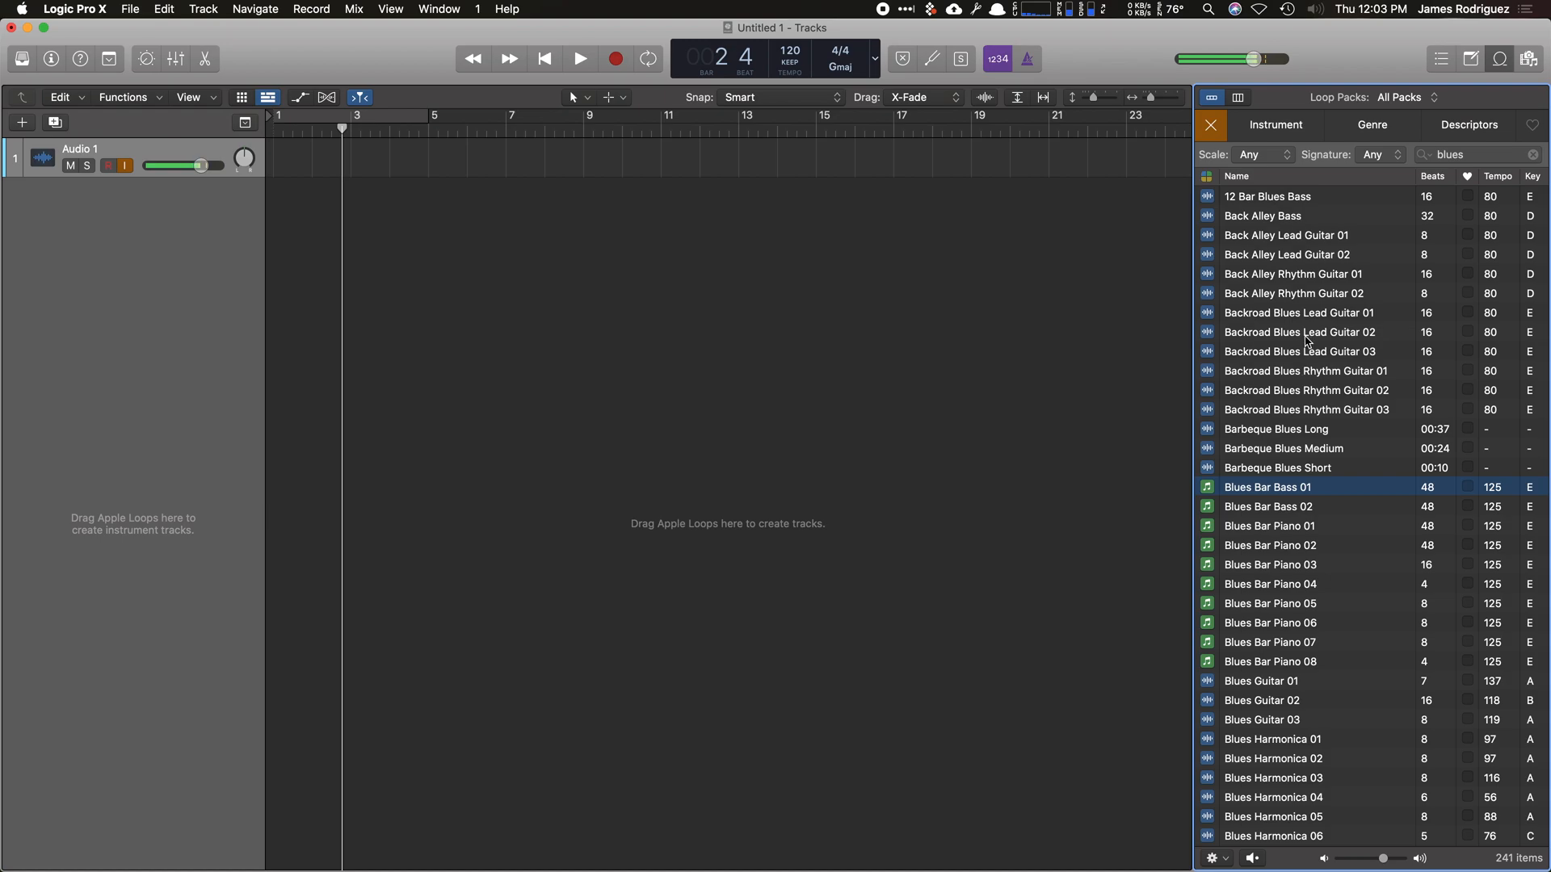
left_click_drag(1266, 486, 504, 192)
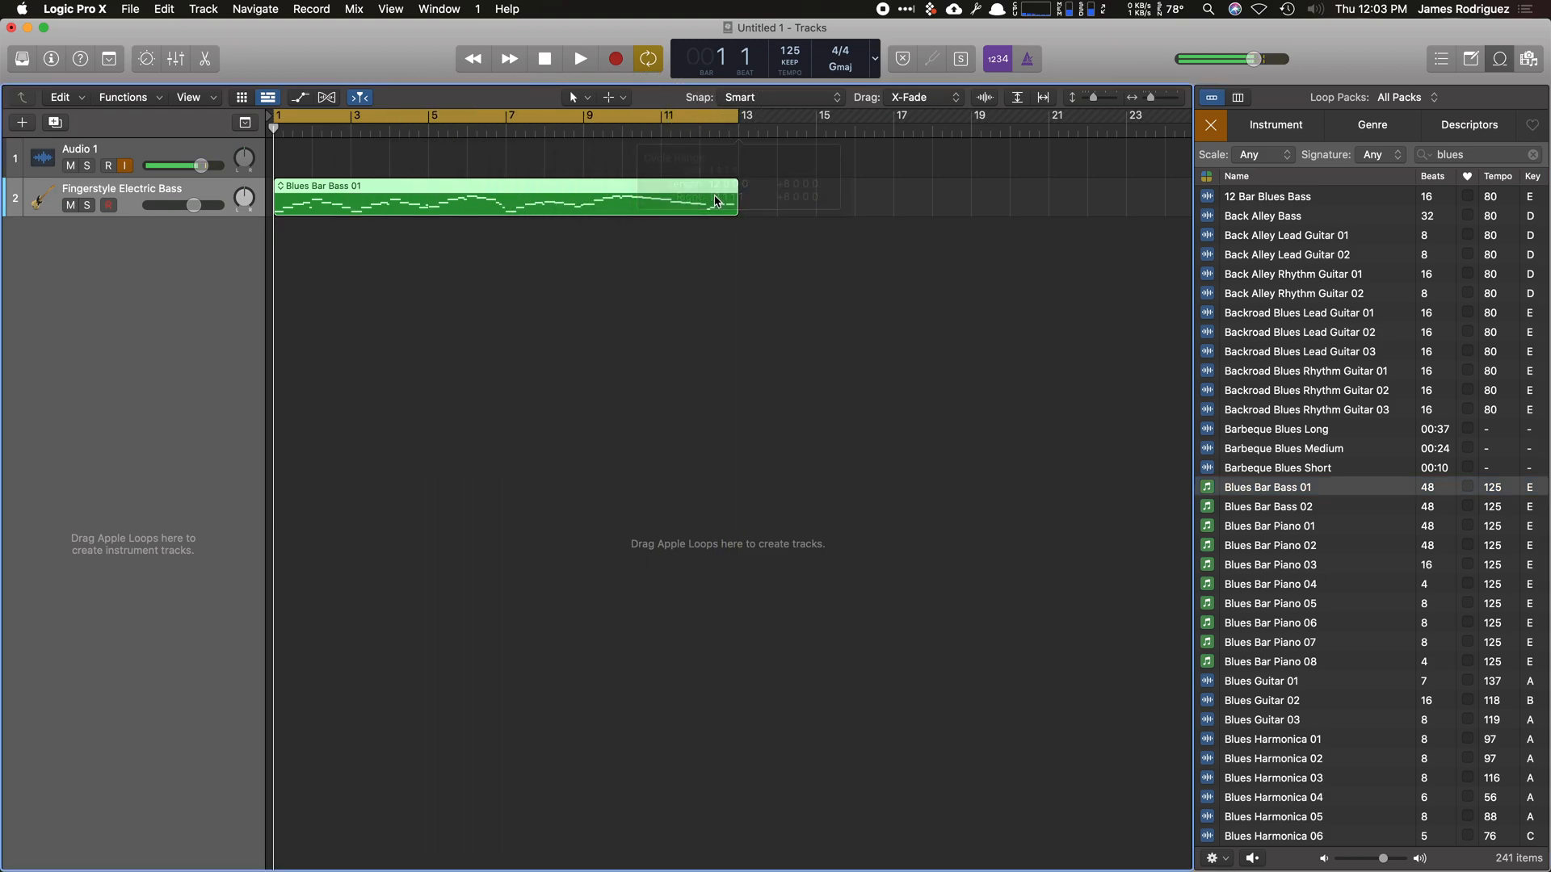
Add the Blues Bar Piano 02 loop as a new track and set its sound to Yamaha Grand Piano.
left_click(578, 58)
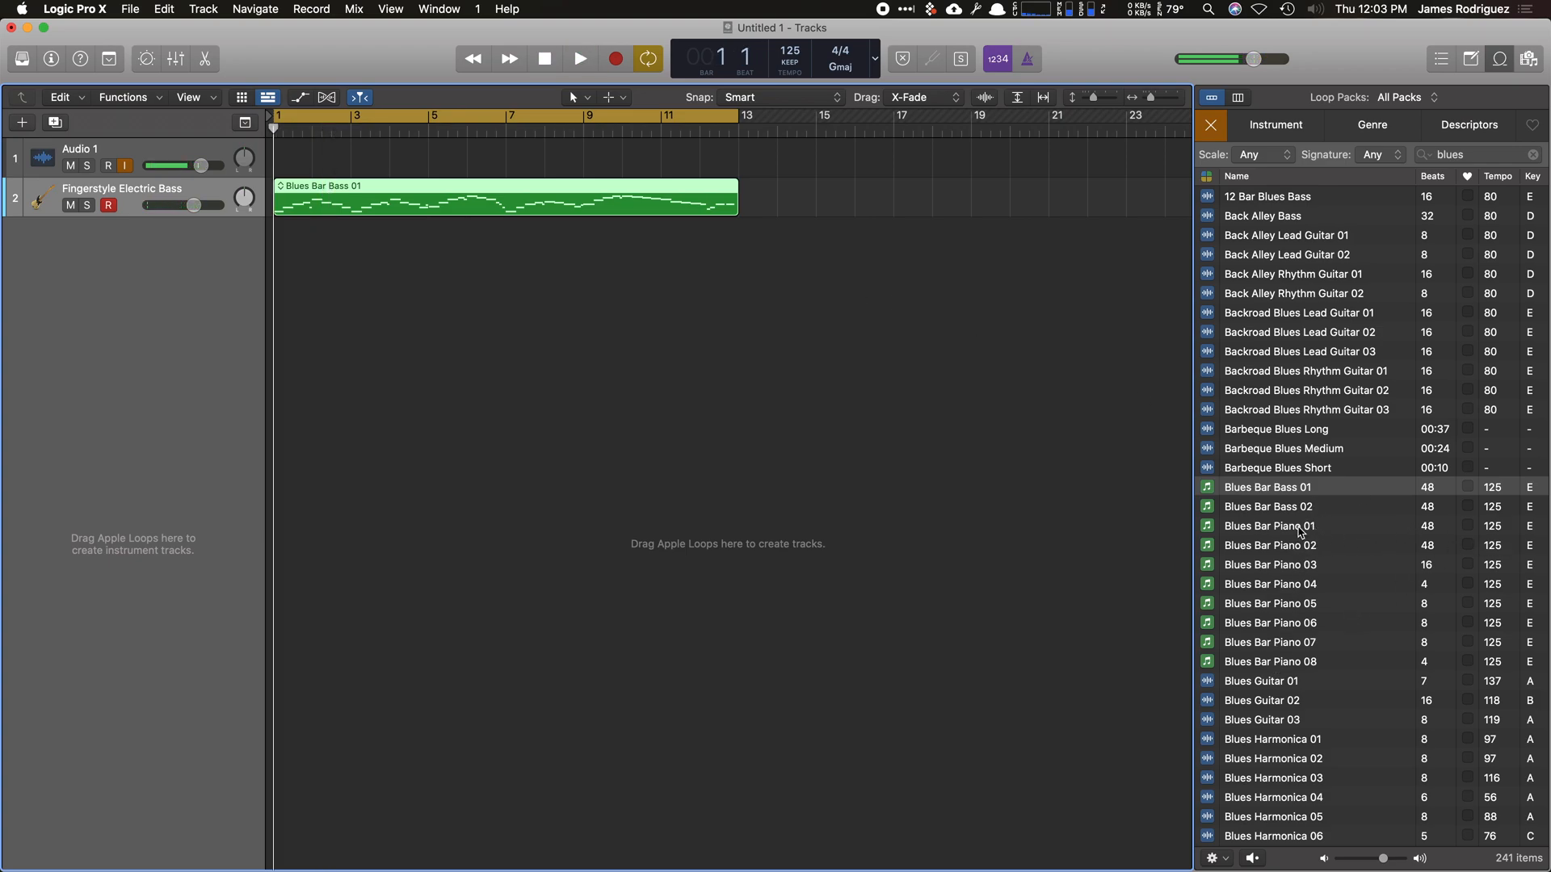
left_click(1270, 546)
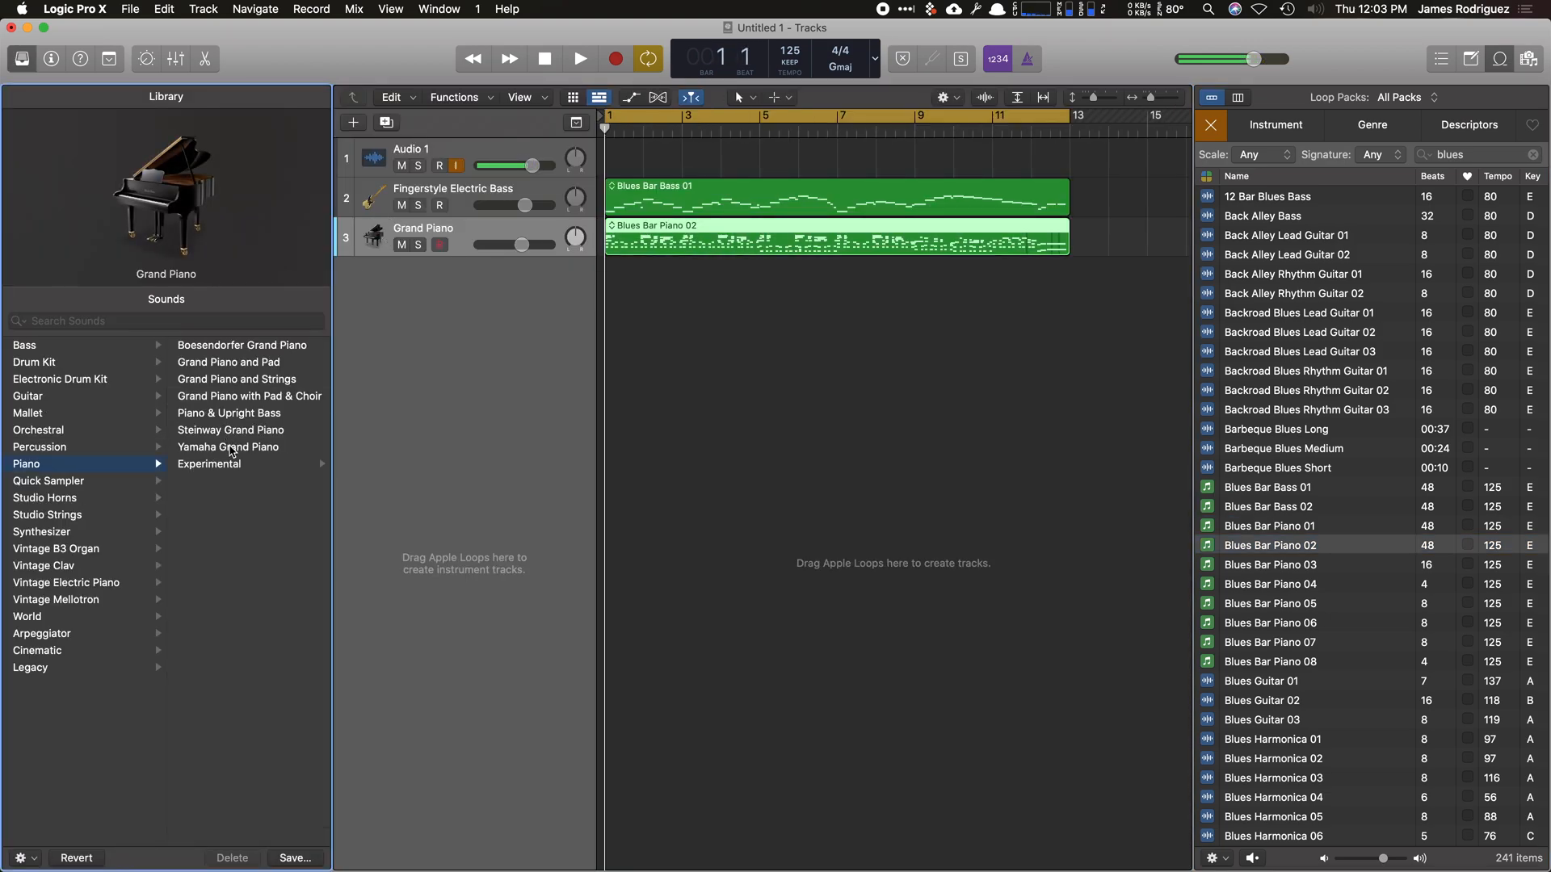
left_click(230, 445)
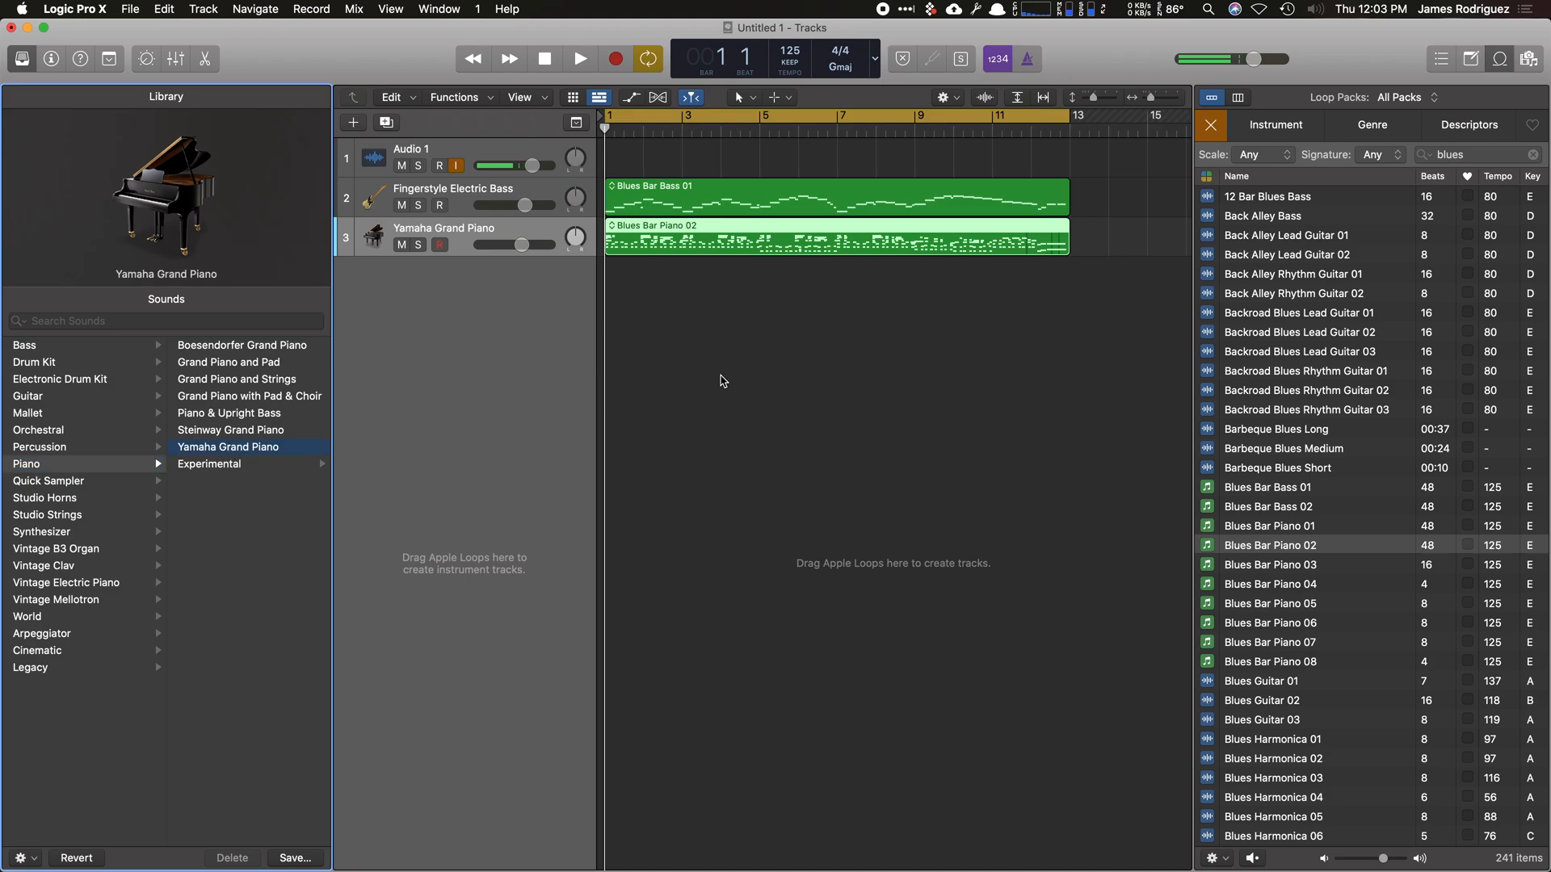
Audition the bass and piano together, then close the sound Library.
left_click(578, 58)
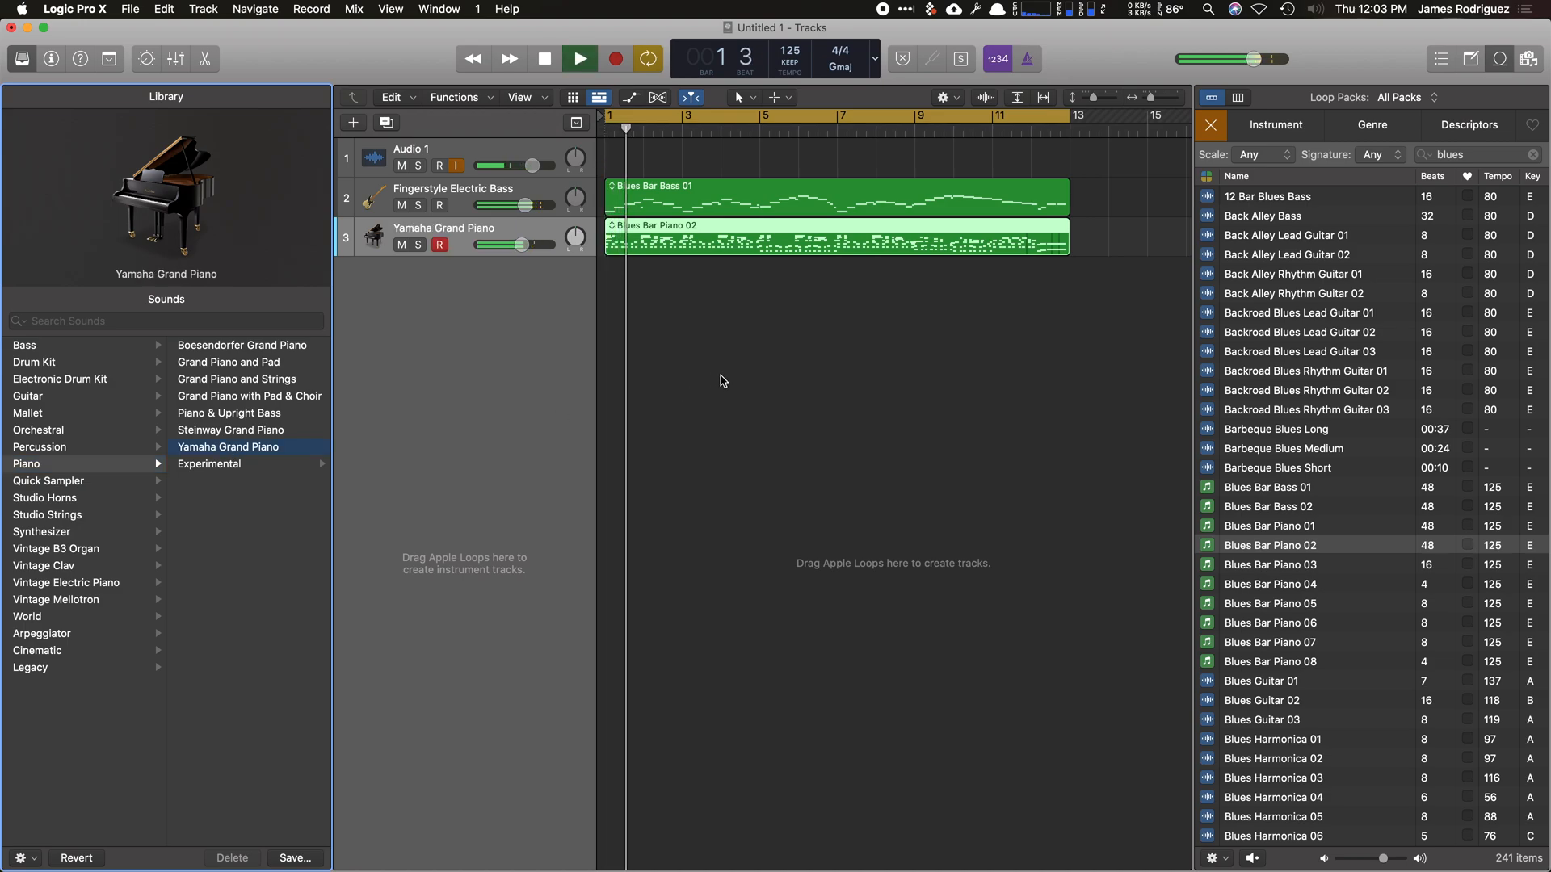
left_click(544, 58)
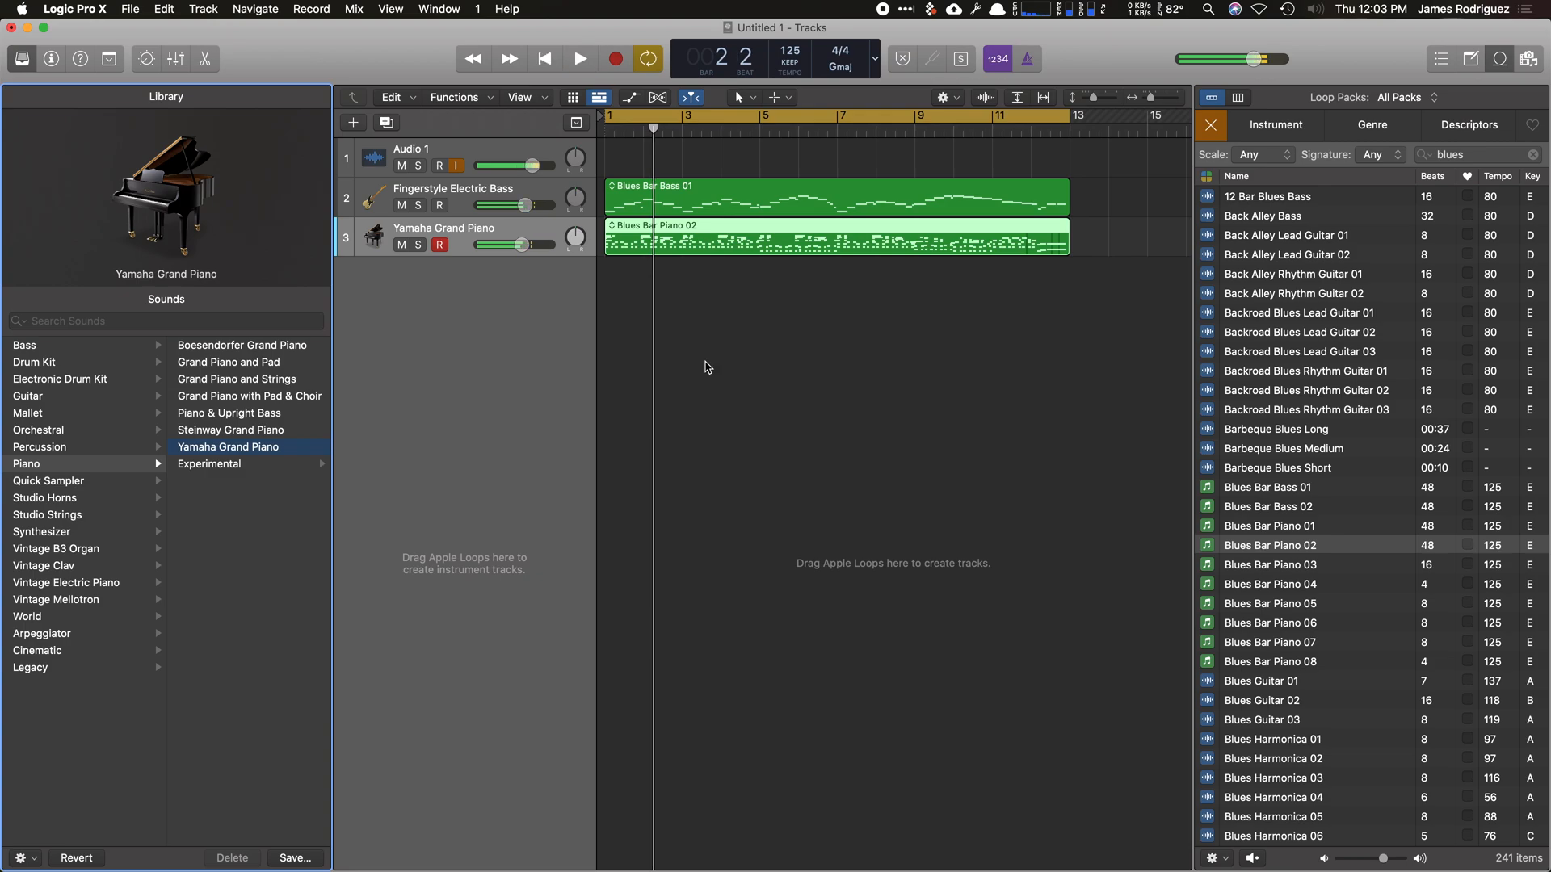
left_click(19, 58)
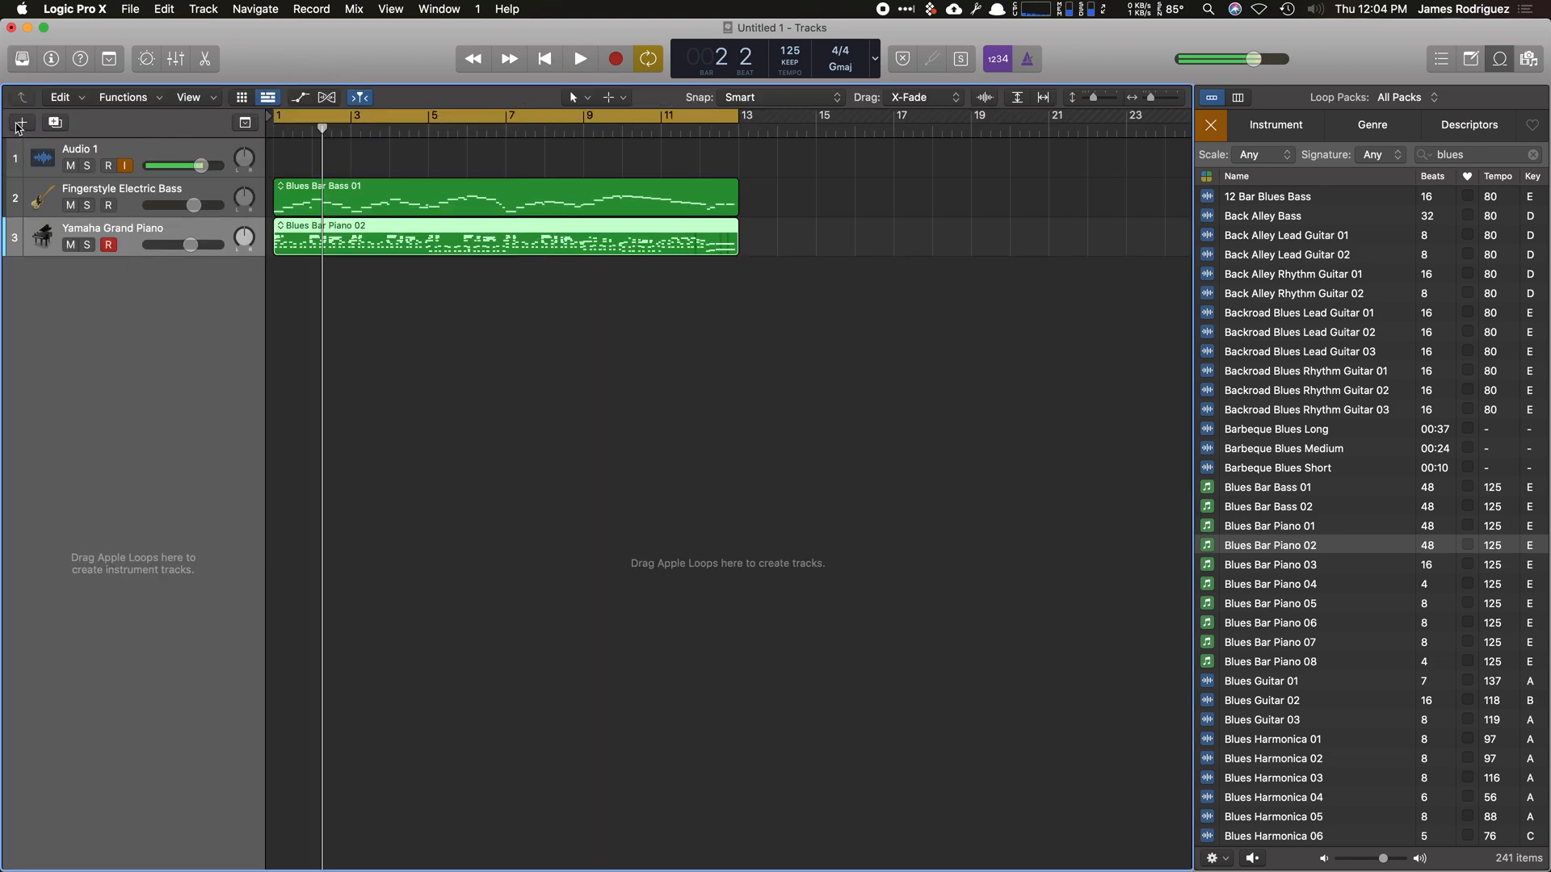
Create a Drummer track and choose the Songwriter brush-playing pop drummer (Tyrell).
left_click(23, 122)
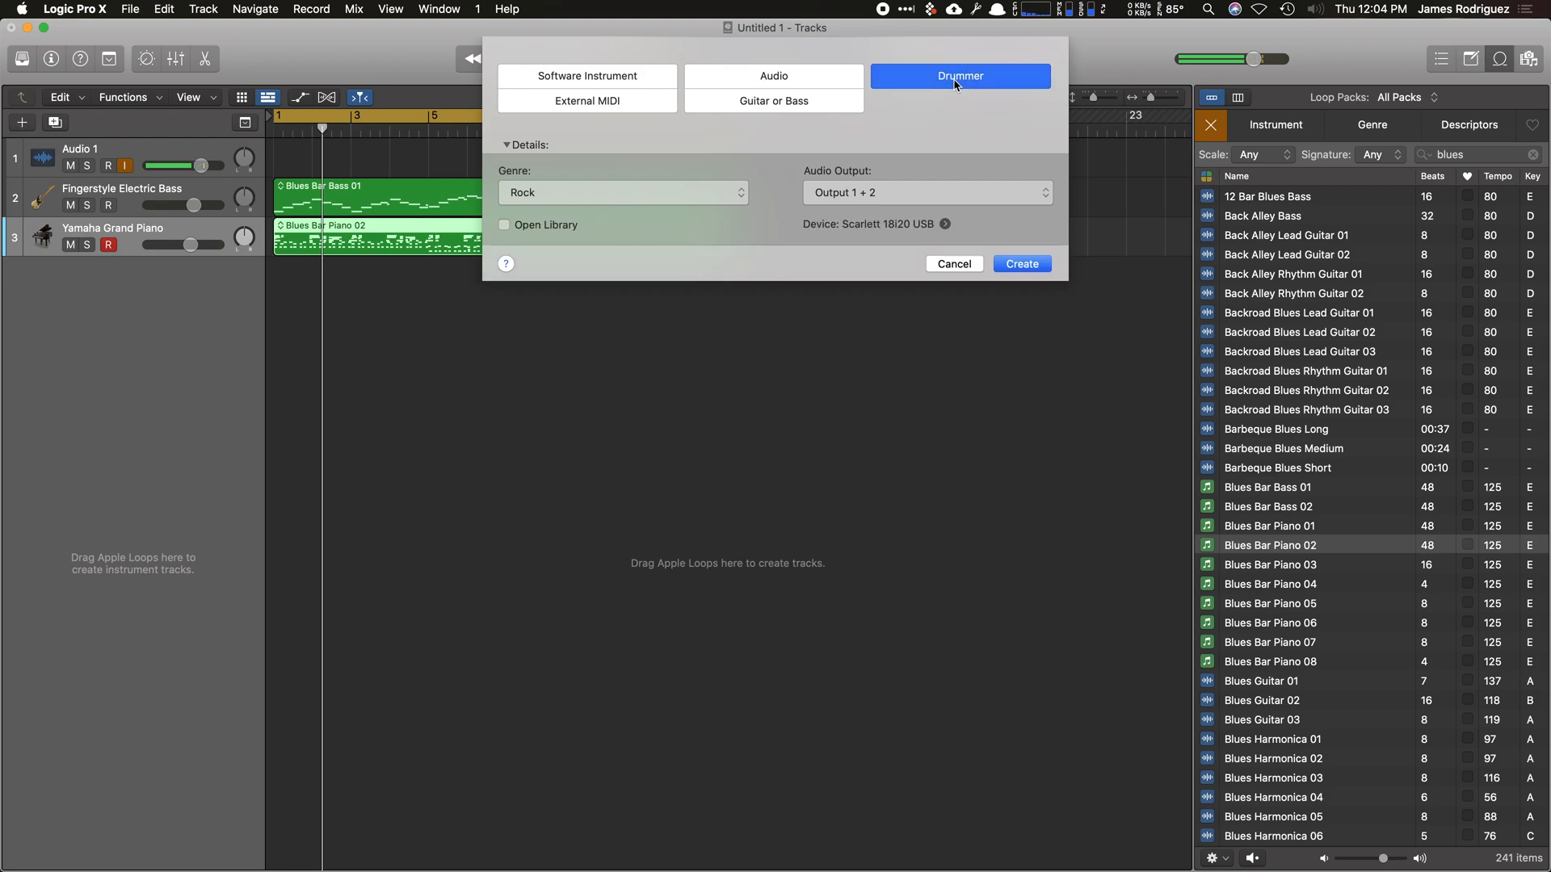
left_click(1021, 264)
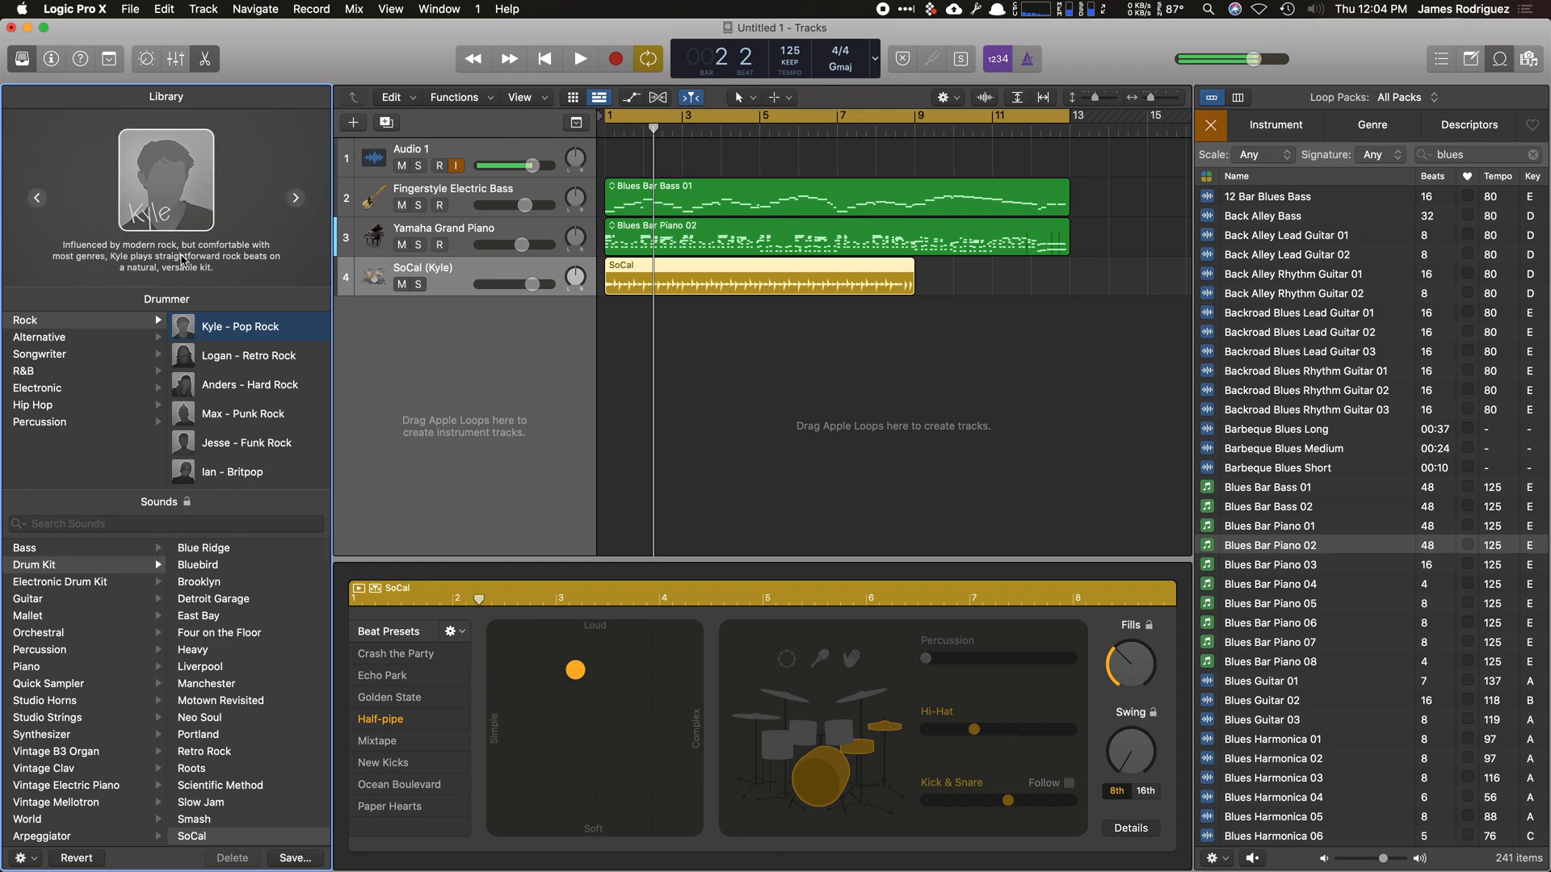
mouse_move(293, 327)
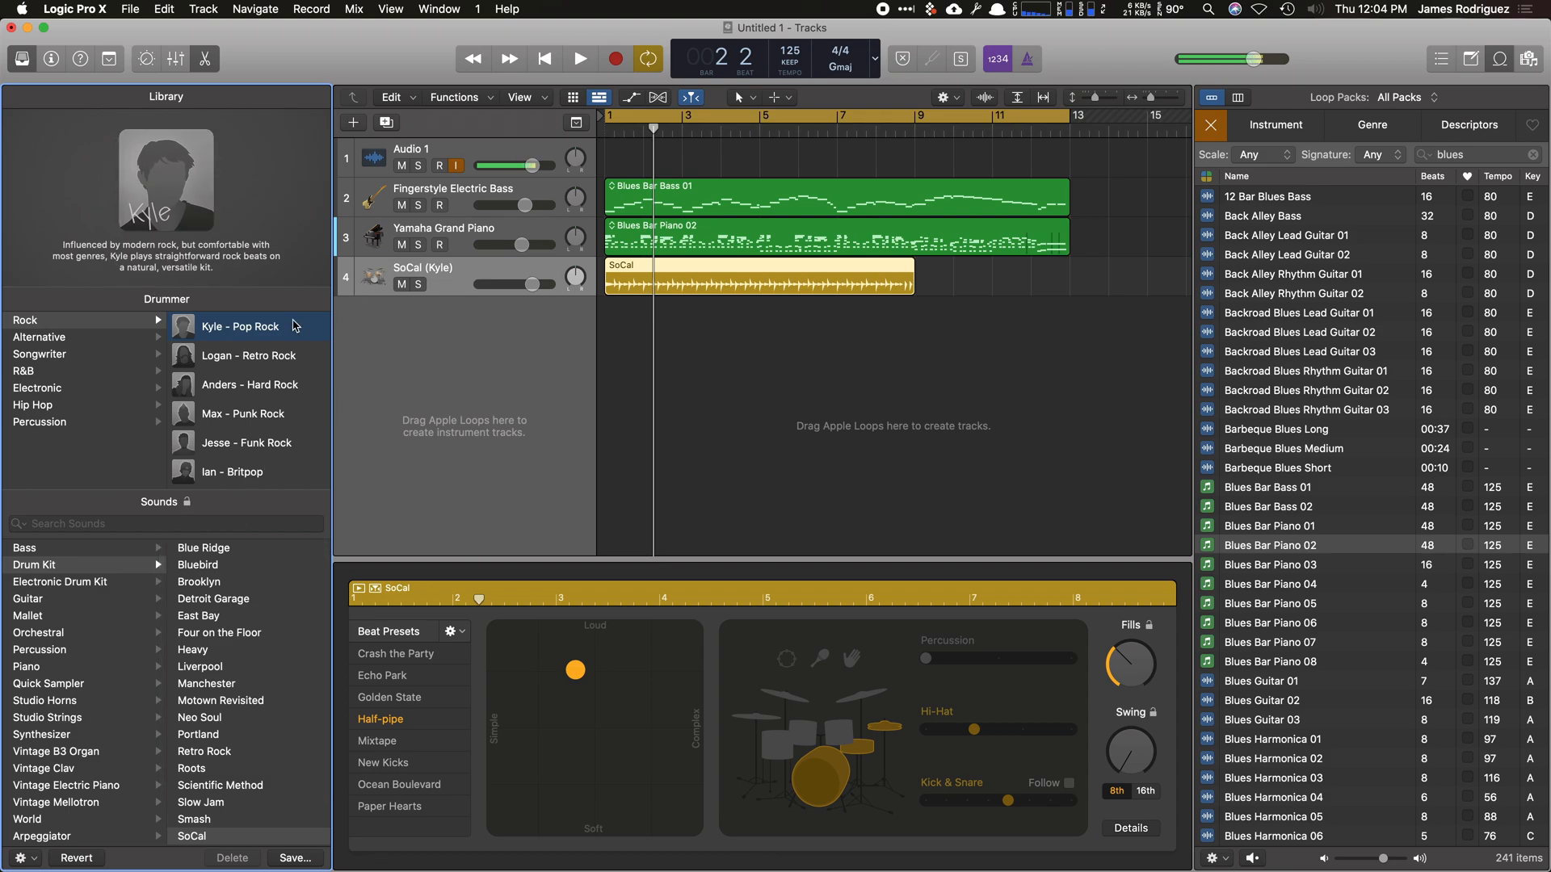
left_click(39, 354)
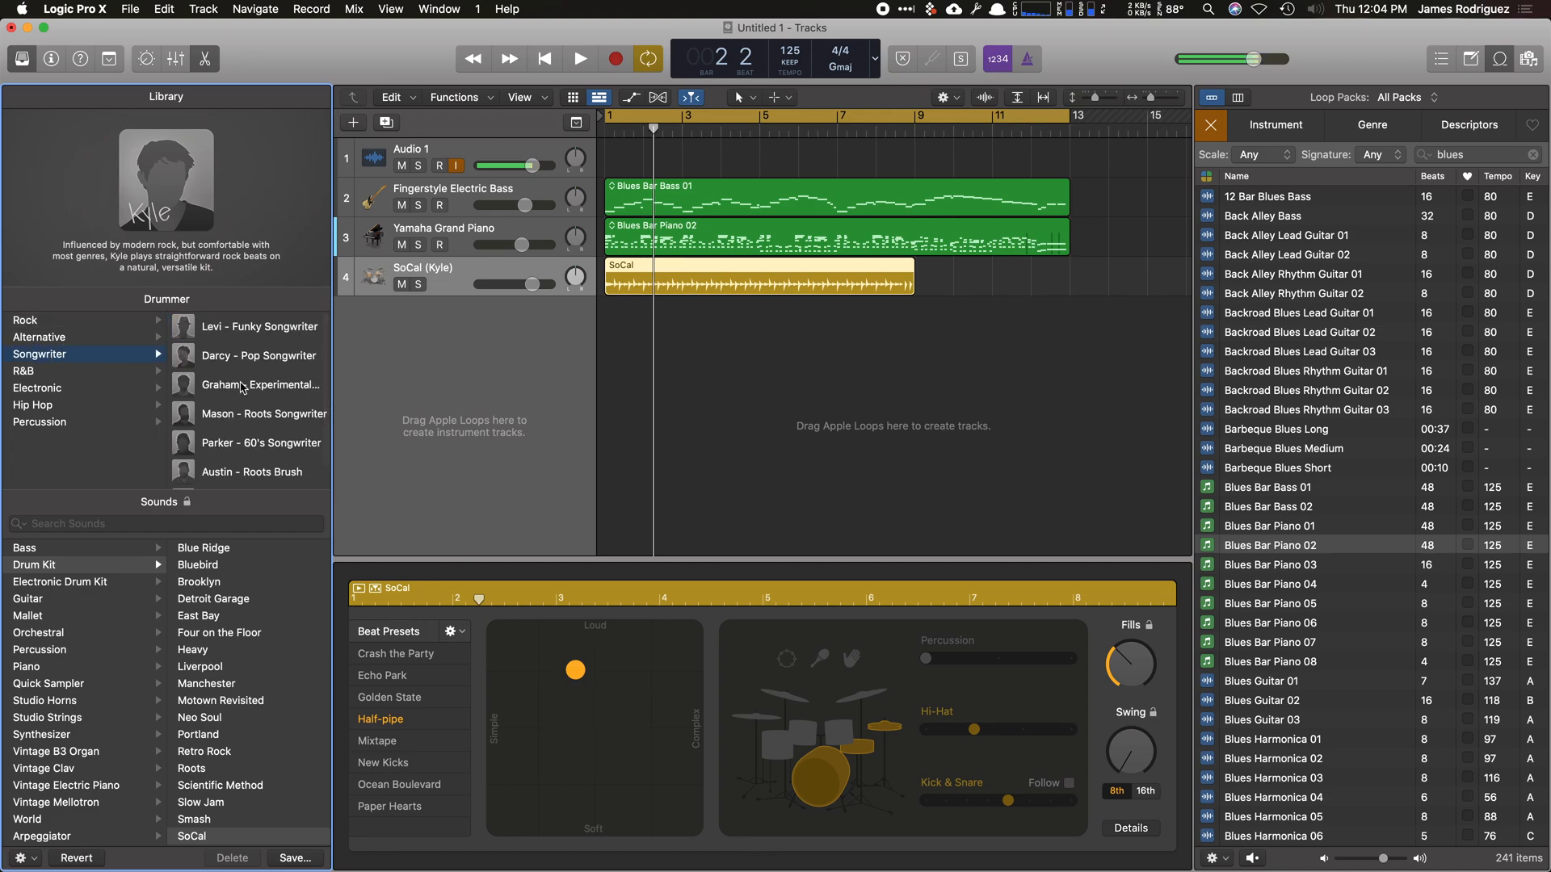
scroll("down", 3)
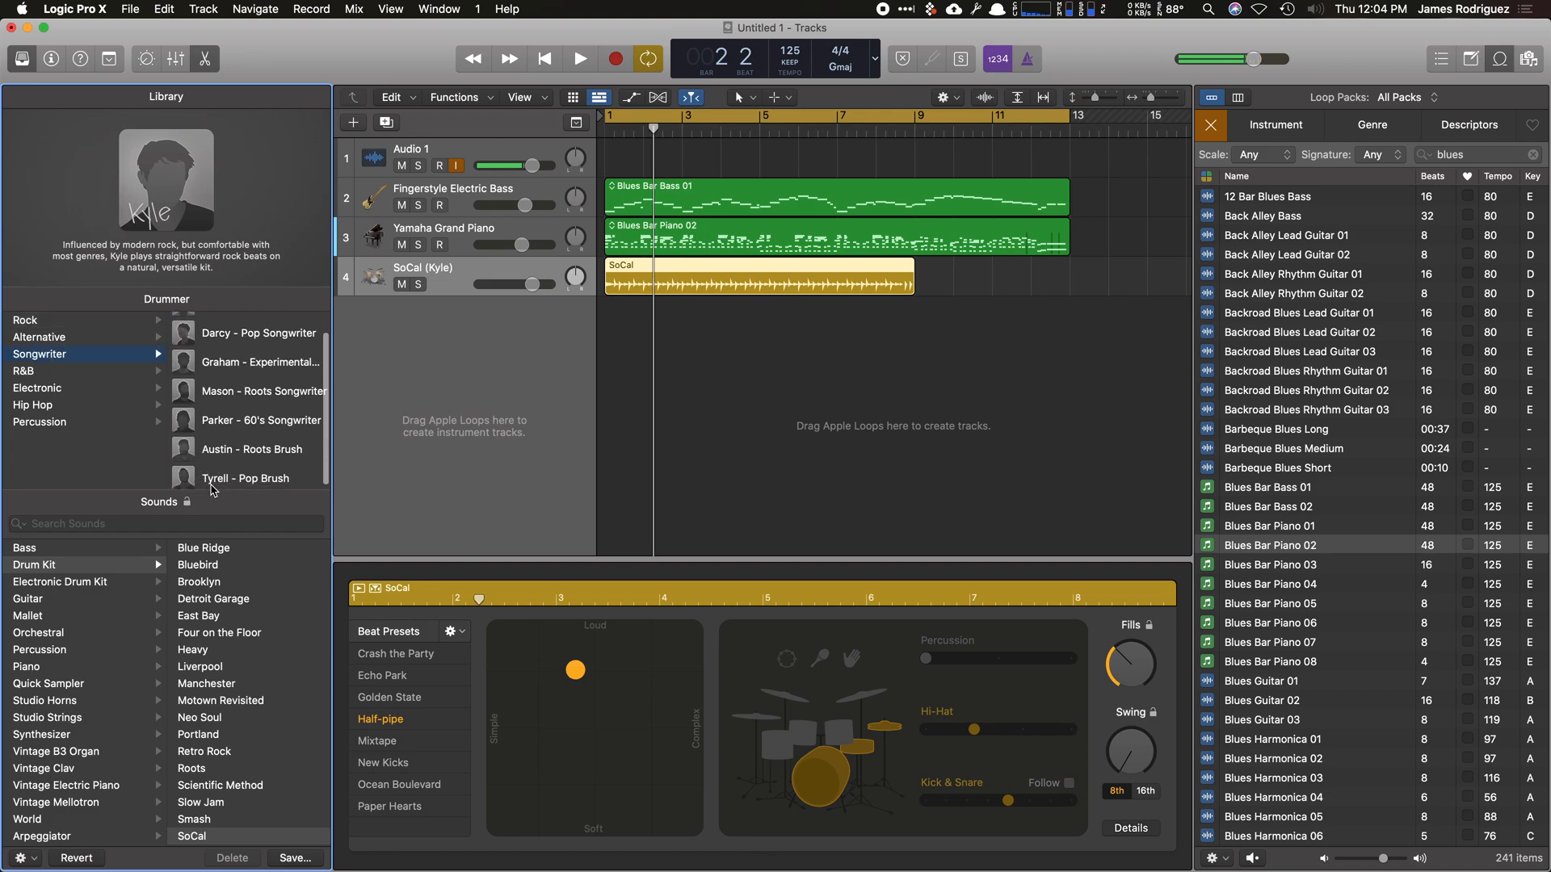
left_click(245, 478)
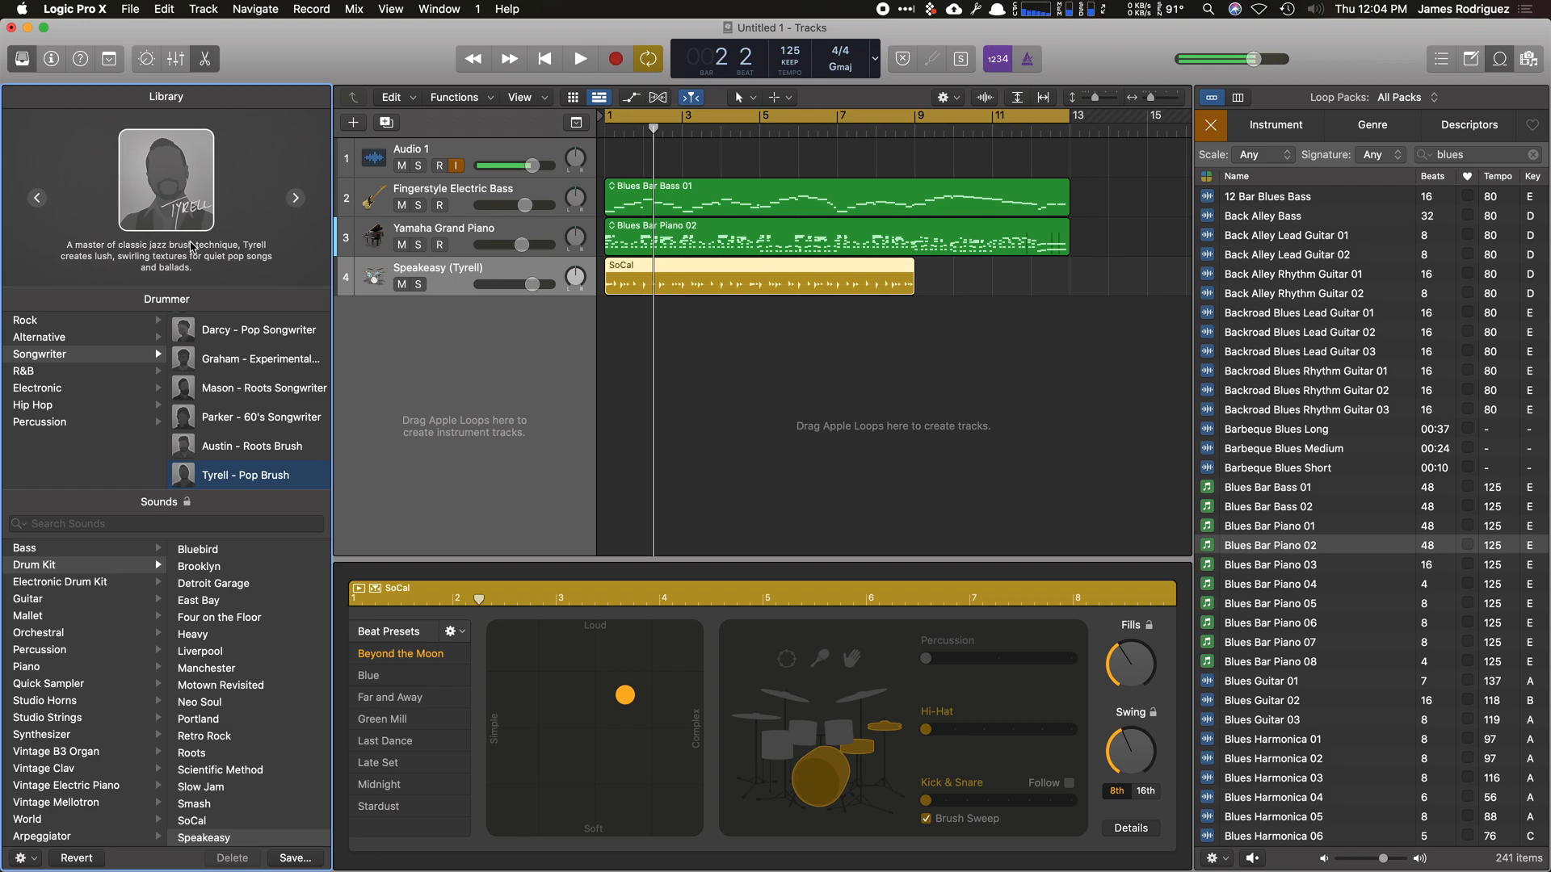
Compare the Neo Soul drummer, settle on Tyrell Pop Brush, audition, and stretch the region to bar 13.
left_click(24, 371)
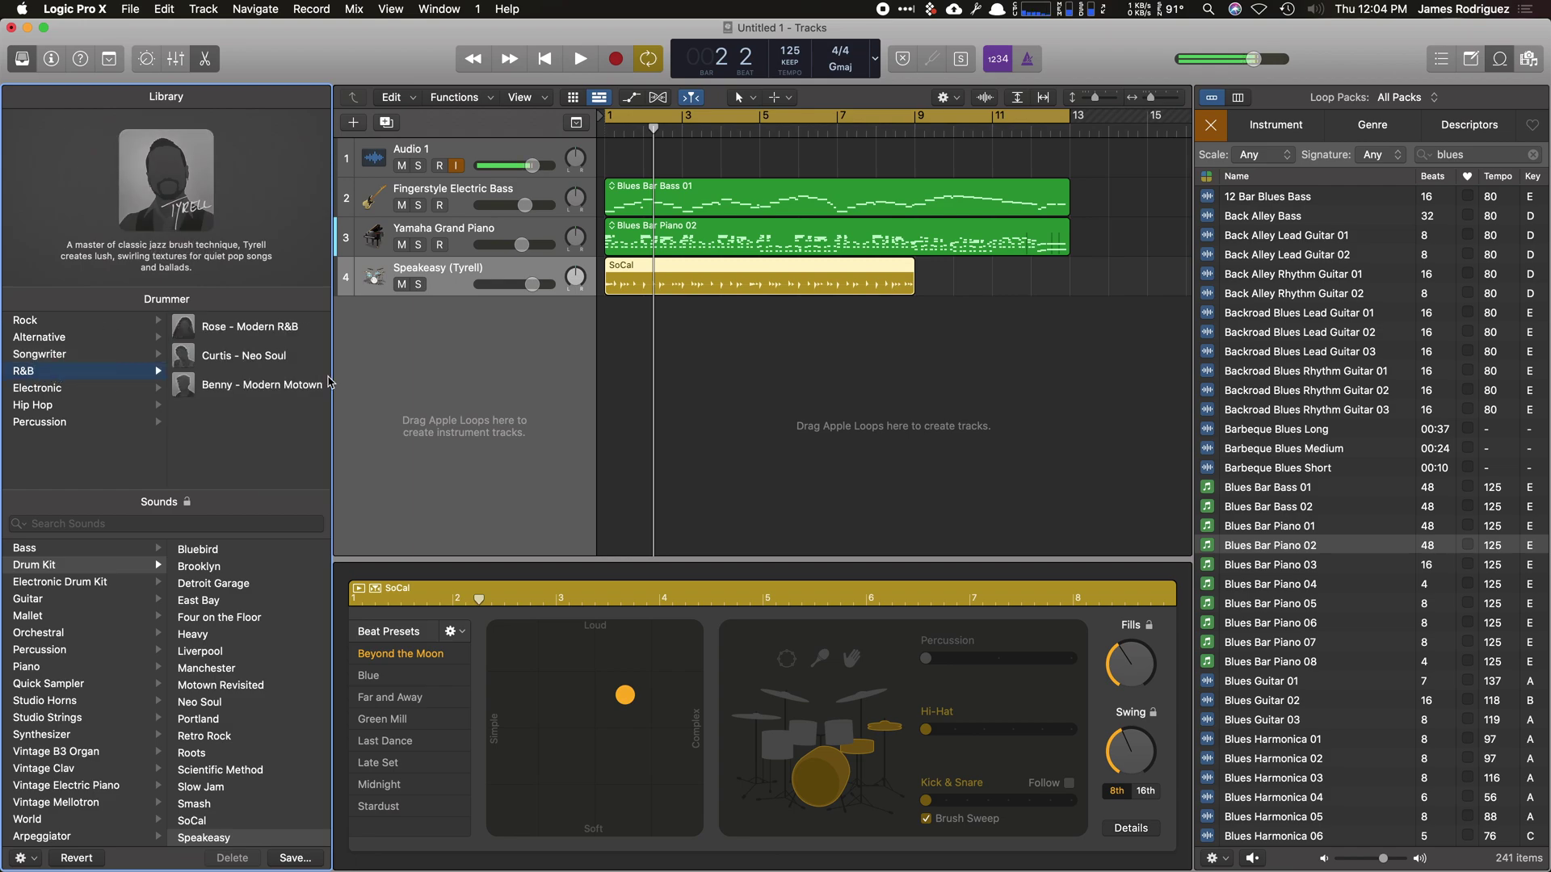
left_click(243, 355)
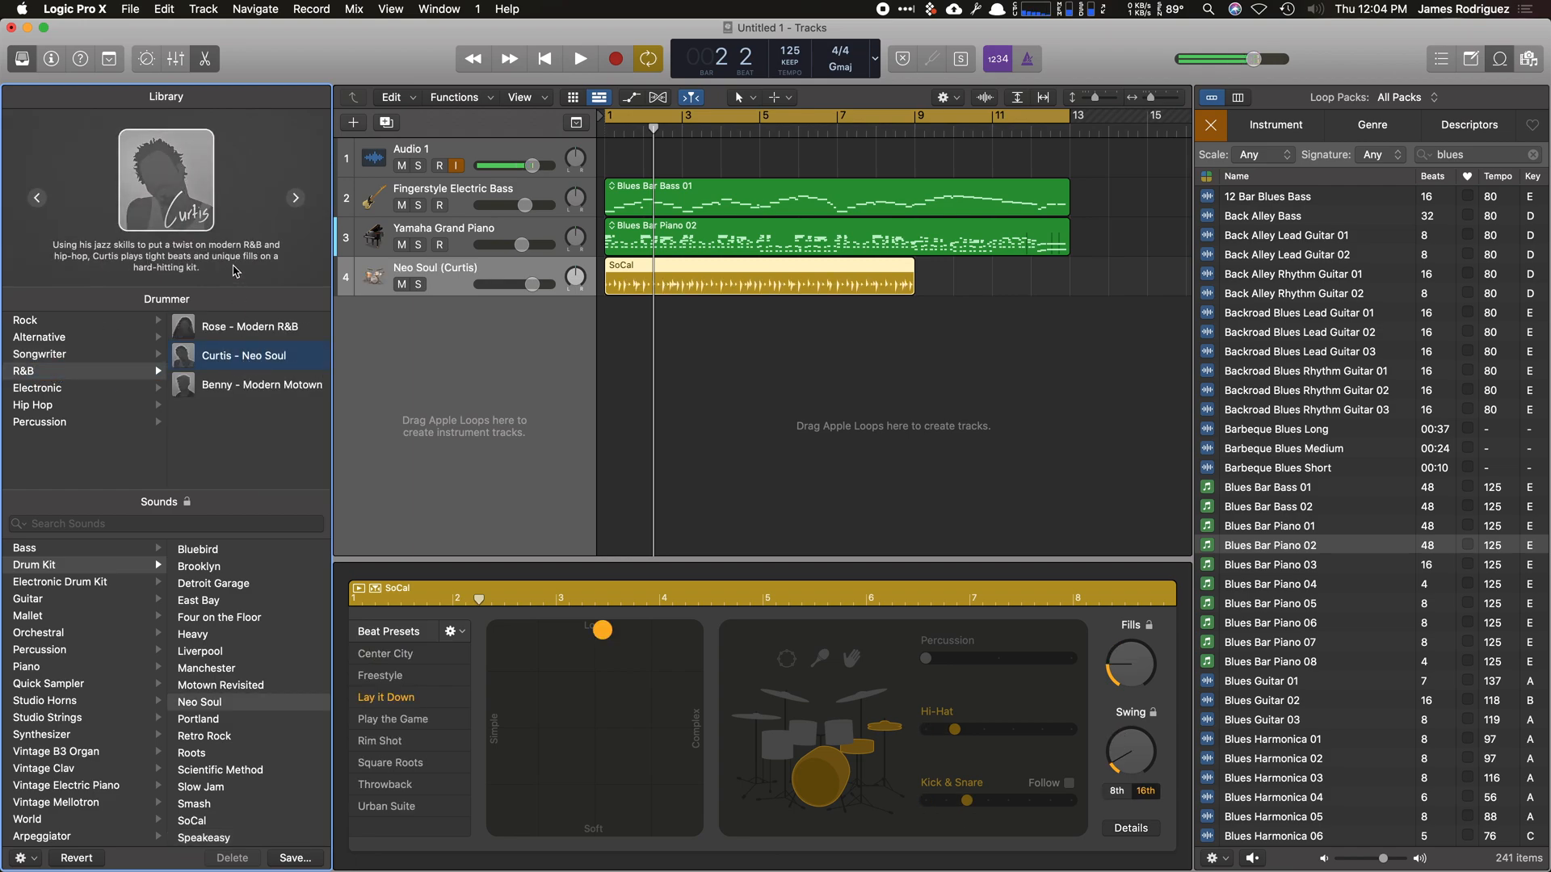
left_click(39, 353)
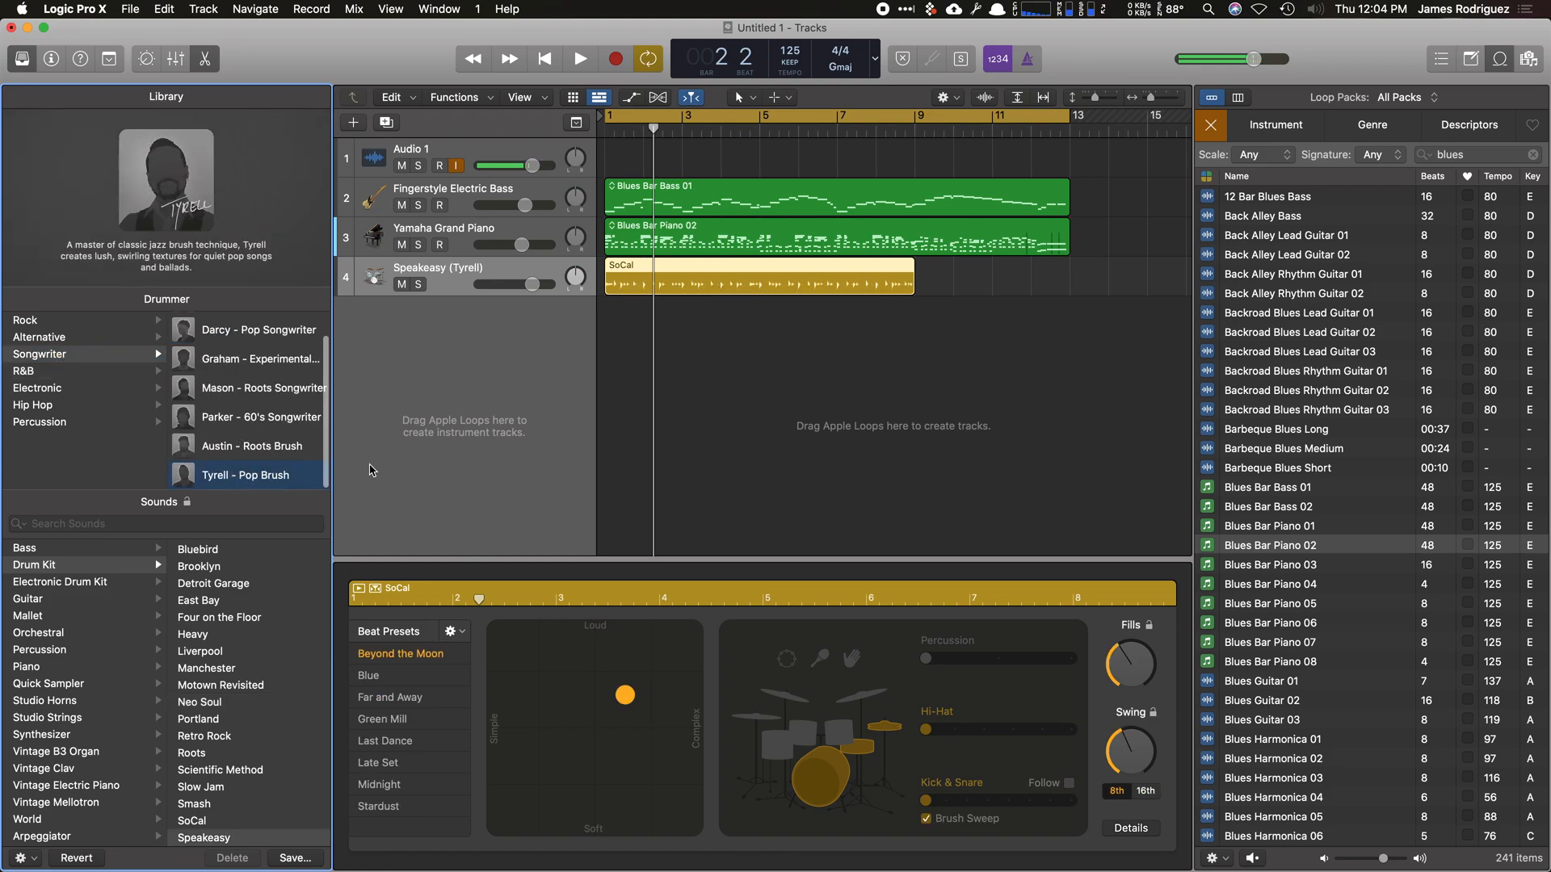
left_click(578, 59)
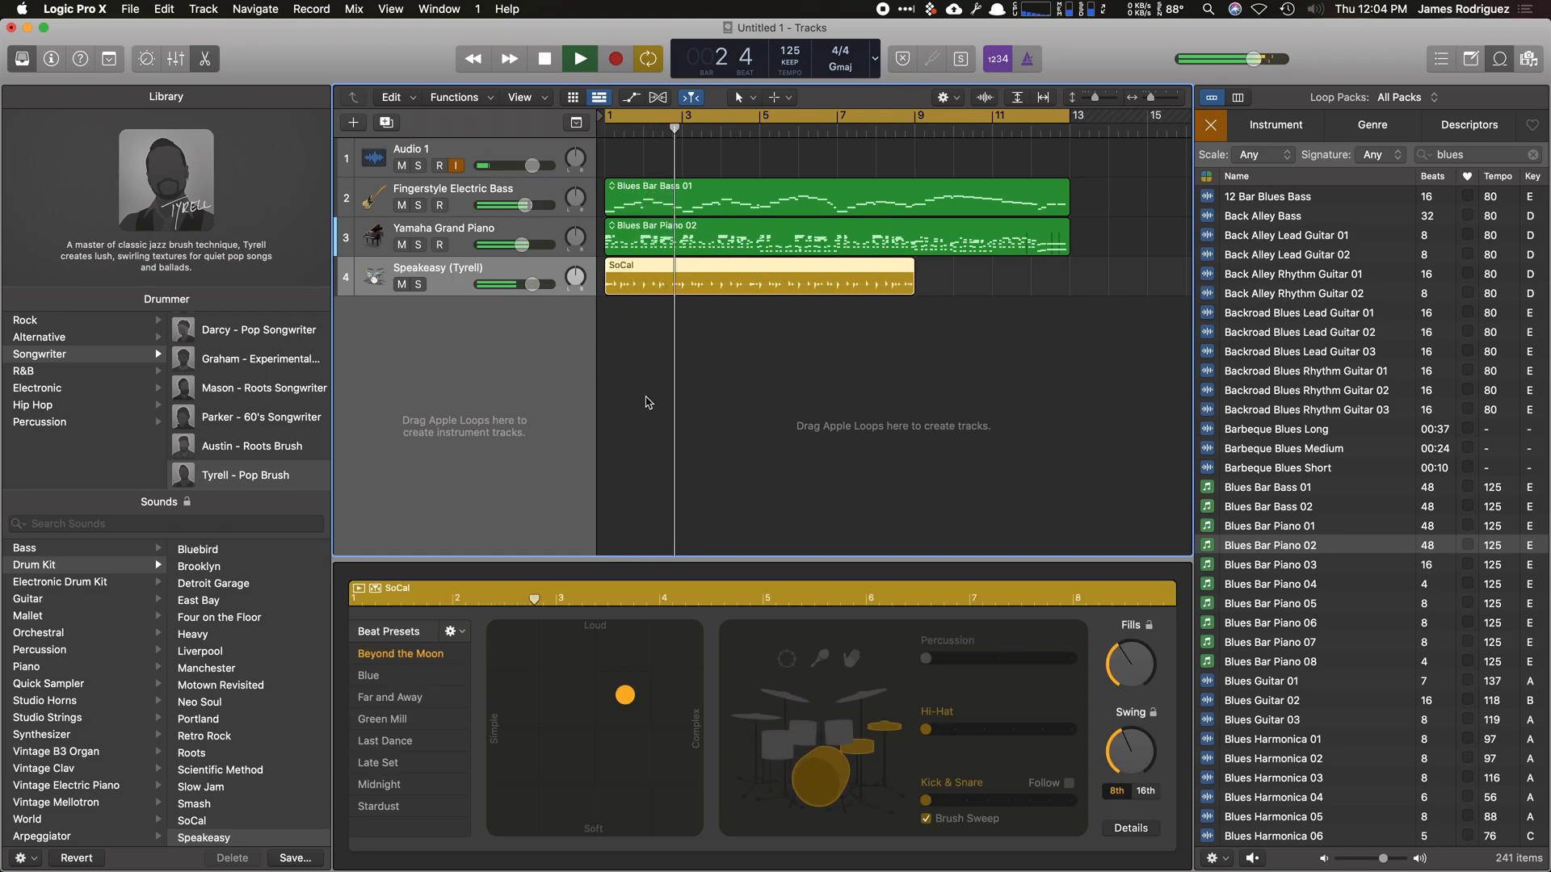
left_click(546, 59)
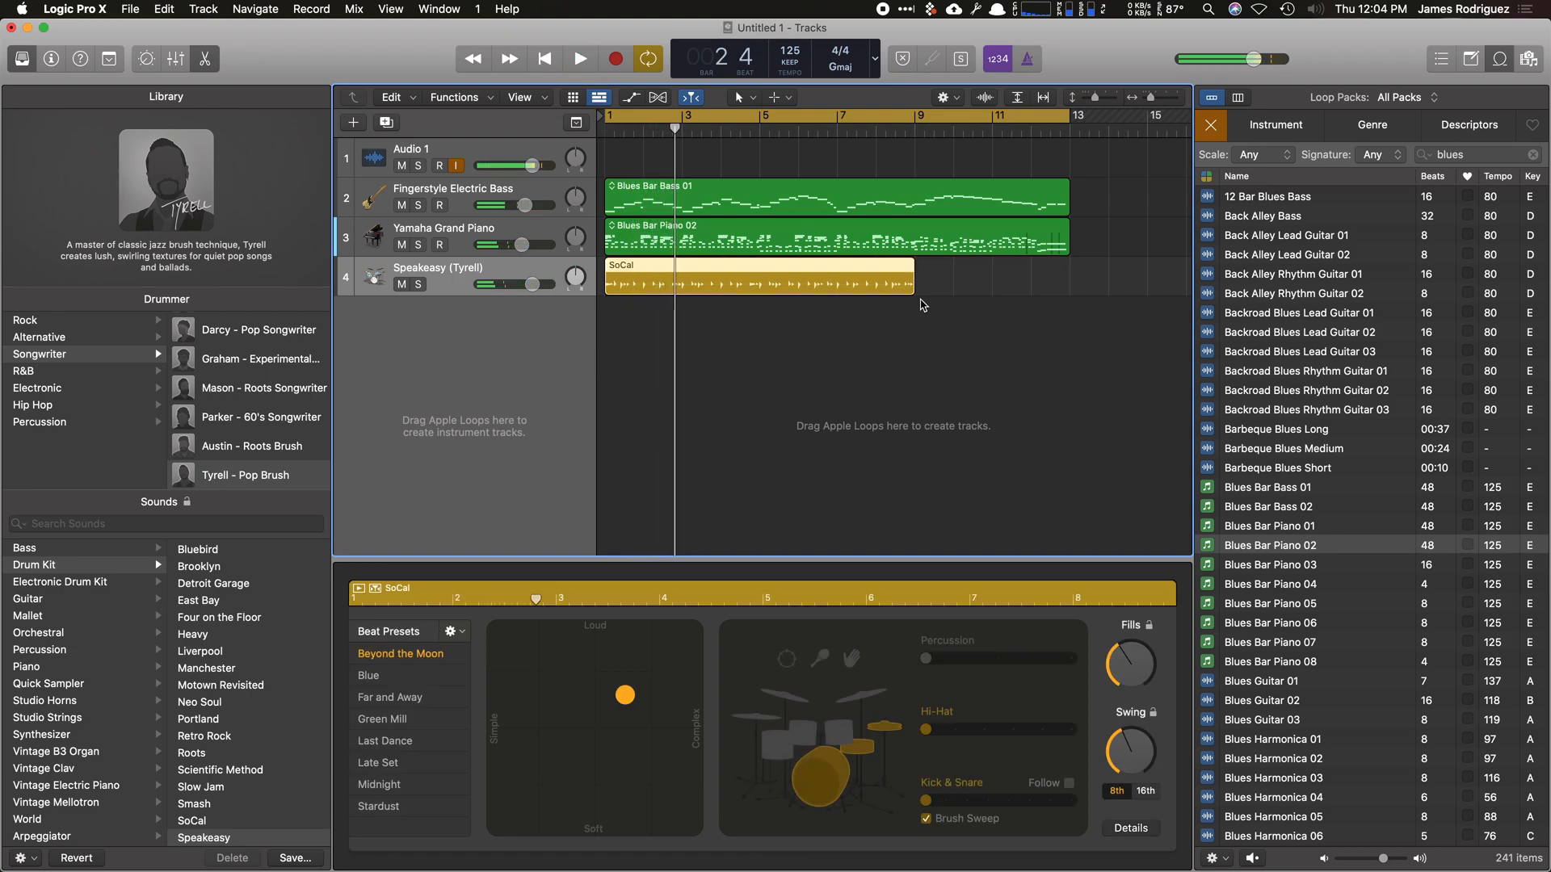
left_click_drag(905, 283, 1072, 283)
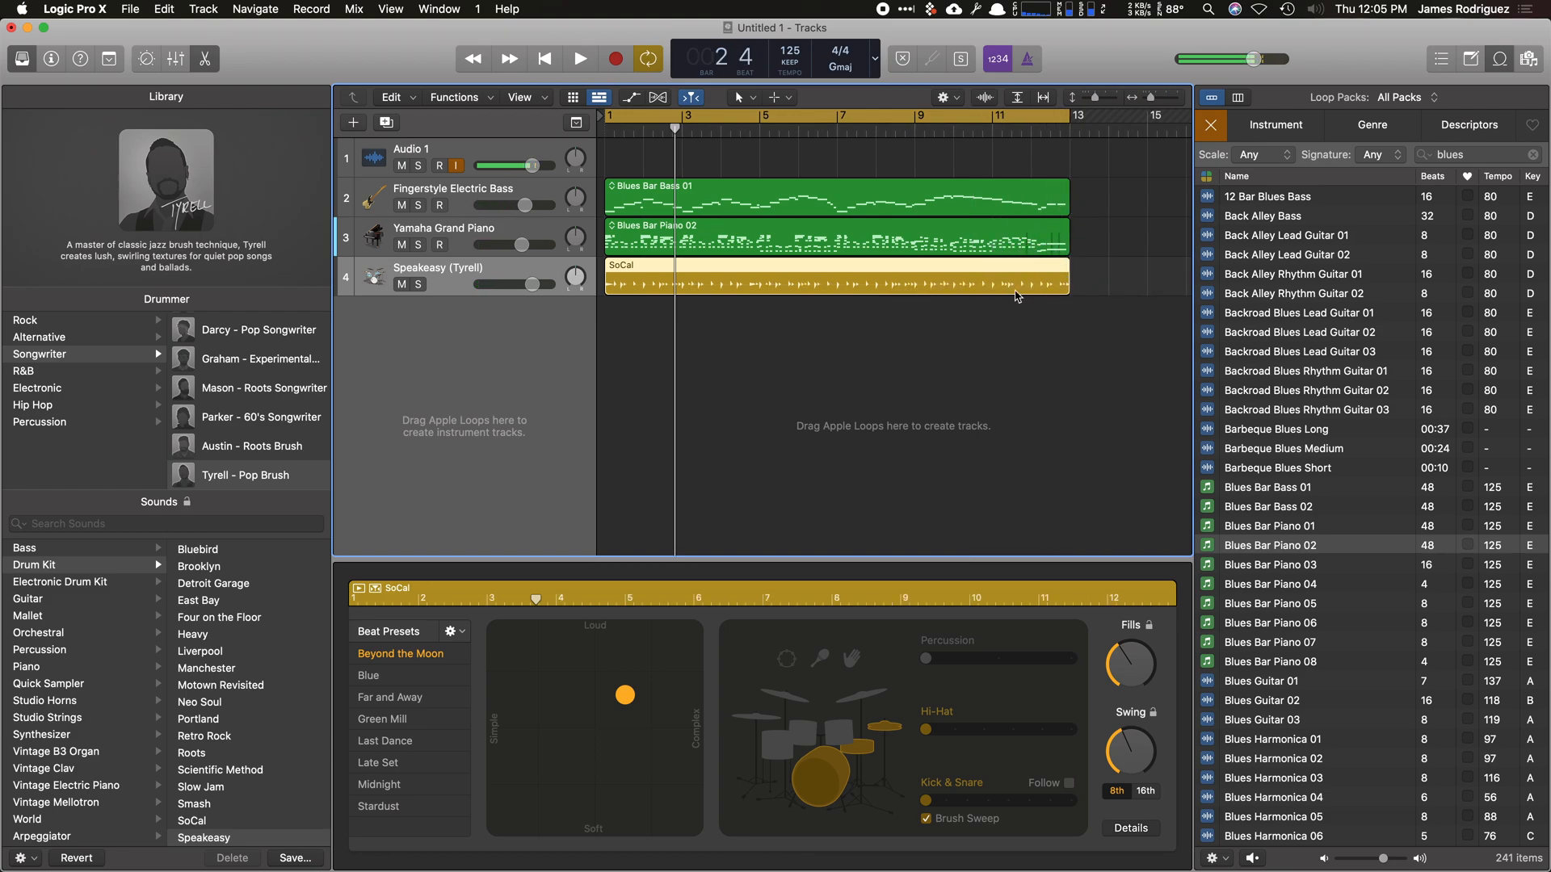
mouse_move(525, 801)
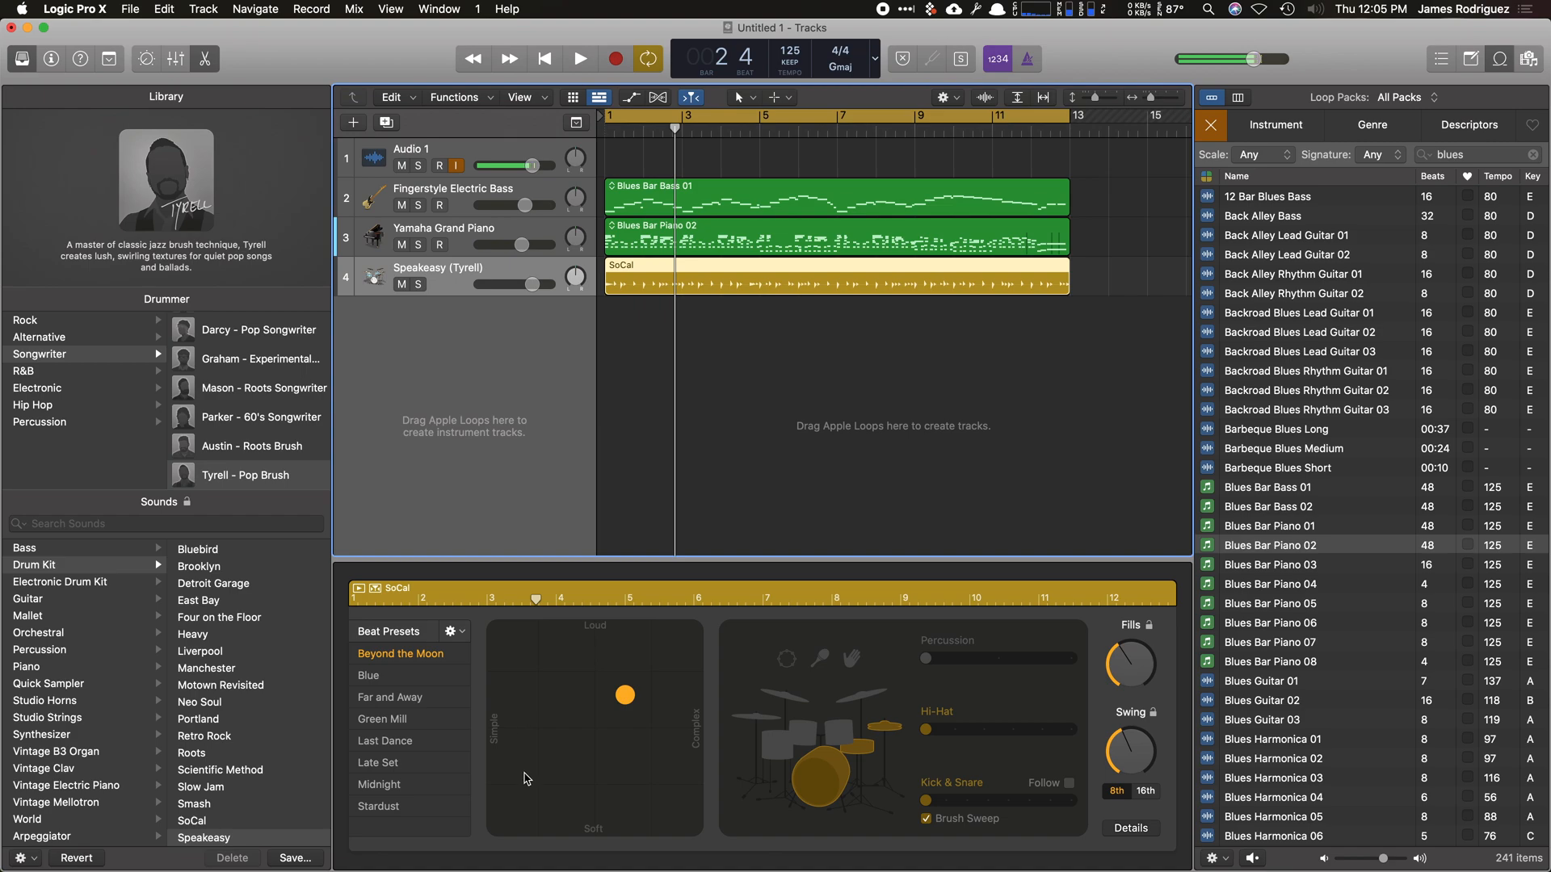
mouse_move(381, 818)
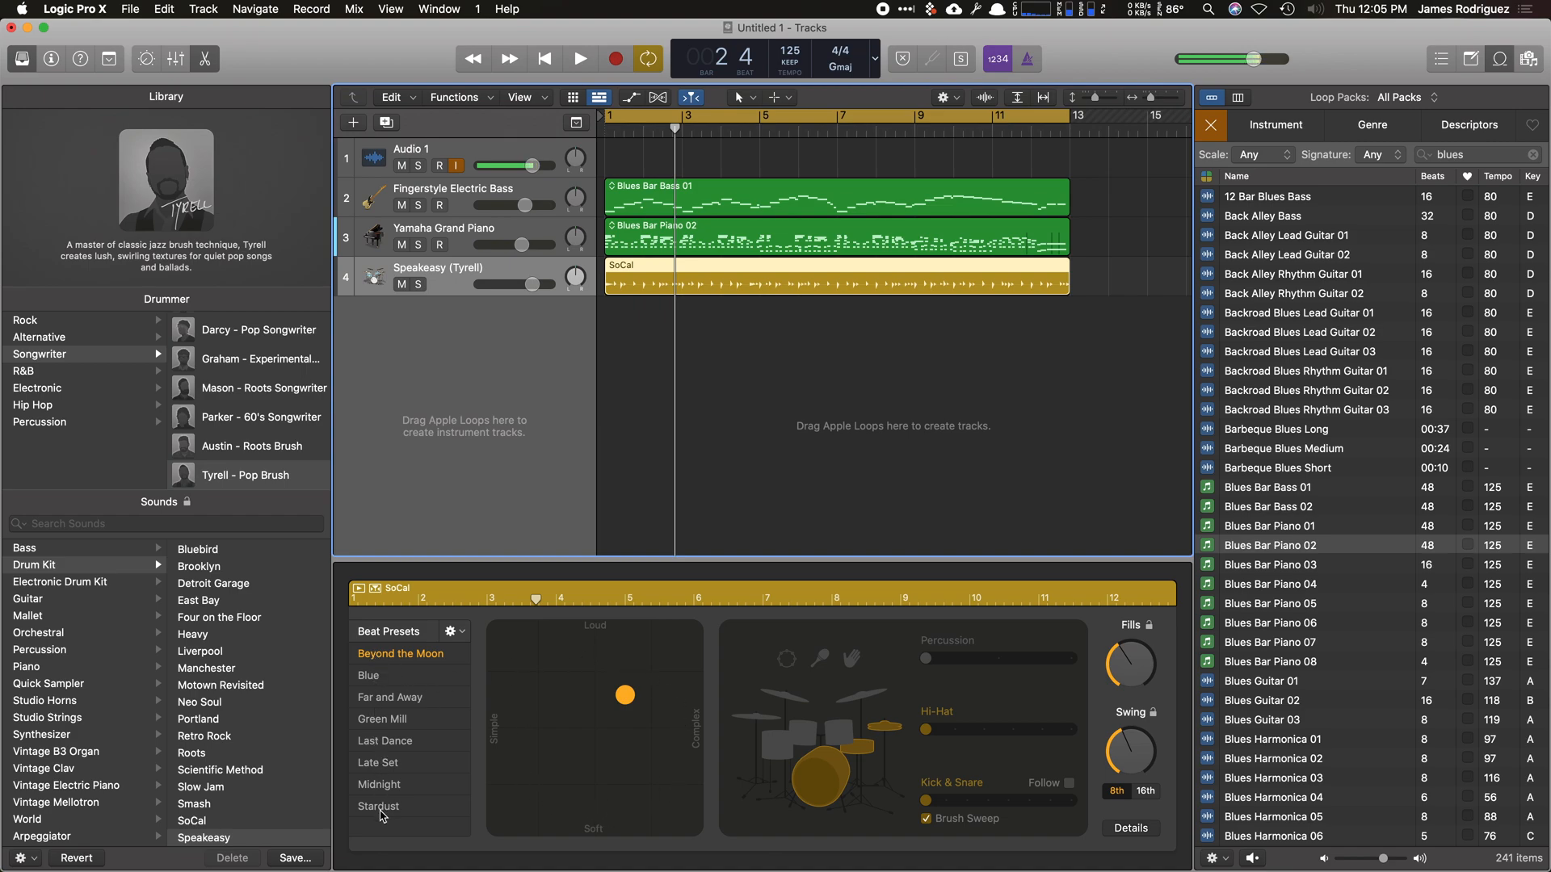
Apply the Green Mill beat preset and set the XY puck to Soft and Simple.
left_click(381, 719)
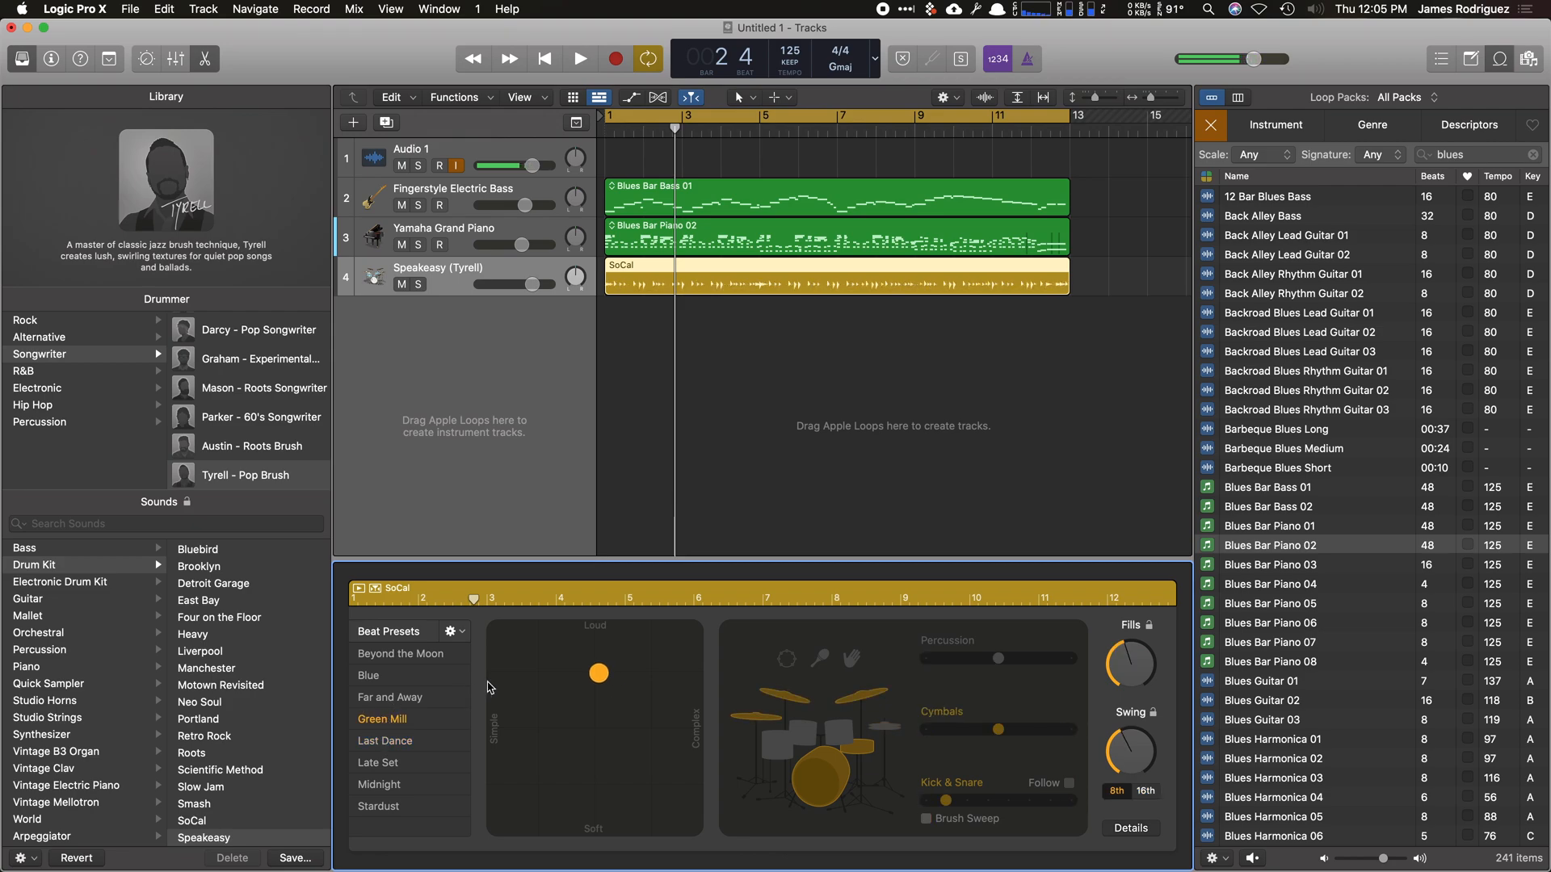
left_click(580, 58)
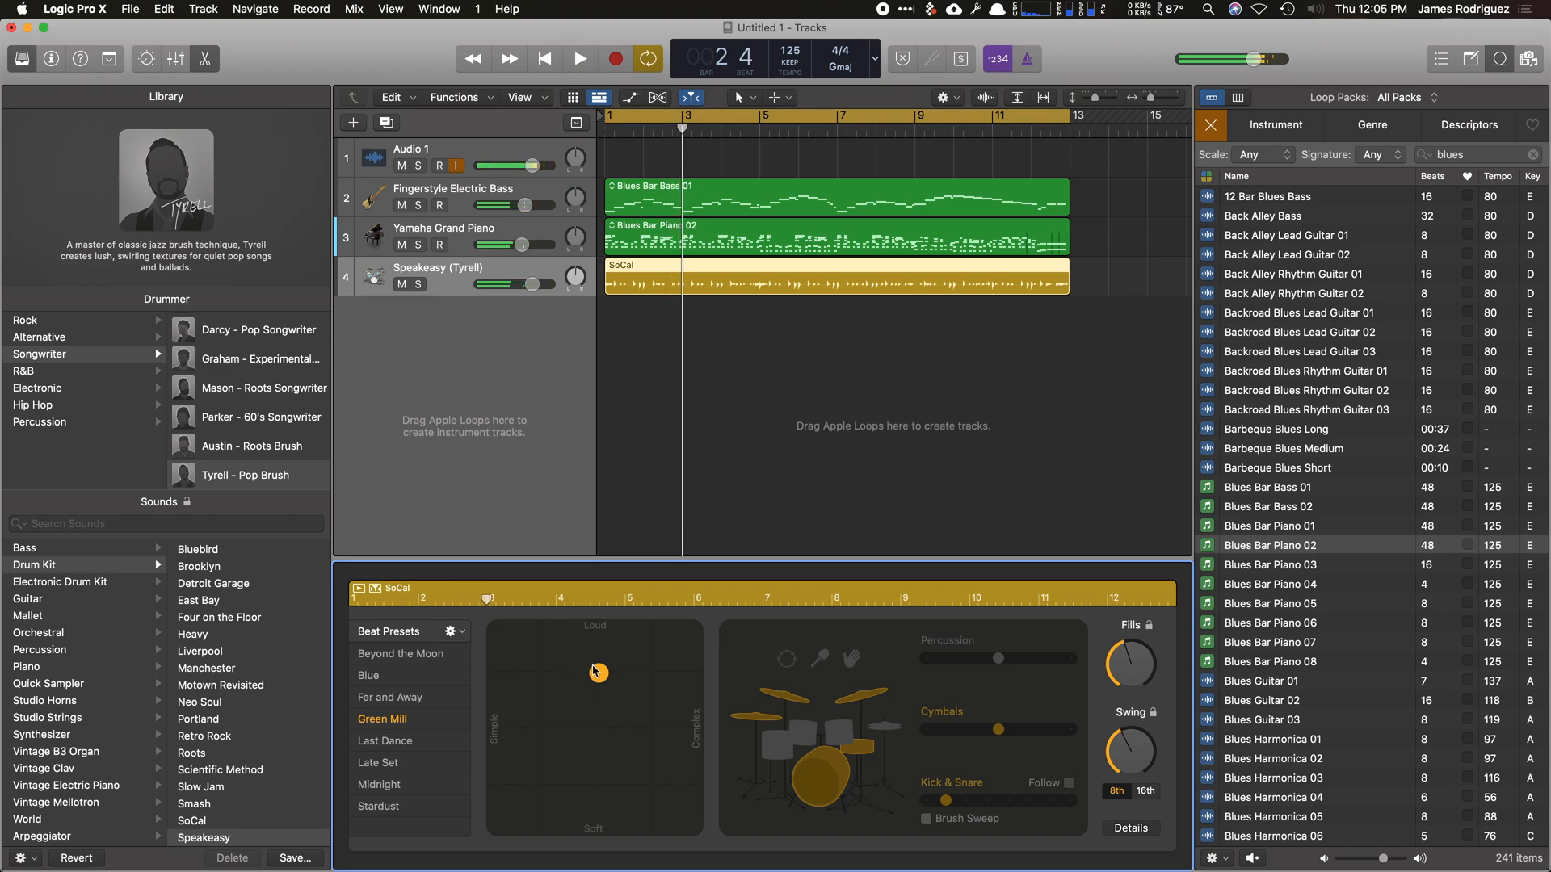
left_click_drag(598, 672, 623, 734)
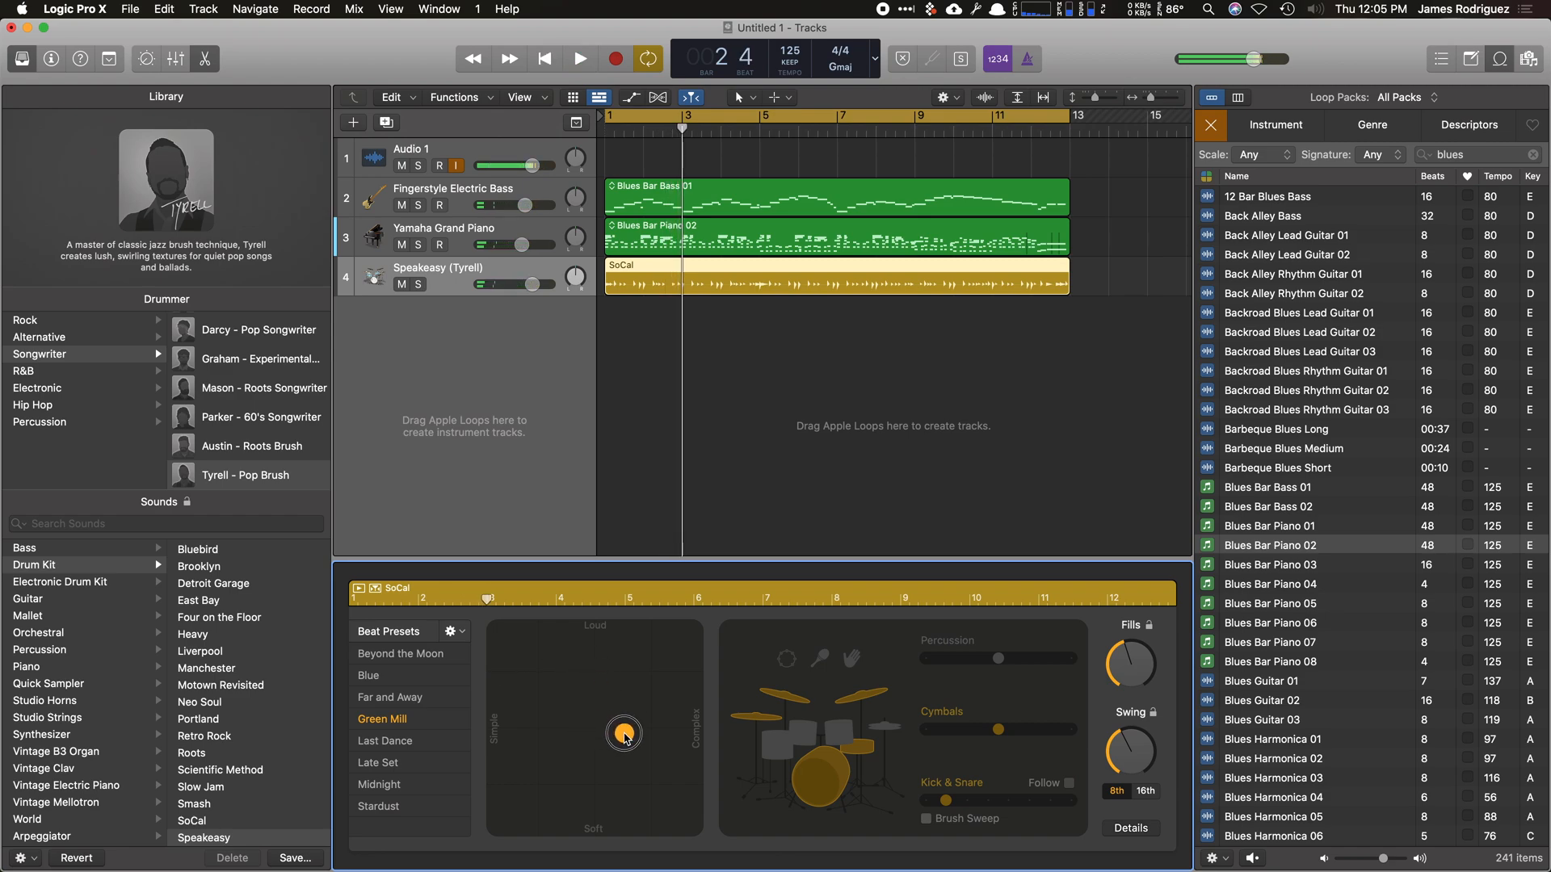
left_click_drag(623, 734, 543, 728)
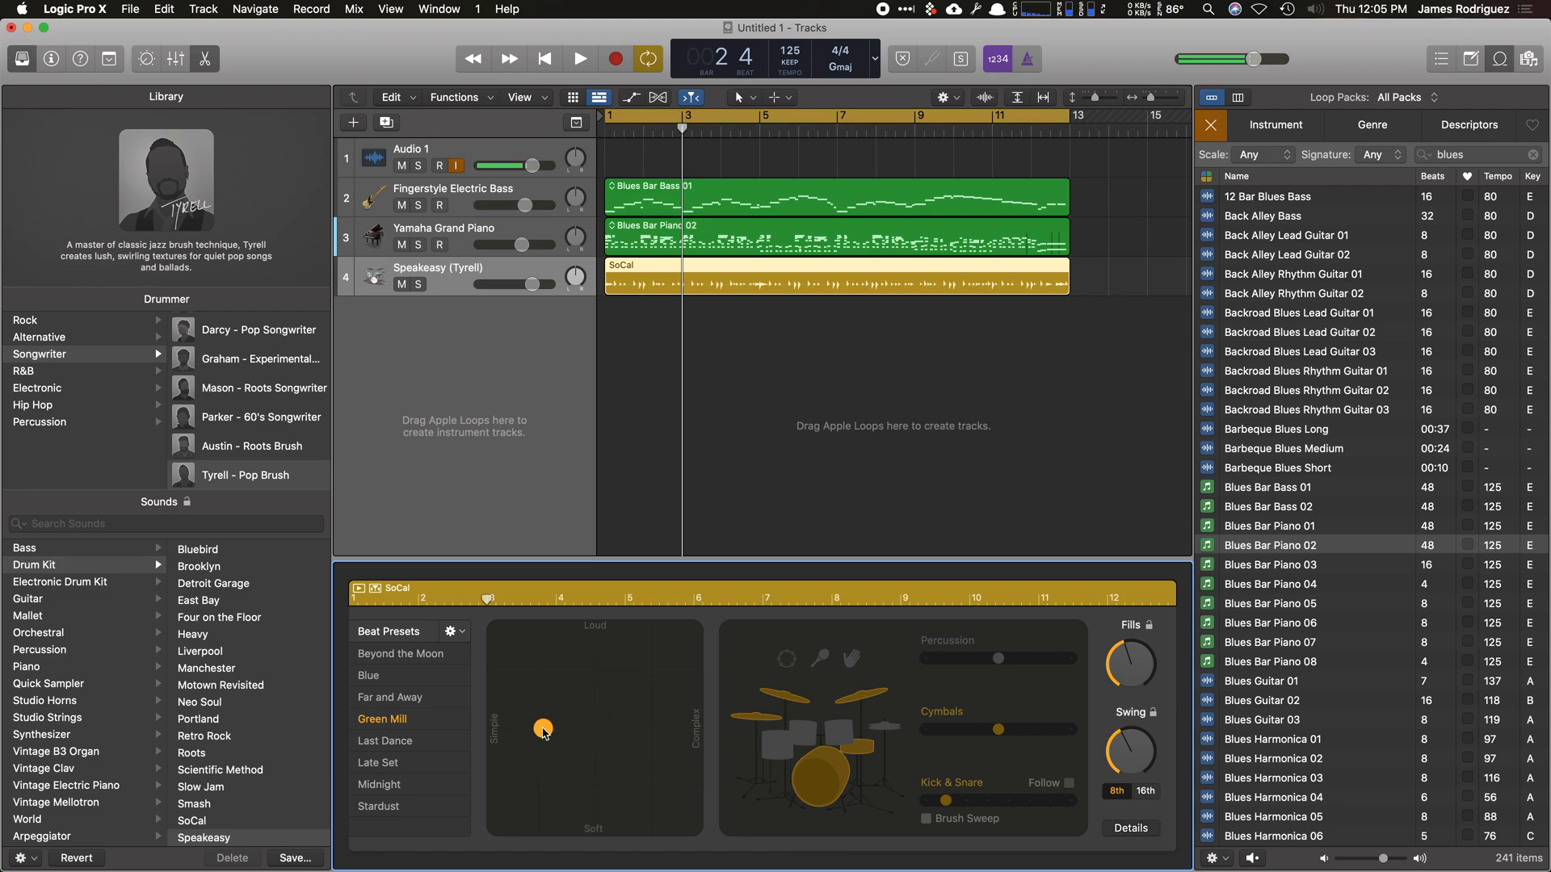
Switch the drummer's pattern to hi-hat and audition the softer, simpler groove.
left_click(598, 58)
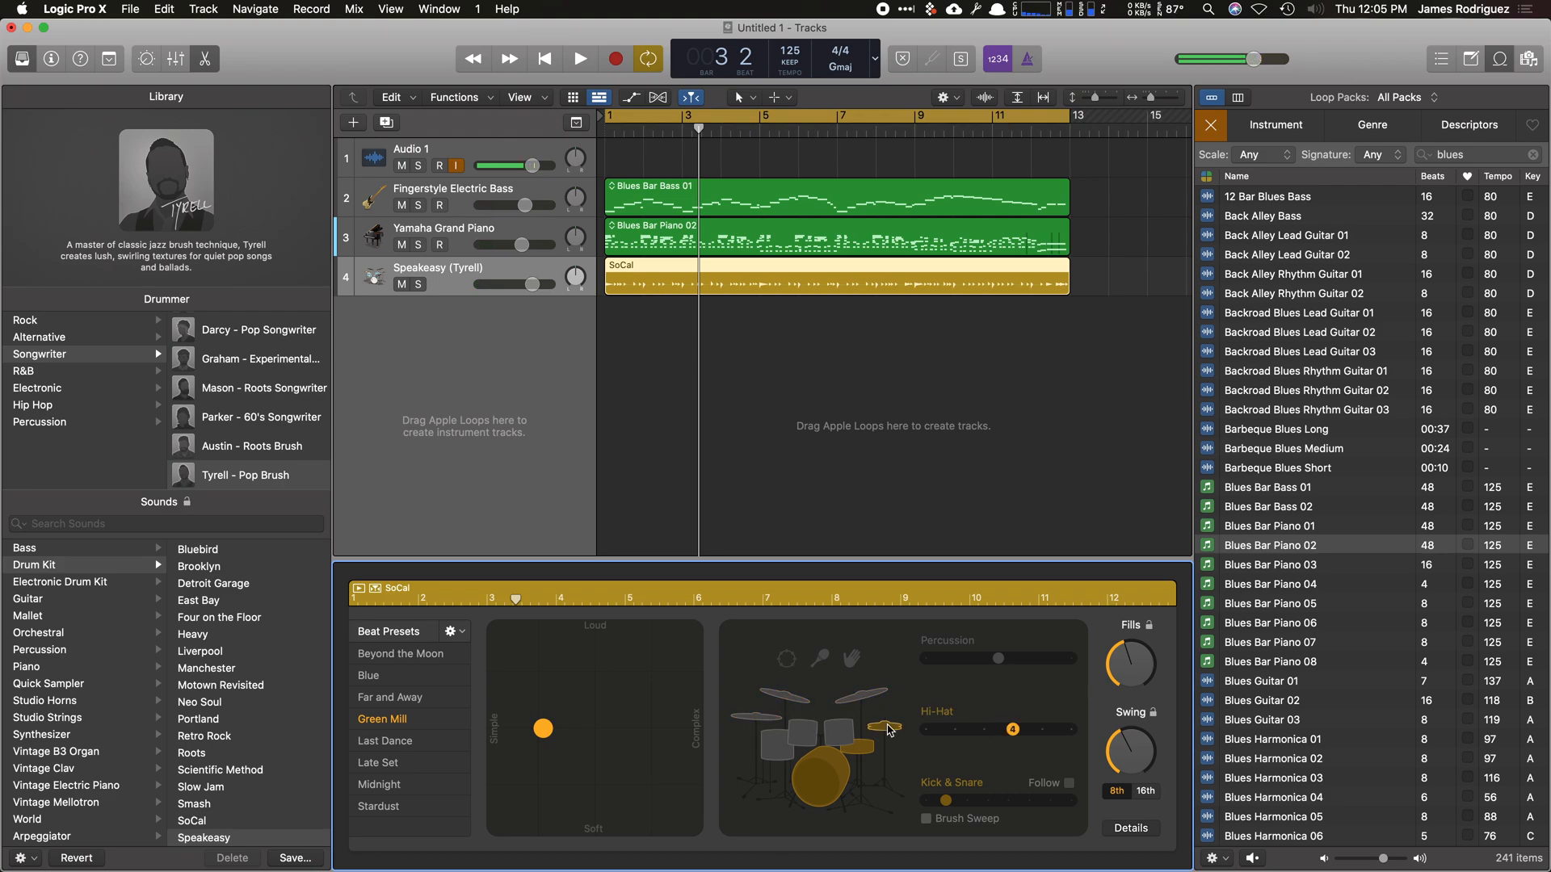
left_click(578, 58)
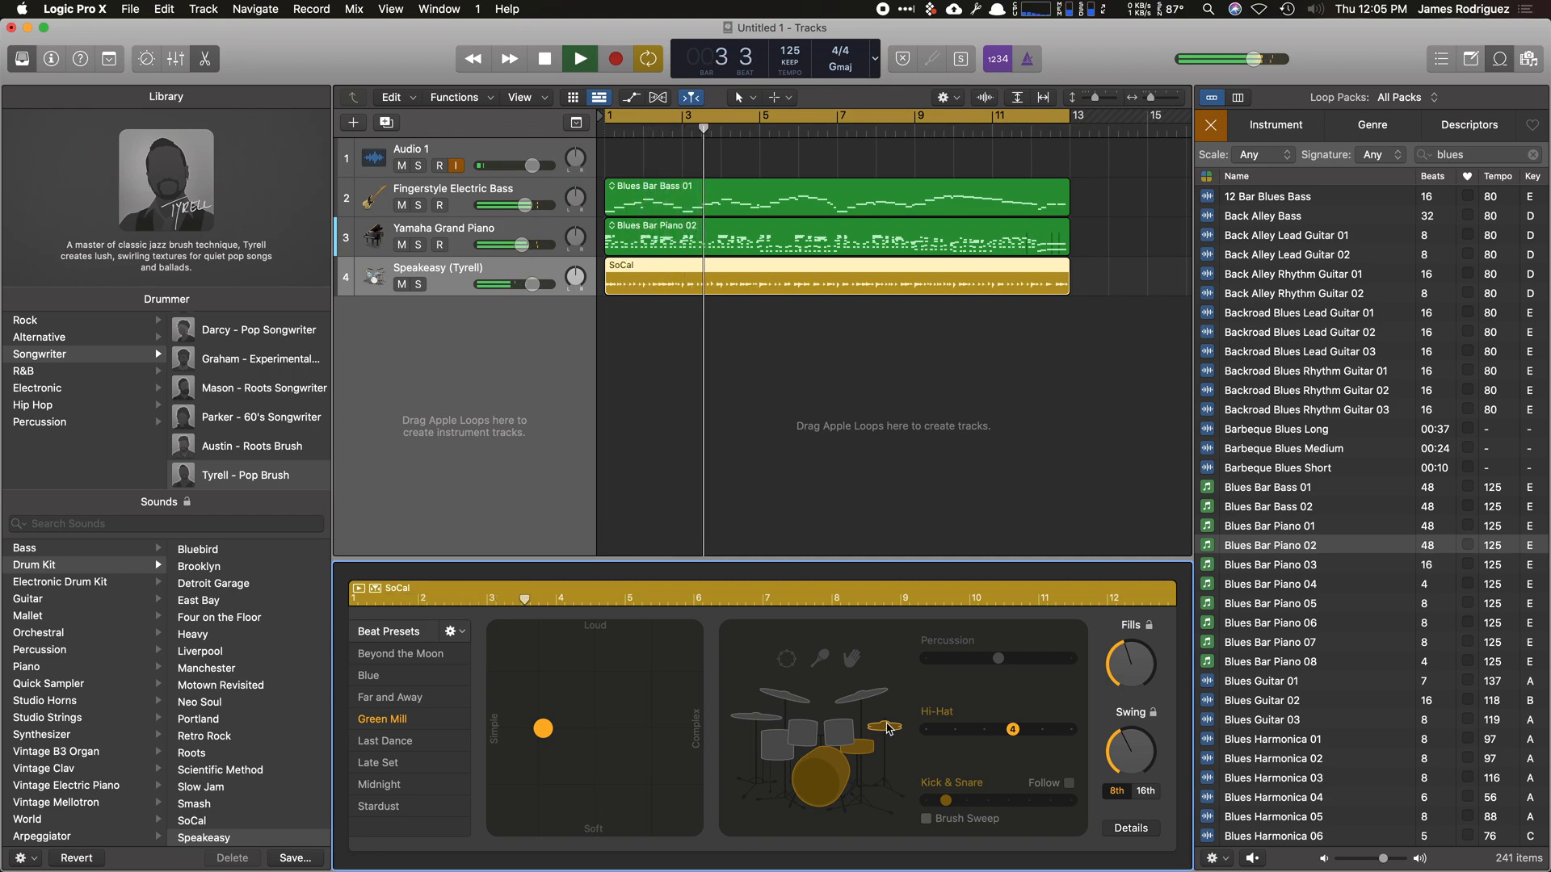
left_click(579, 58)
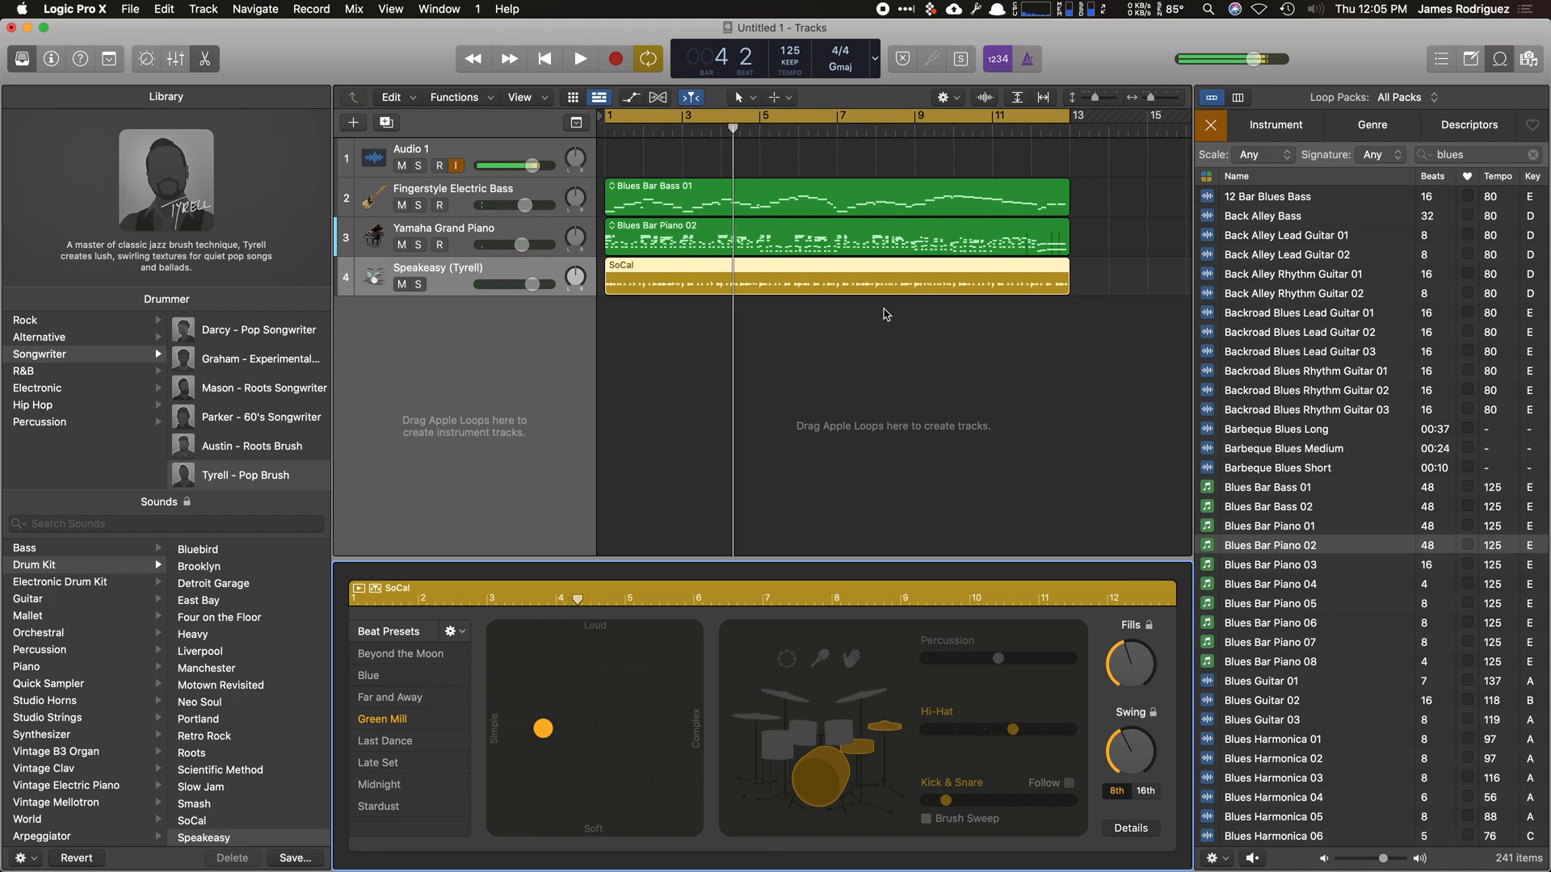
mouse_move(830, 323)
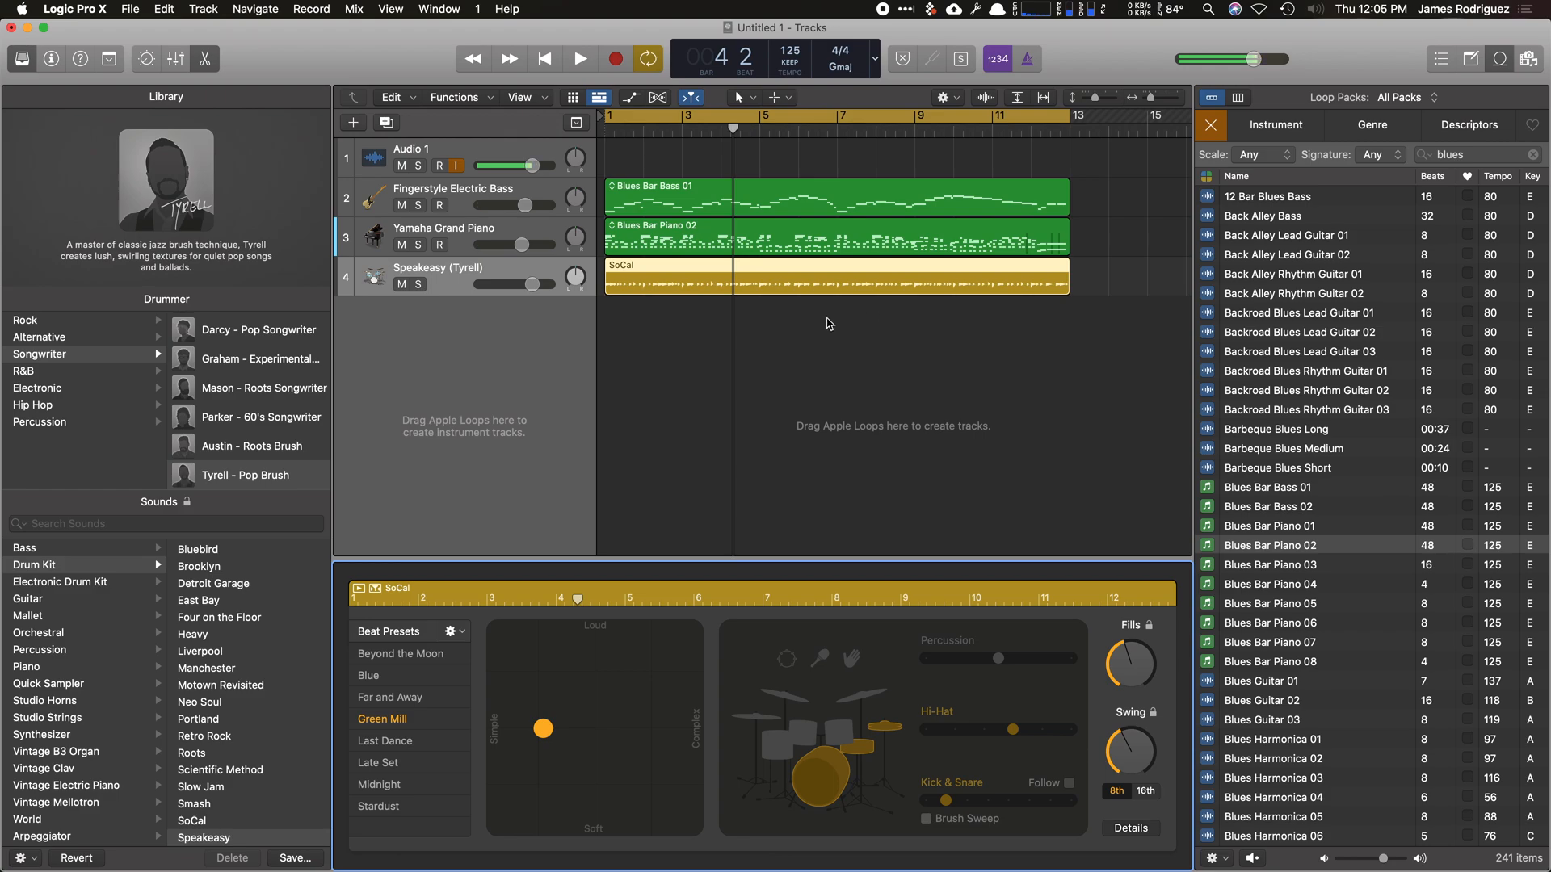
mouse_move(714, 331)
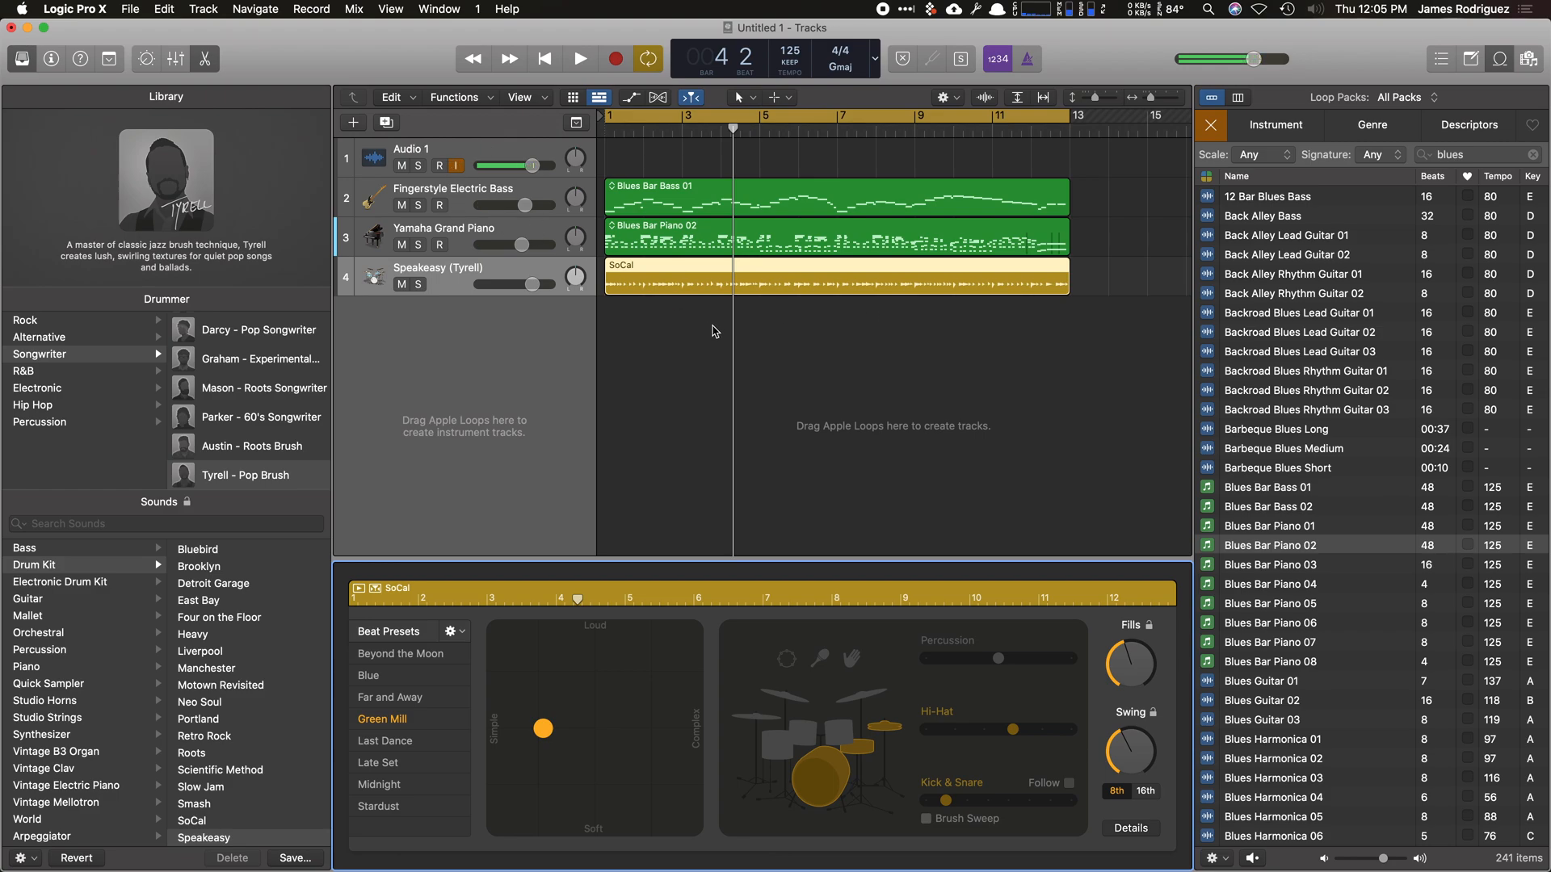